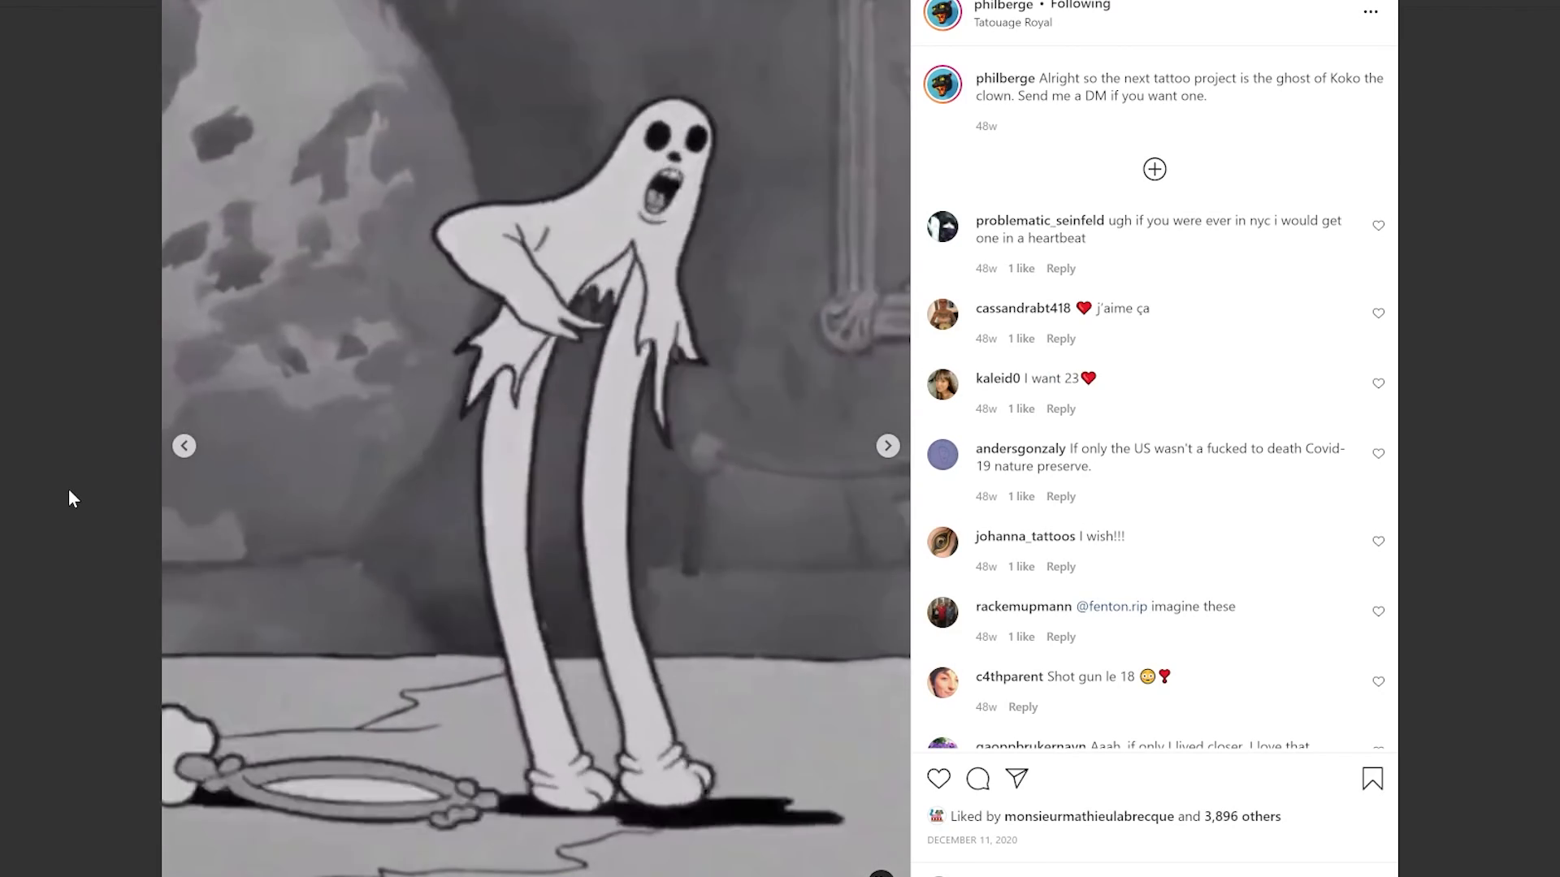
Page through the Koko the clown ghost tattoo post to view its next three sketches
click(886, 446)
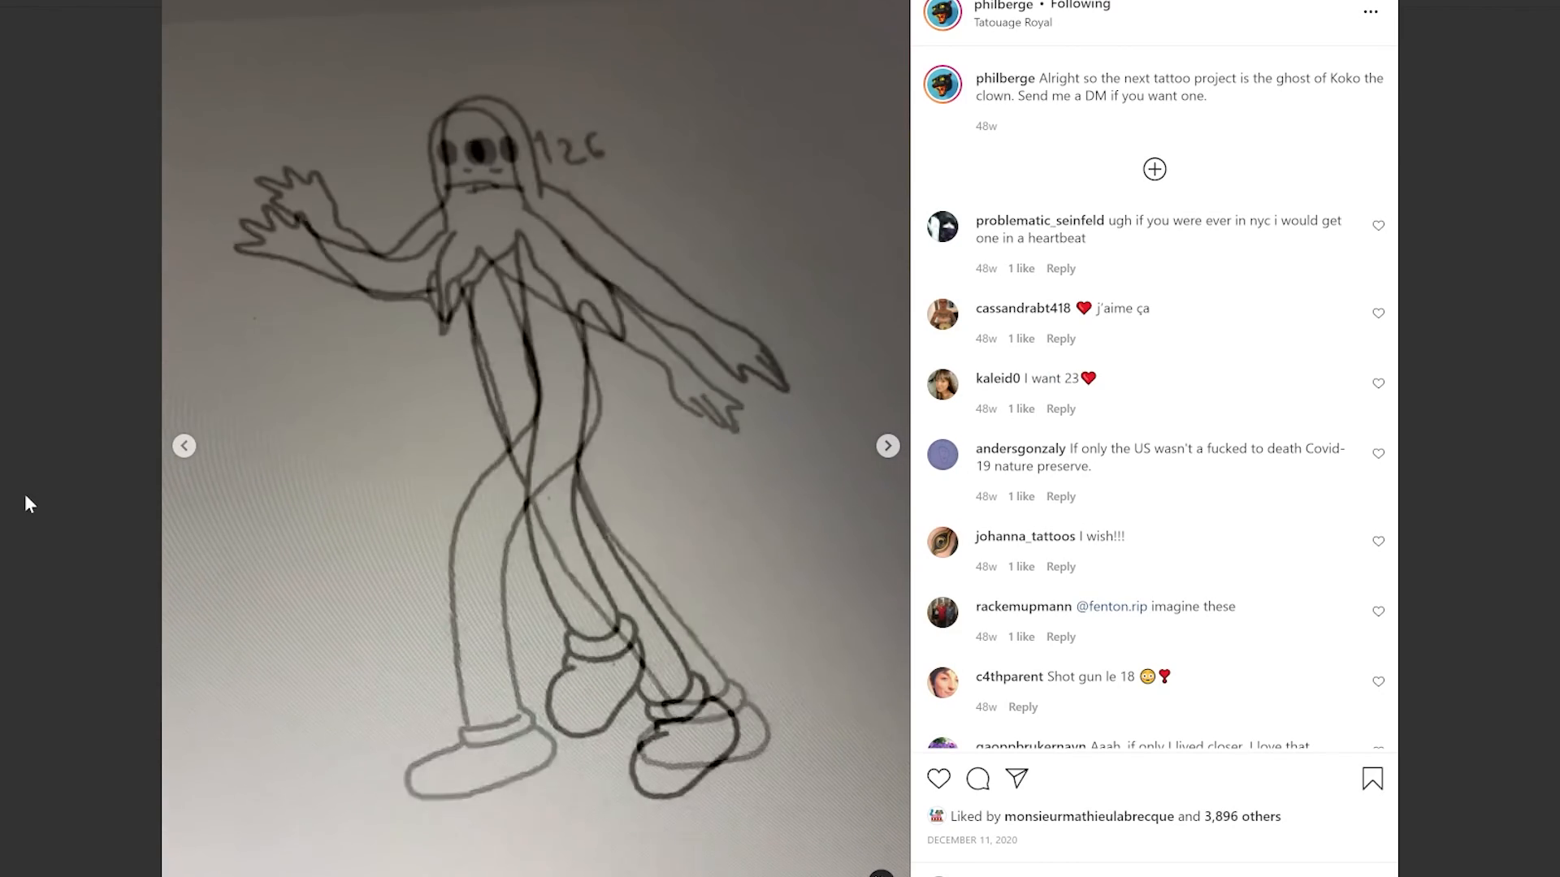
click(886, 446)
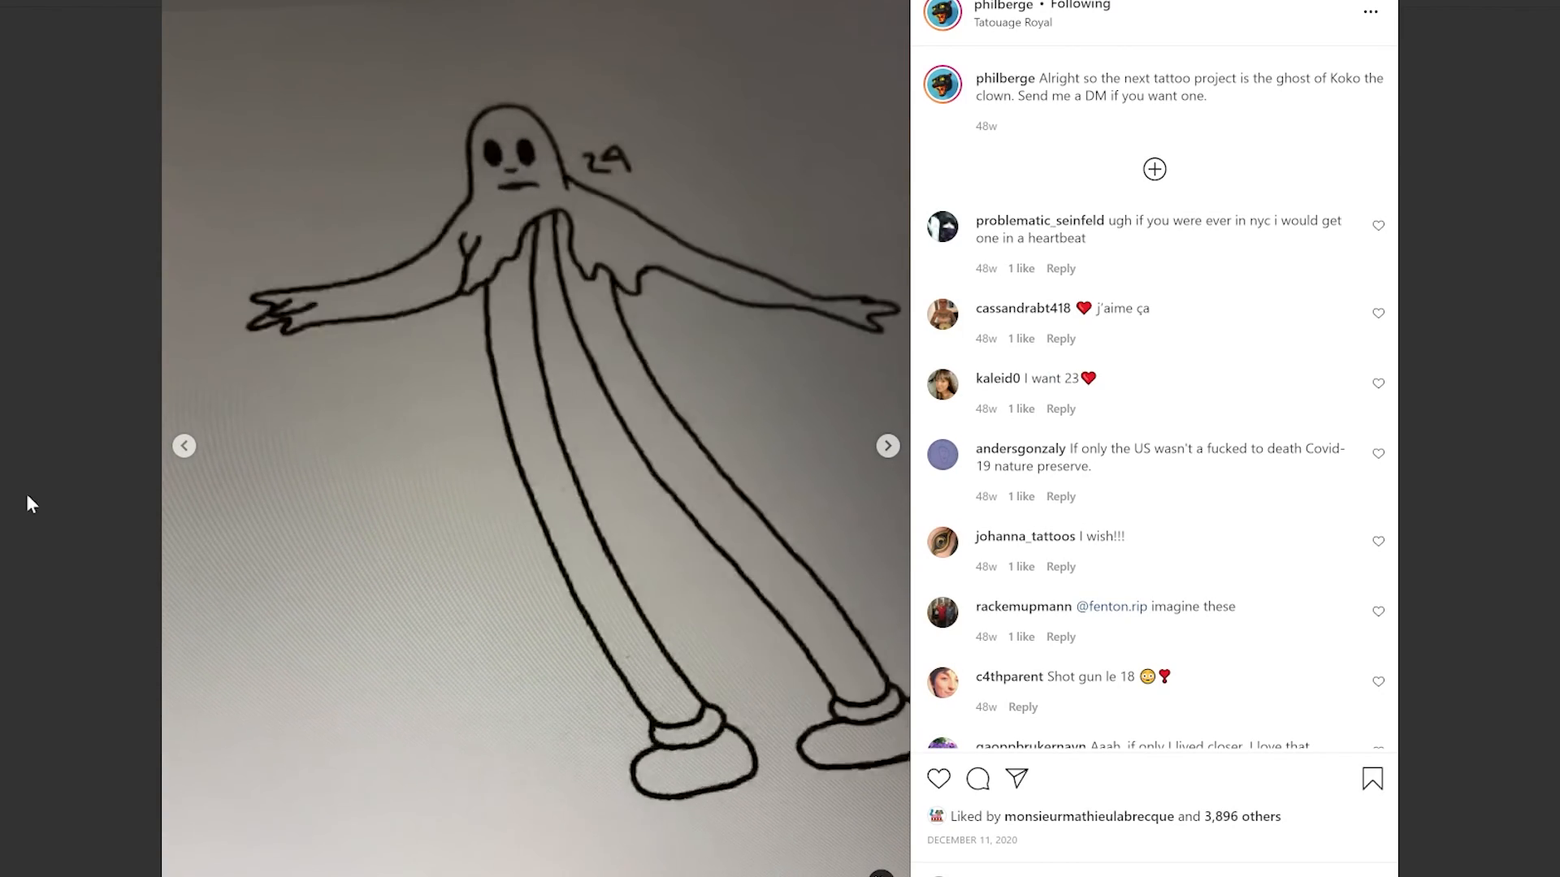
click(886, 446)
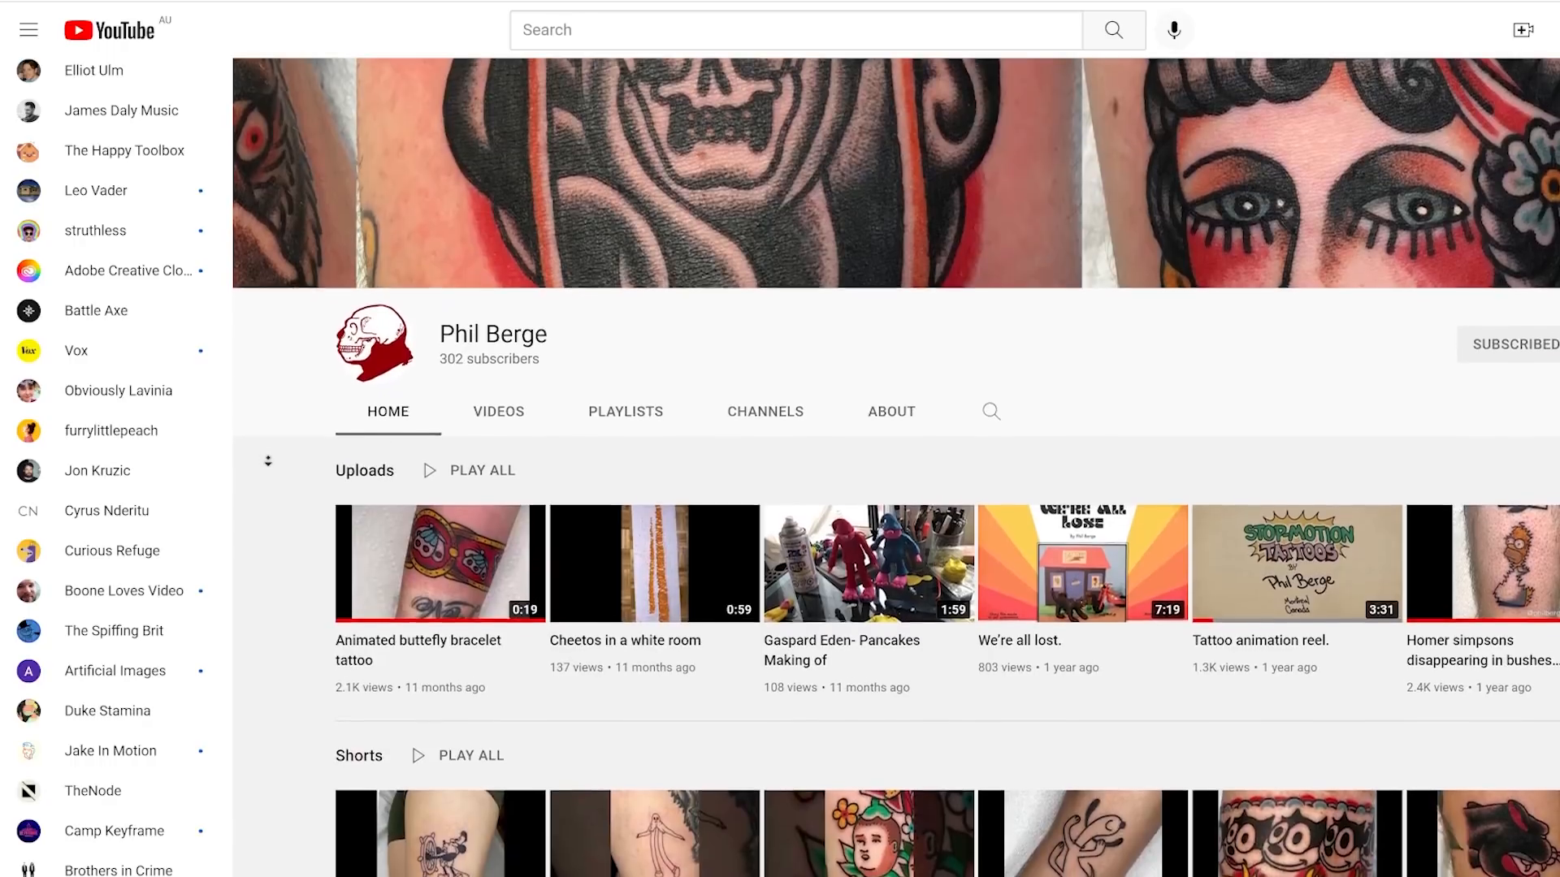
scroll(down, 3)
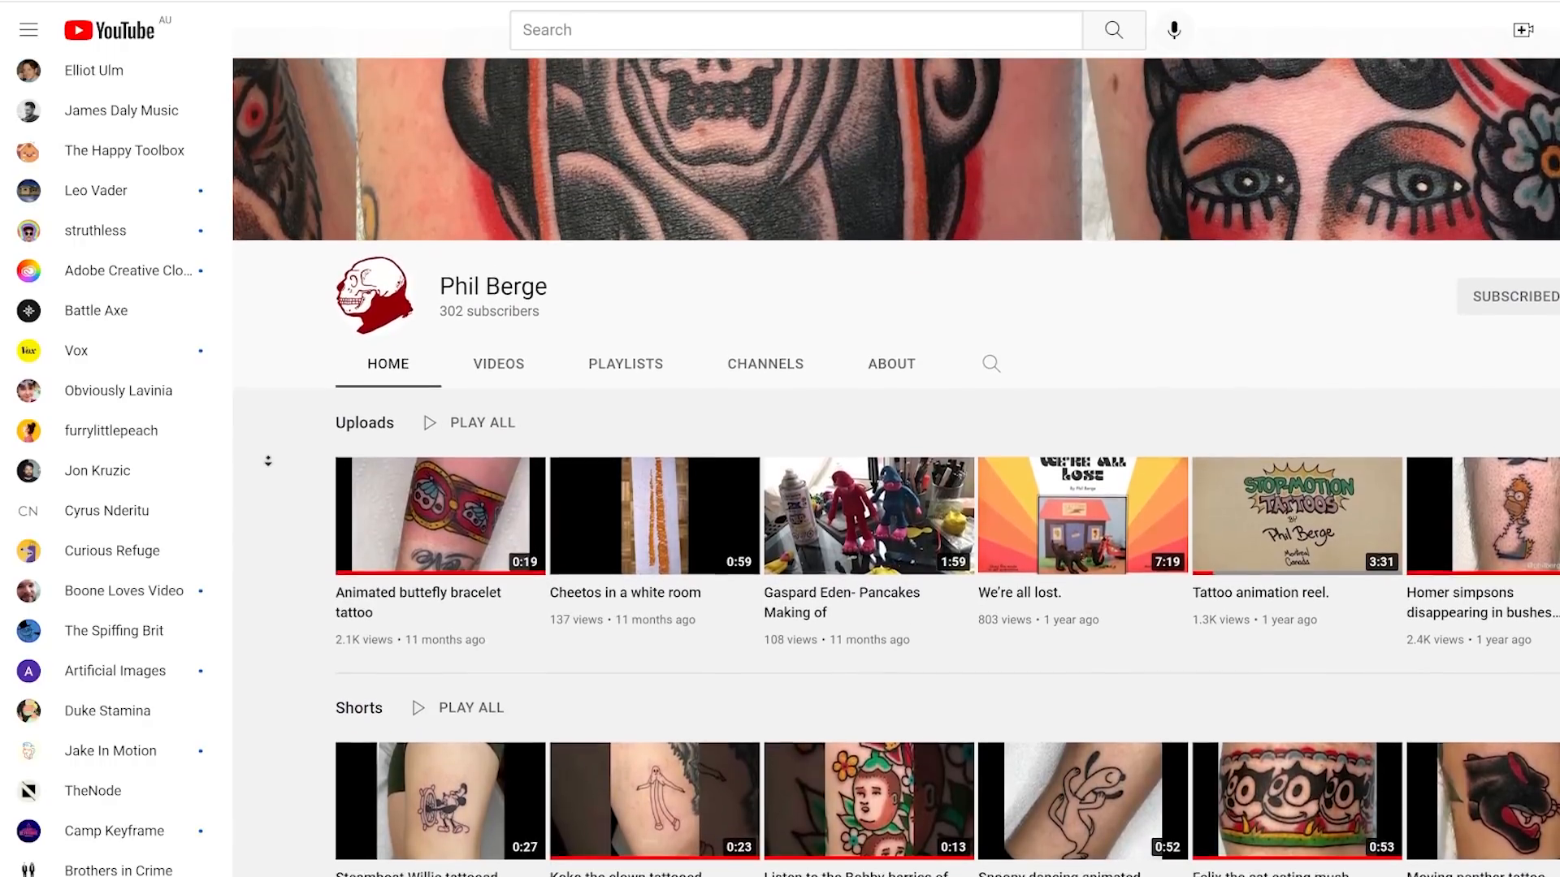
scroll(down, 3)
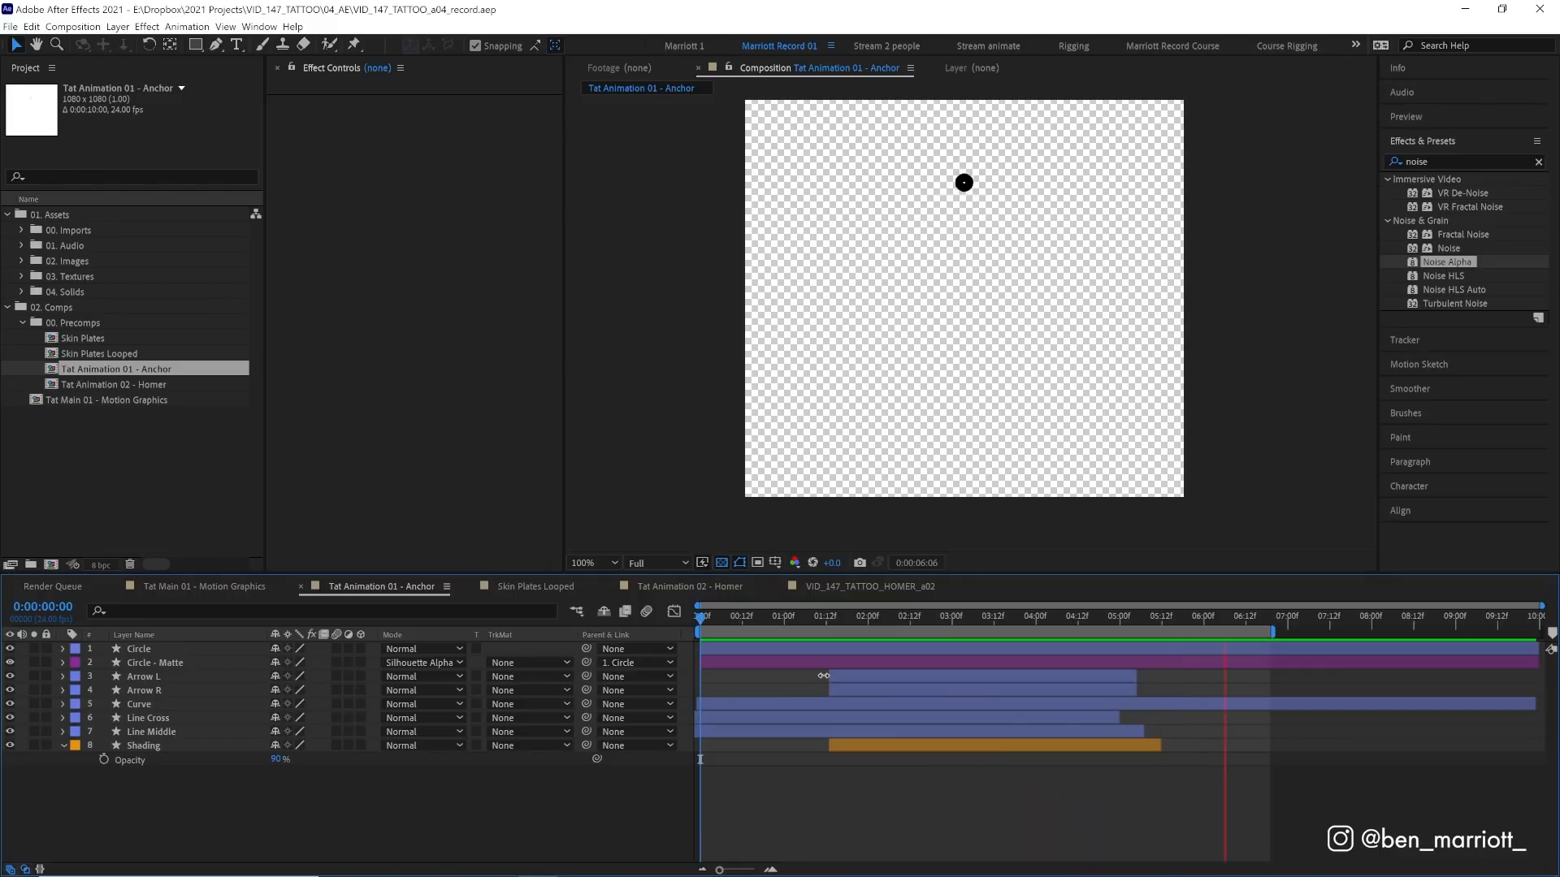
click(816, 615)
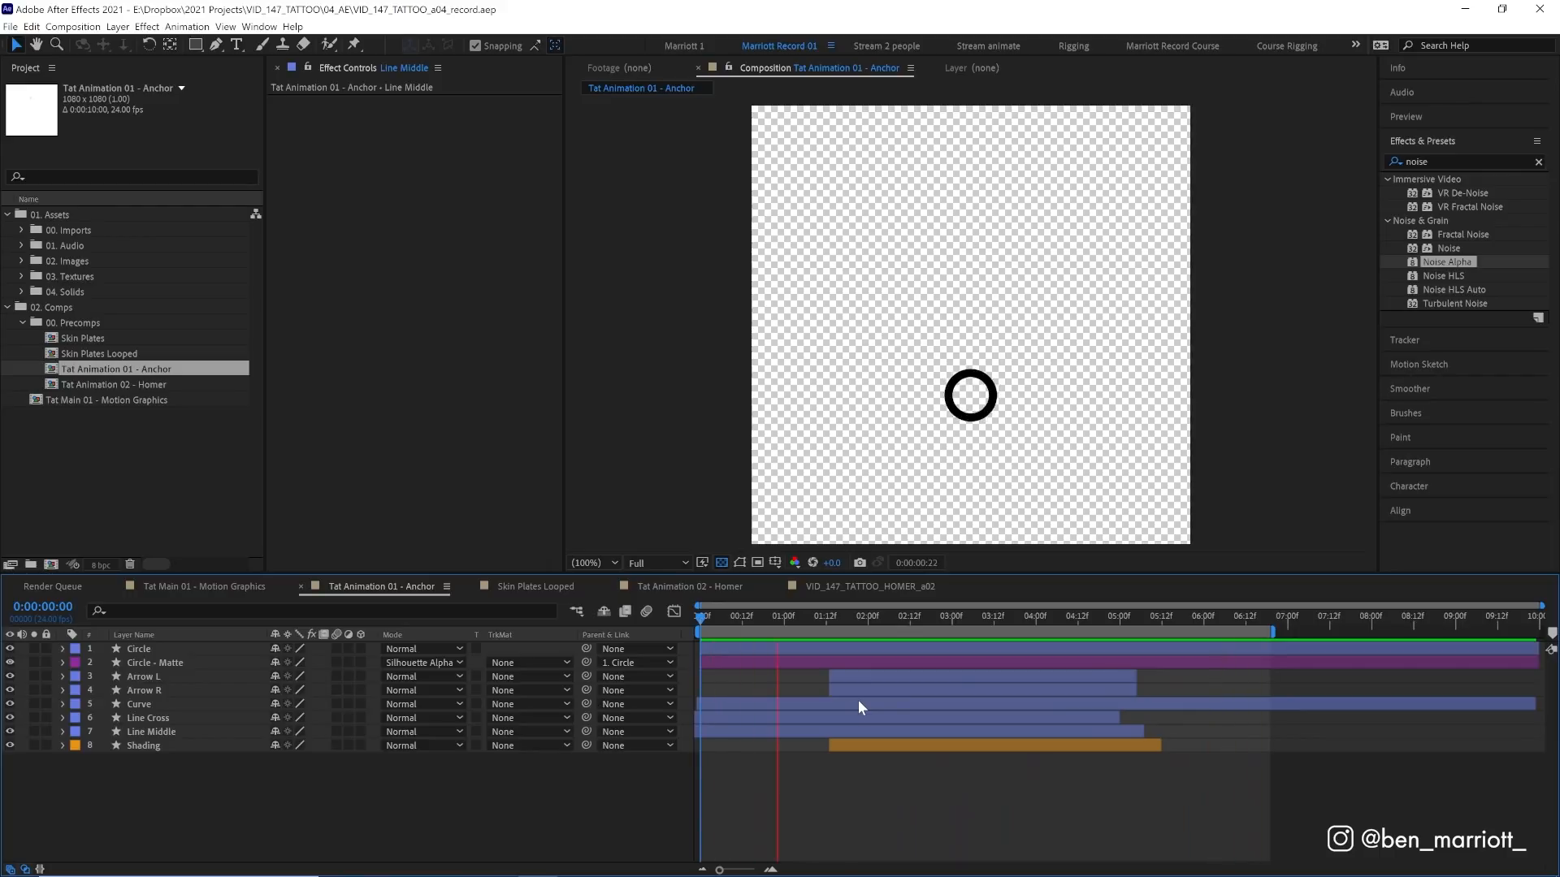
Move the timeline to where the anchor is fully drawn for the Turbulent Displace adjustment layer
click(943, 616)
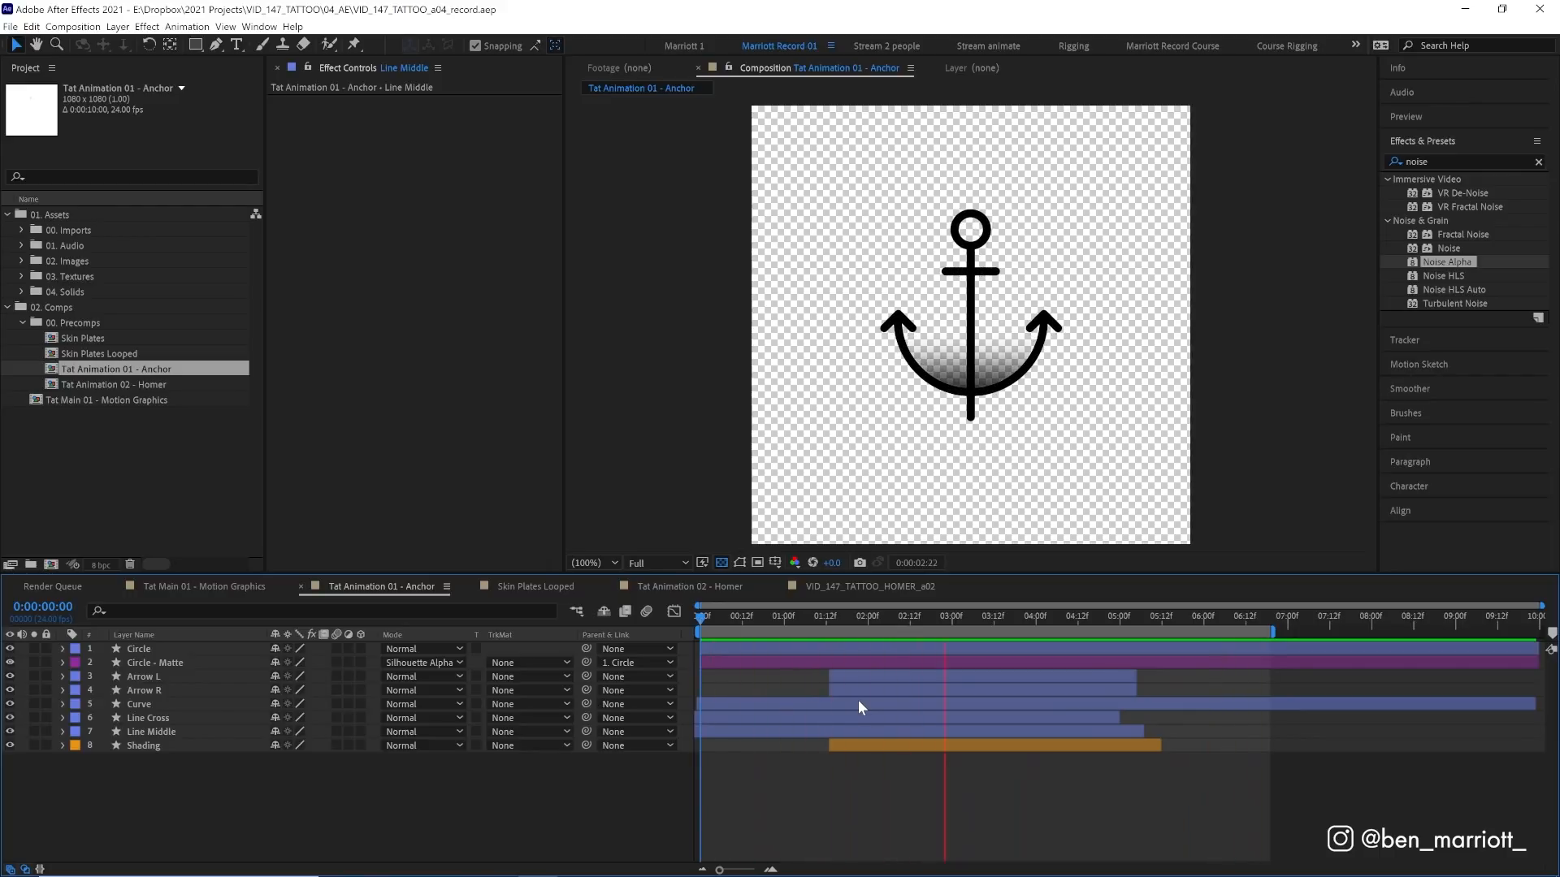
click(1032, 616)
text(turbu)
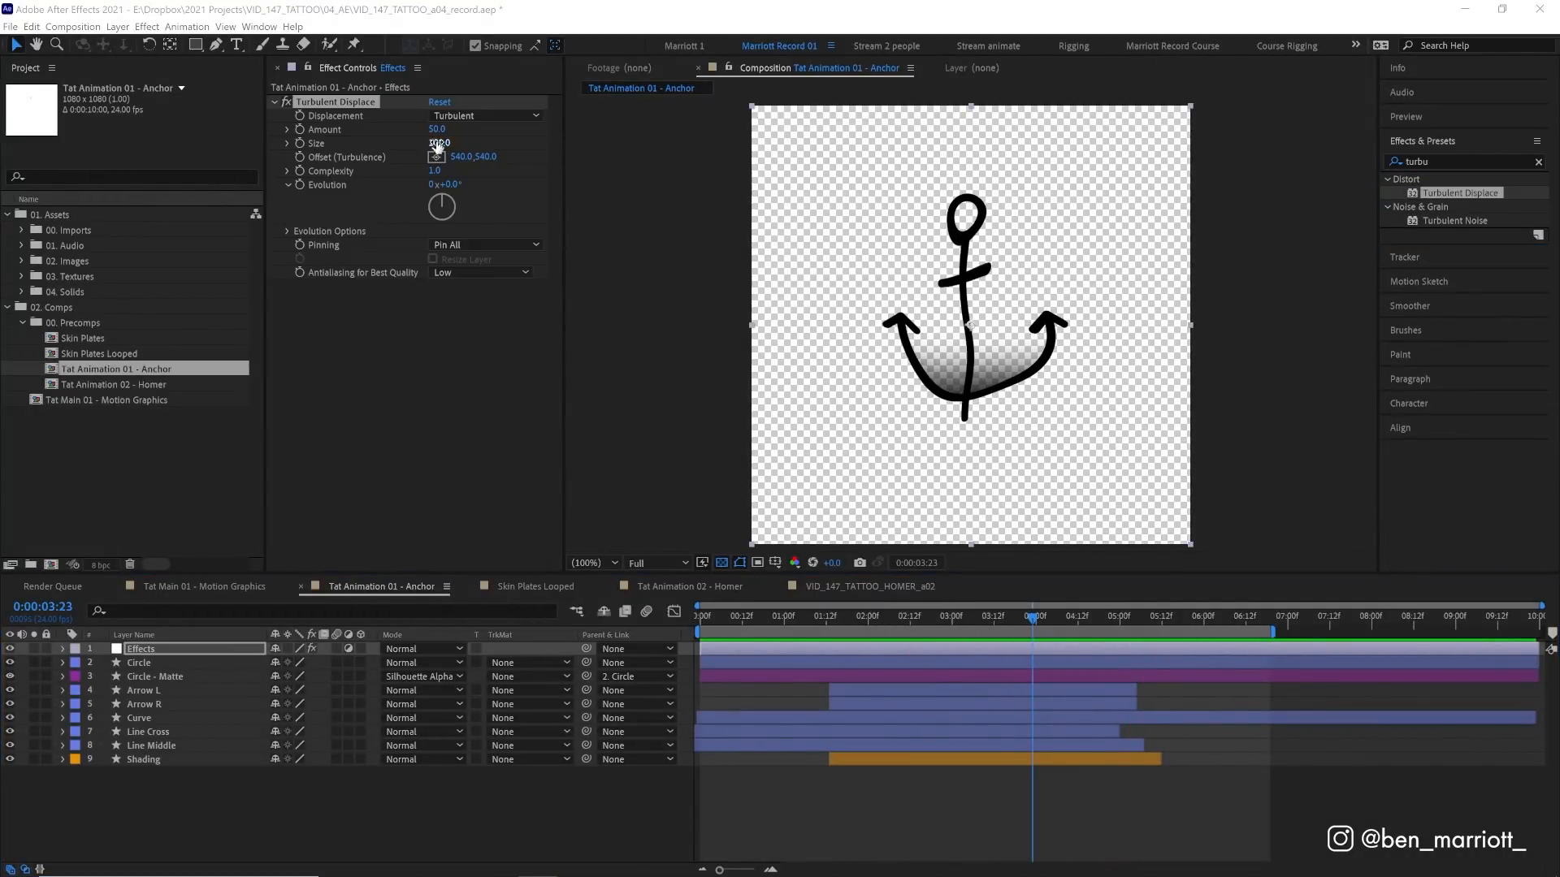
Set Turbulent Displace Amount to 3.0 and expand its Evolution Options
drag(440, 142, 449, 142)
text(50)
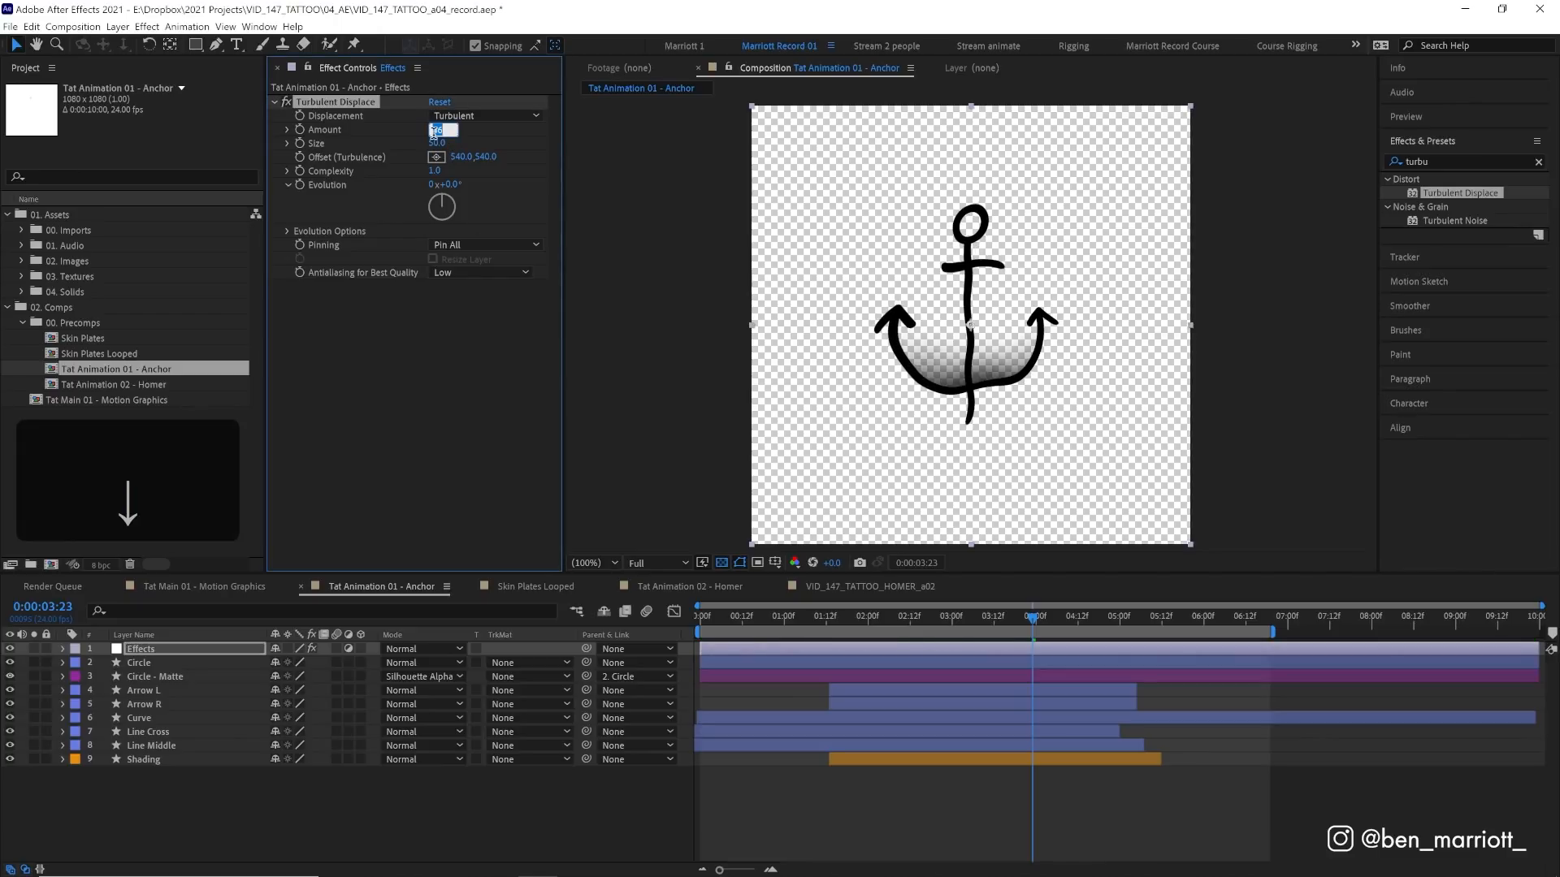
text(3.0)
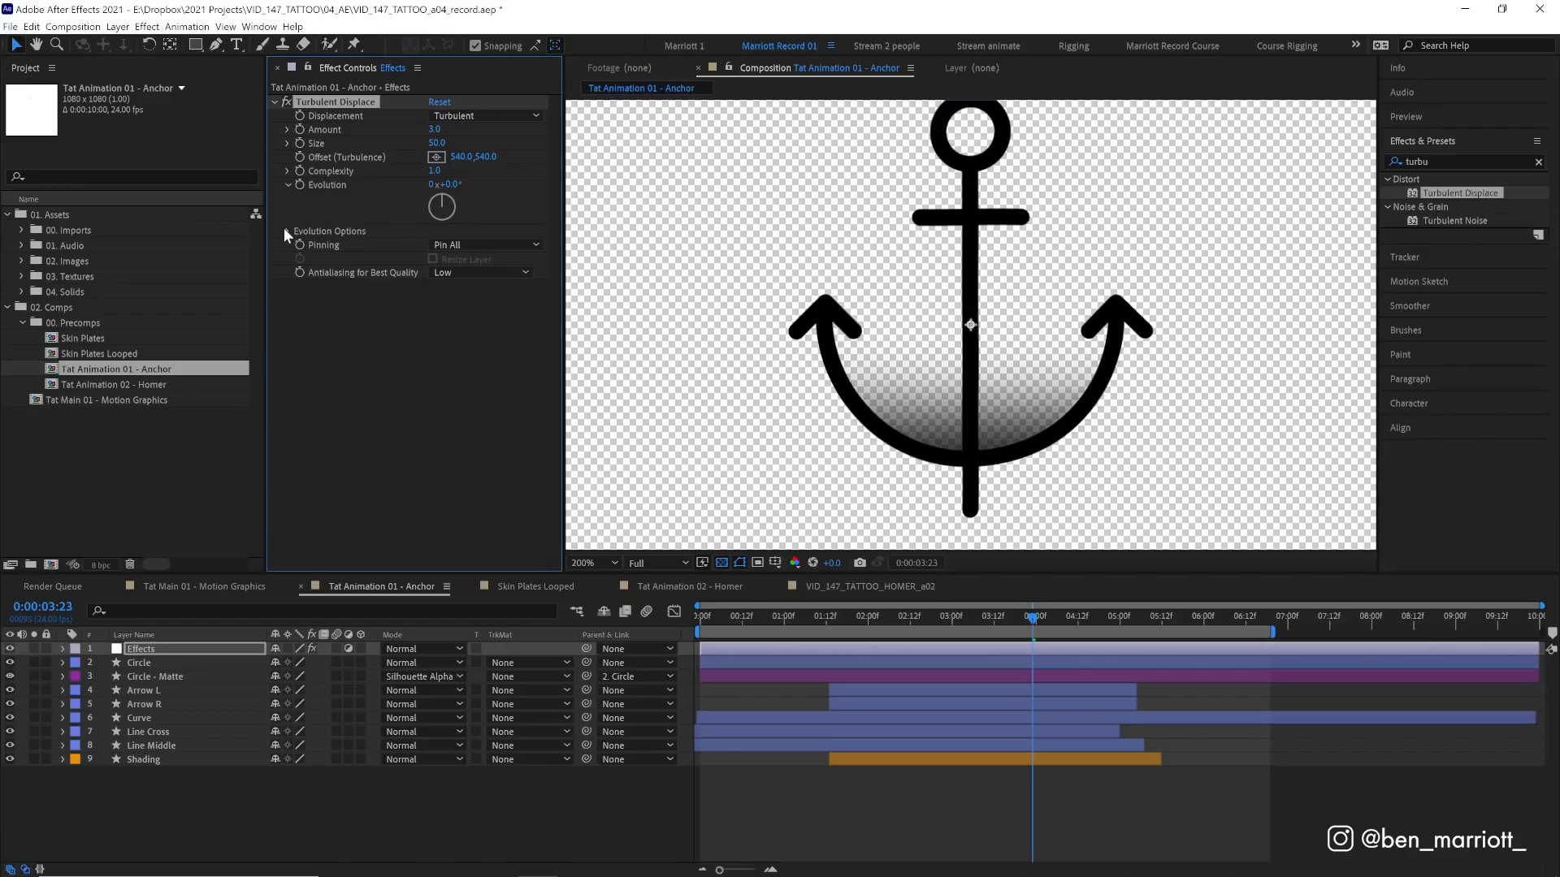
click(287, 231)
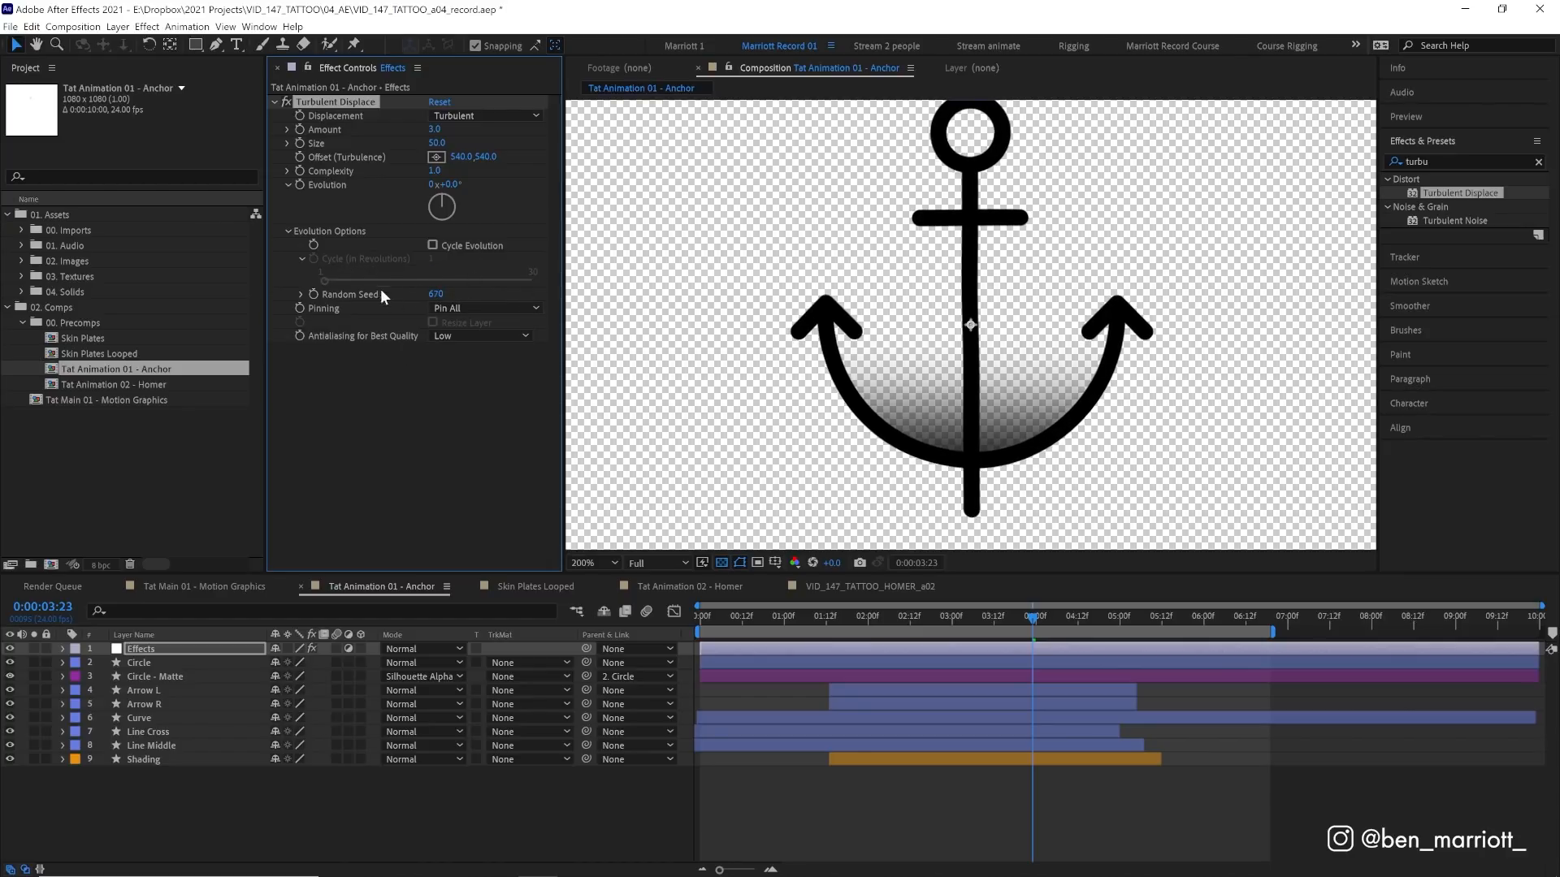
mouse_move(371, 301)
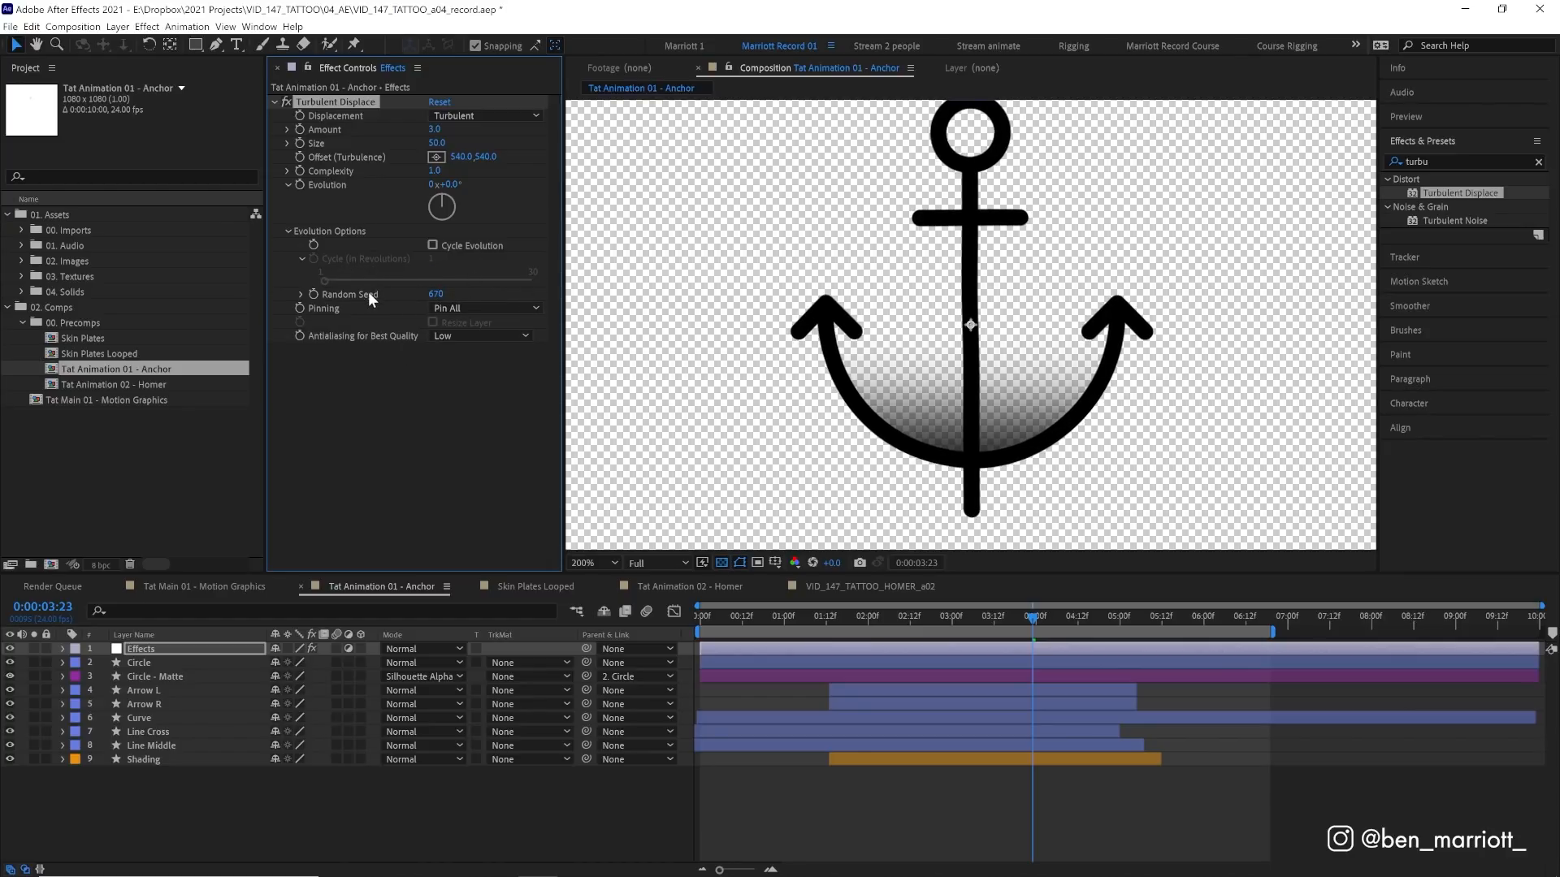
Give the Random Seed a time*4 expression so the anchor's wobble changes over time
click(315, 294)
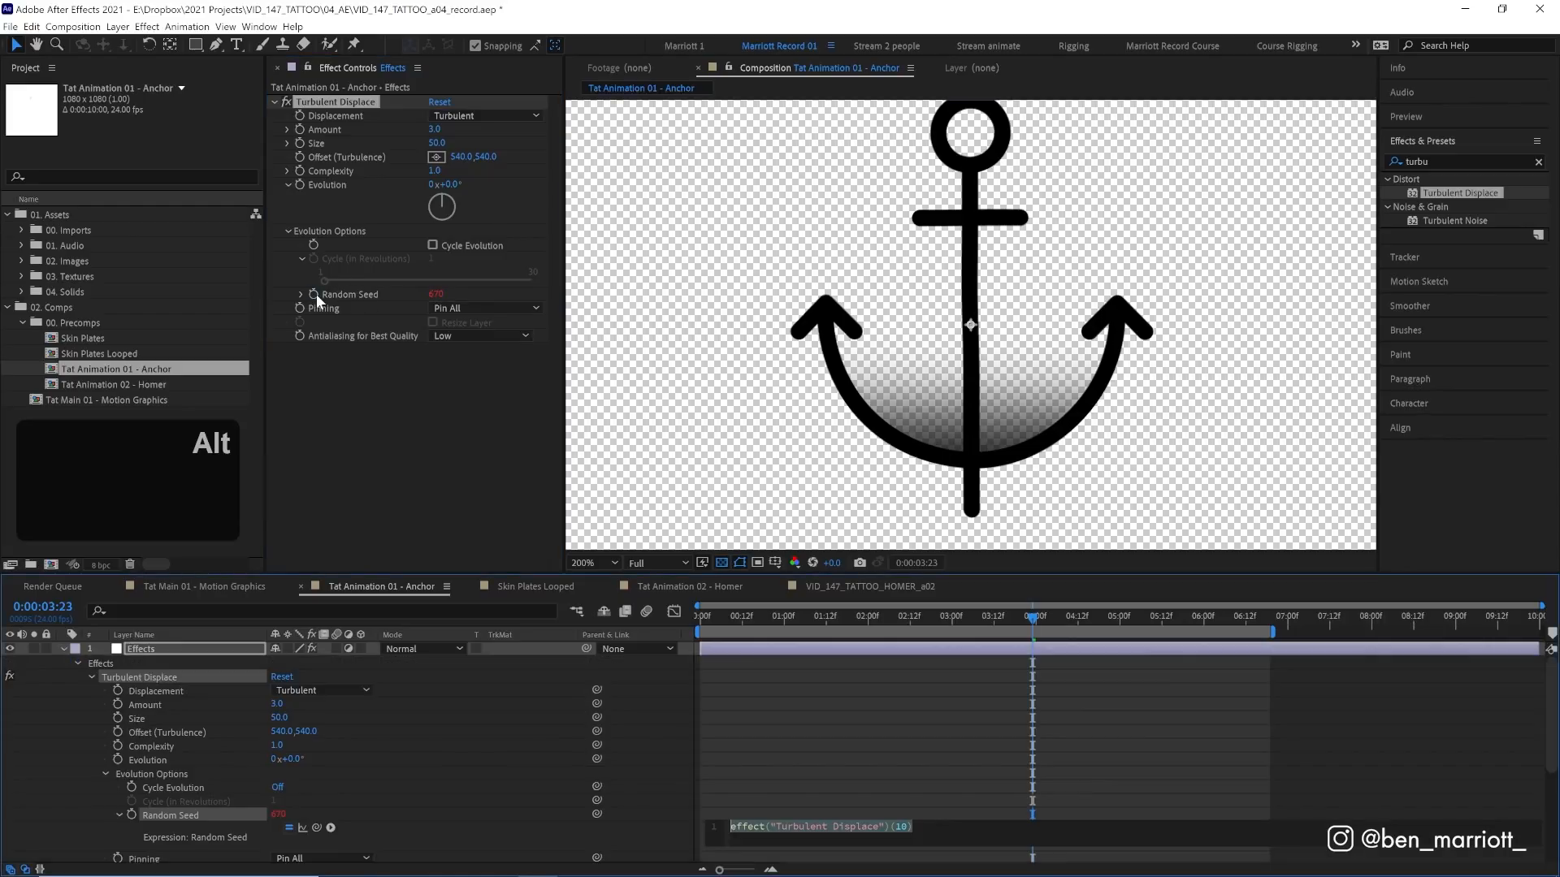
text(time*4)
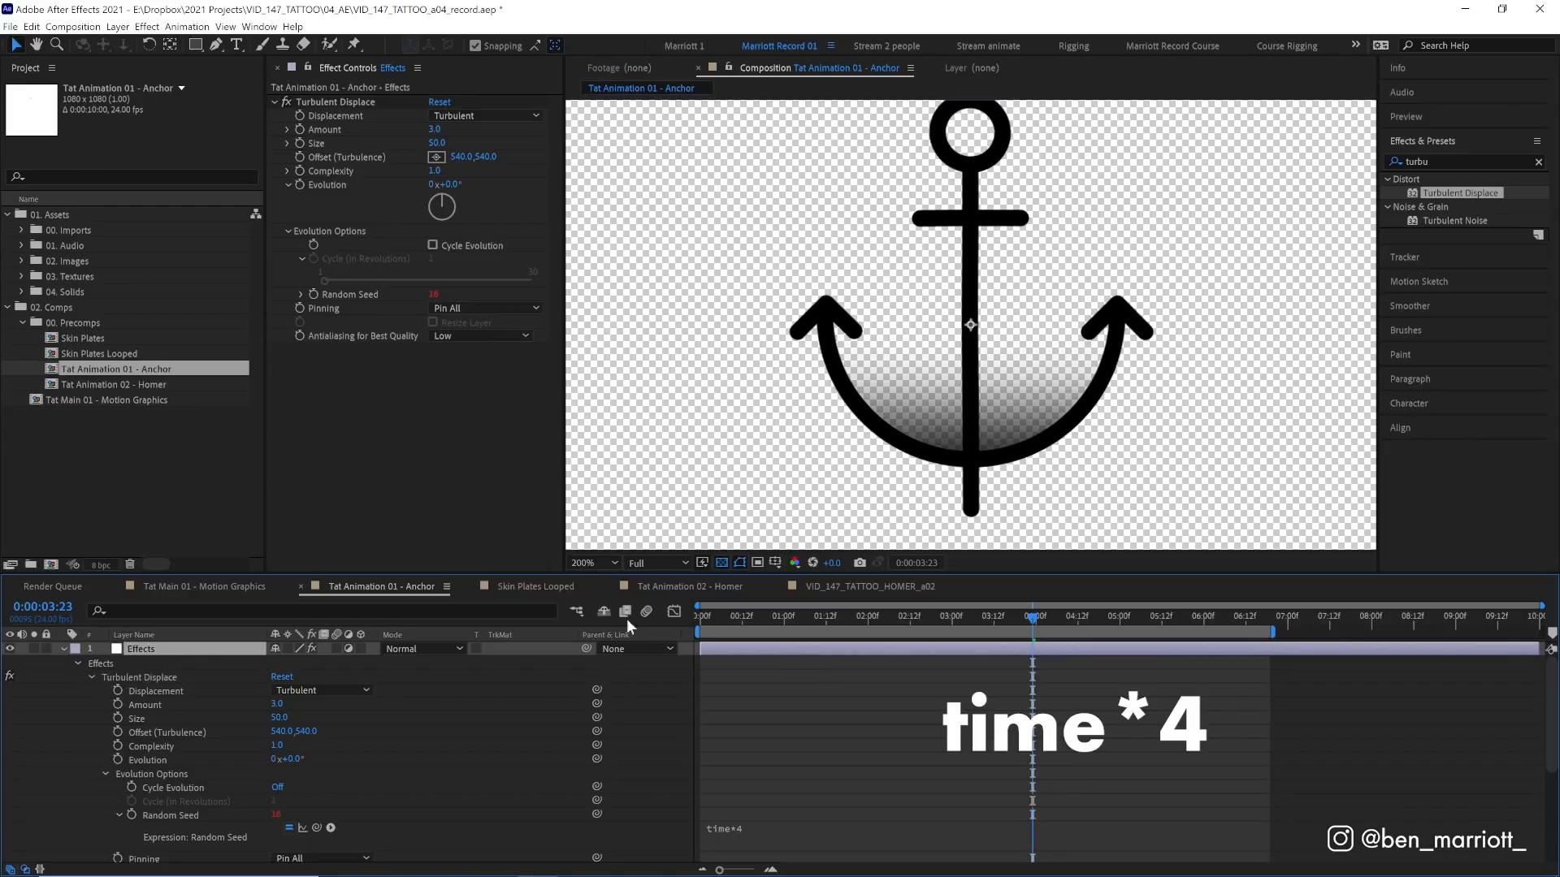
mouse_move(744, 619)
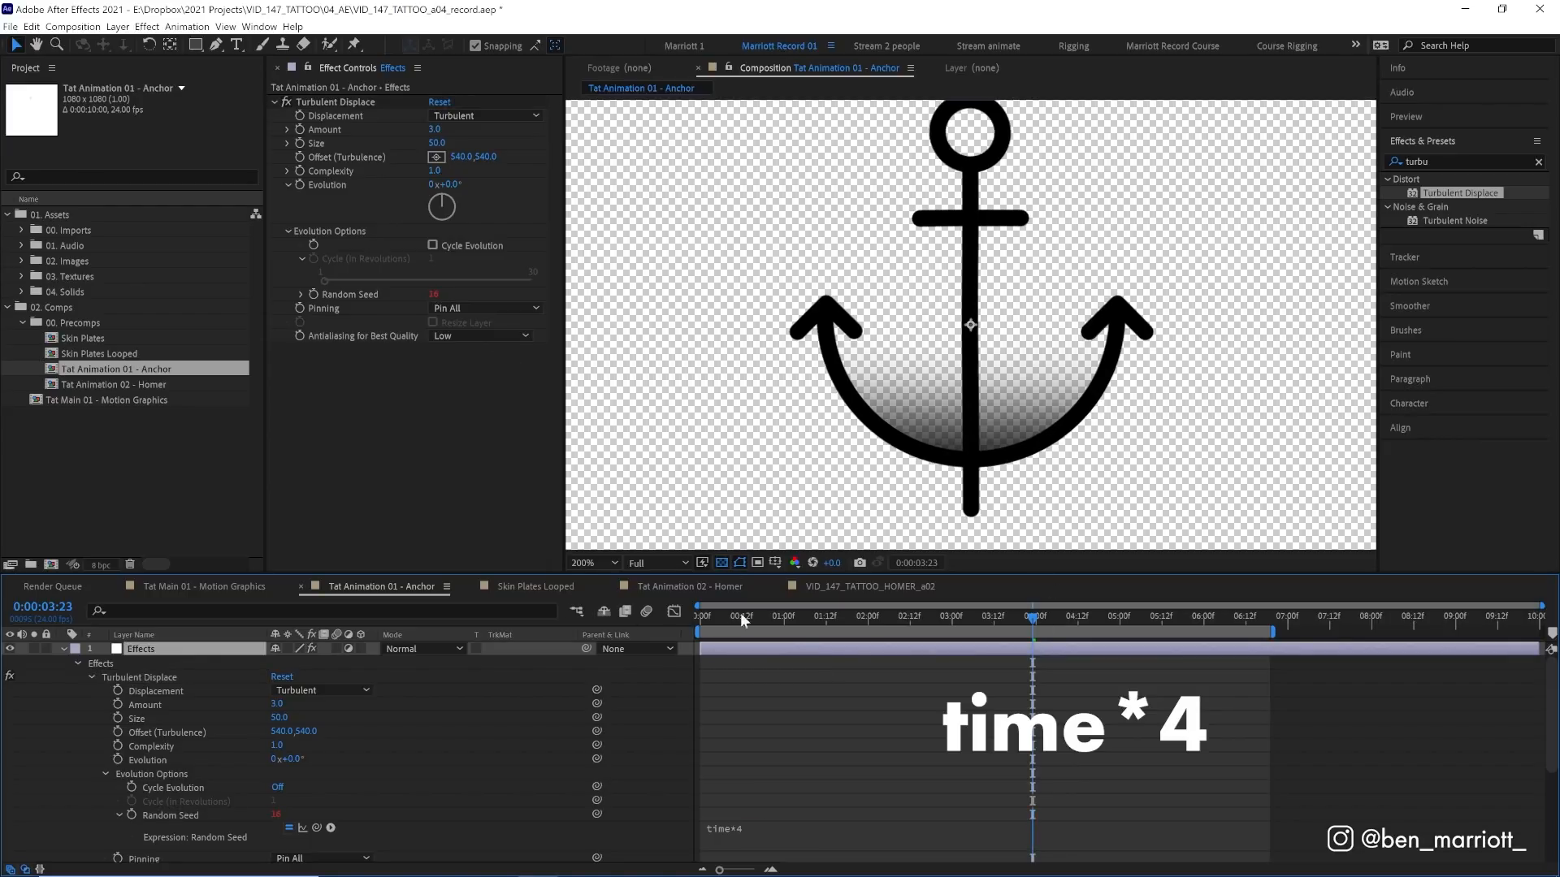
key(space)
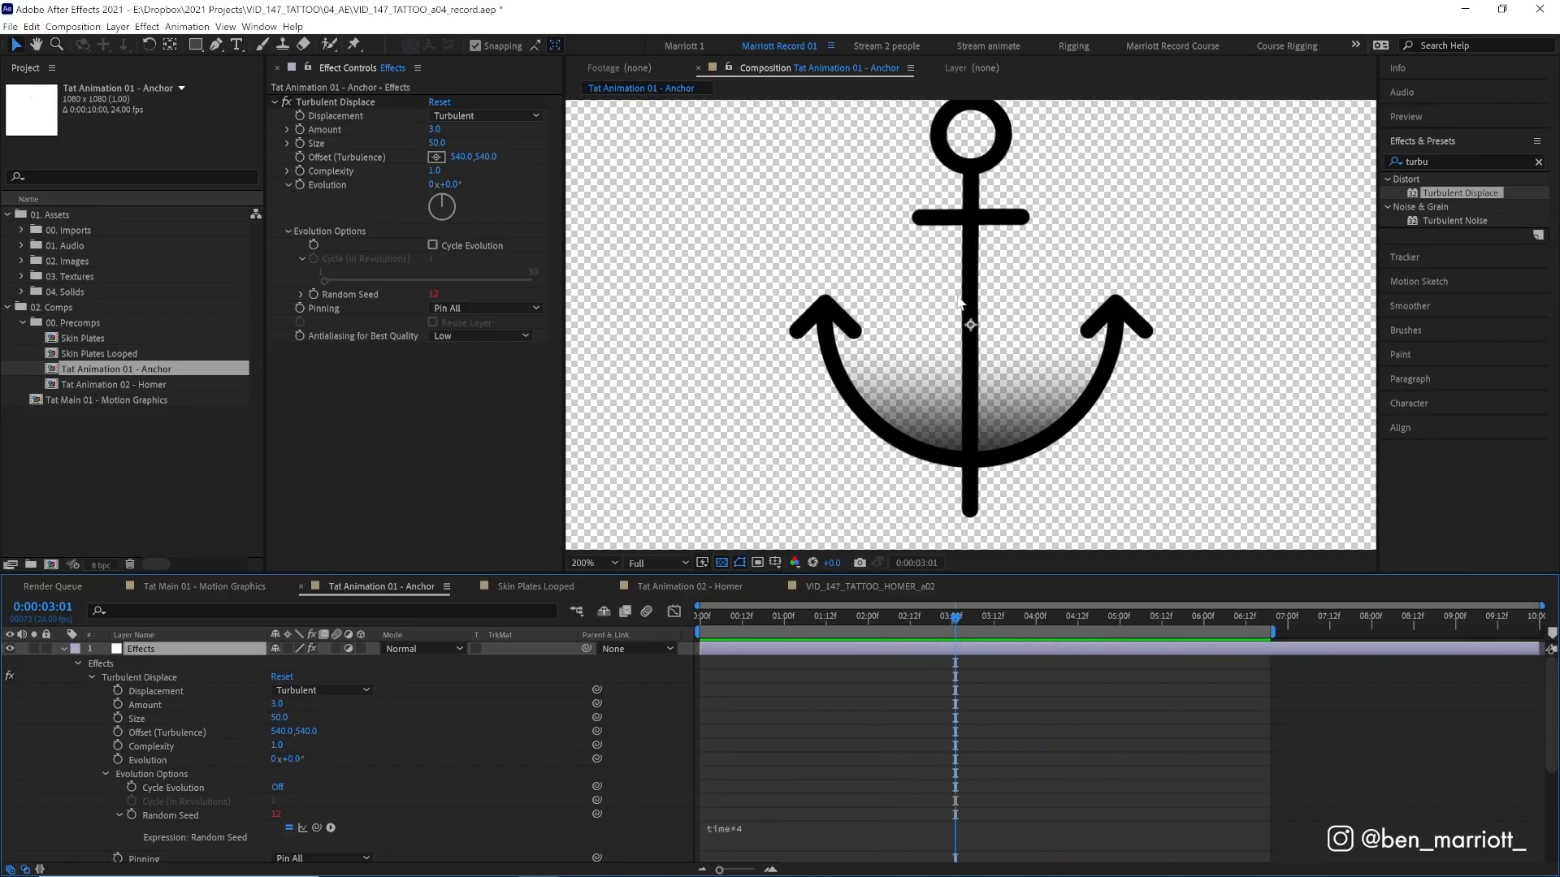
mouse_move(517, 243)
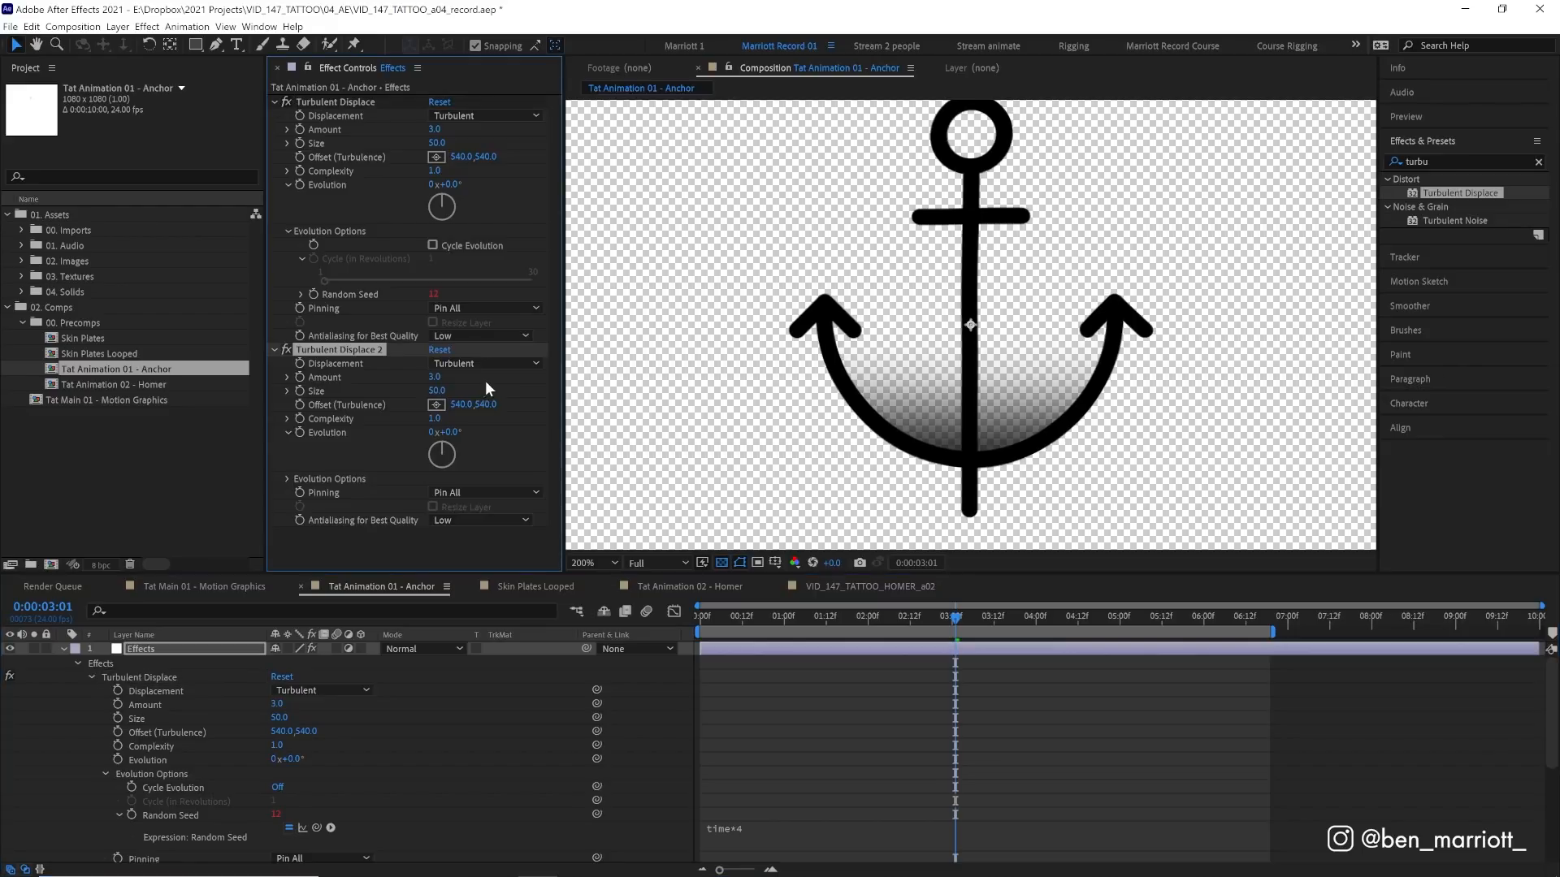
Set Turbulent Displace 2 to Amount 30 and Size 3, then collapse the effects
double_click(434, 377)
text(30)
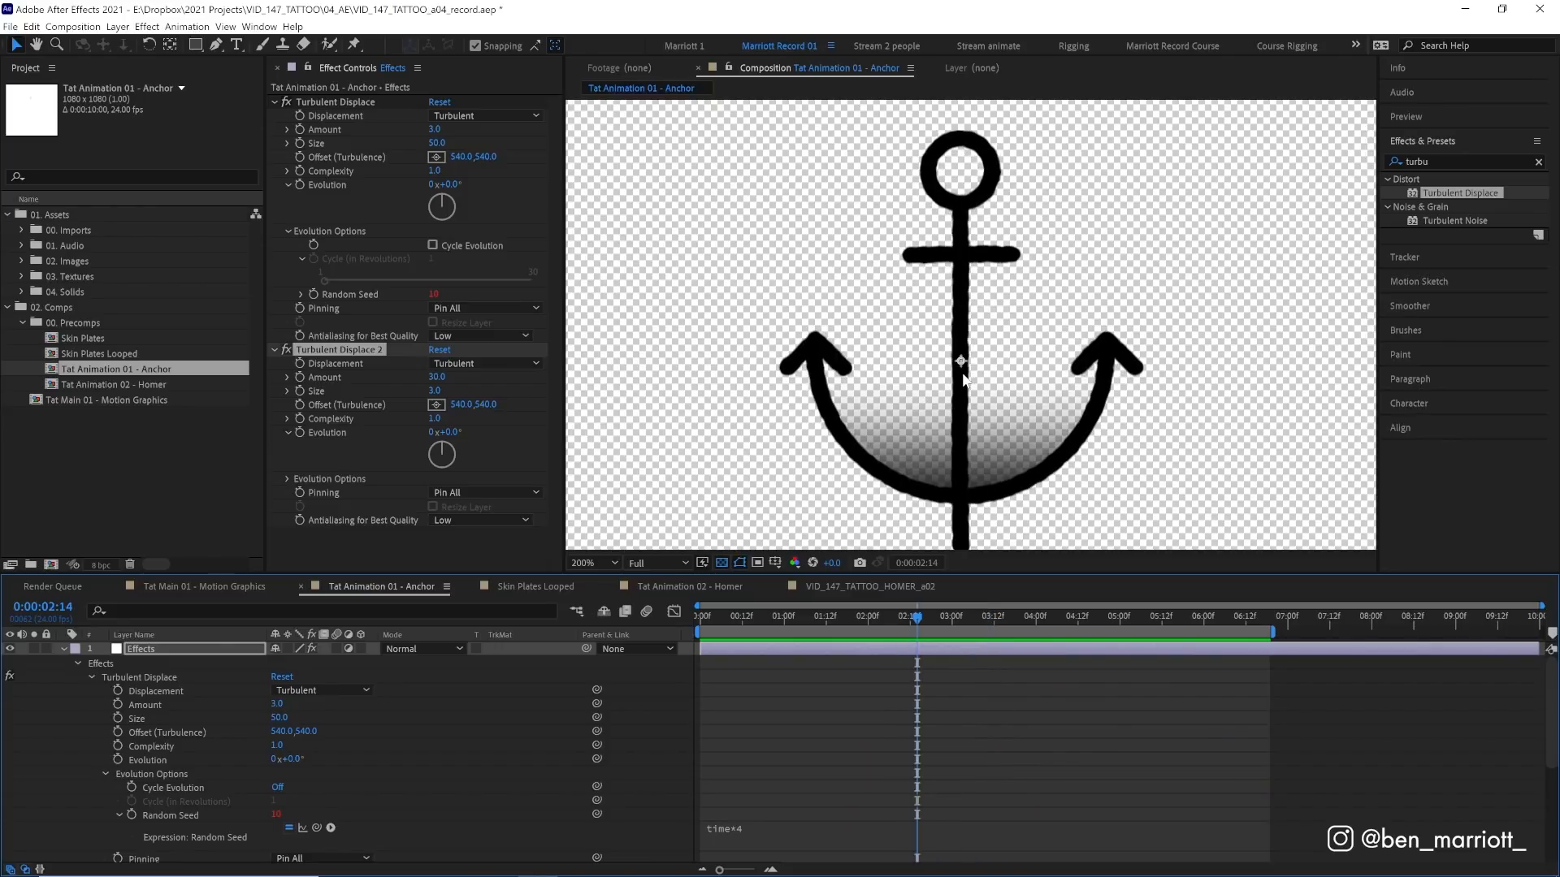
click(273, 102)
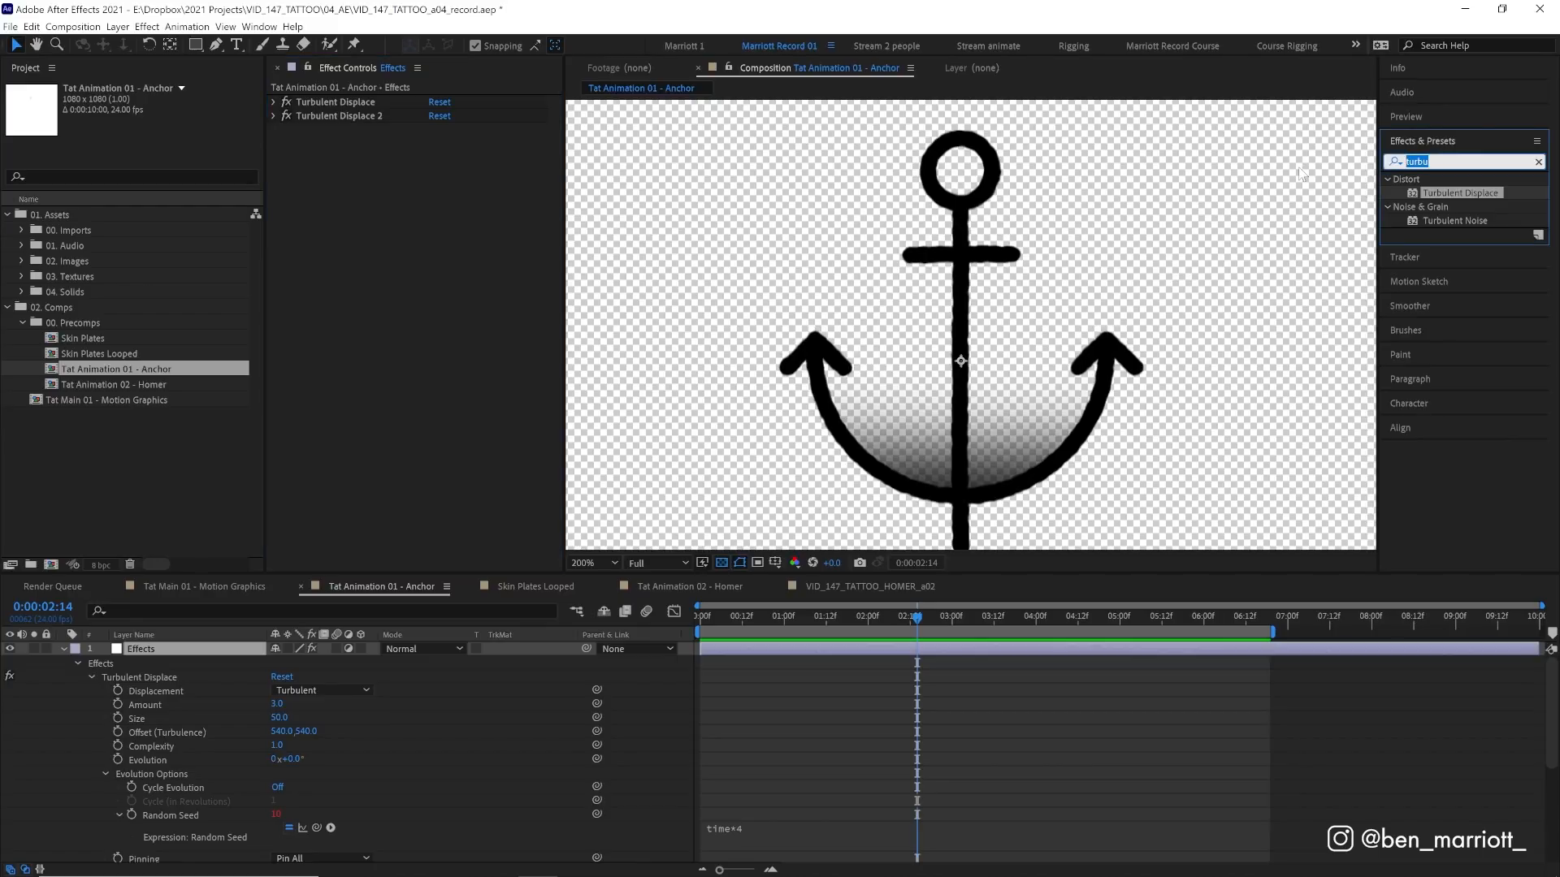
Apply a Transform effect and drive its Position with a wiggle(12,2) expression
text(tran)
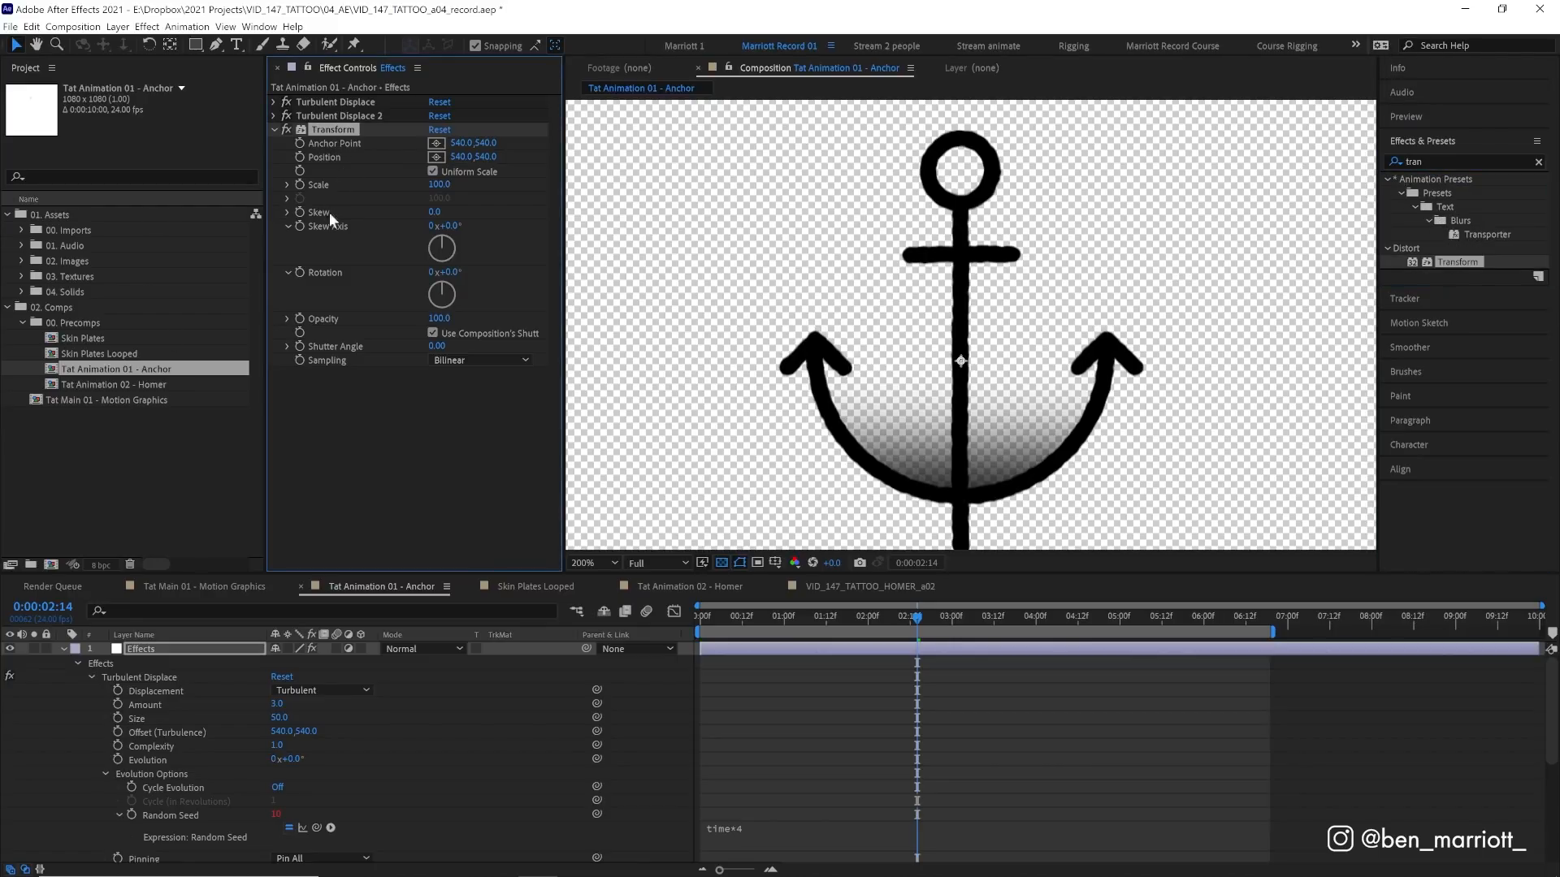
mouse_move(348, 155)
text(wiggle(12)
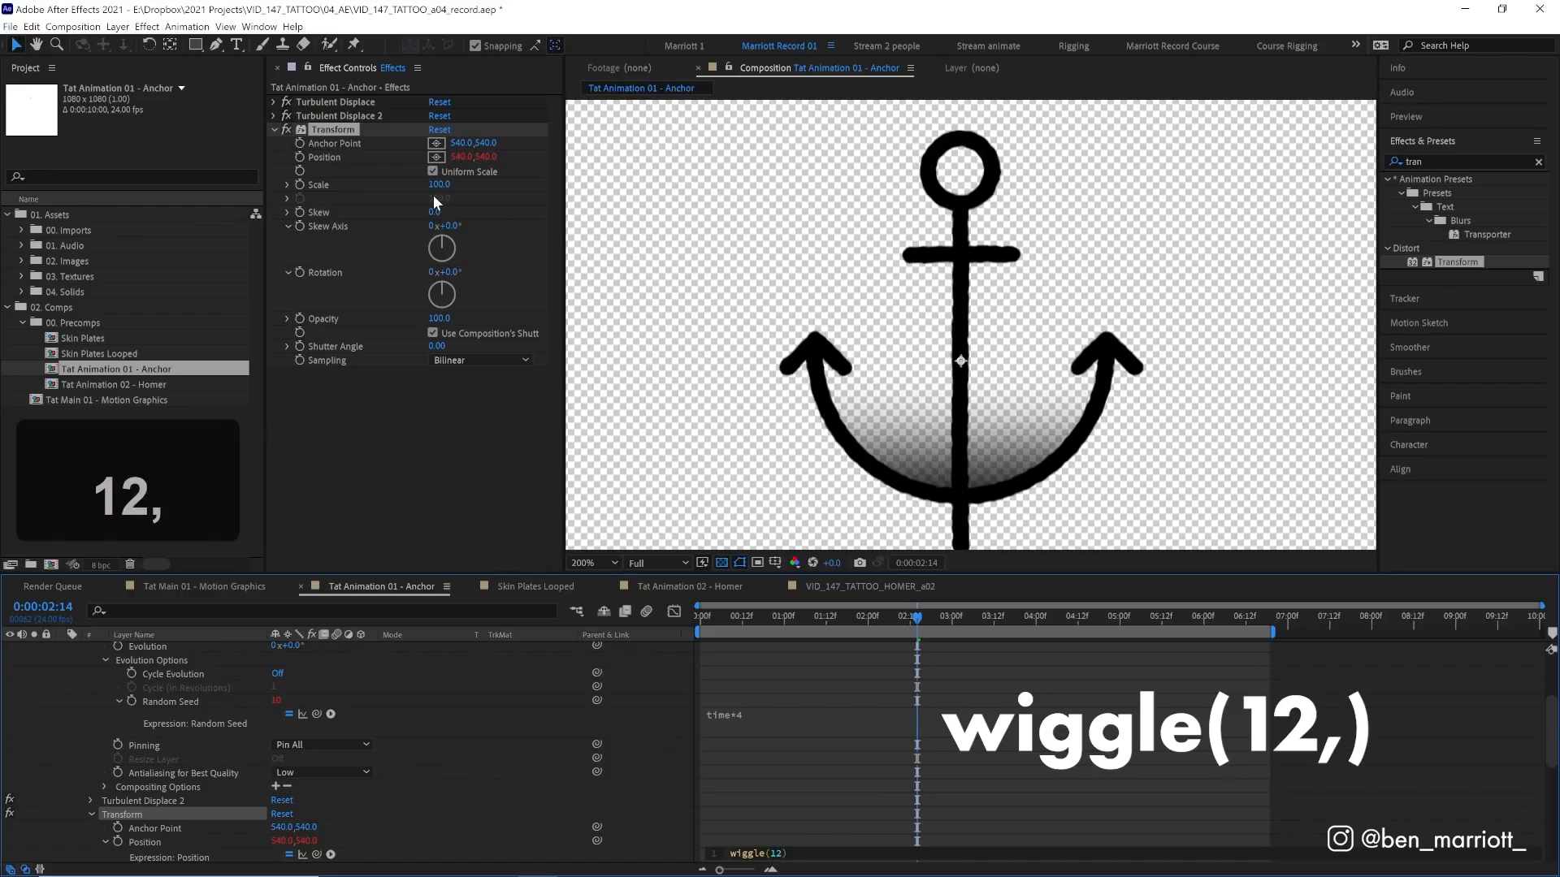
text(2)
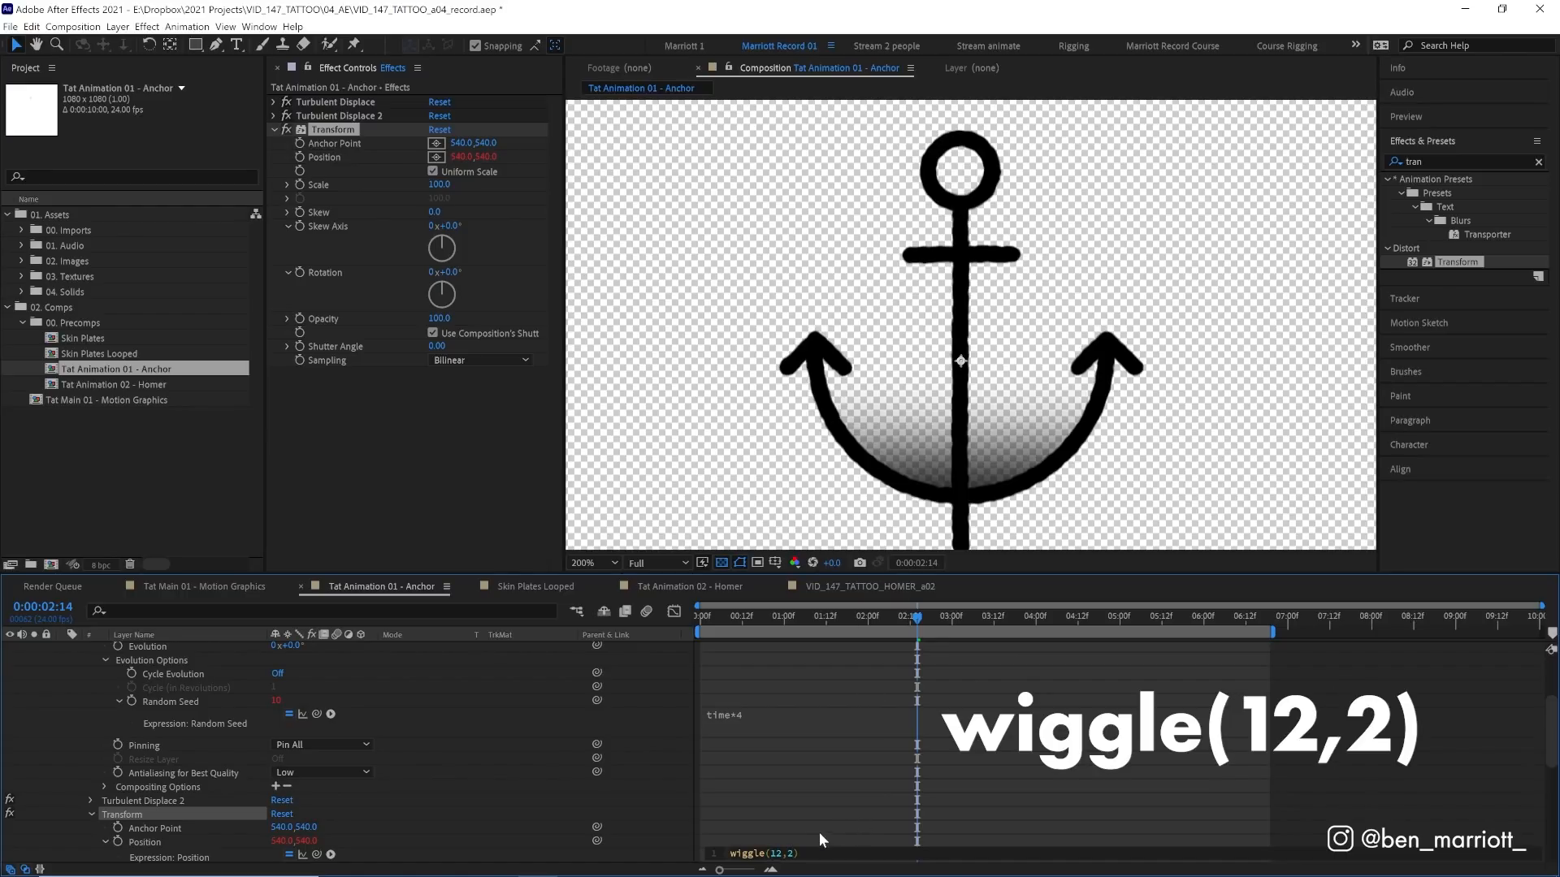
mouse_move(836, 818)
text(poste)
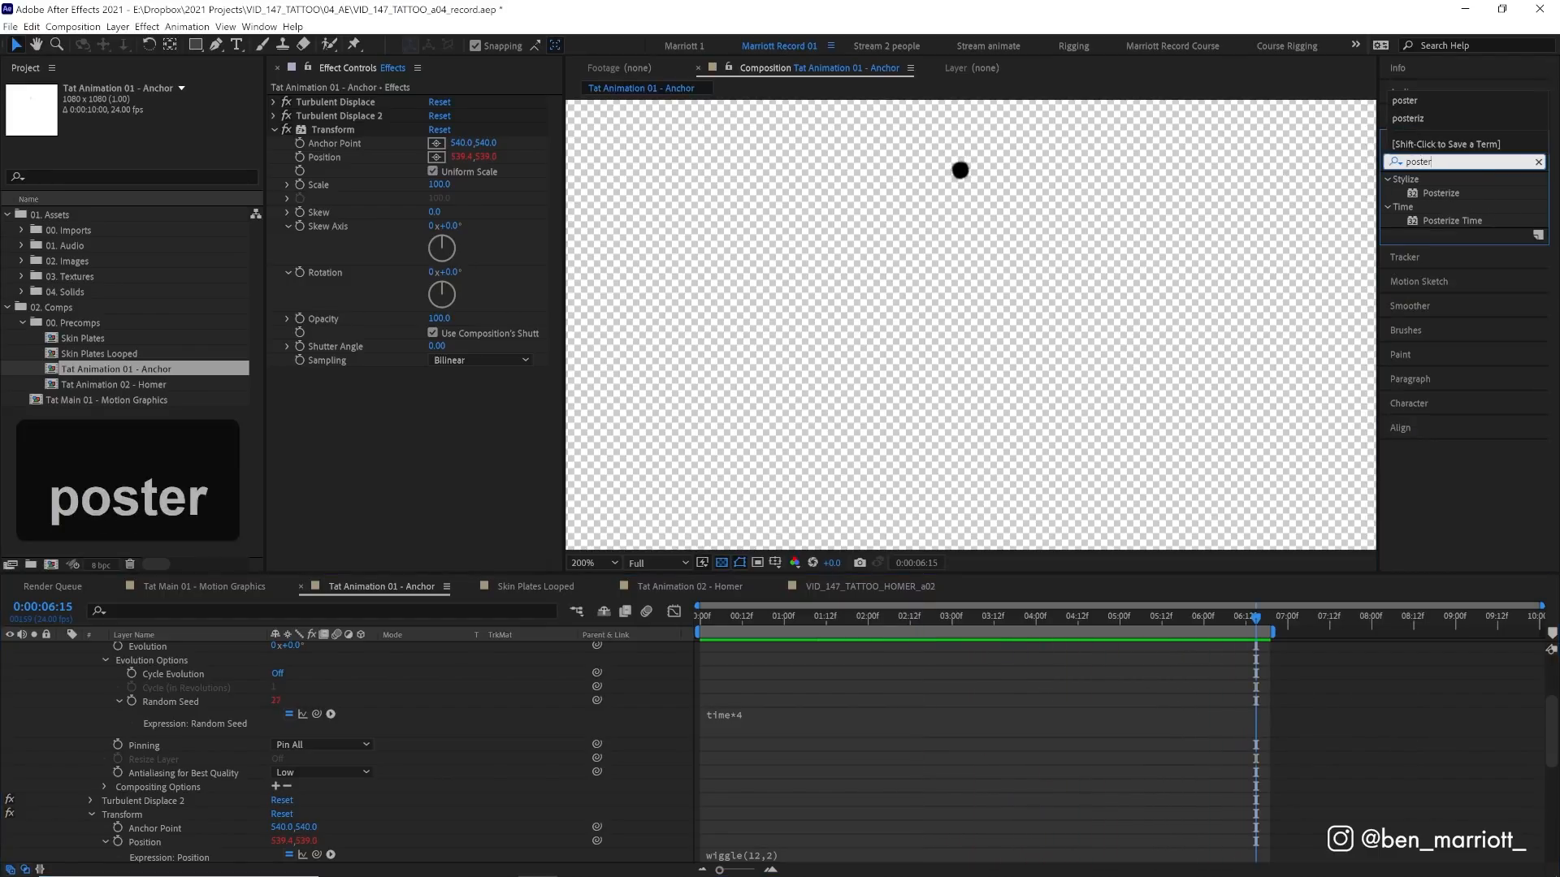
Add Posterize Time at 8 fps to the Effects adjustment layer and collapse its properties
double_click(1452, 220)
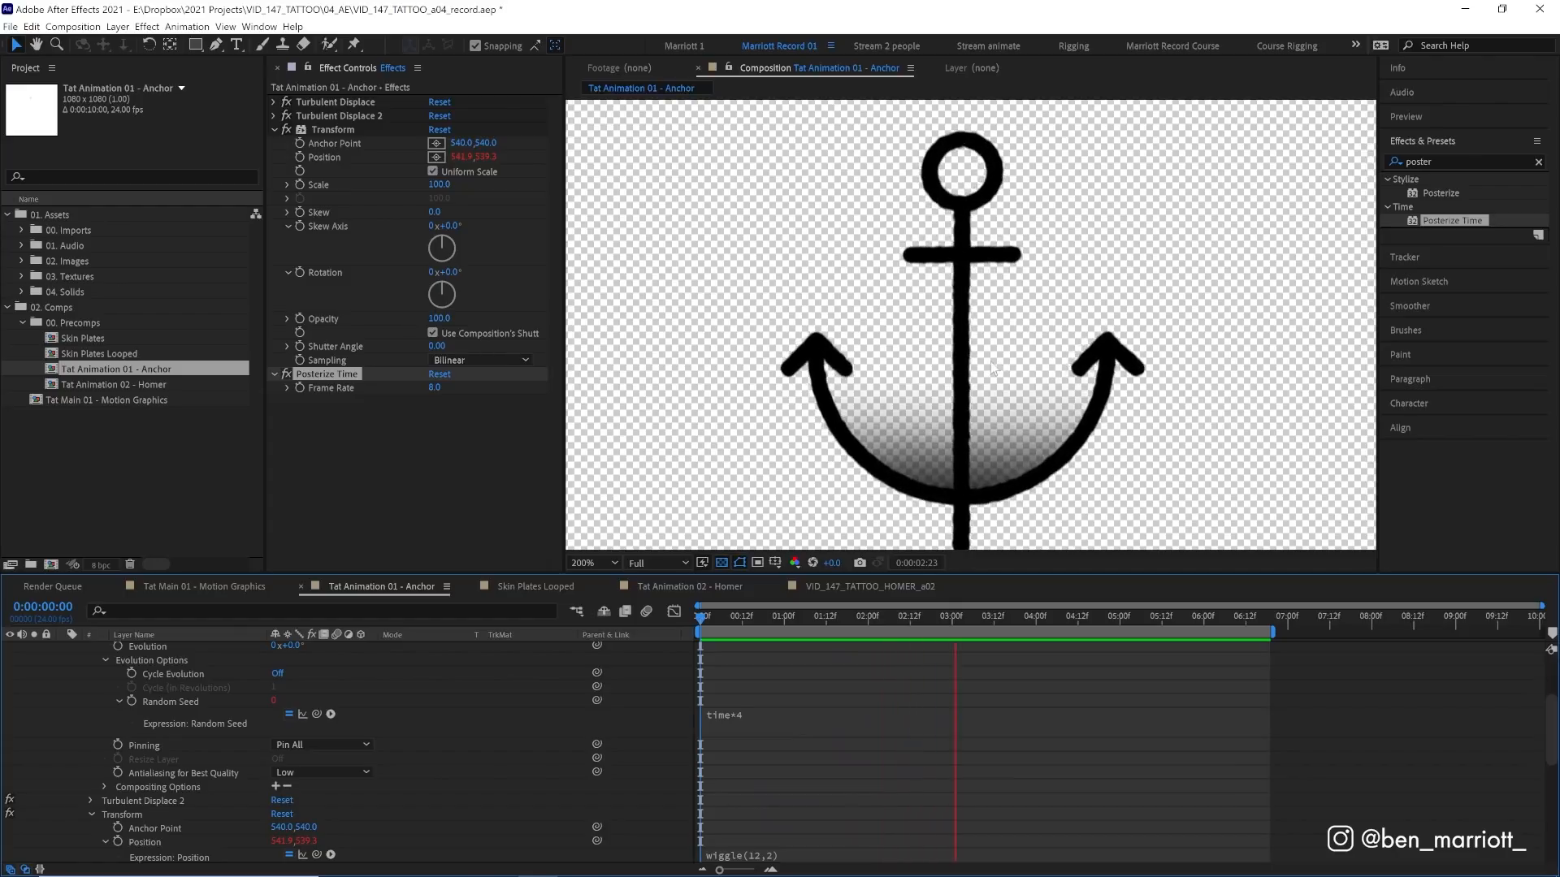
click(1121, 616)
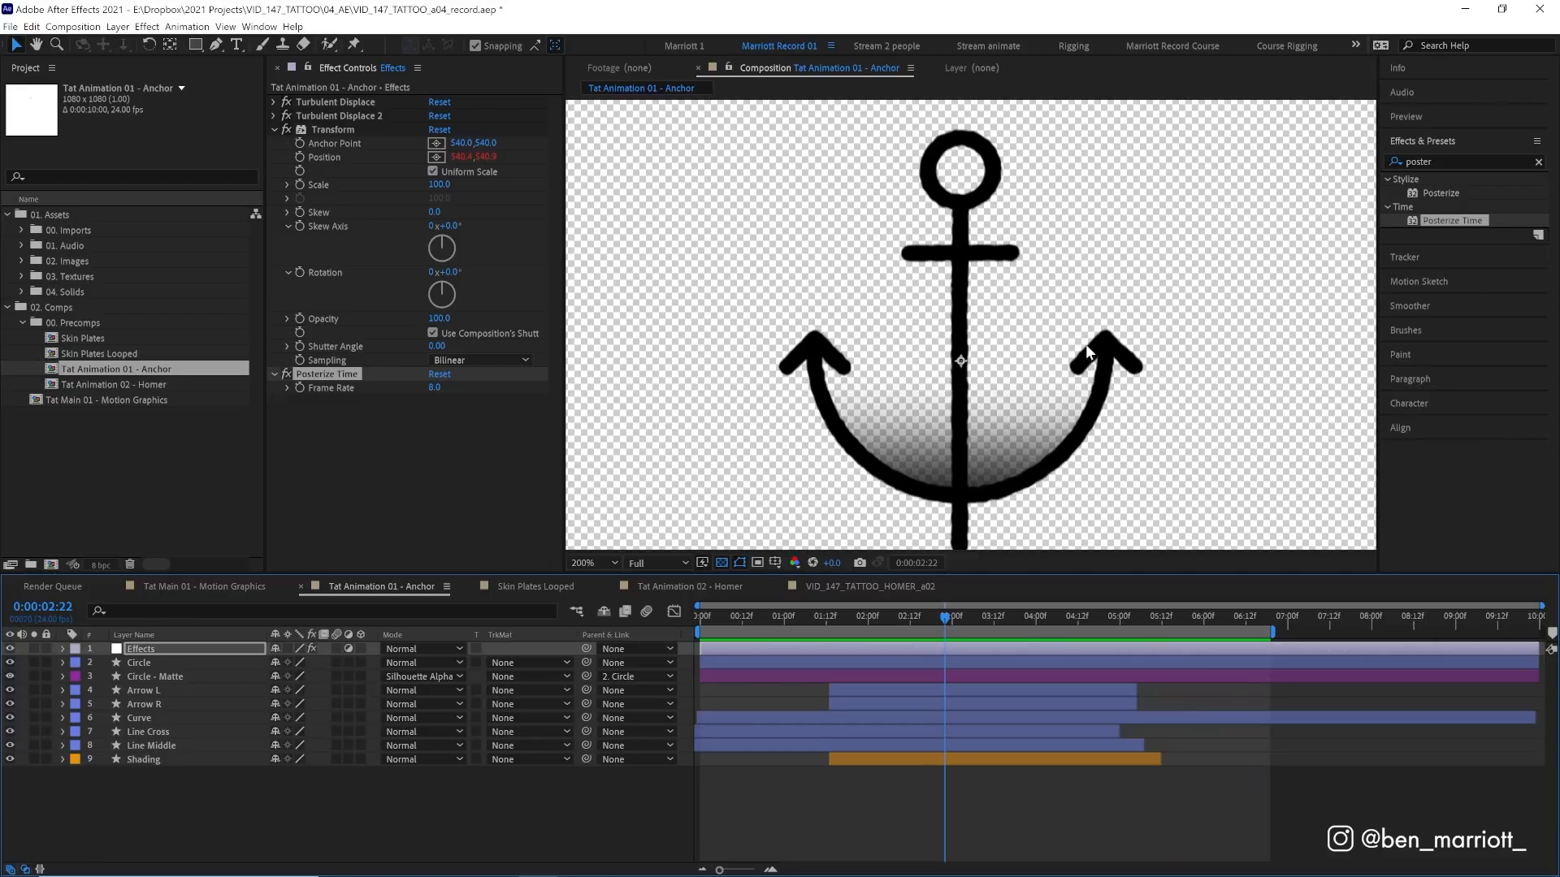
mouse_move(912, 455)
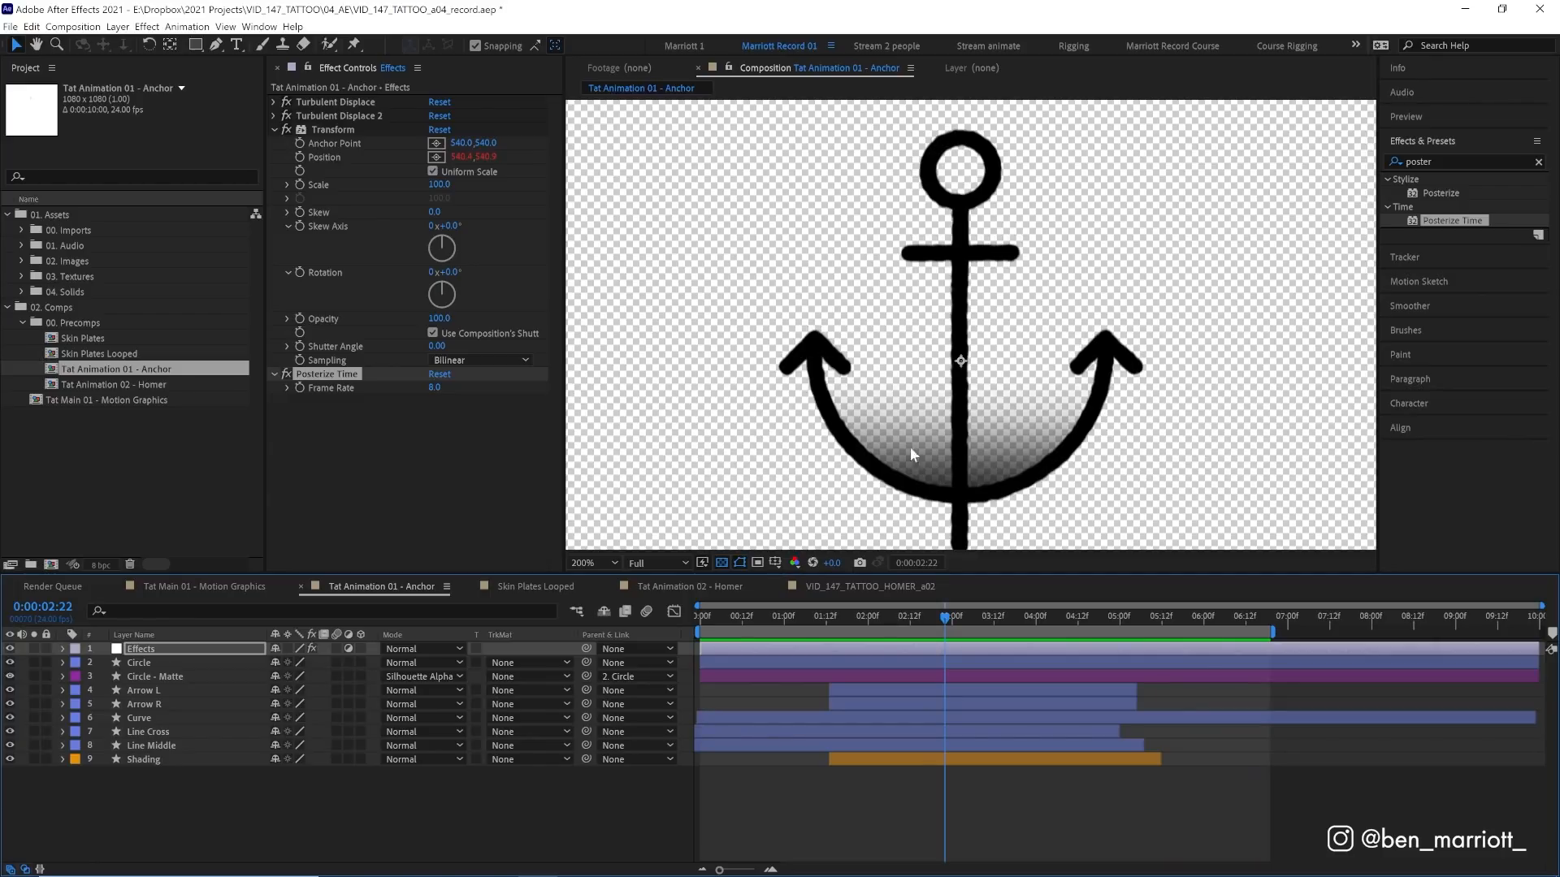
mouse_move(983, 458)
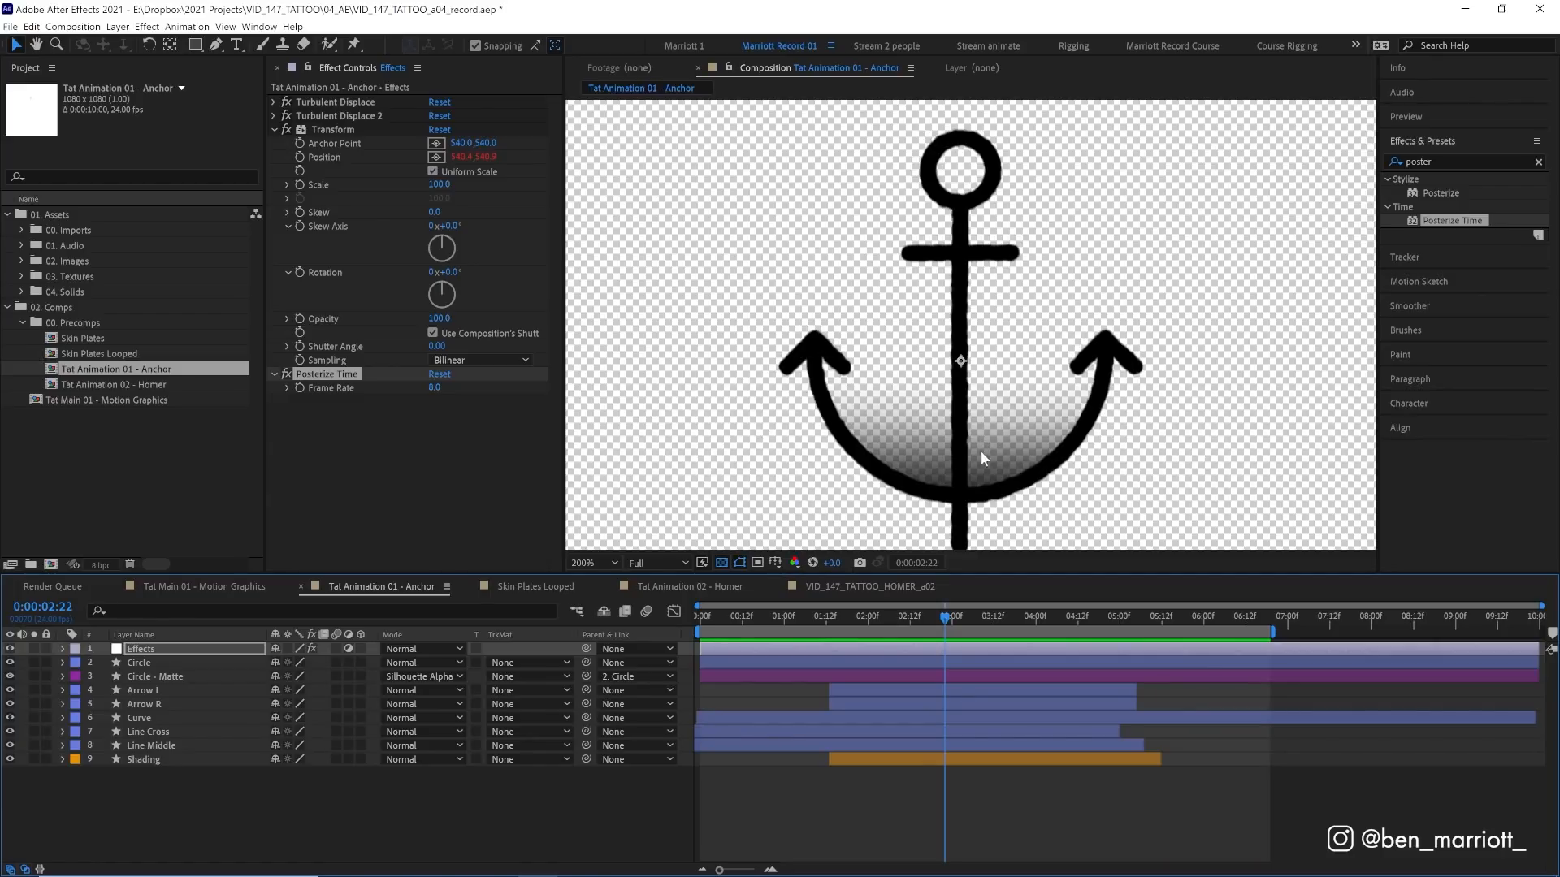
mouse_move(1013, 444)
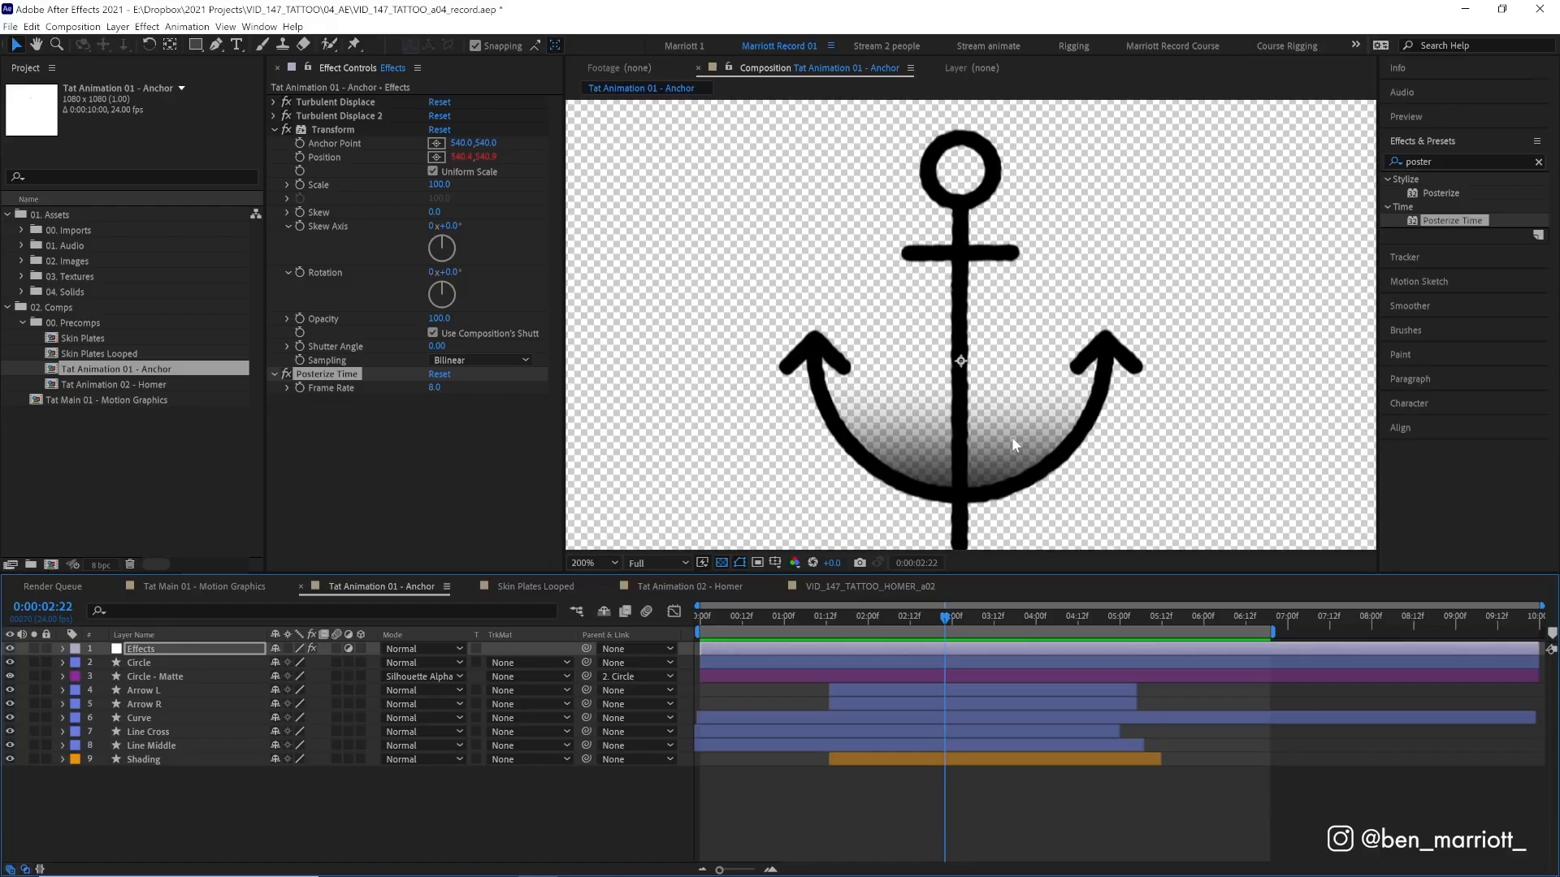
mouse_move(943, 599)
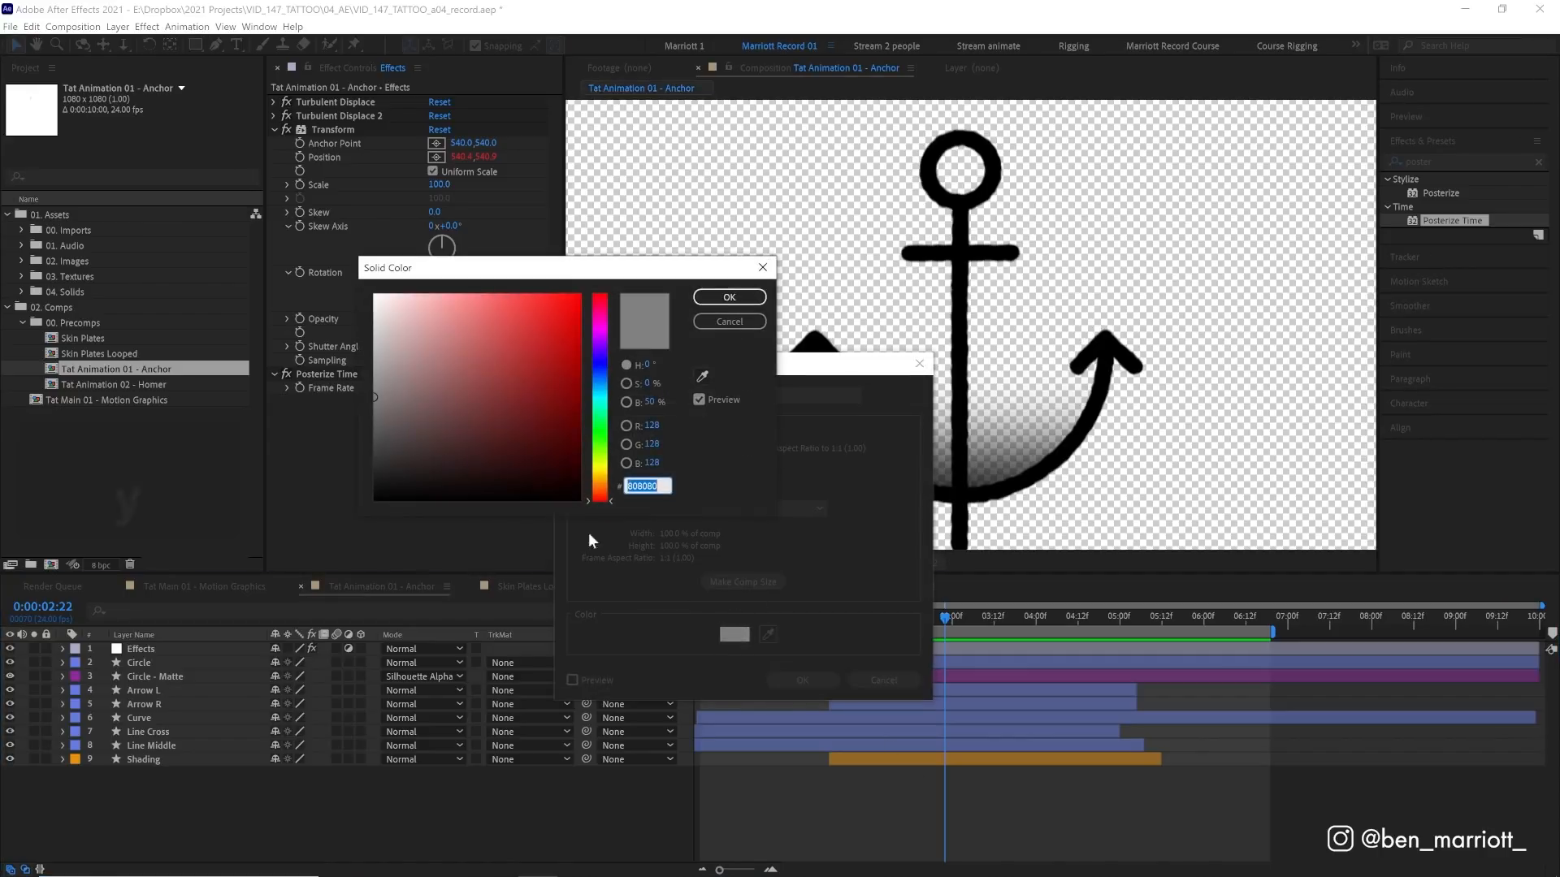
Create the grey Grain Texture solid and apply Noise HLS Auto to it
click(727, 297)
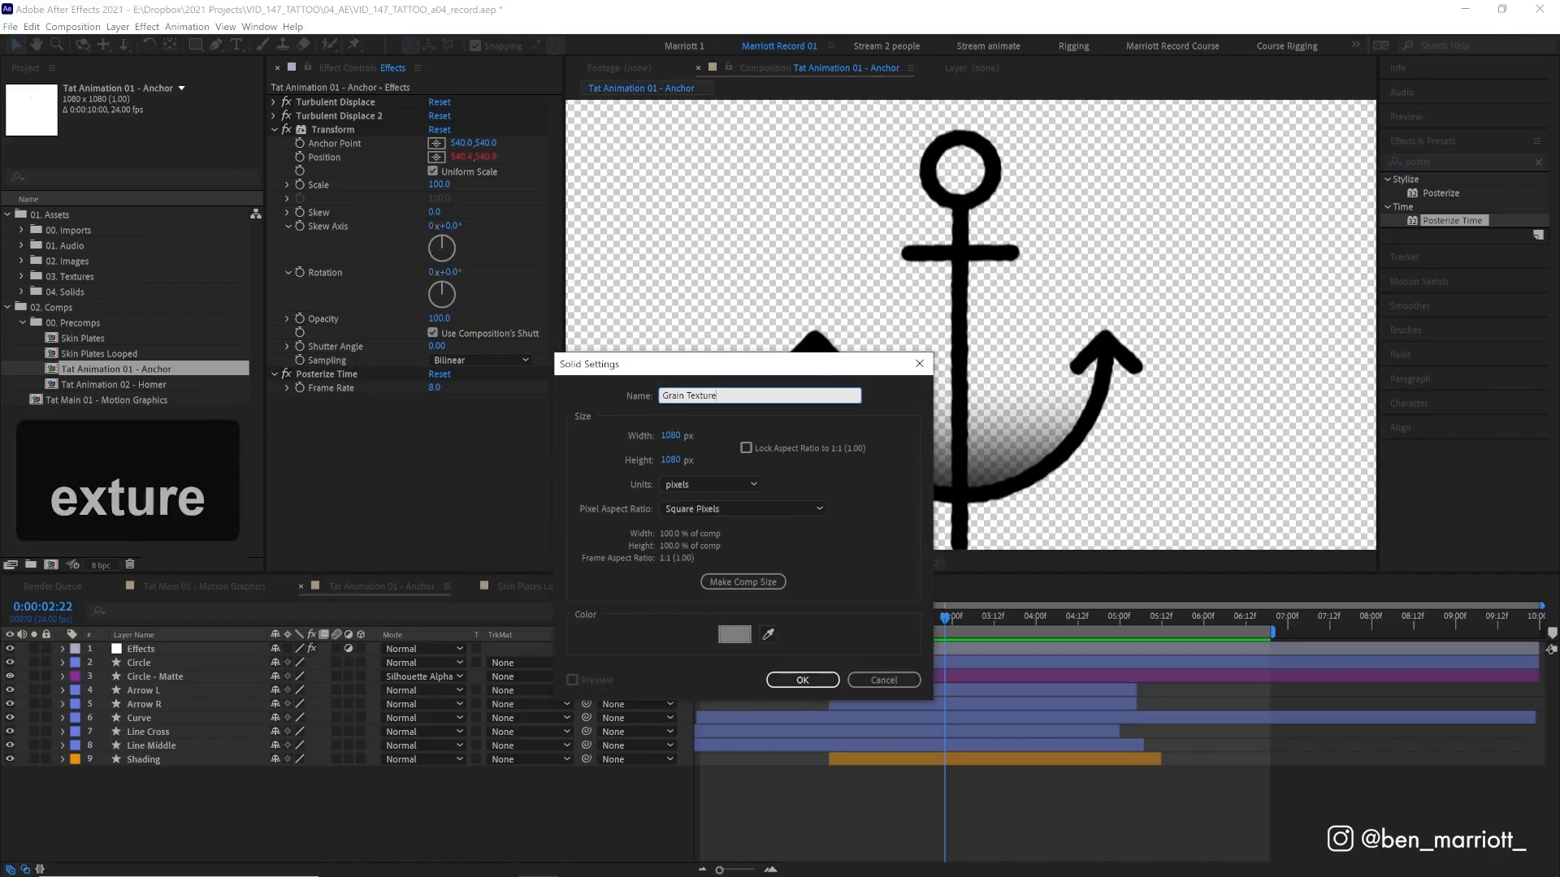
click(801, 679)
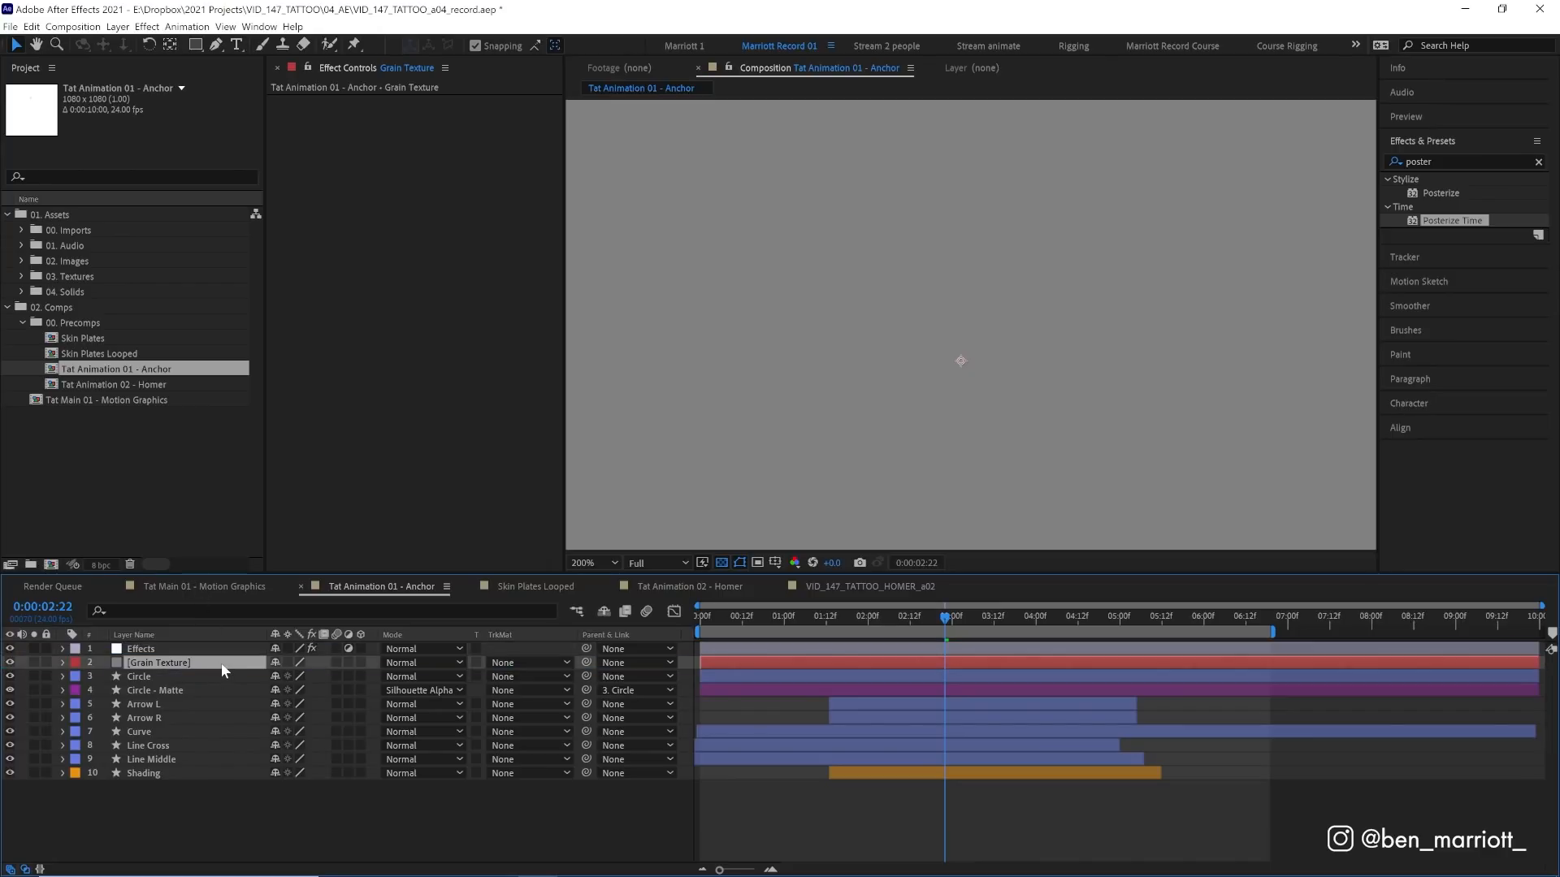
text(noi)
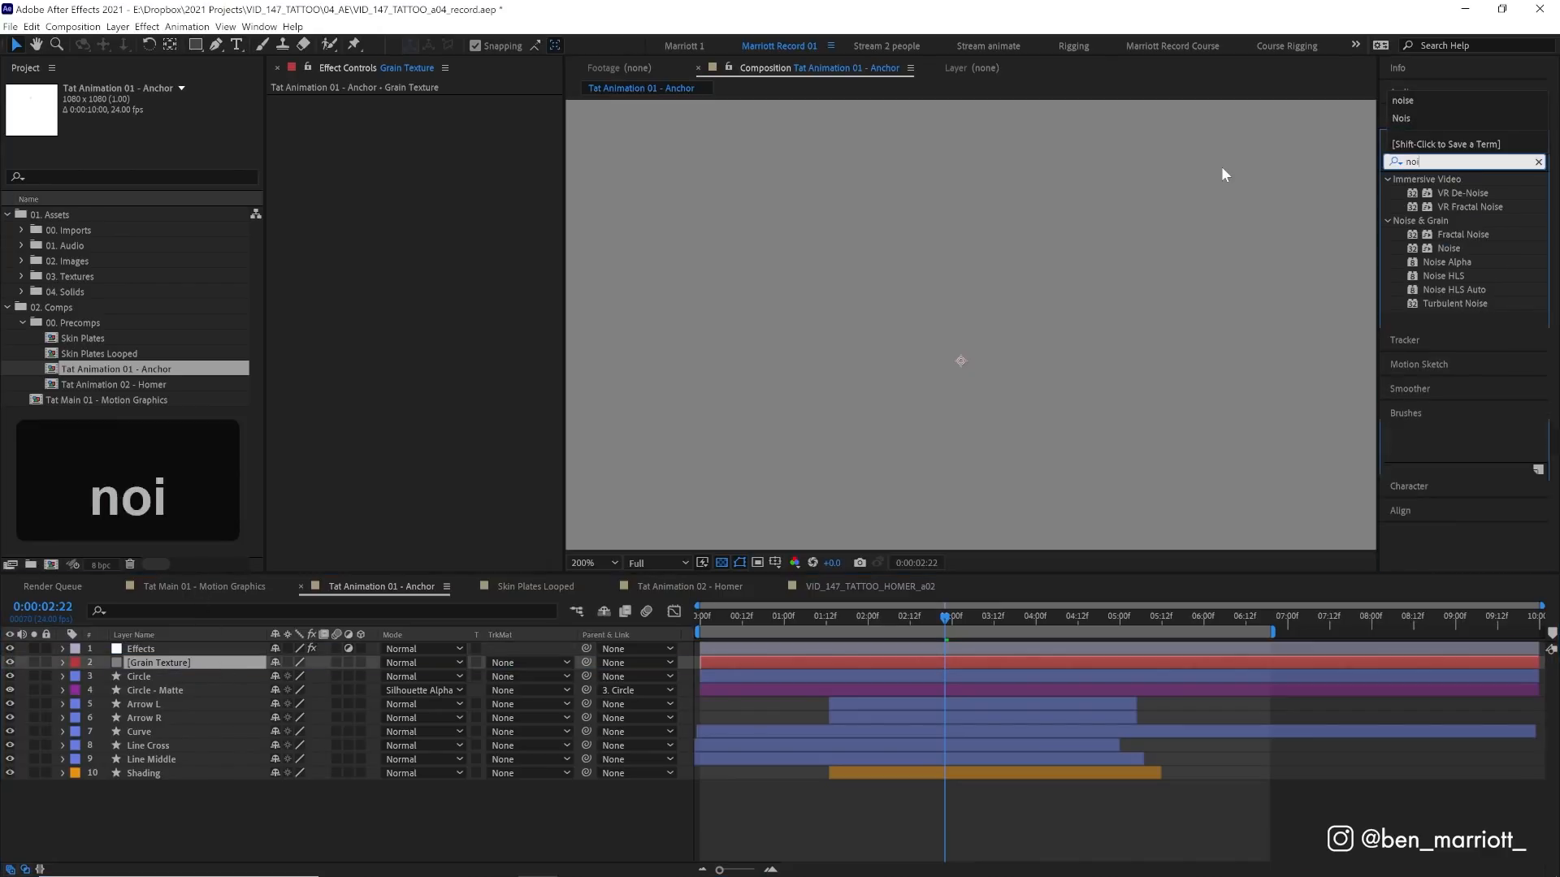
double_click(1457, 289)
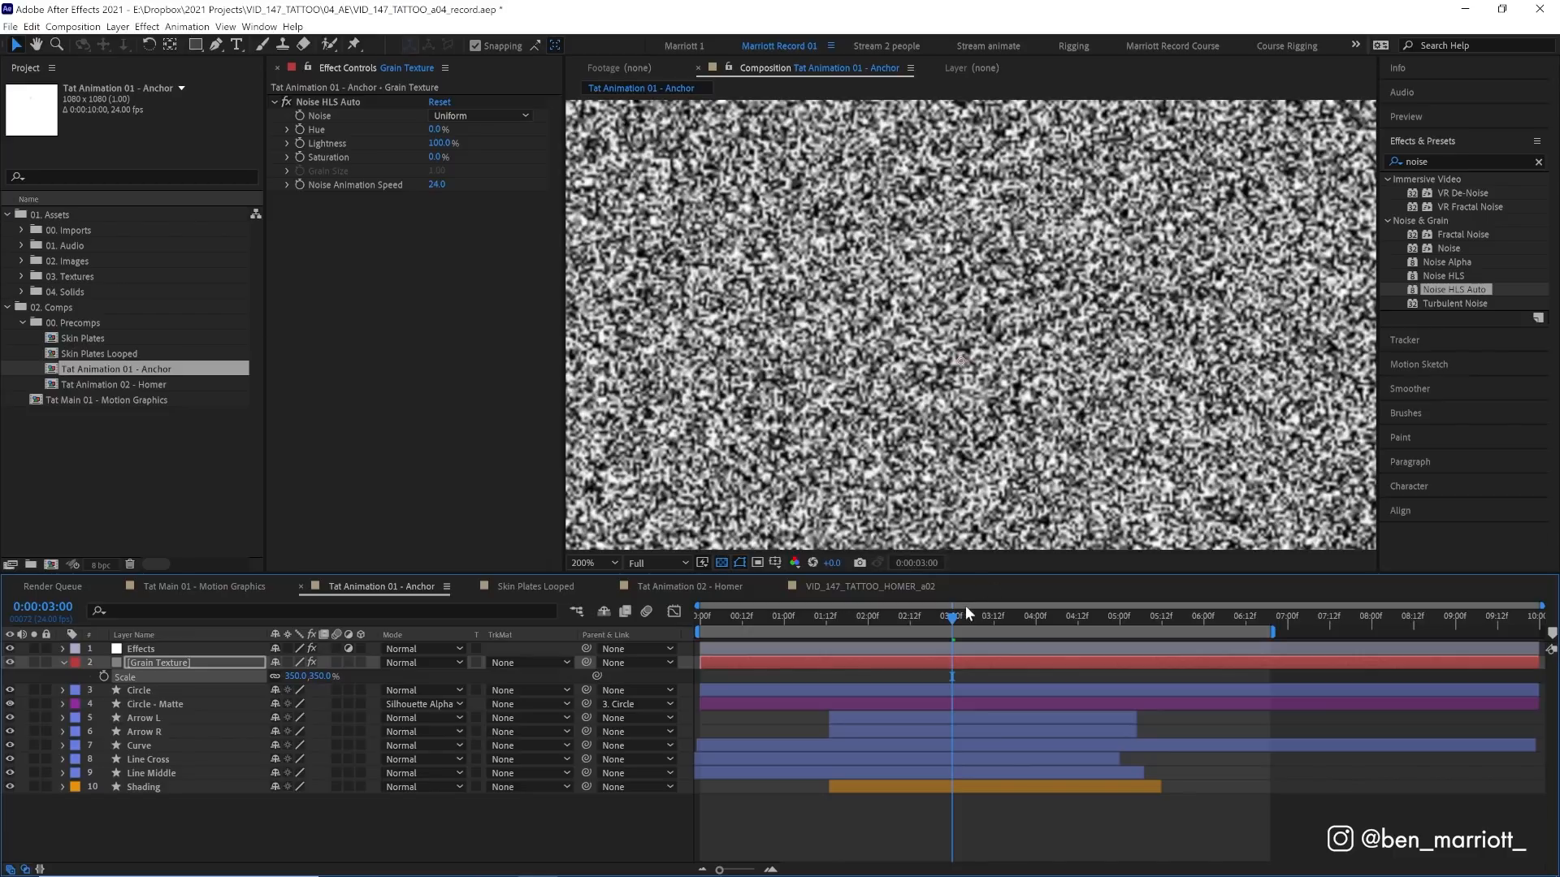
Set the grain layer's blend mode to Overlay and preview the grainy anchor animation
click(418, 647)
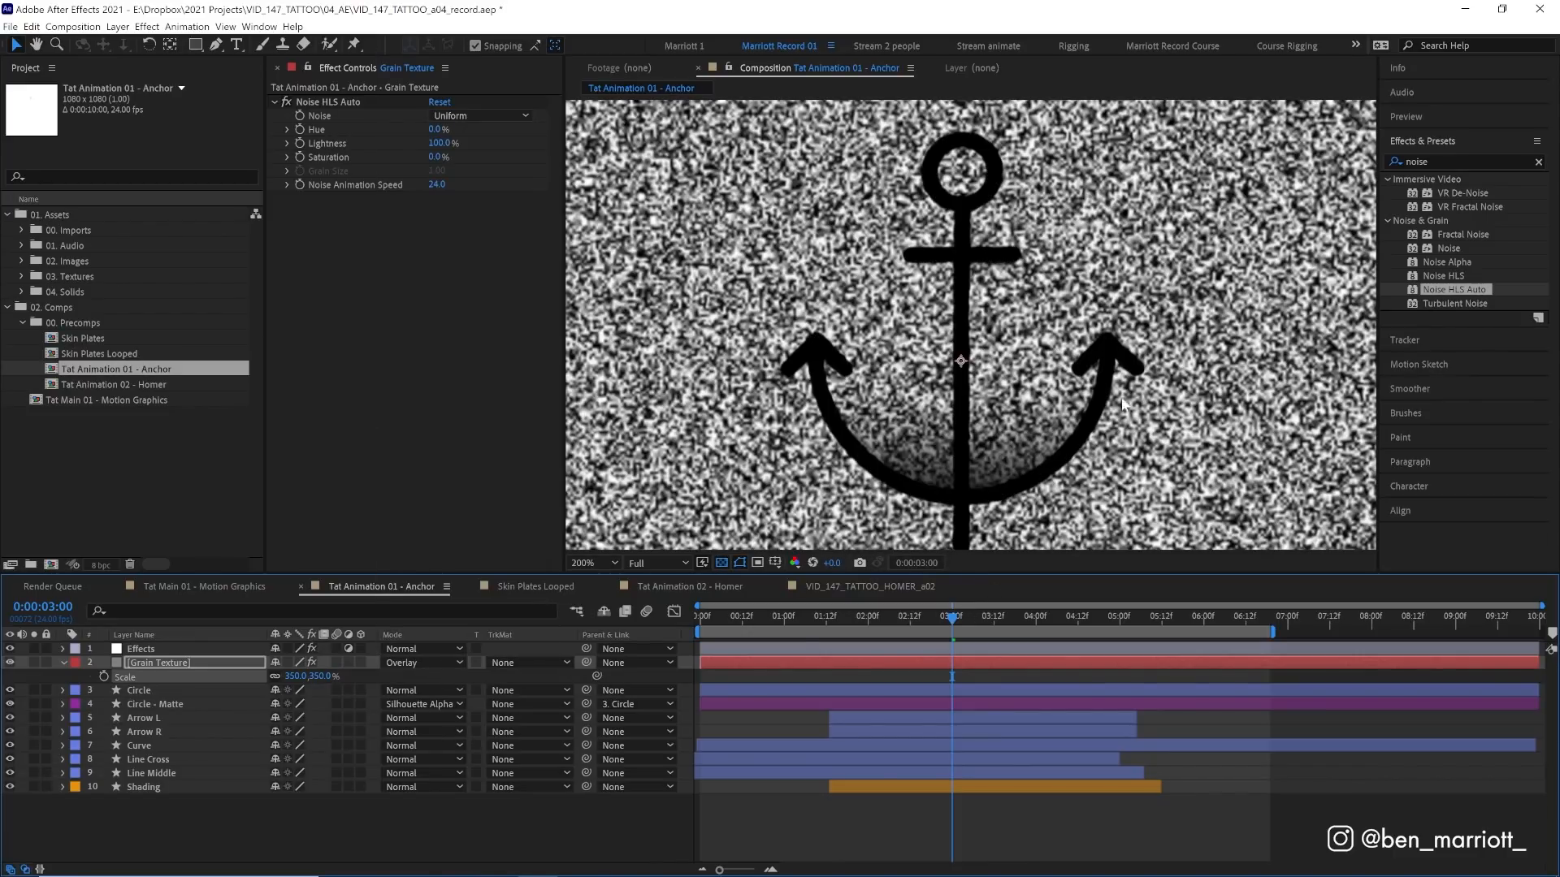
mouse_move(361, 672)
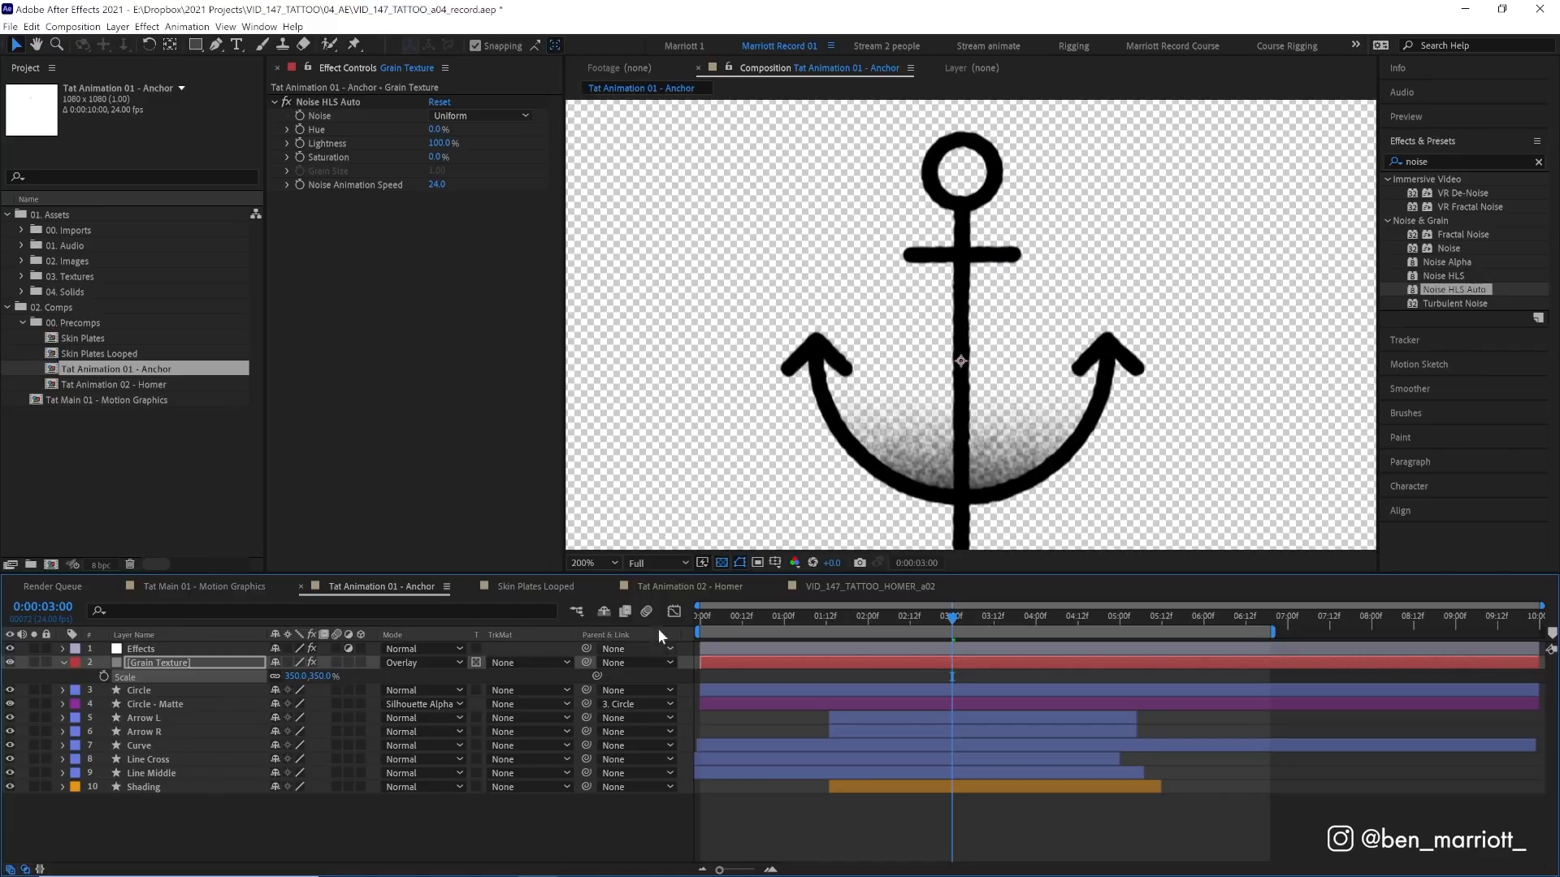
mouse_move(678, 482)
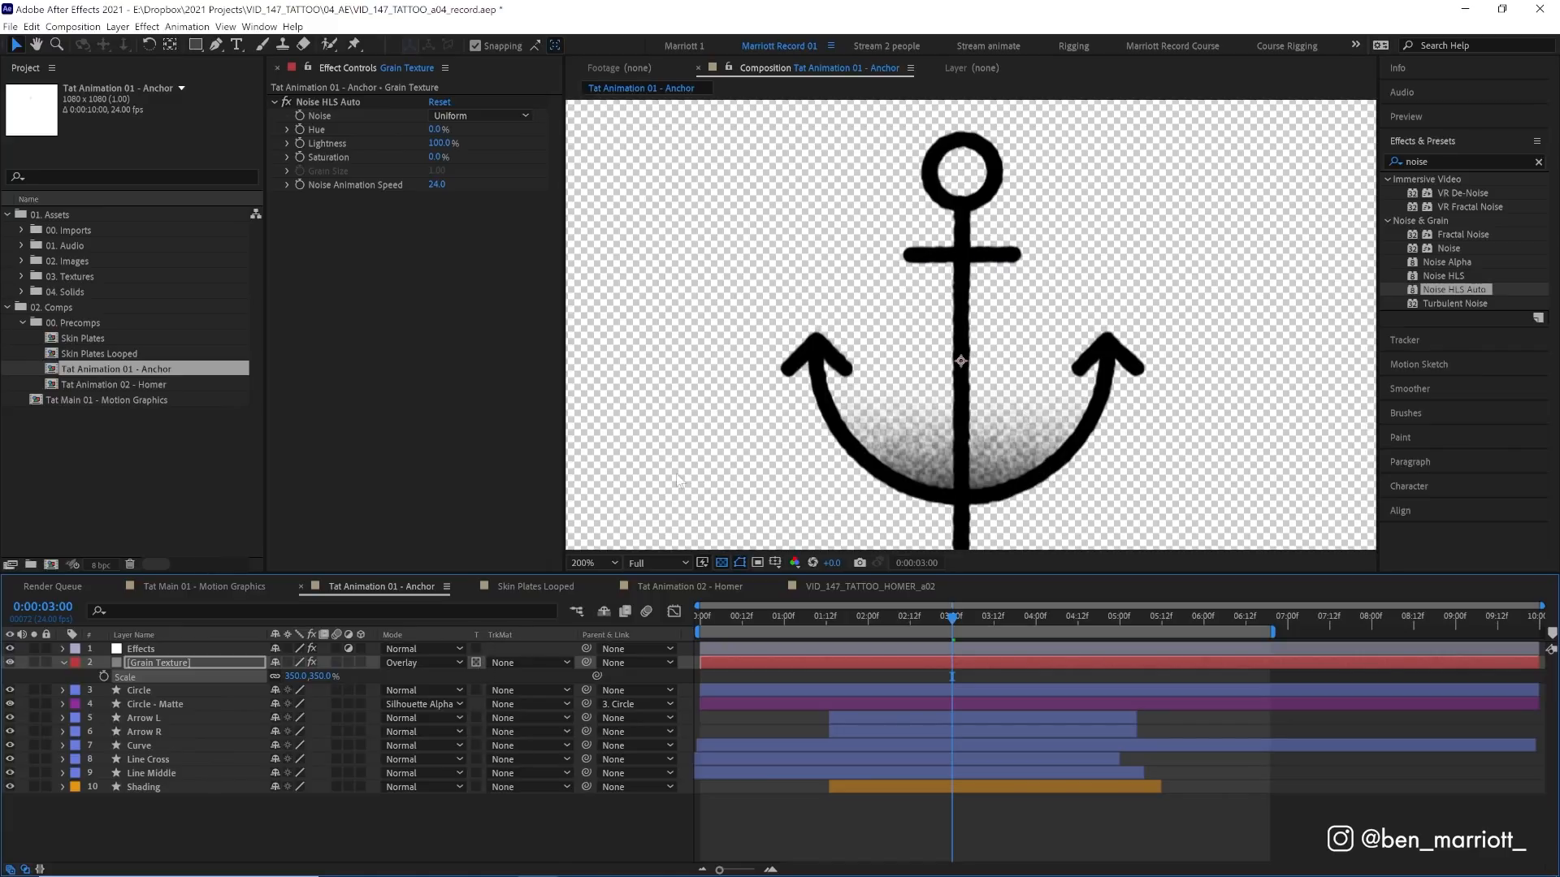
mouse_move(887, 515)
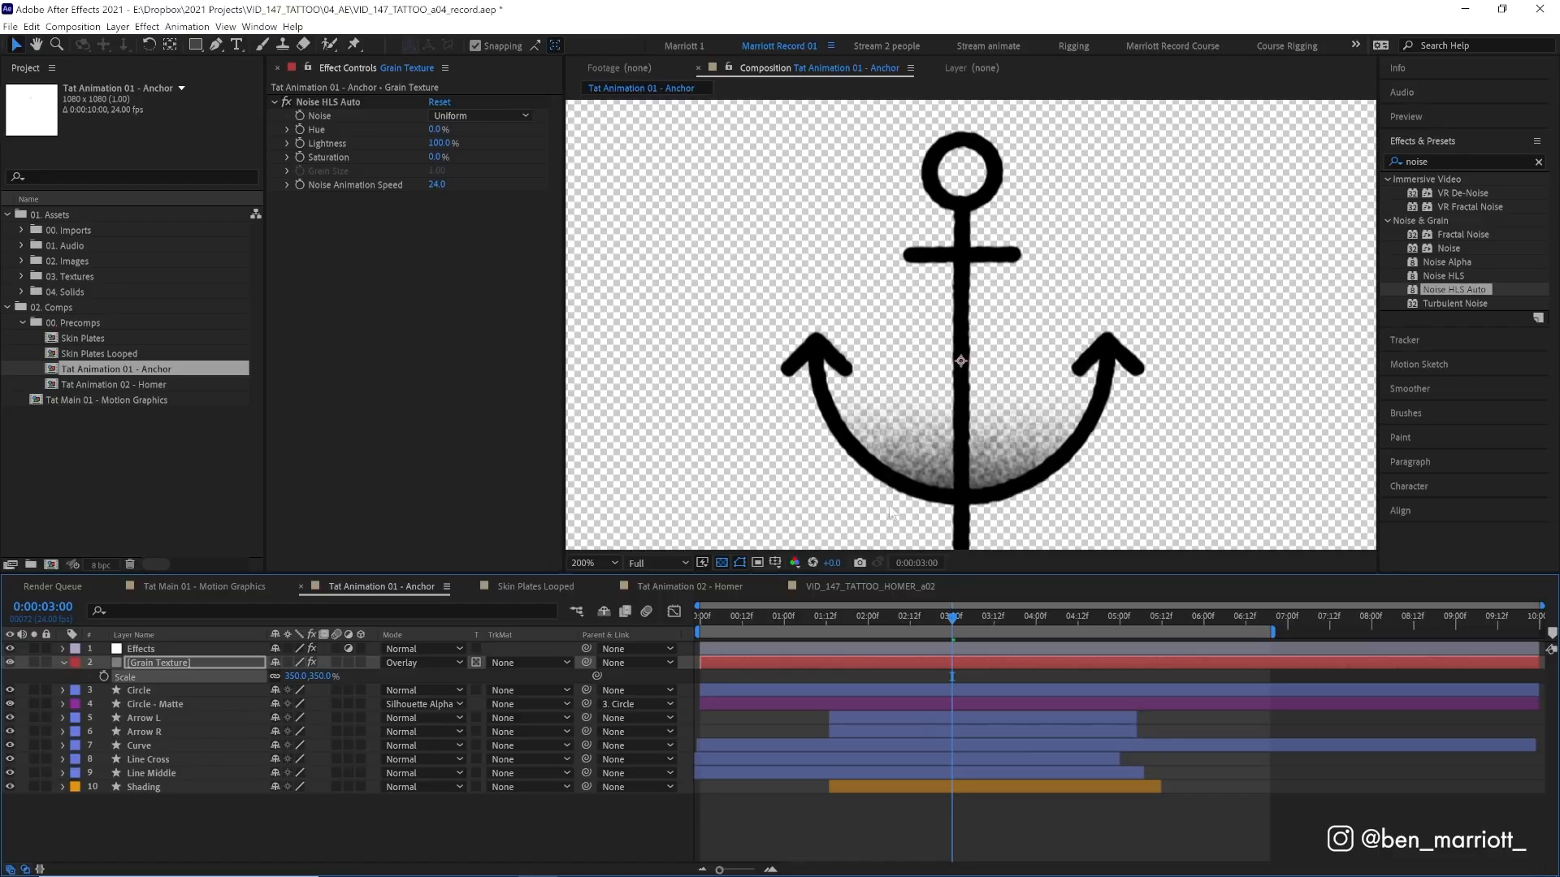
mouse_move(964, 448)
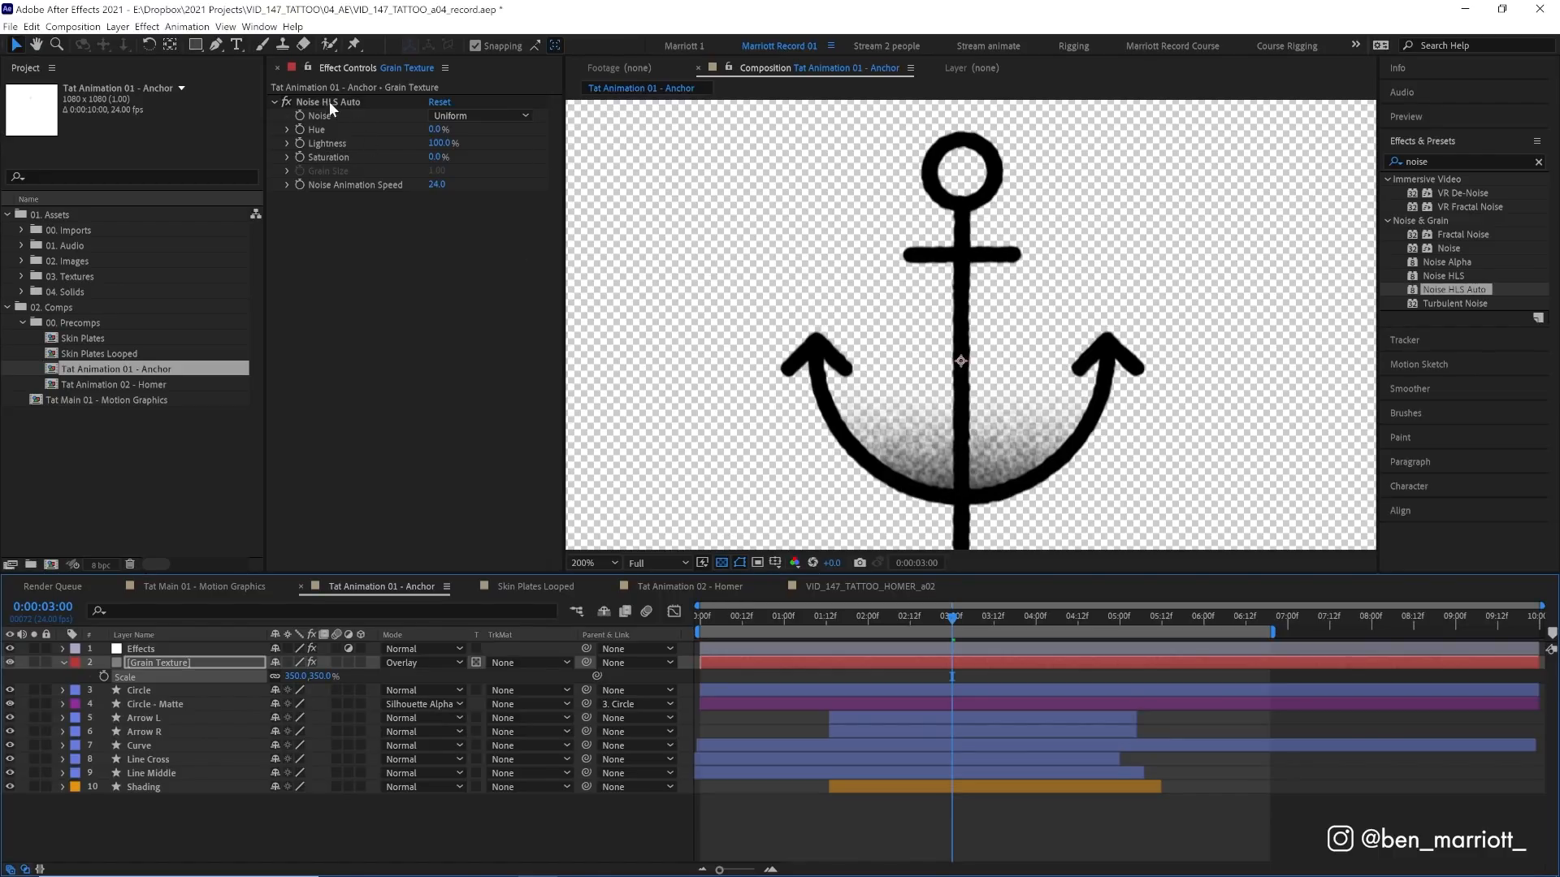
key(space)
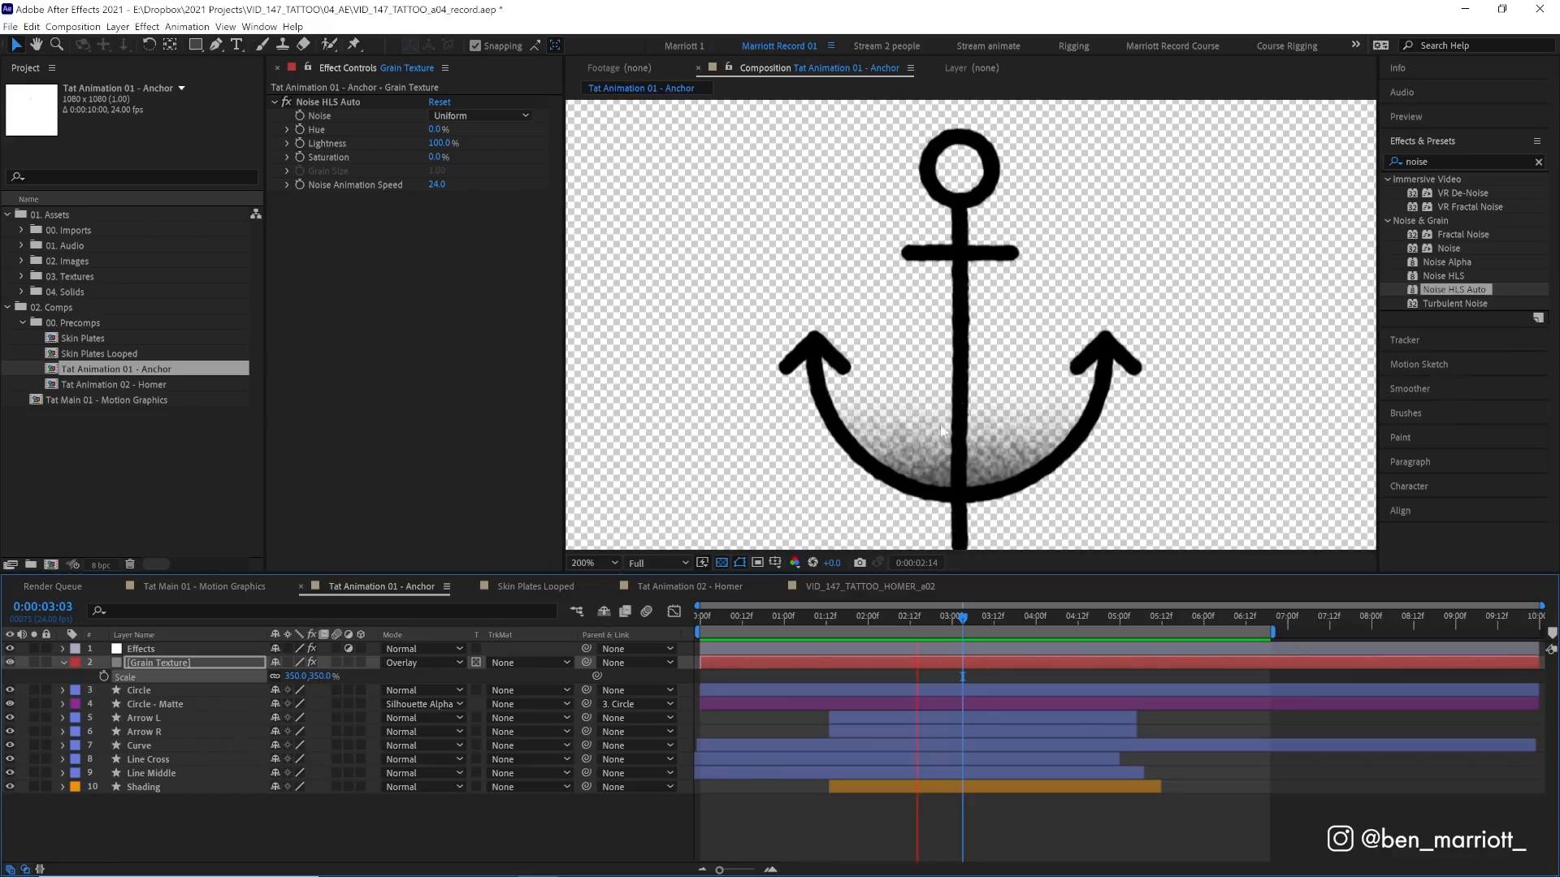
click(1073, 615)
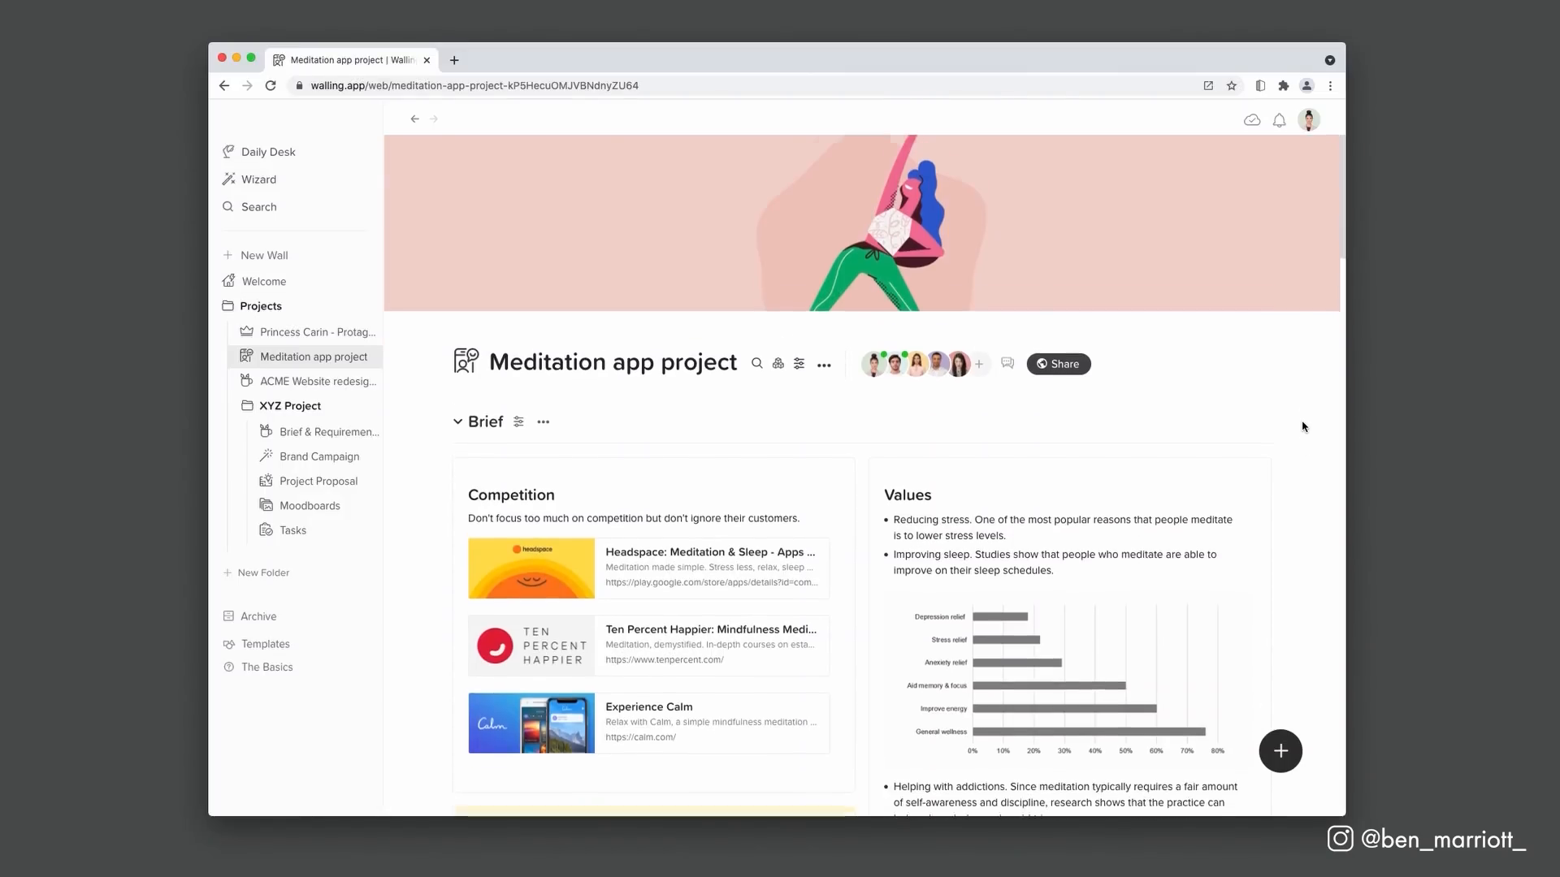
Scroll through the Walling project walls and open the Moodboards wall
scroll(down, 3)
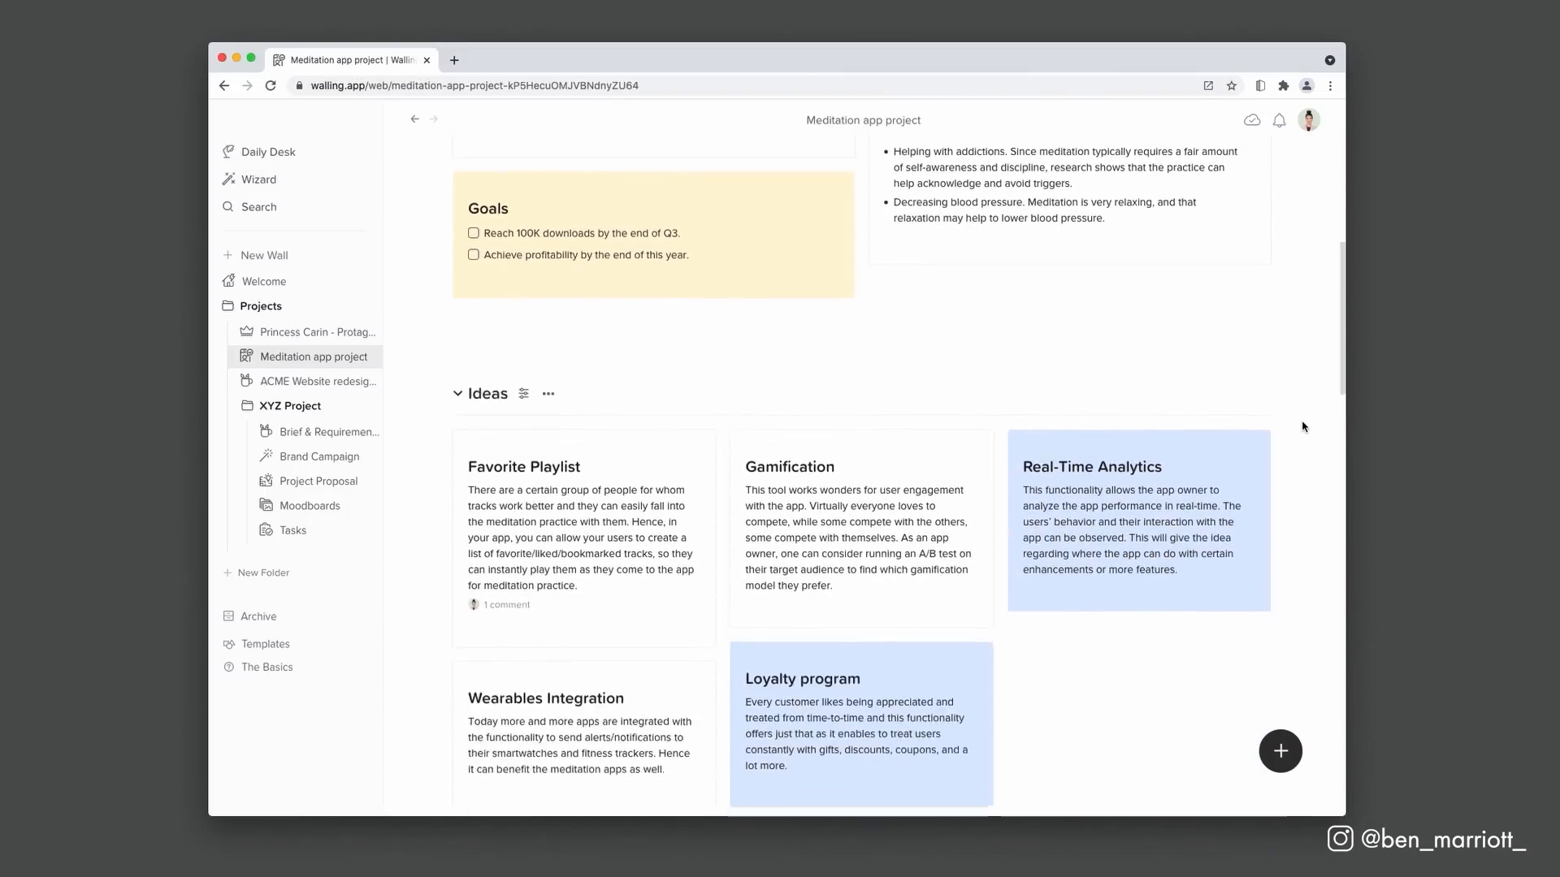
scroll(down, 3)
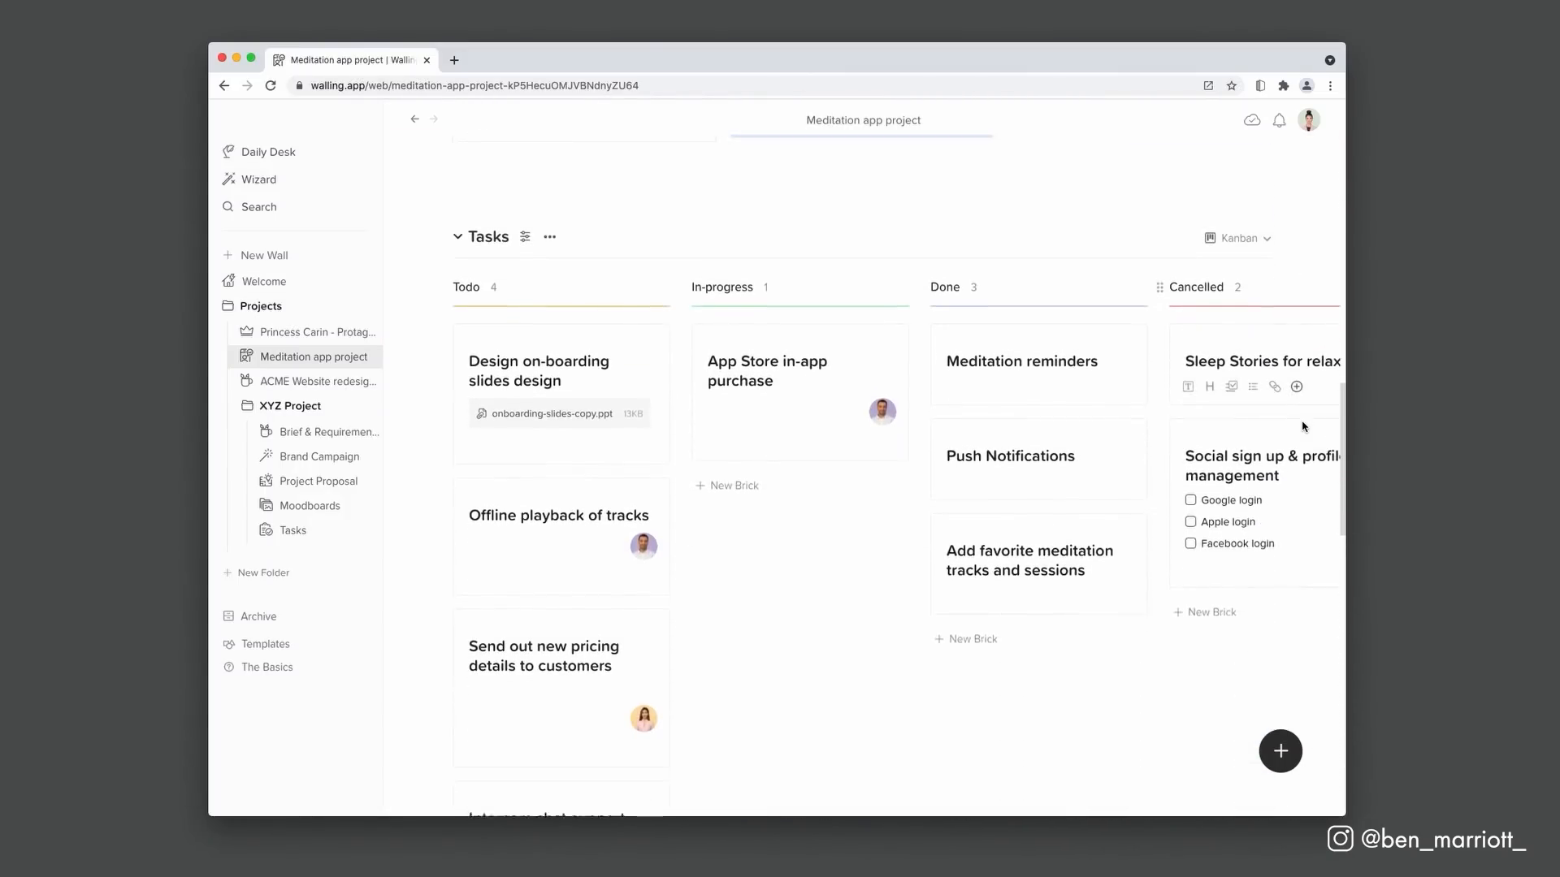
scroll(up, 3)
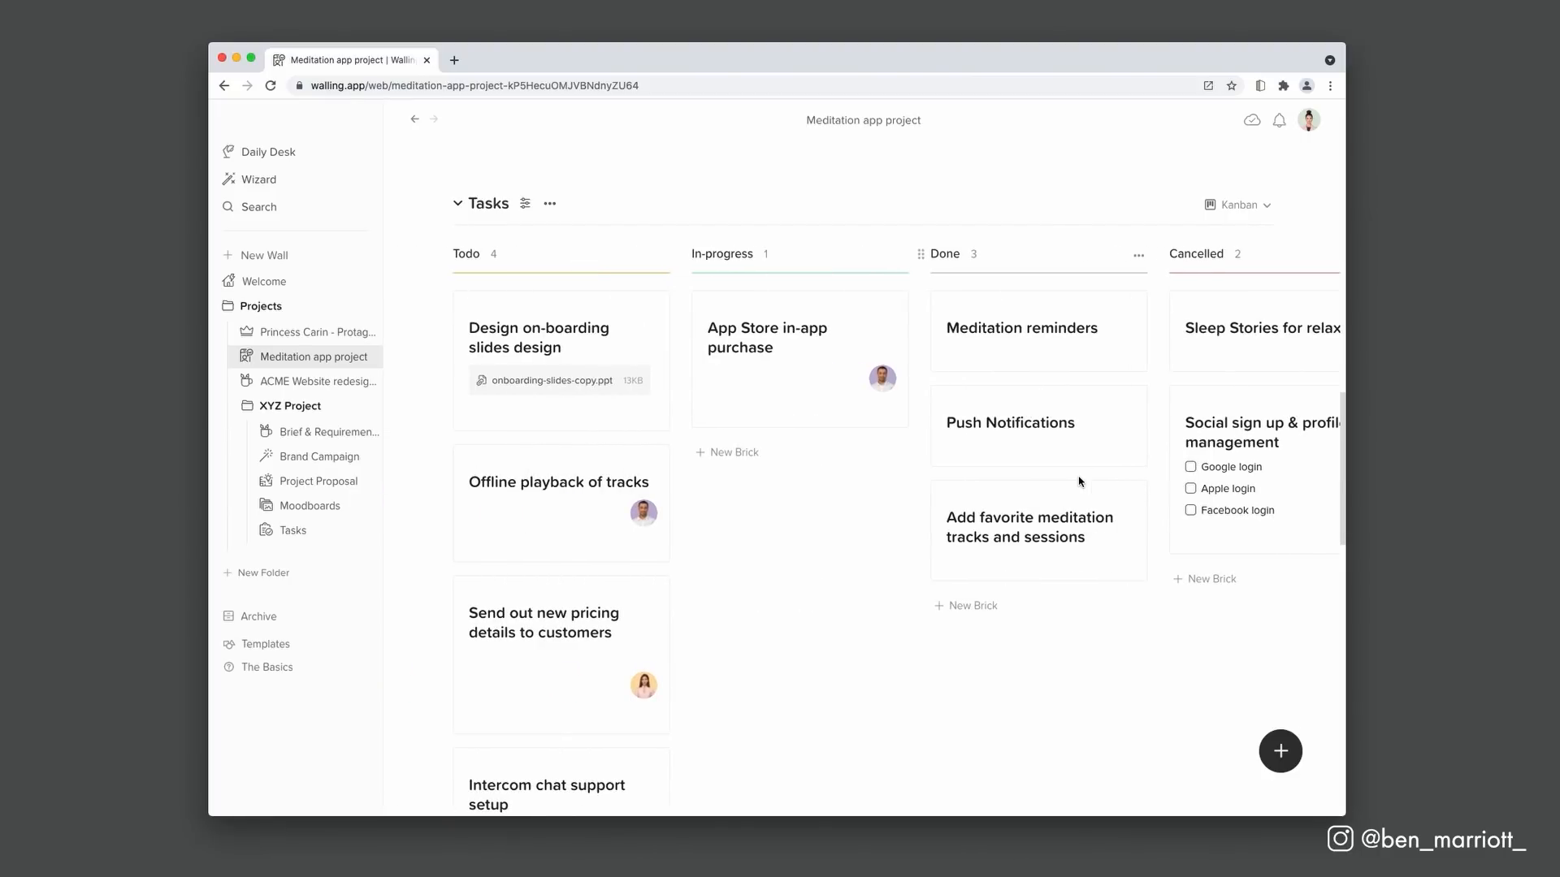
click(309, 506)
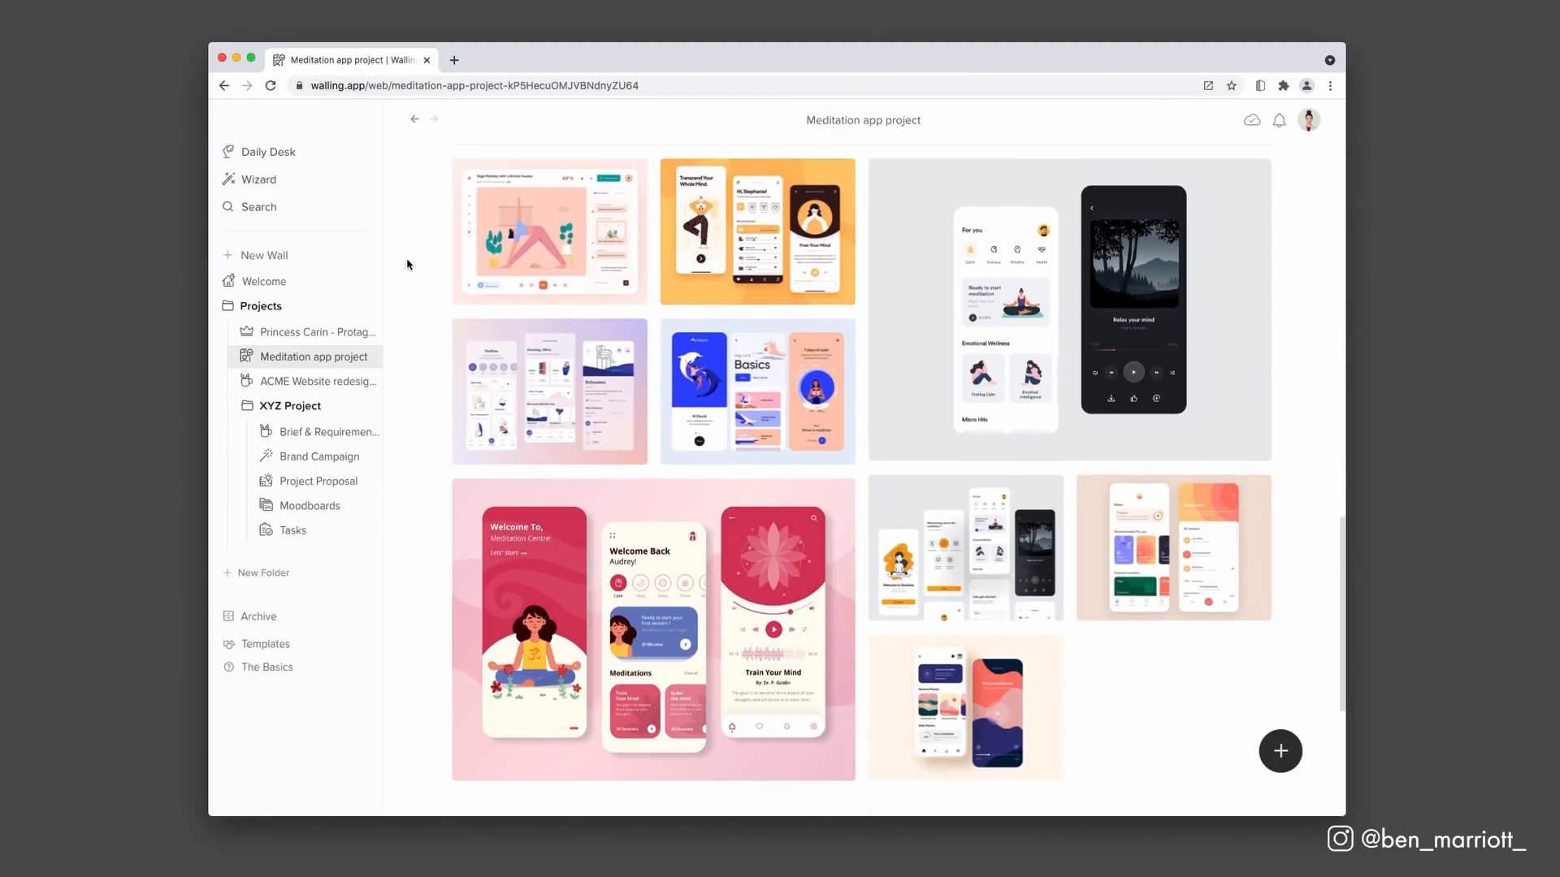
click(309, 505)
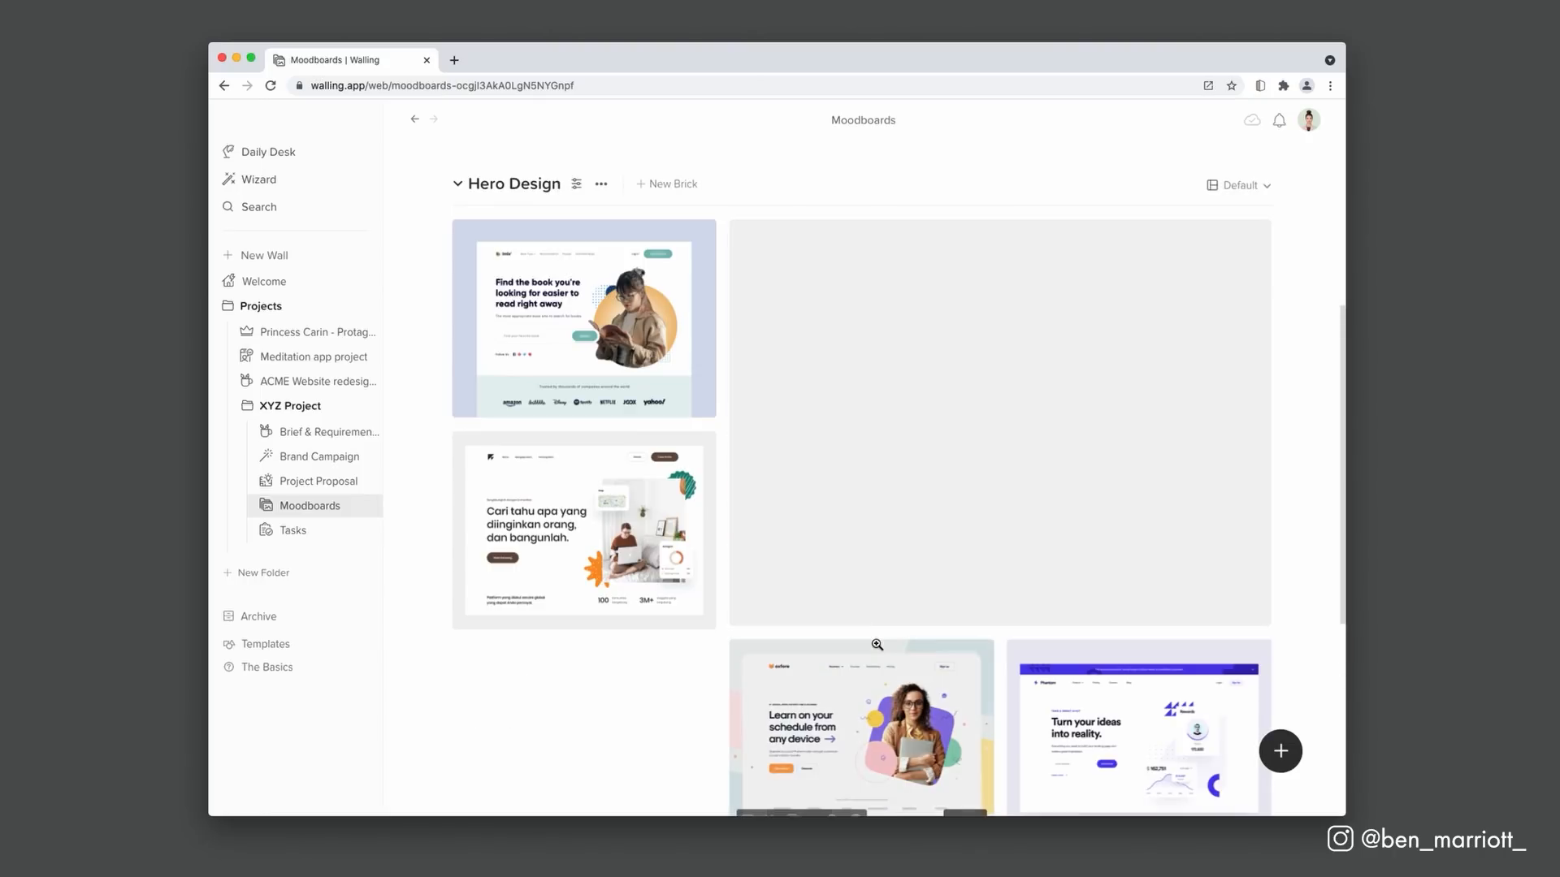
Open the Animated Tattoo Tutorial wall and enter text in its brief
click(319, 456)
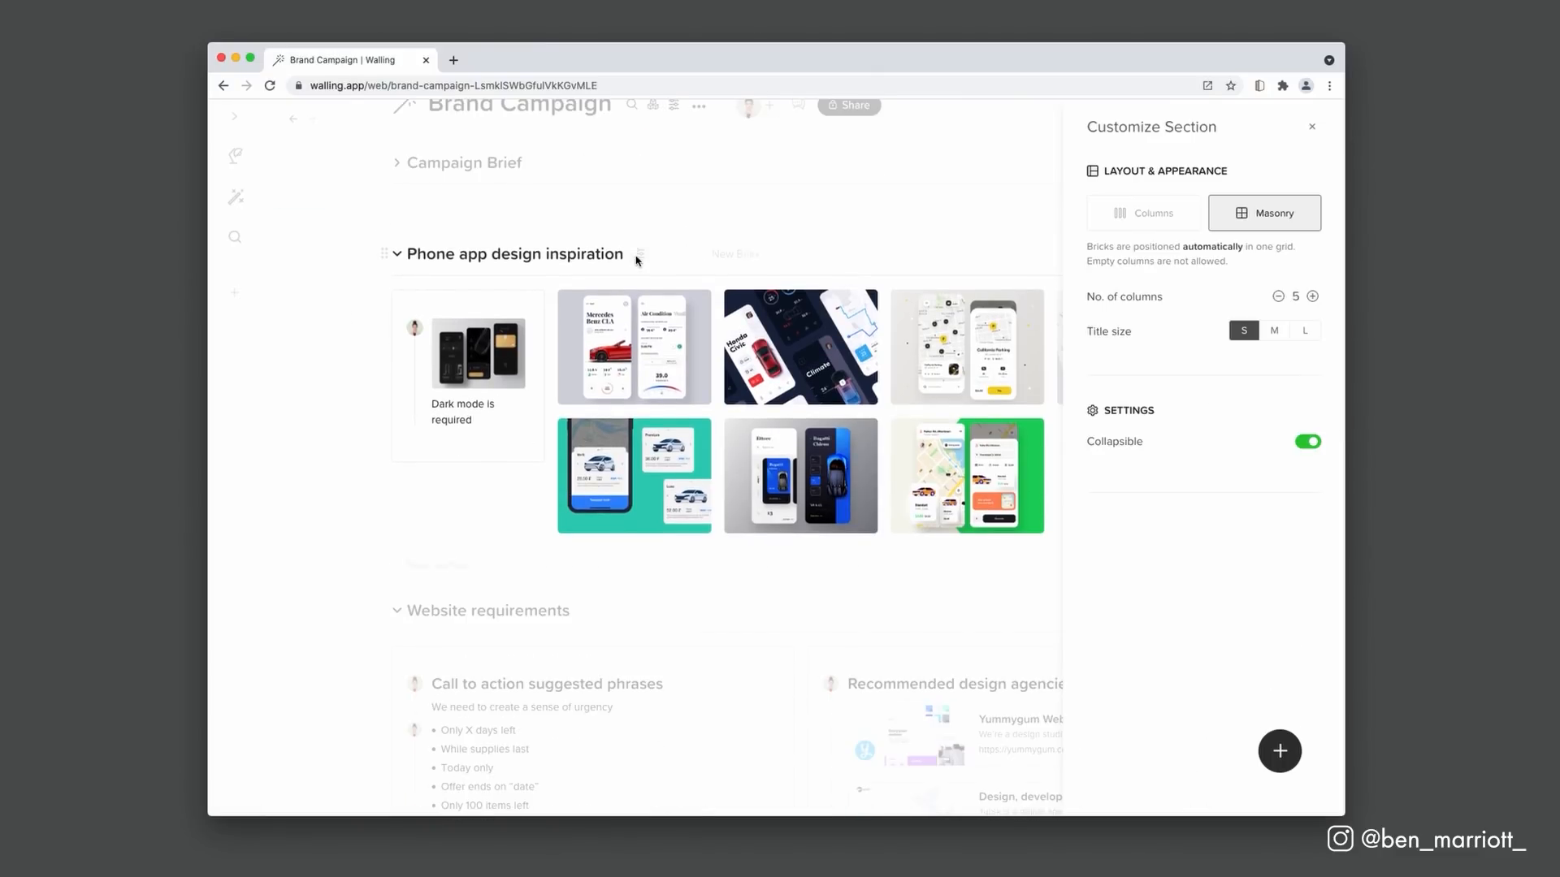
click(1311, 127)
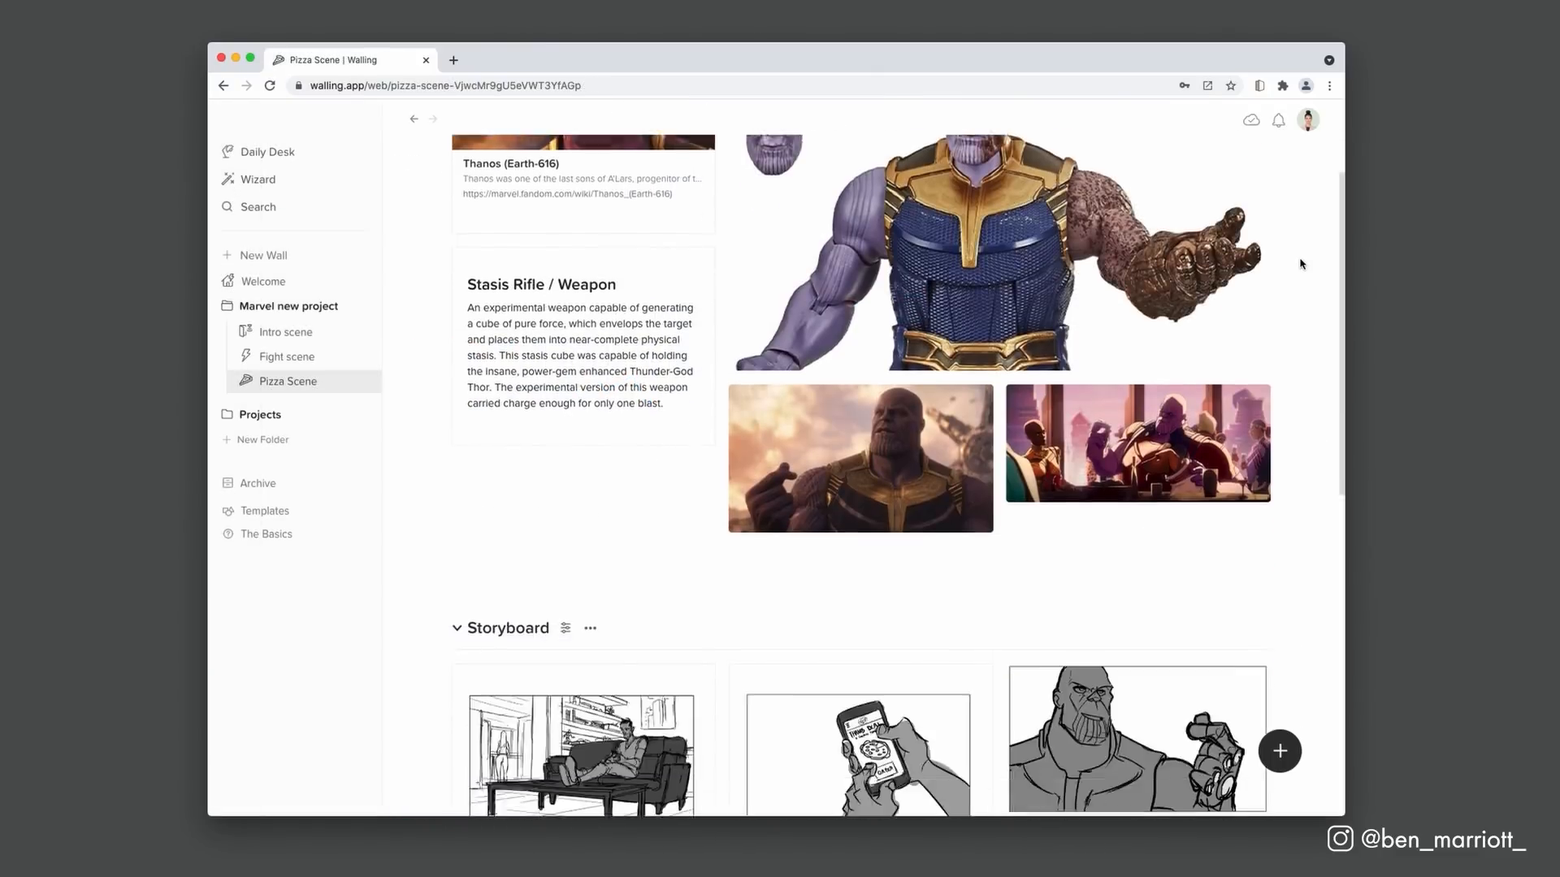
scroll(down, 3)
text(3. Once he pre)
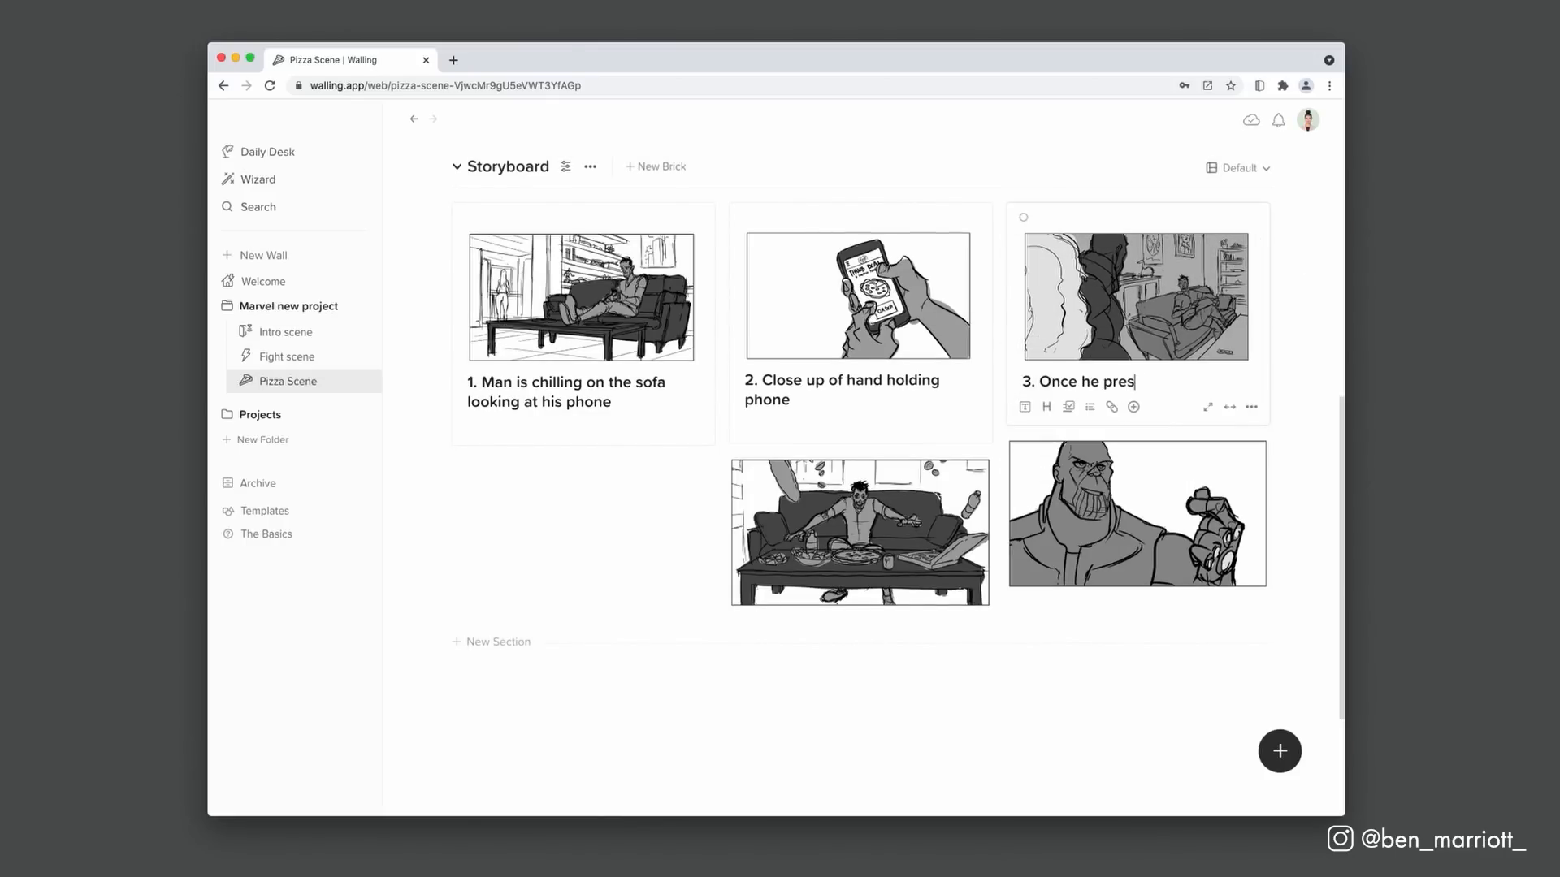
text(ses the offer, a portal a)
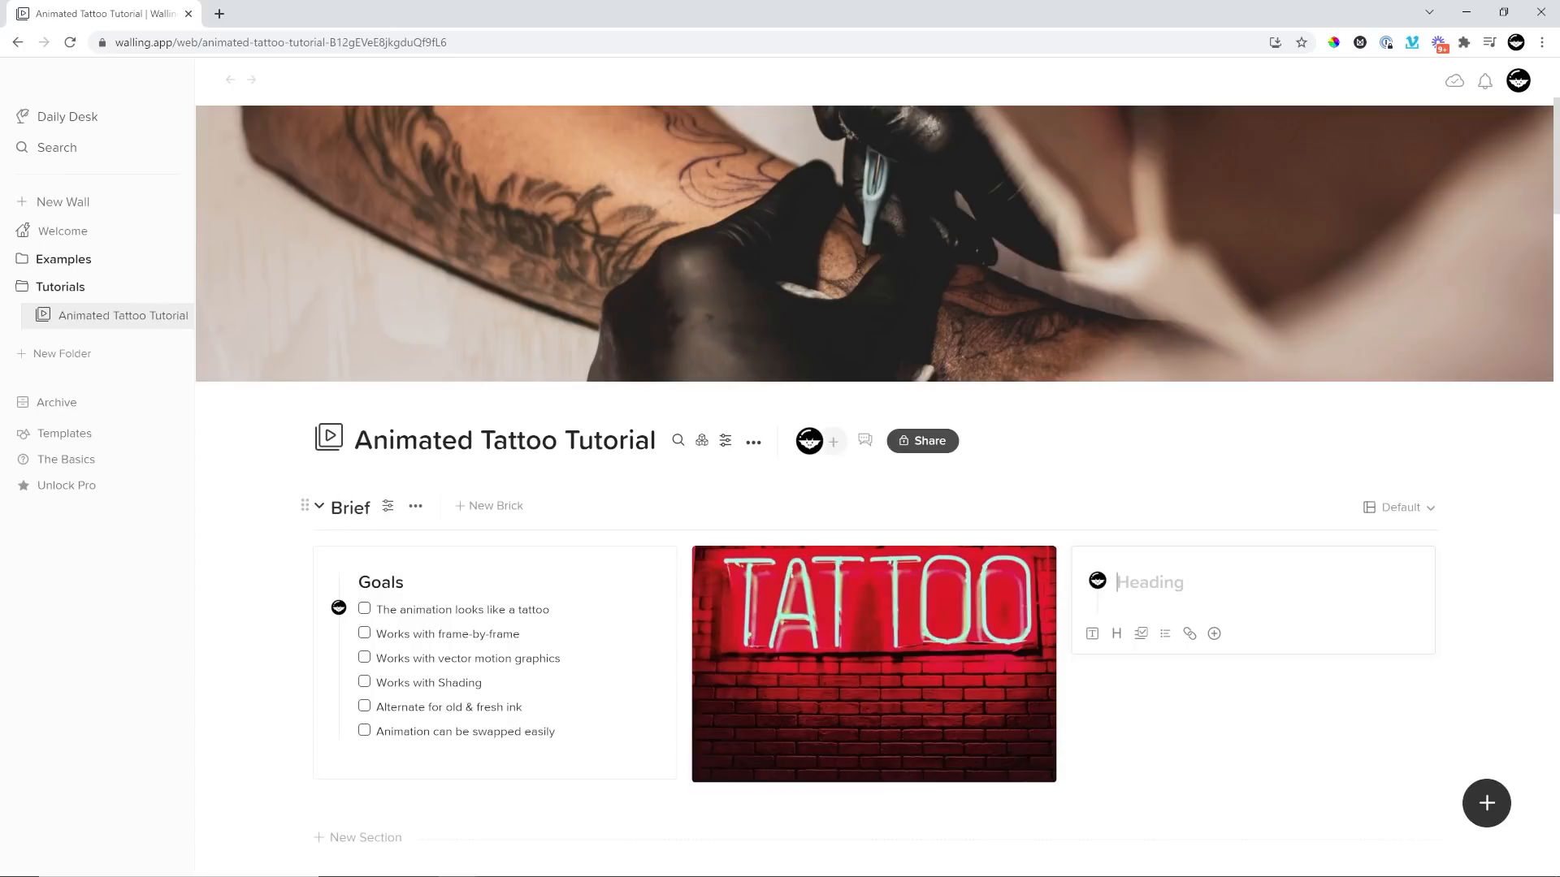
mouse_move(480, 469)
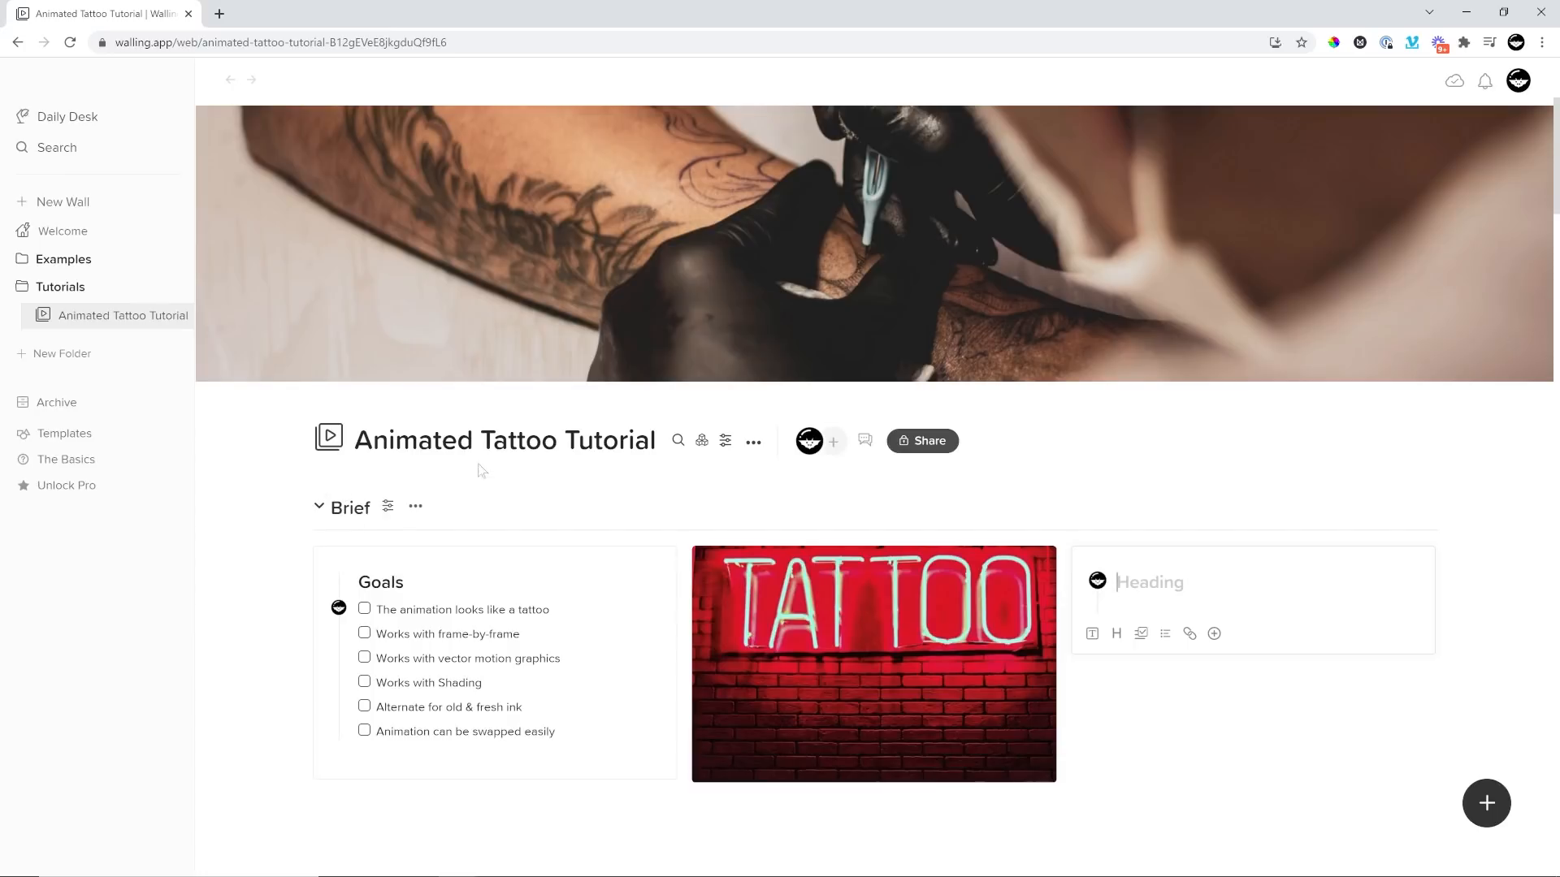
scroll(down, 3)
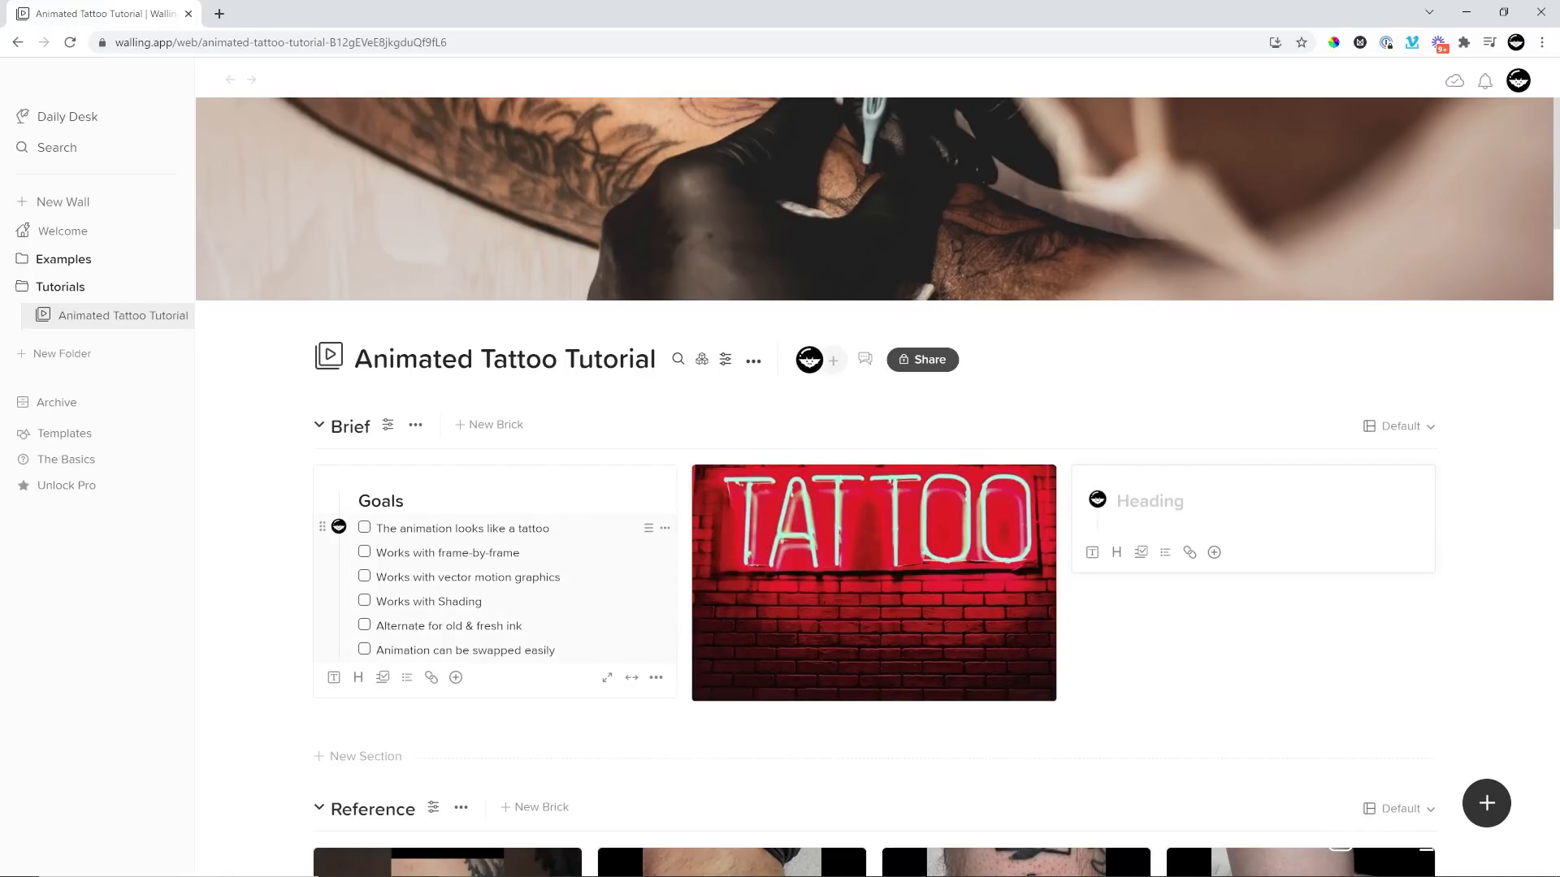
scroll(down, 3)
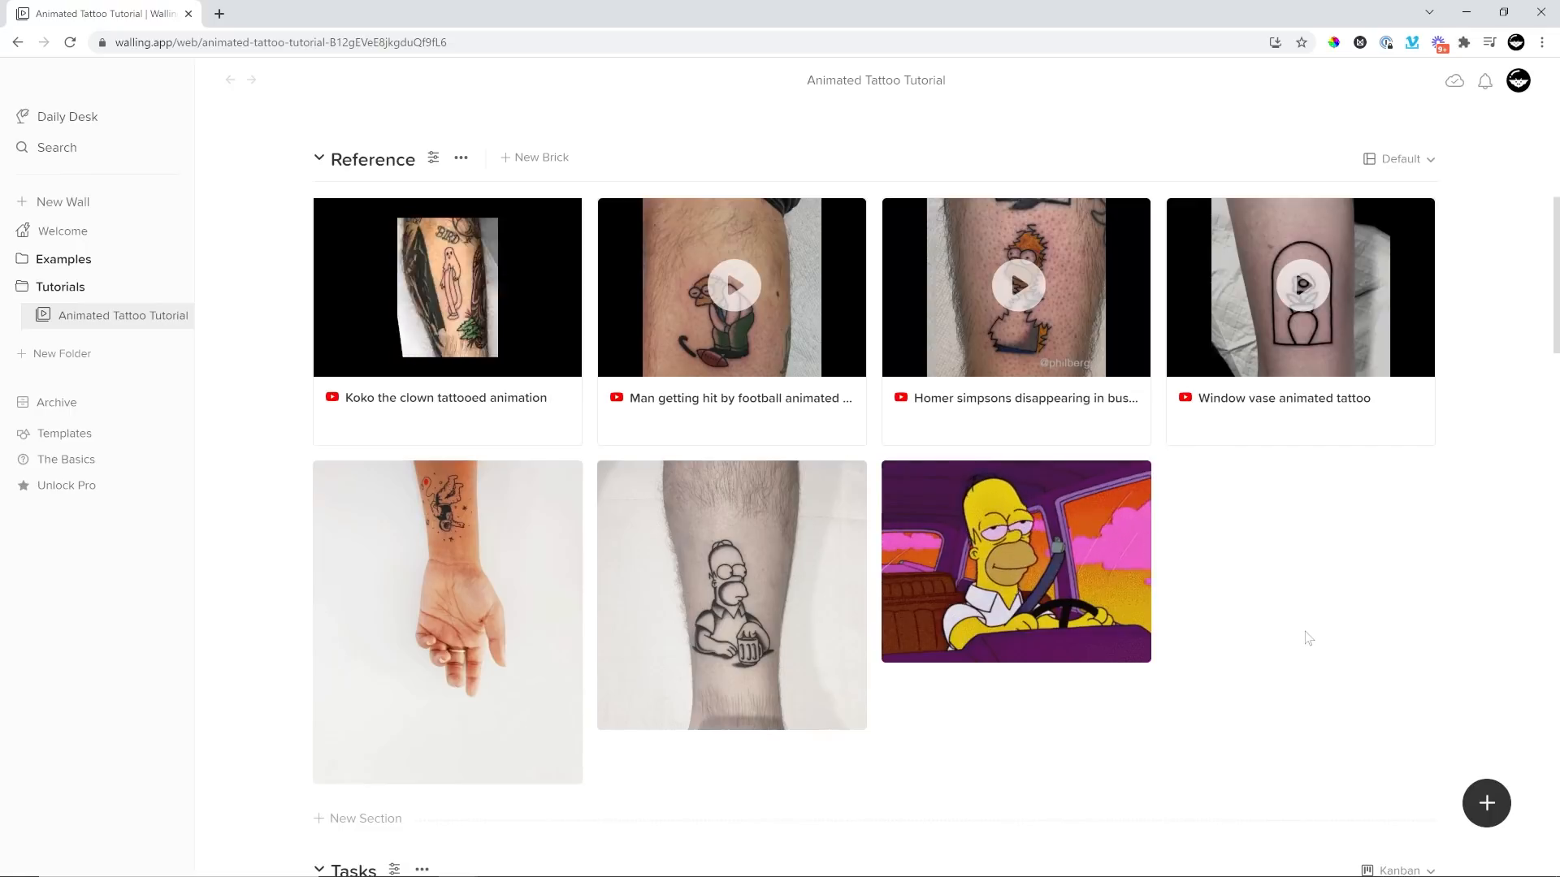
click(446, 288)
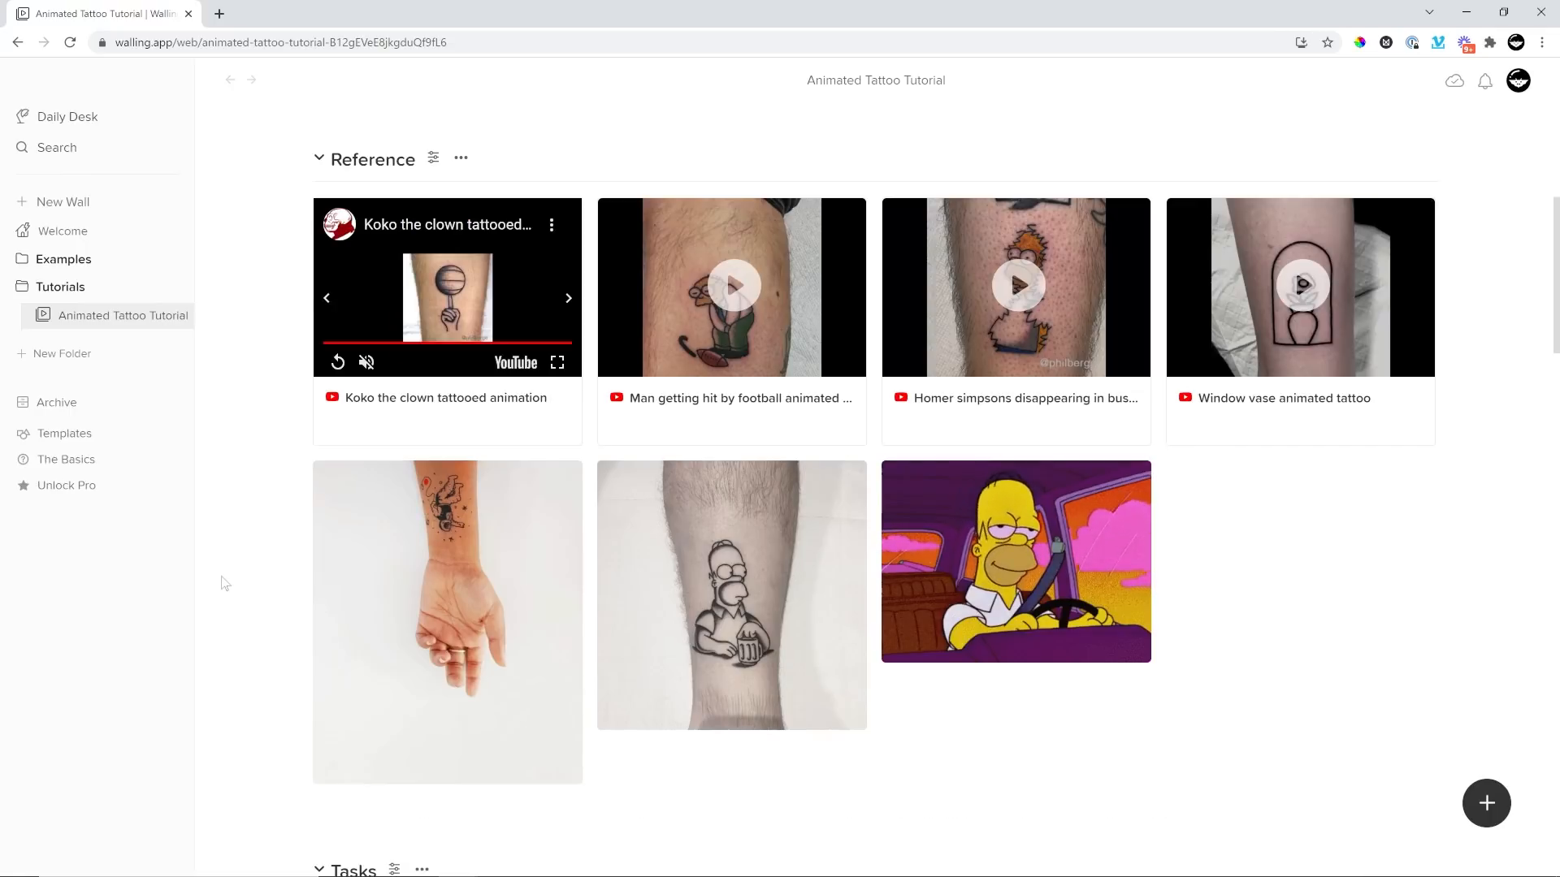
scroll(down, 3)
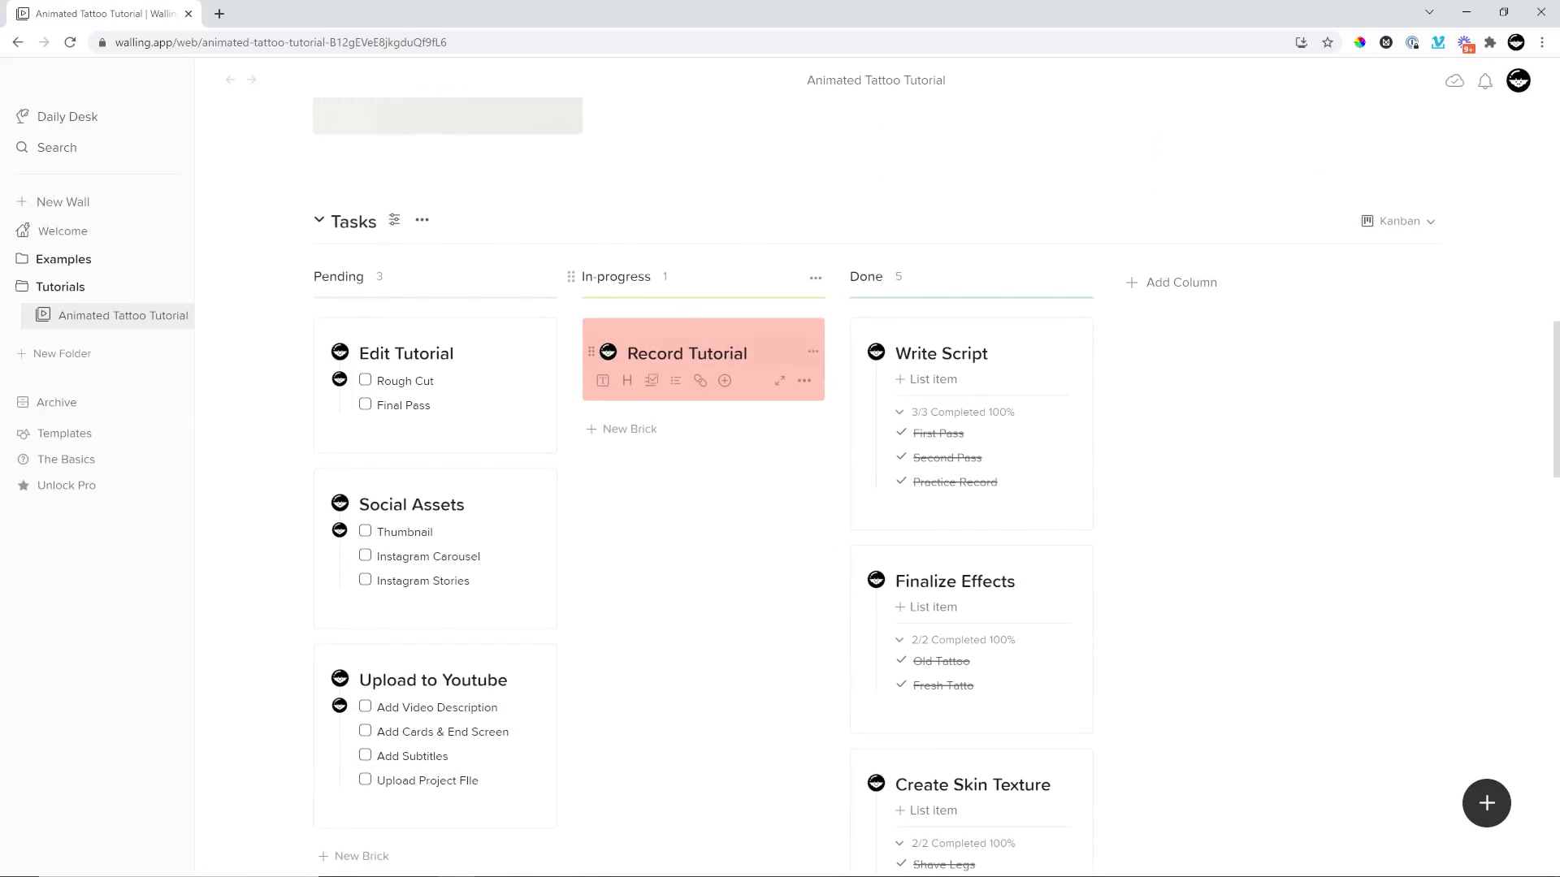
mouse_move(738, 330)
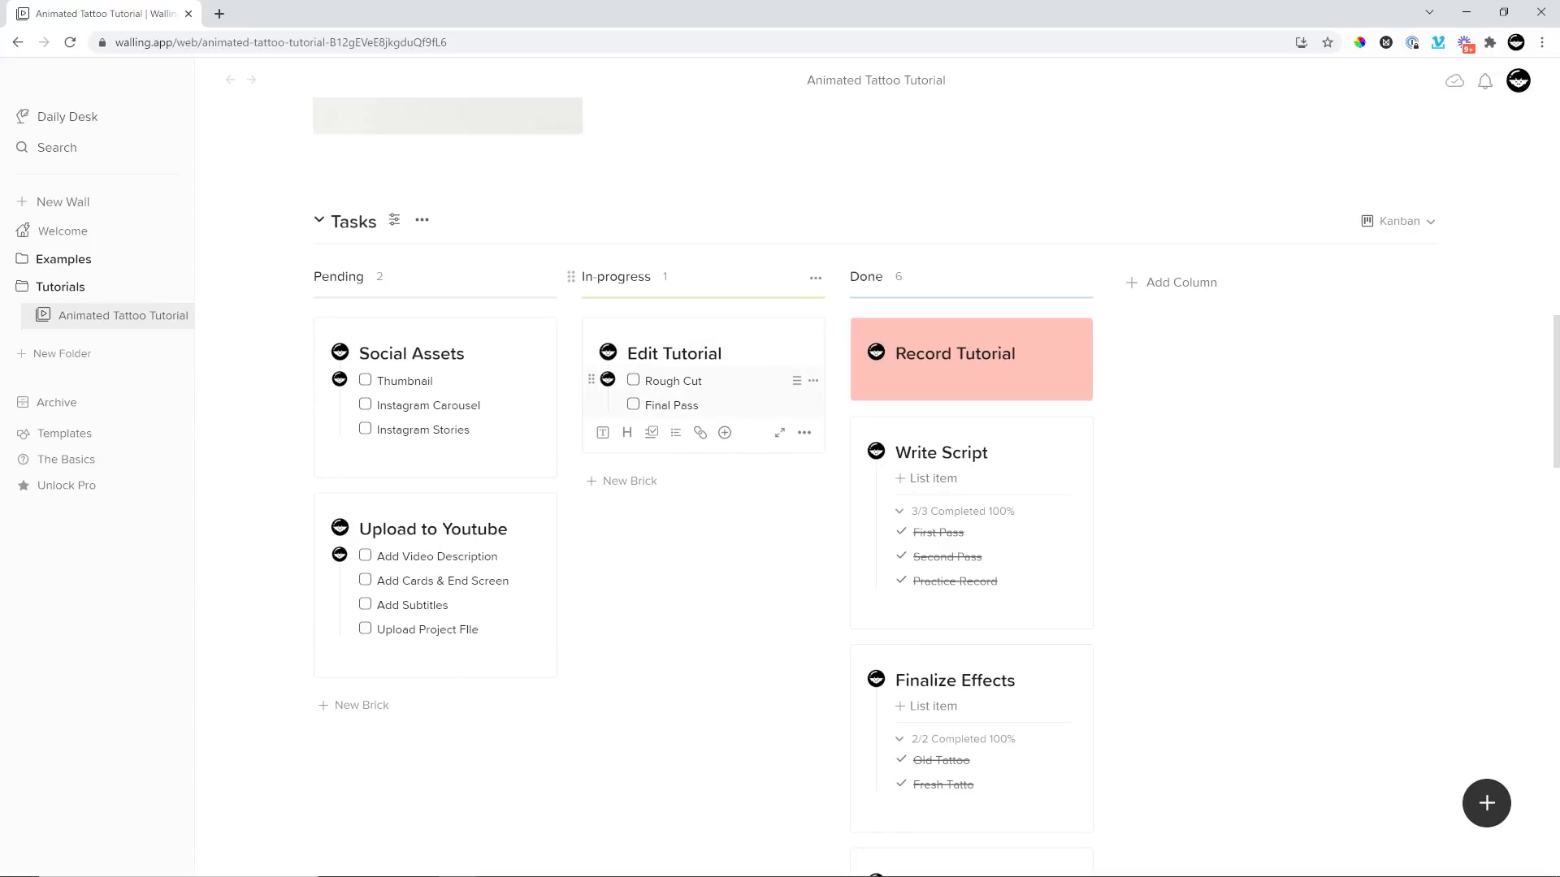
click(665, 524)
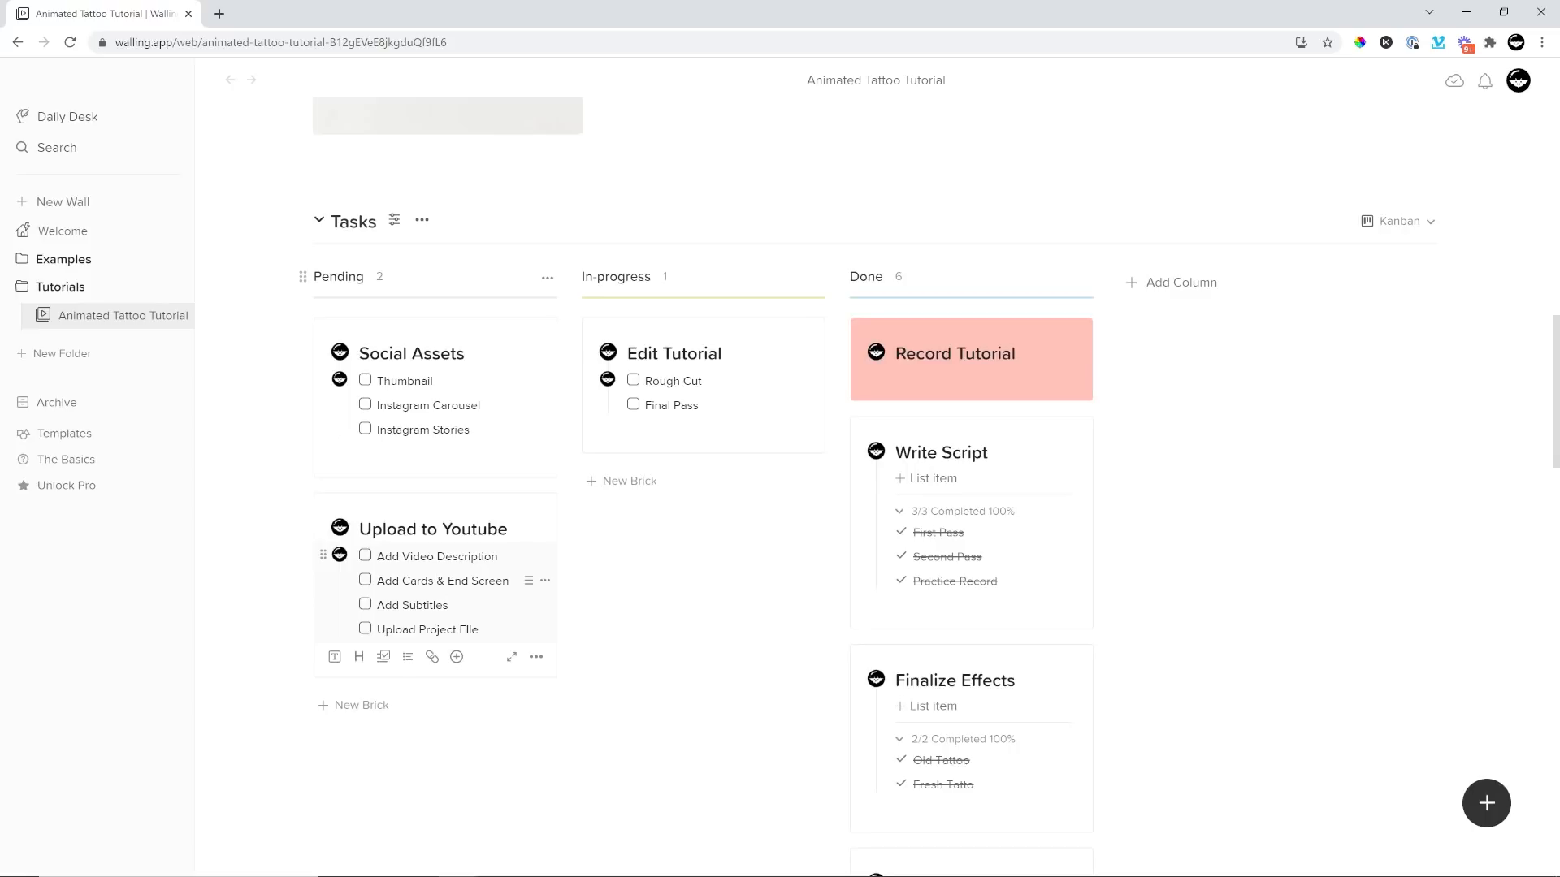
mouse_move(545, 564)
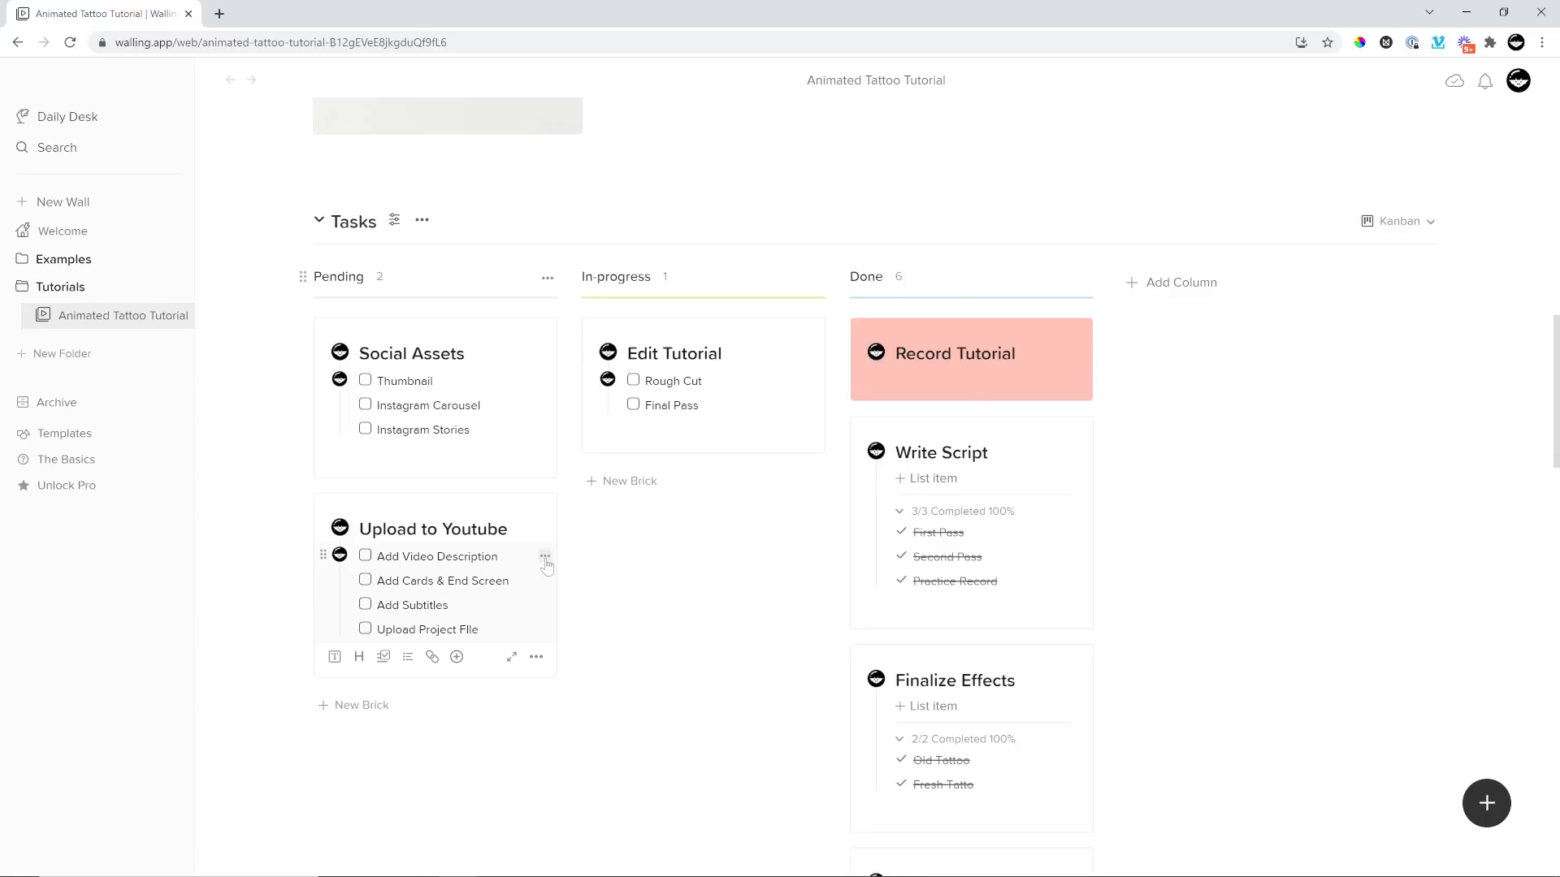
scroll(up, 3)
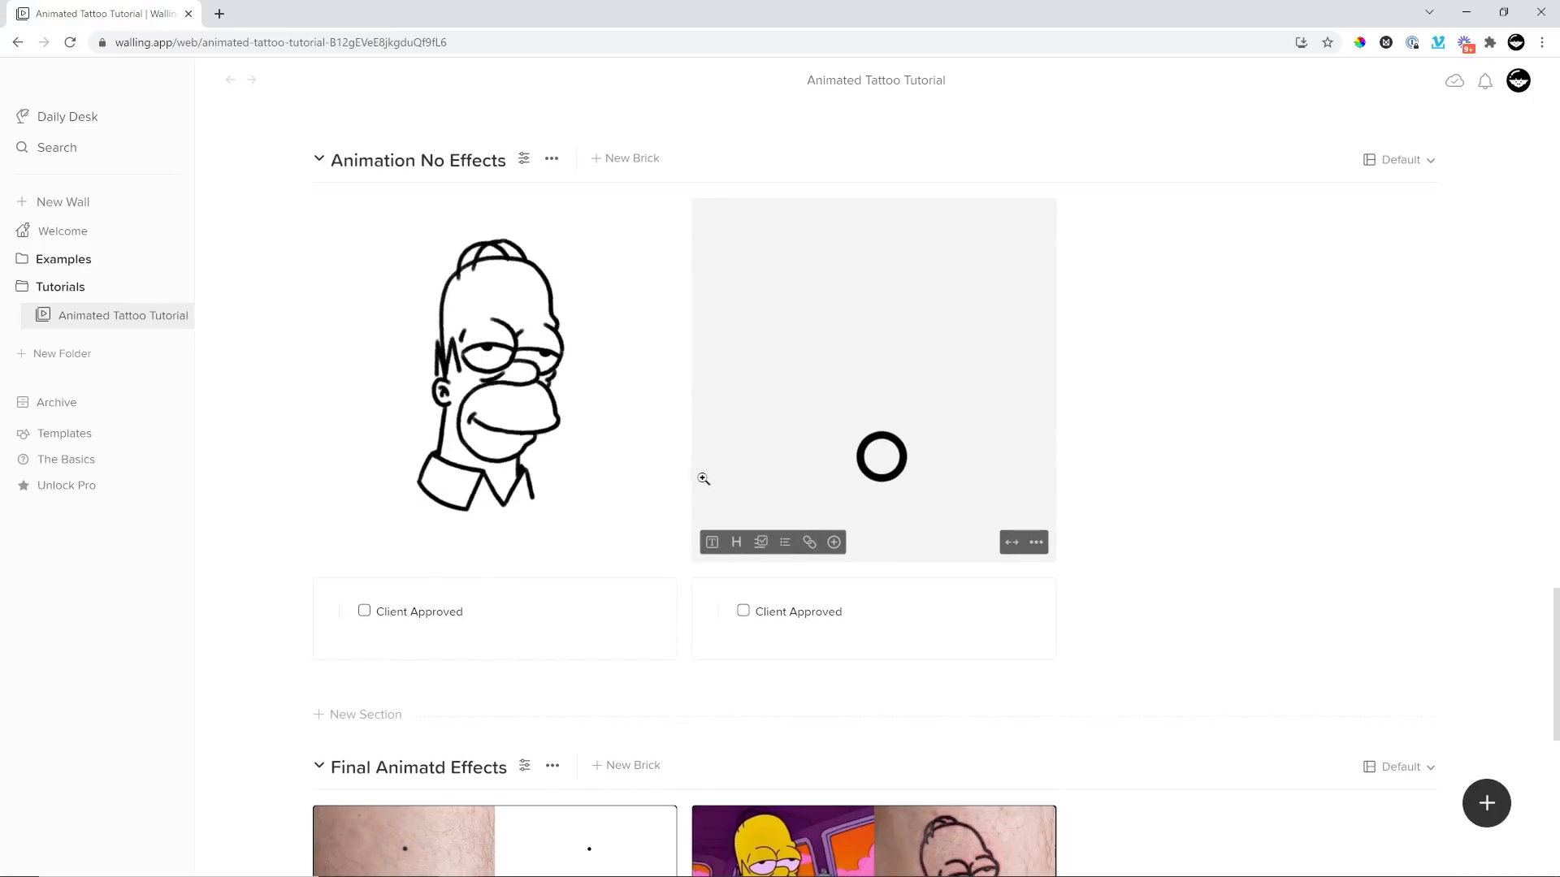
mouse_move(225, 448)
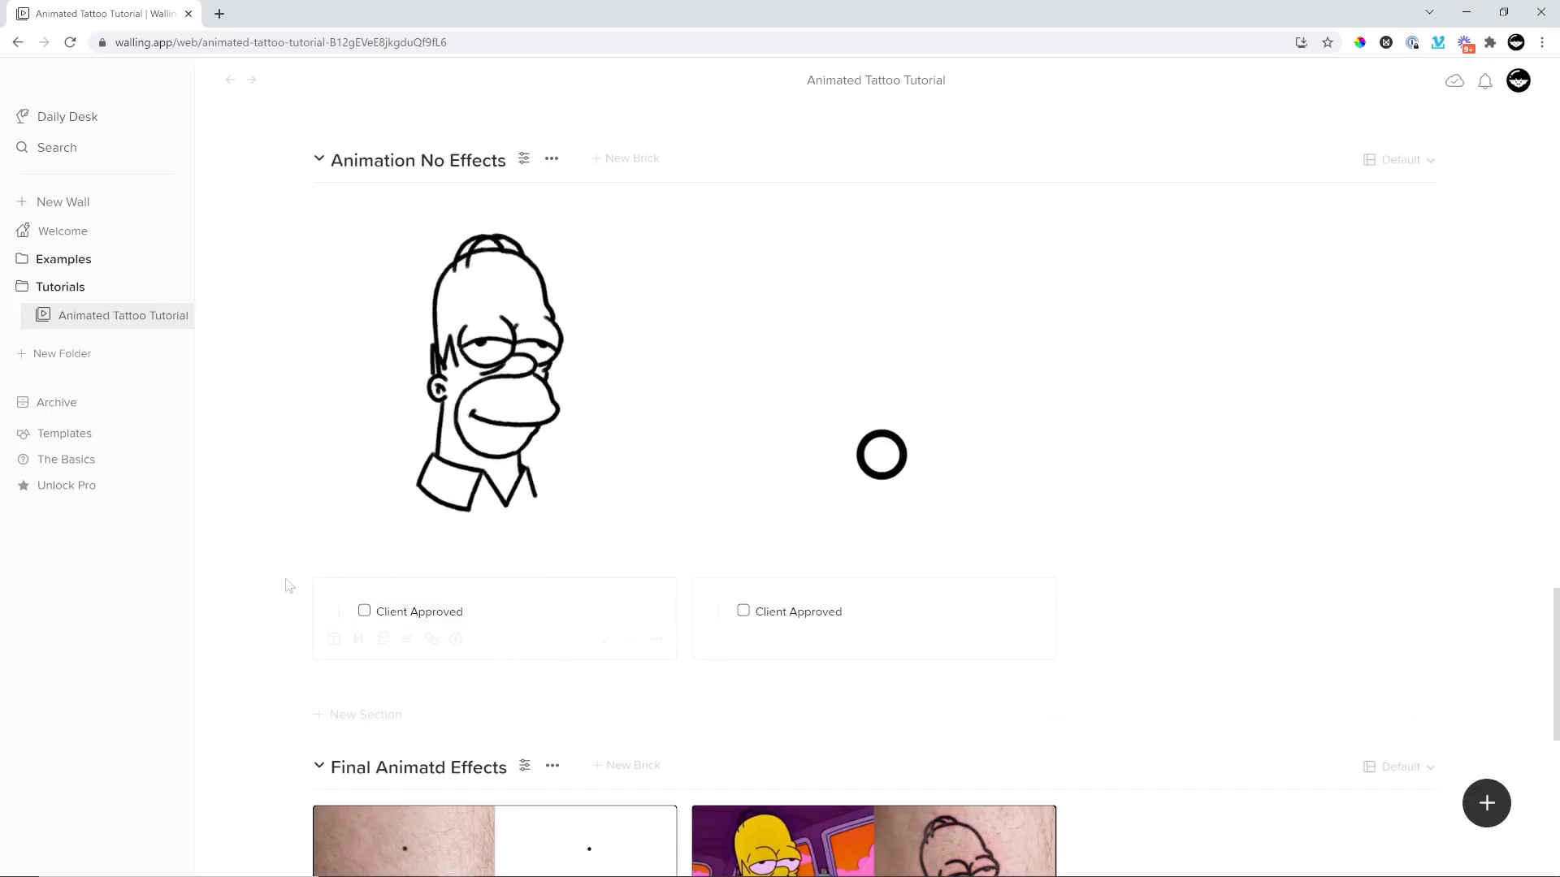
scroll(down, 3)
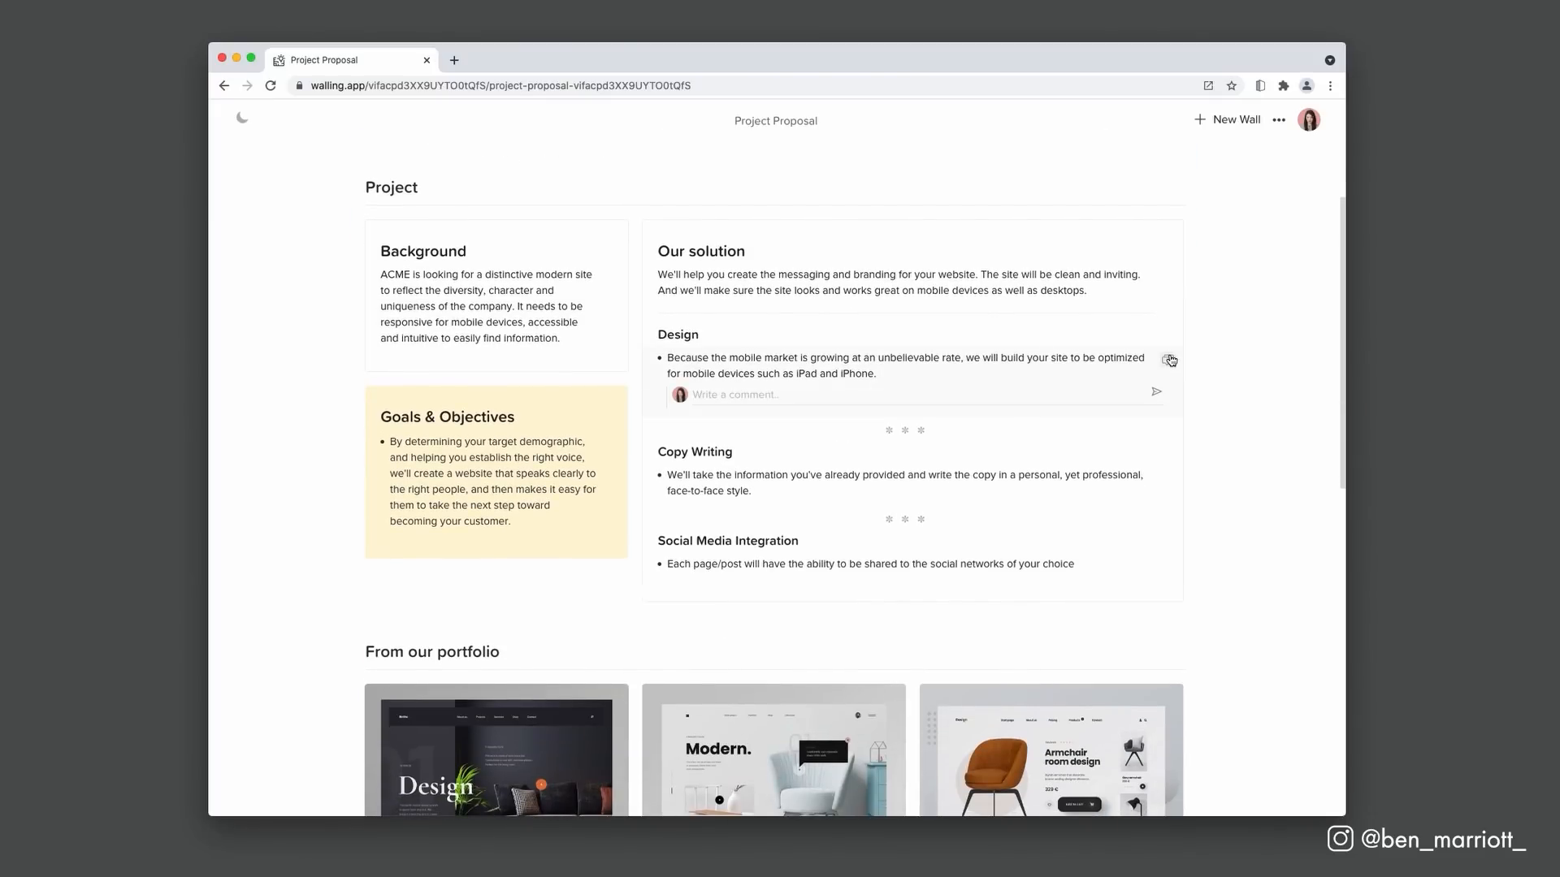
Post 'What about Android' as a comment on the proposal's Design bullet
text(What about Android)
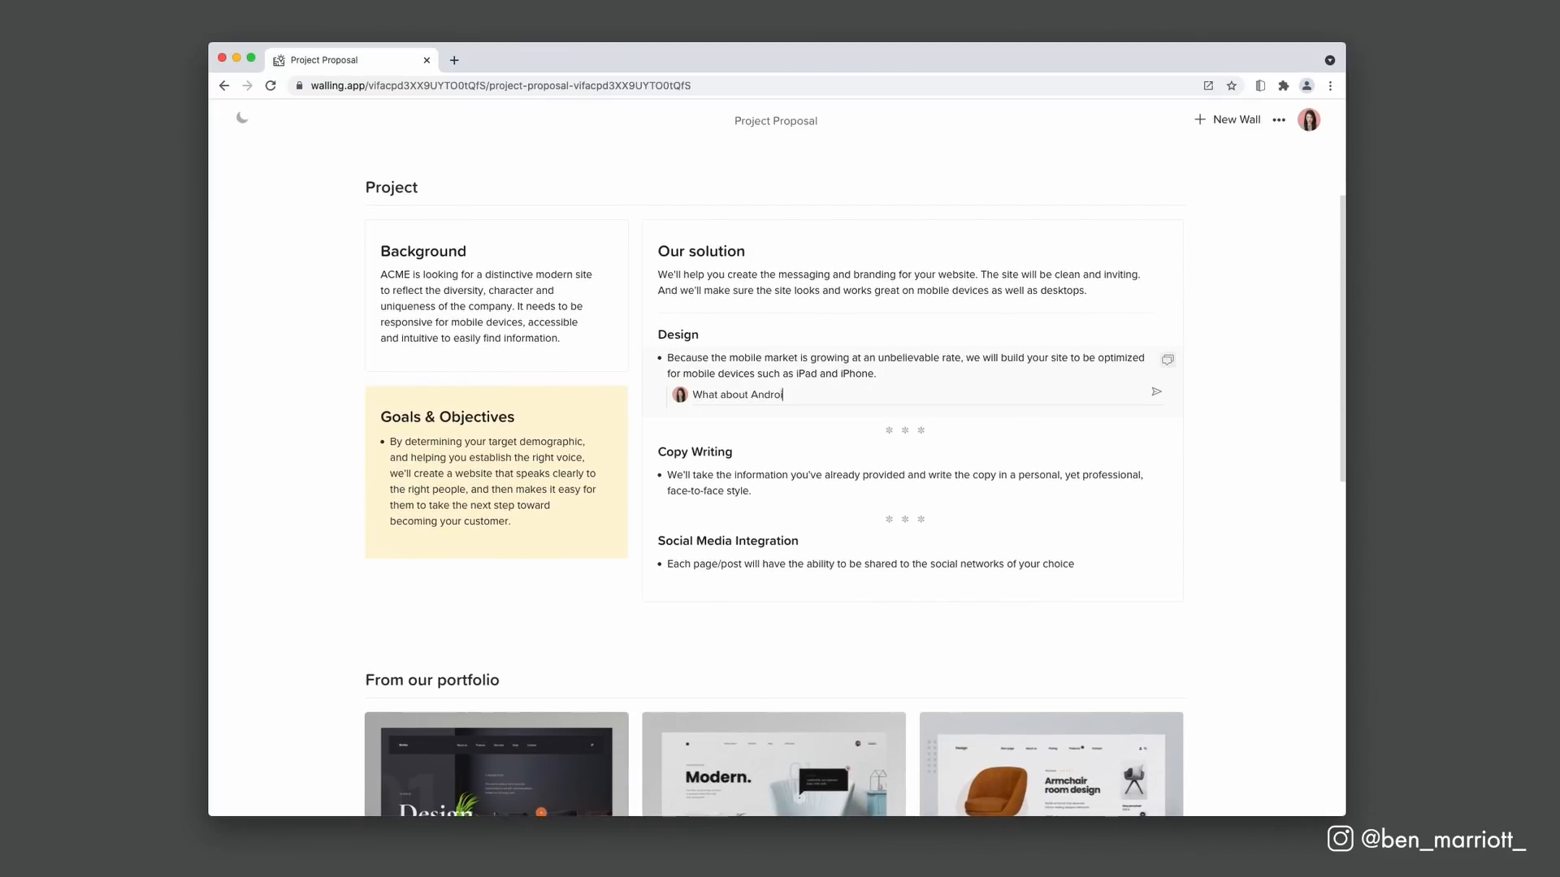
click(1155, 391)
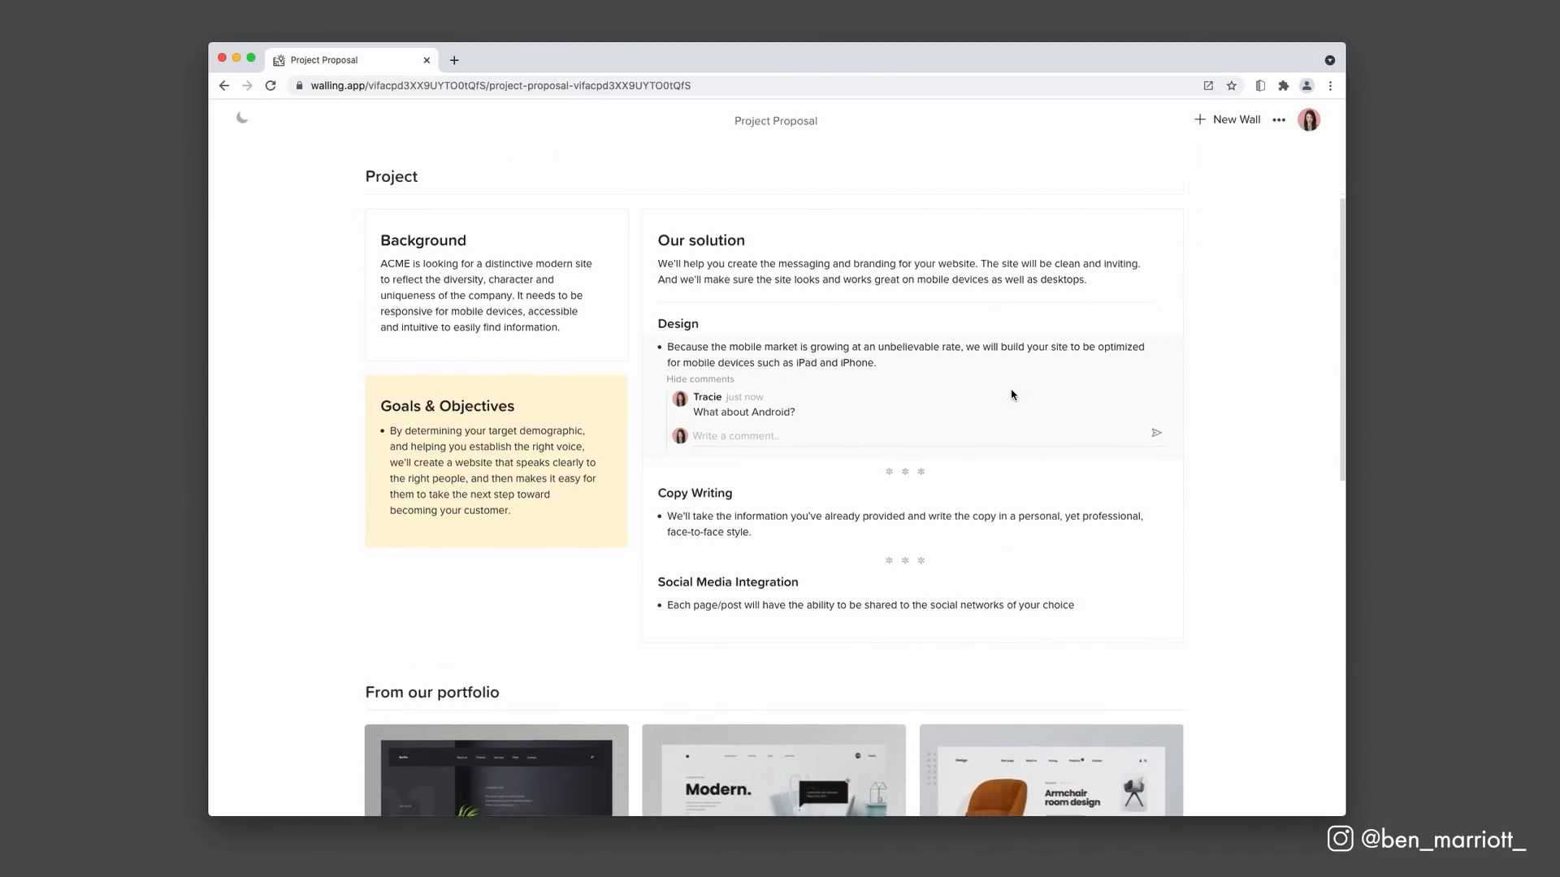
scroll(down, 3)
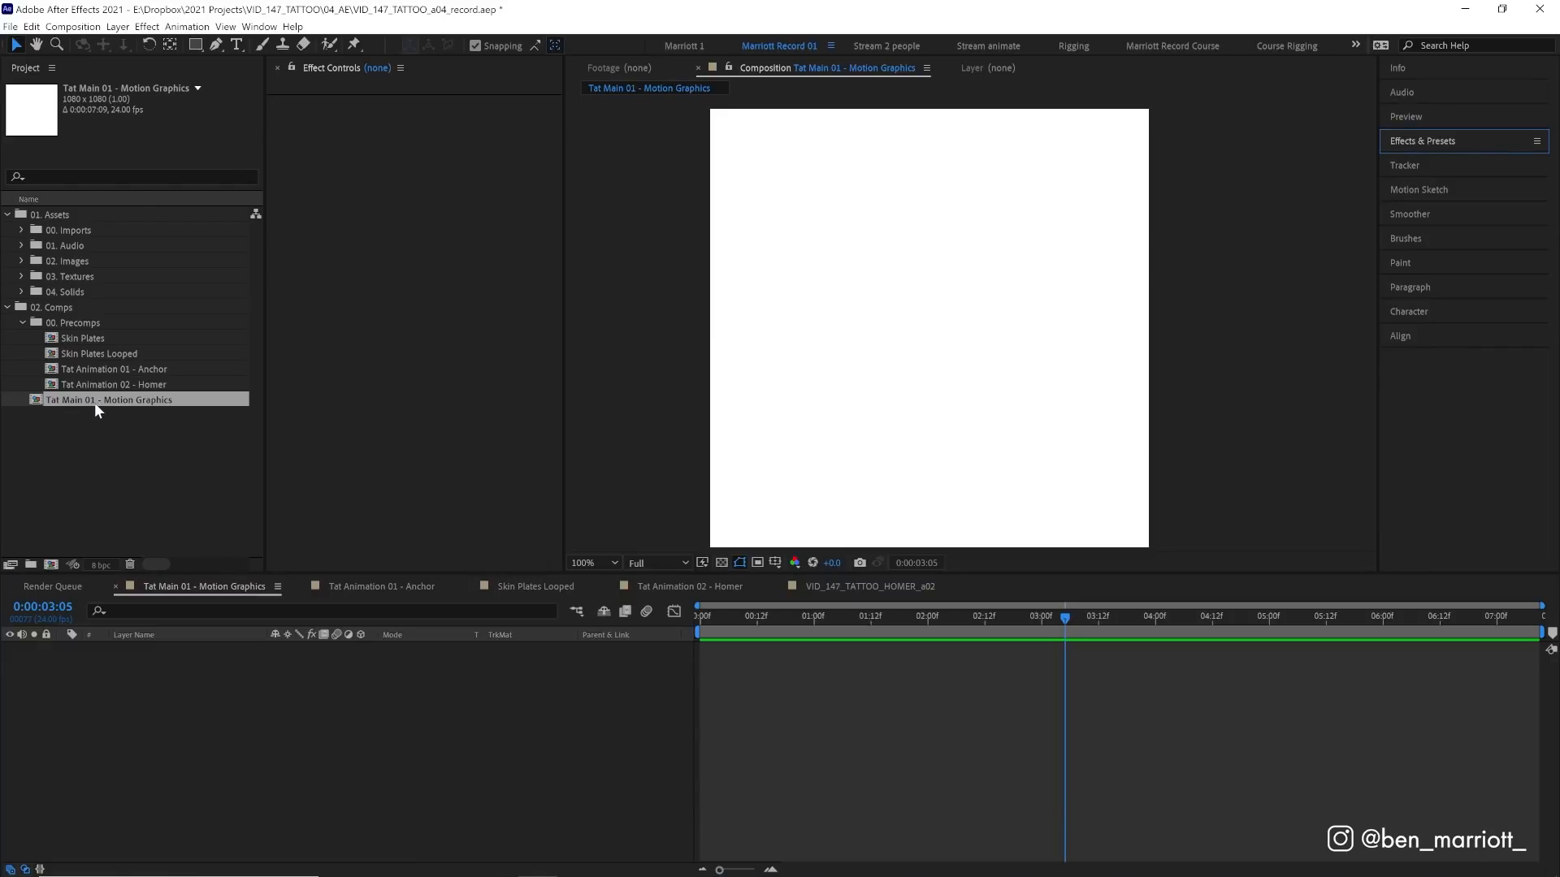
mouse_move(563, 419)
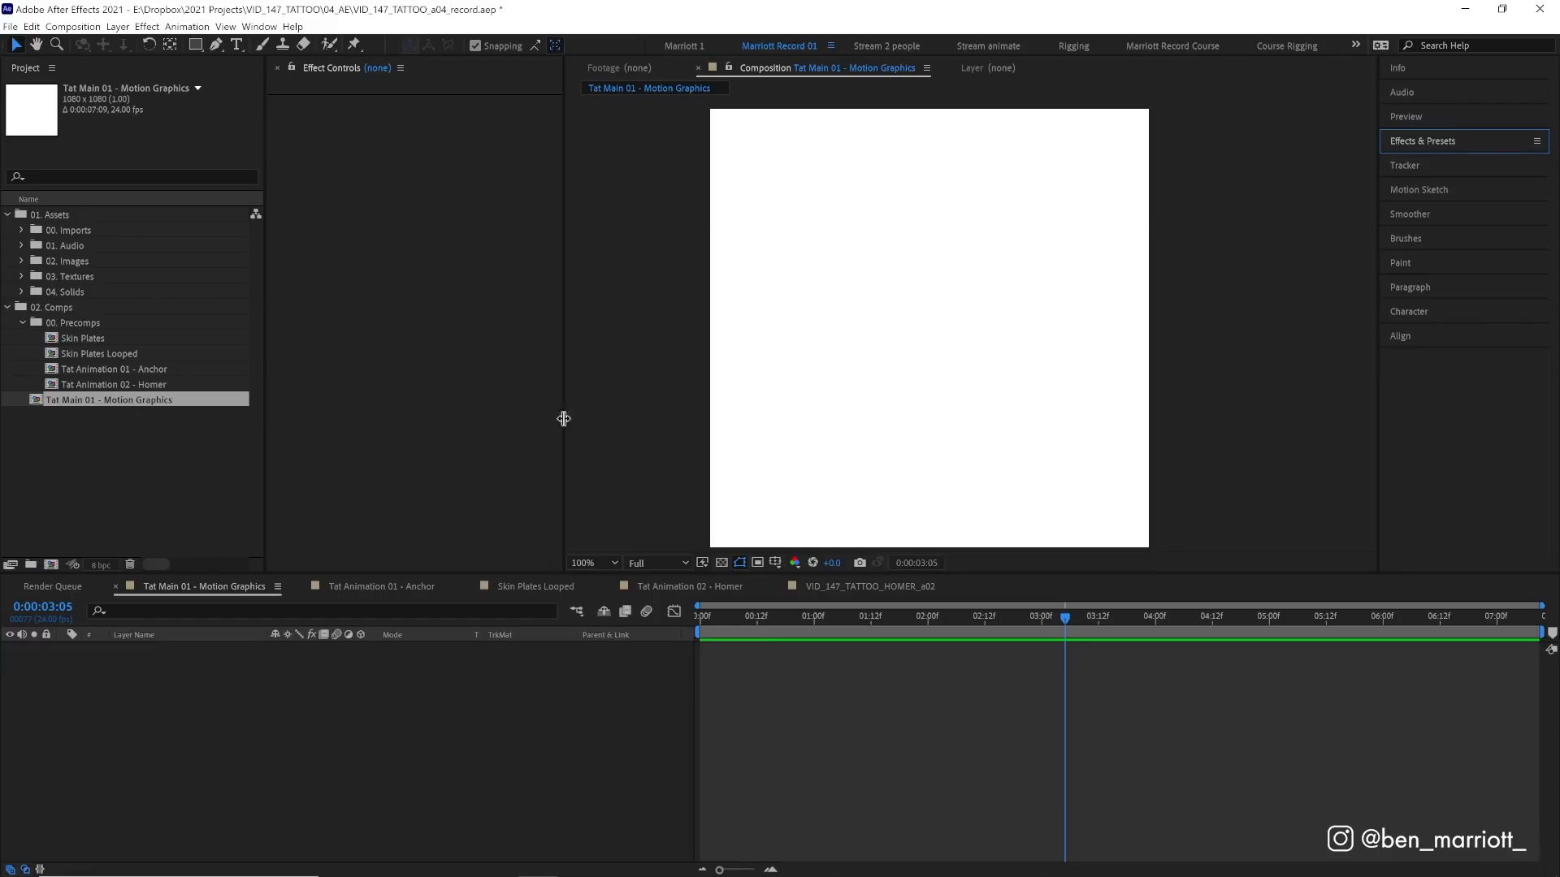
mouse_move(106, 359)
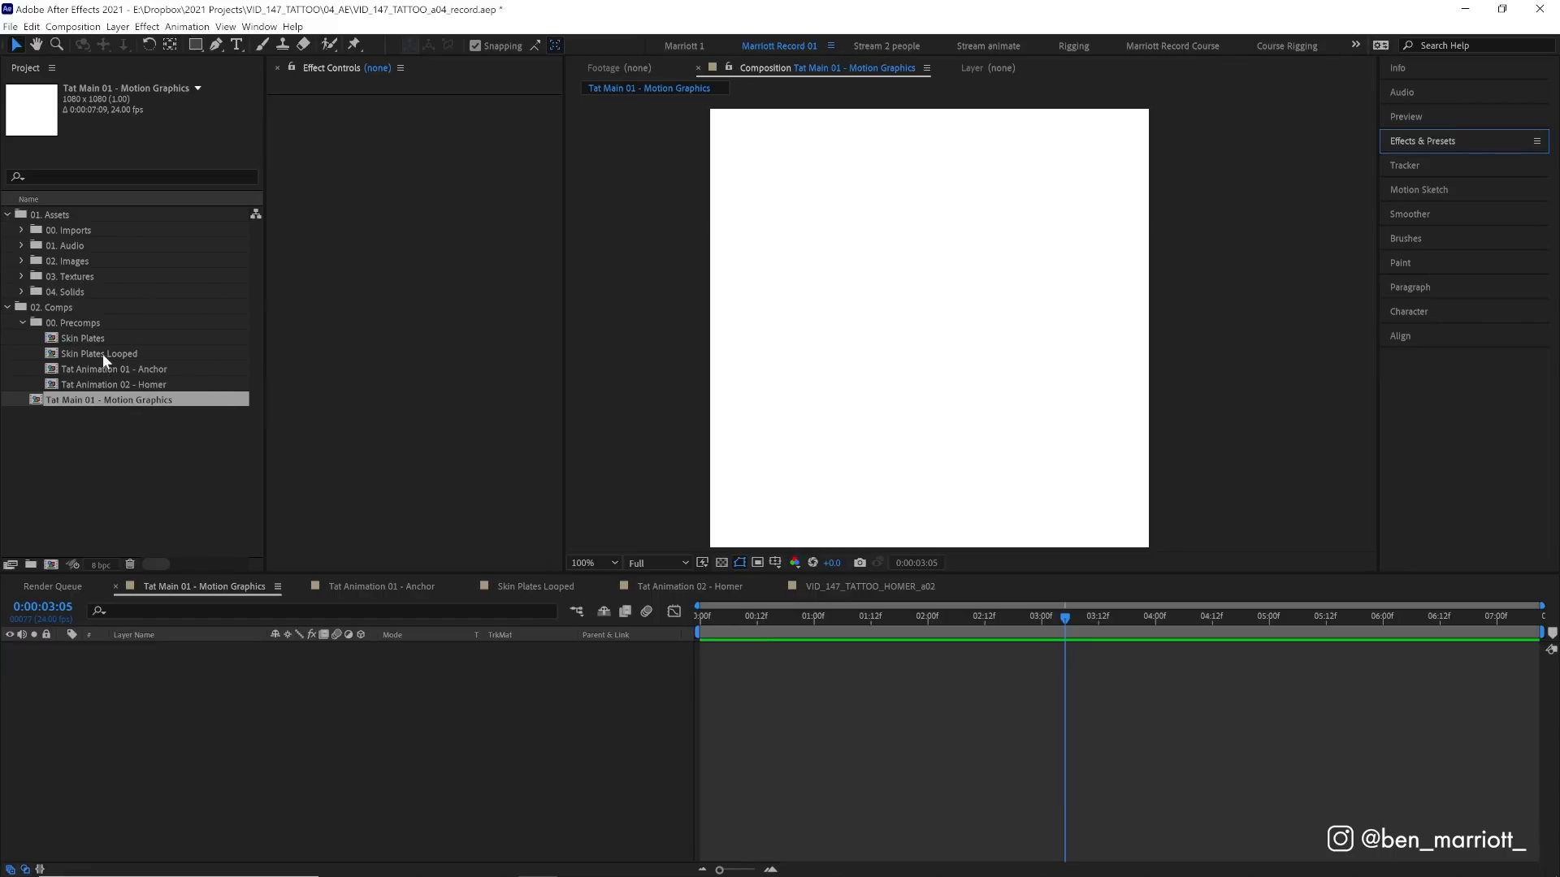
Open Tat Main 01 - Motion Graphics to stack the anchor animation over the looped skin plates
double_click(98, 353)
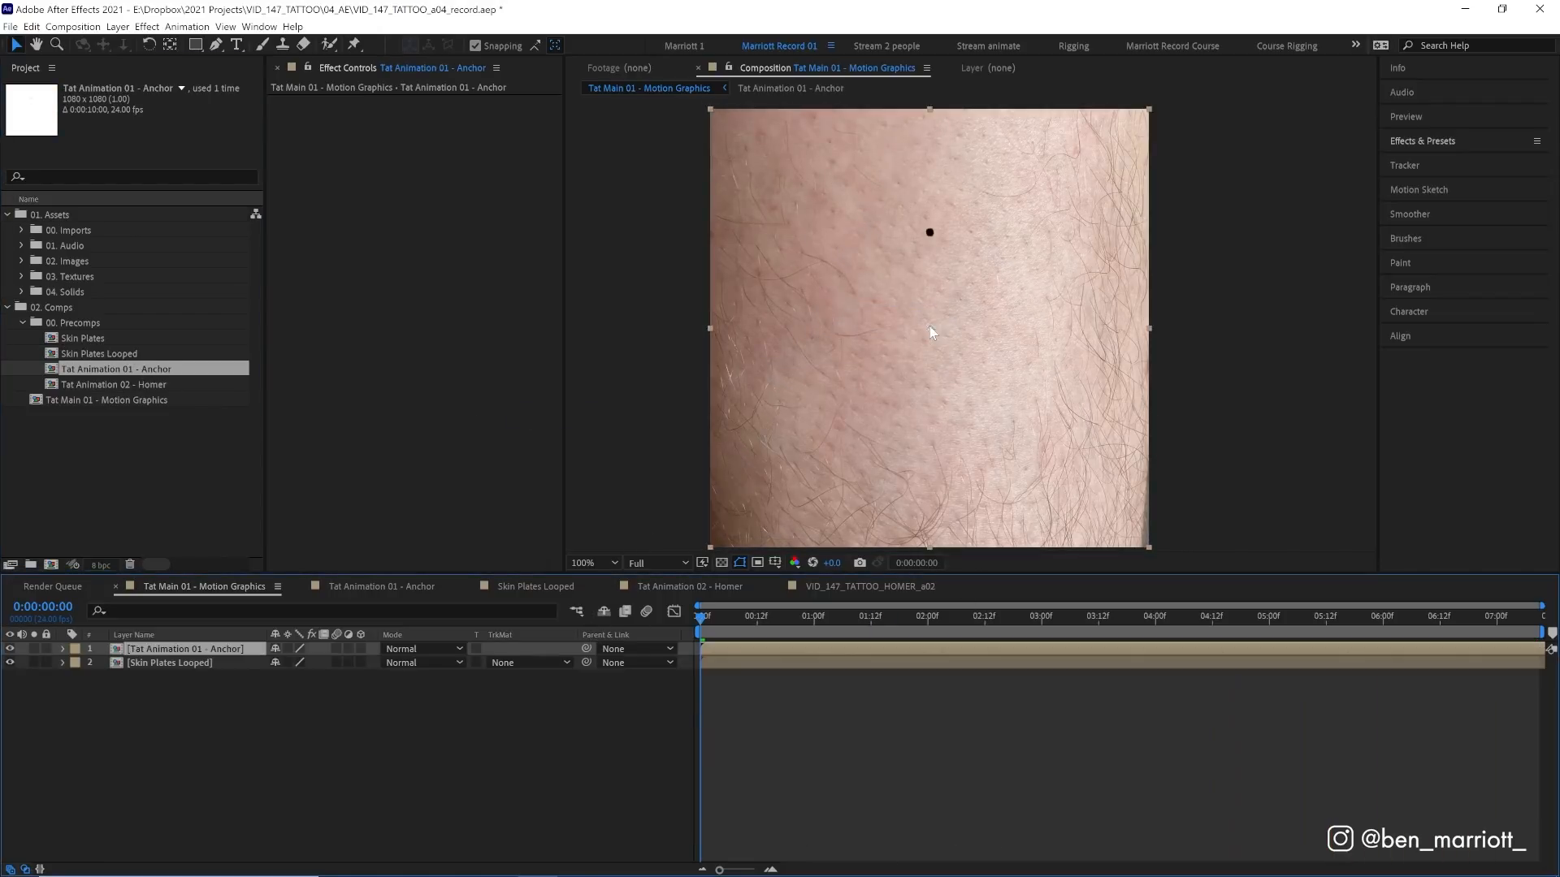
Preview the main comp and soften the anchor layer with a 6.0 Gaussian Blur
click(1041, 616)
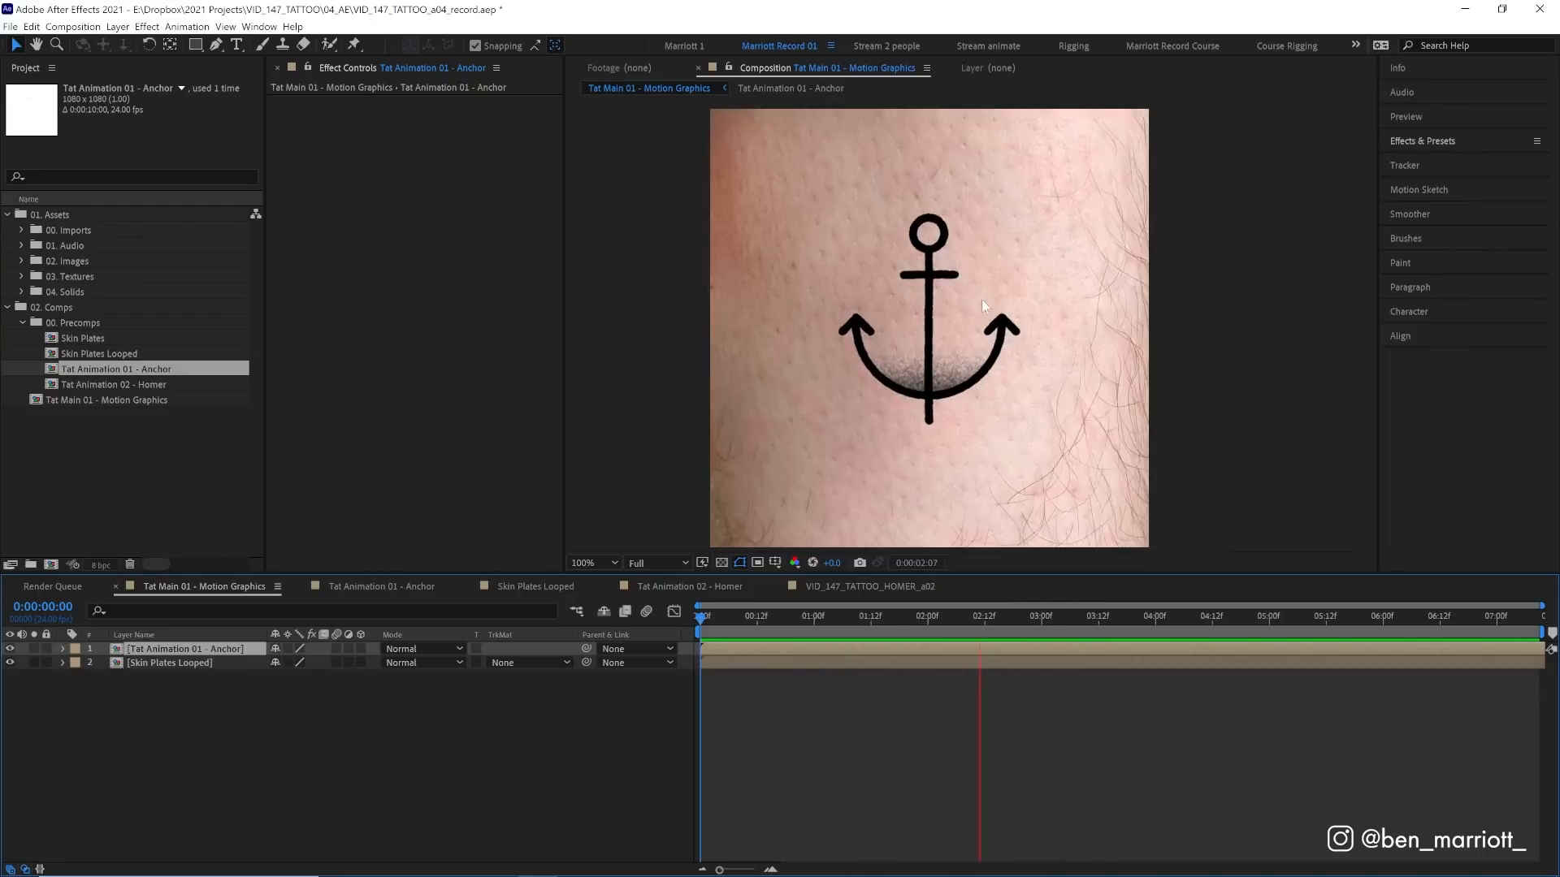
click(1047, 616)
text(gaus)
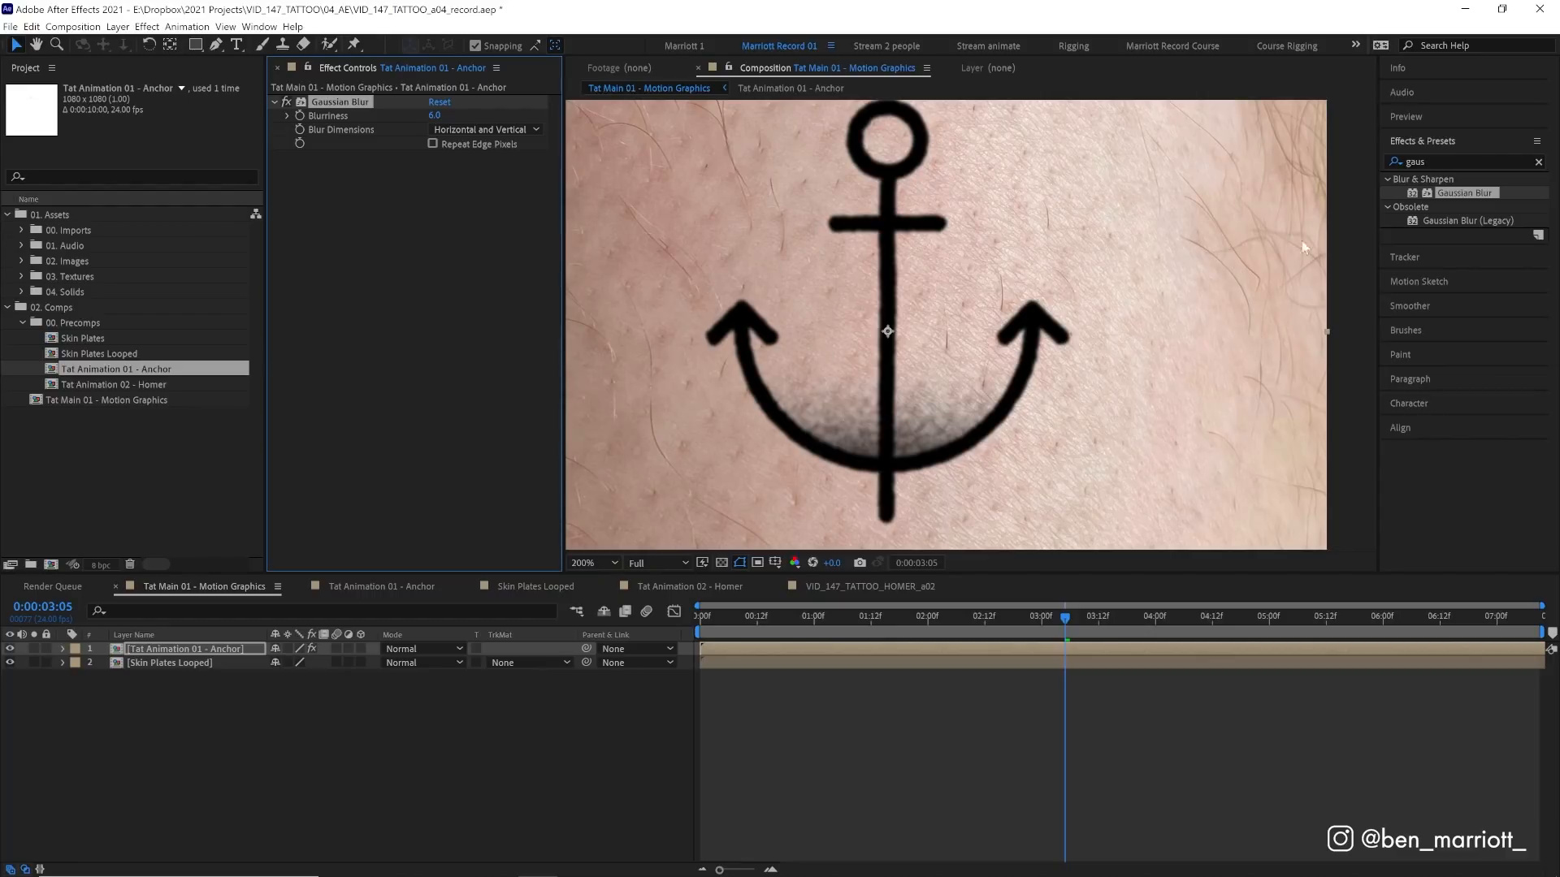
Give the anchor a blue-tinting Curves, Multiply mode and Dark Green label, then duplicate it
text(curv)
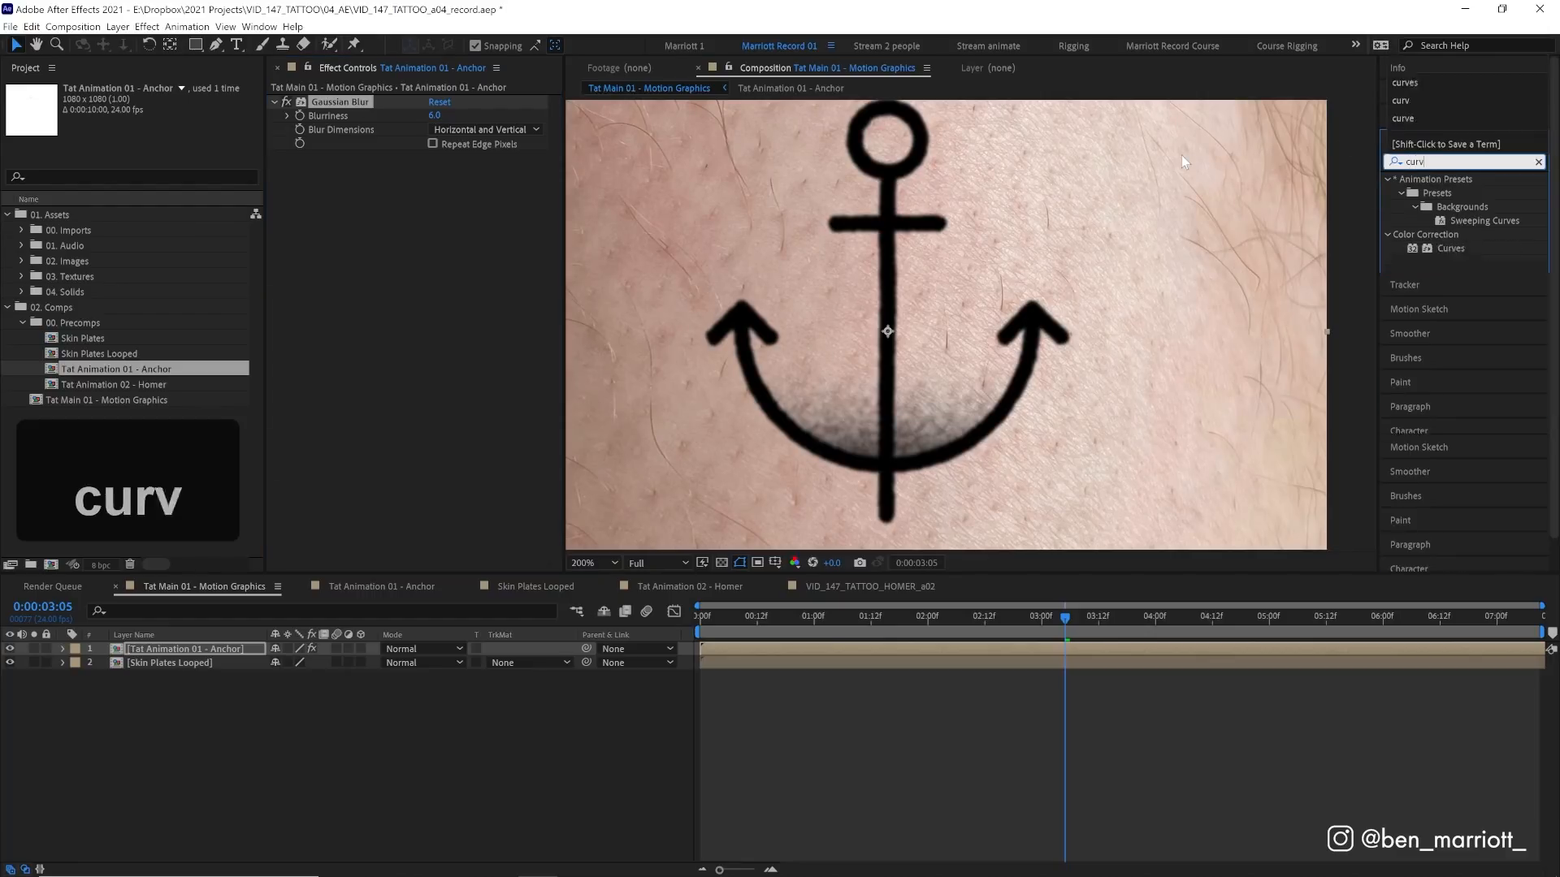
double_click(1450, 248)
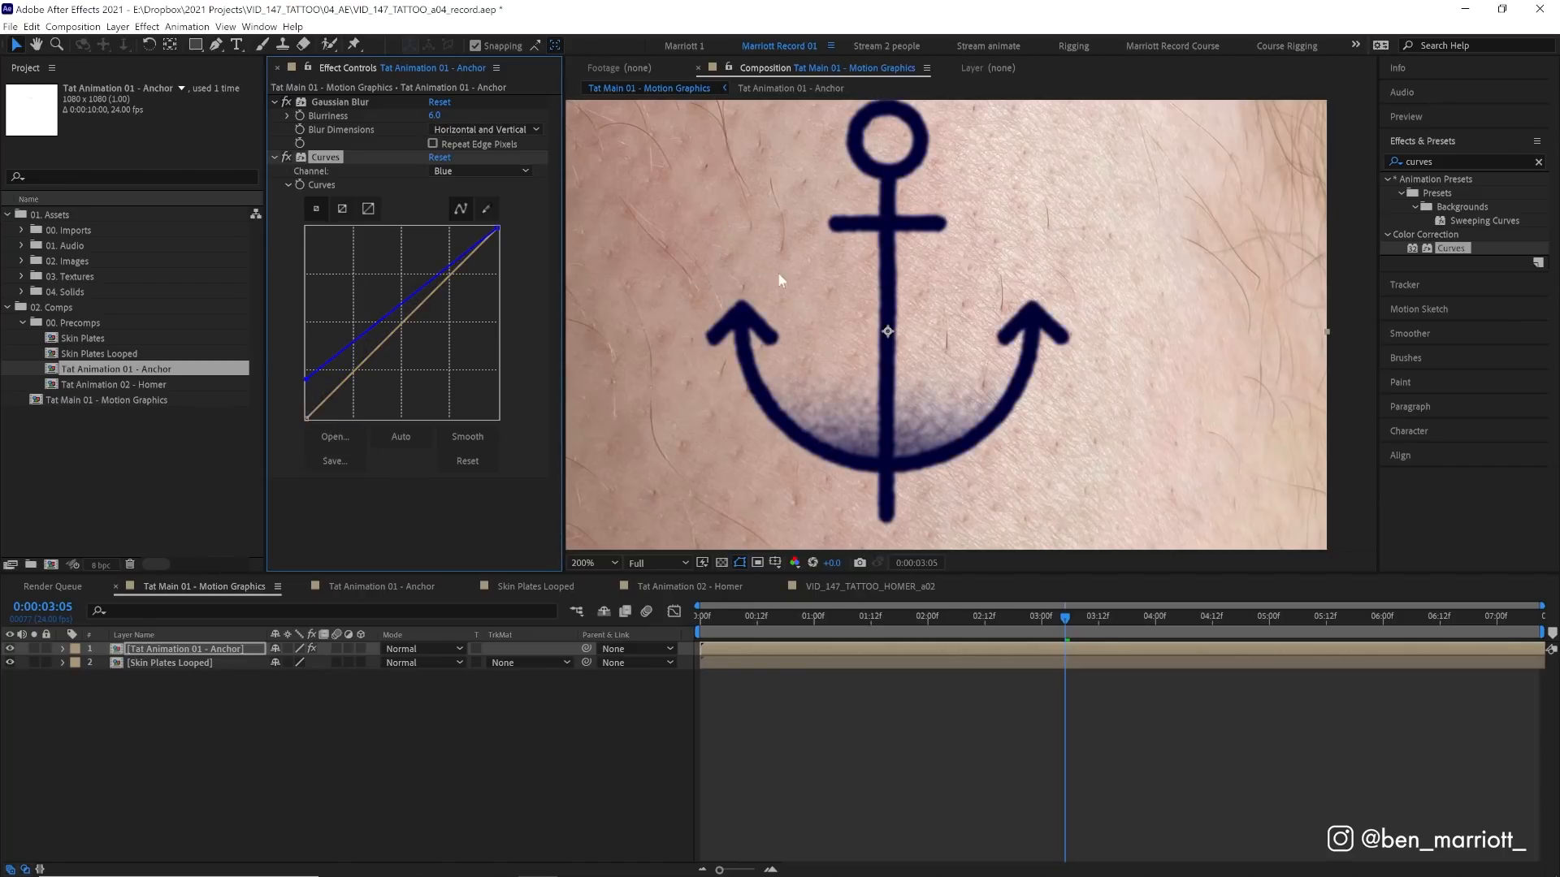
mouse_move(850, 367)
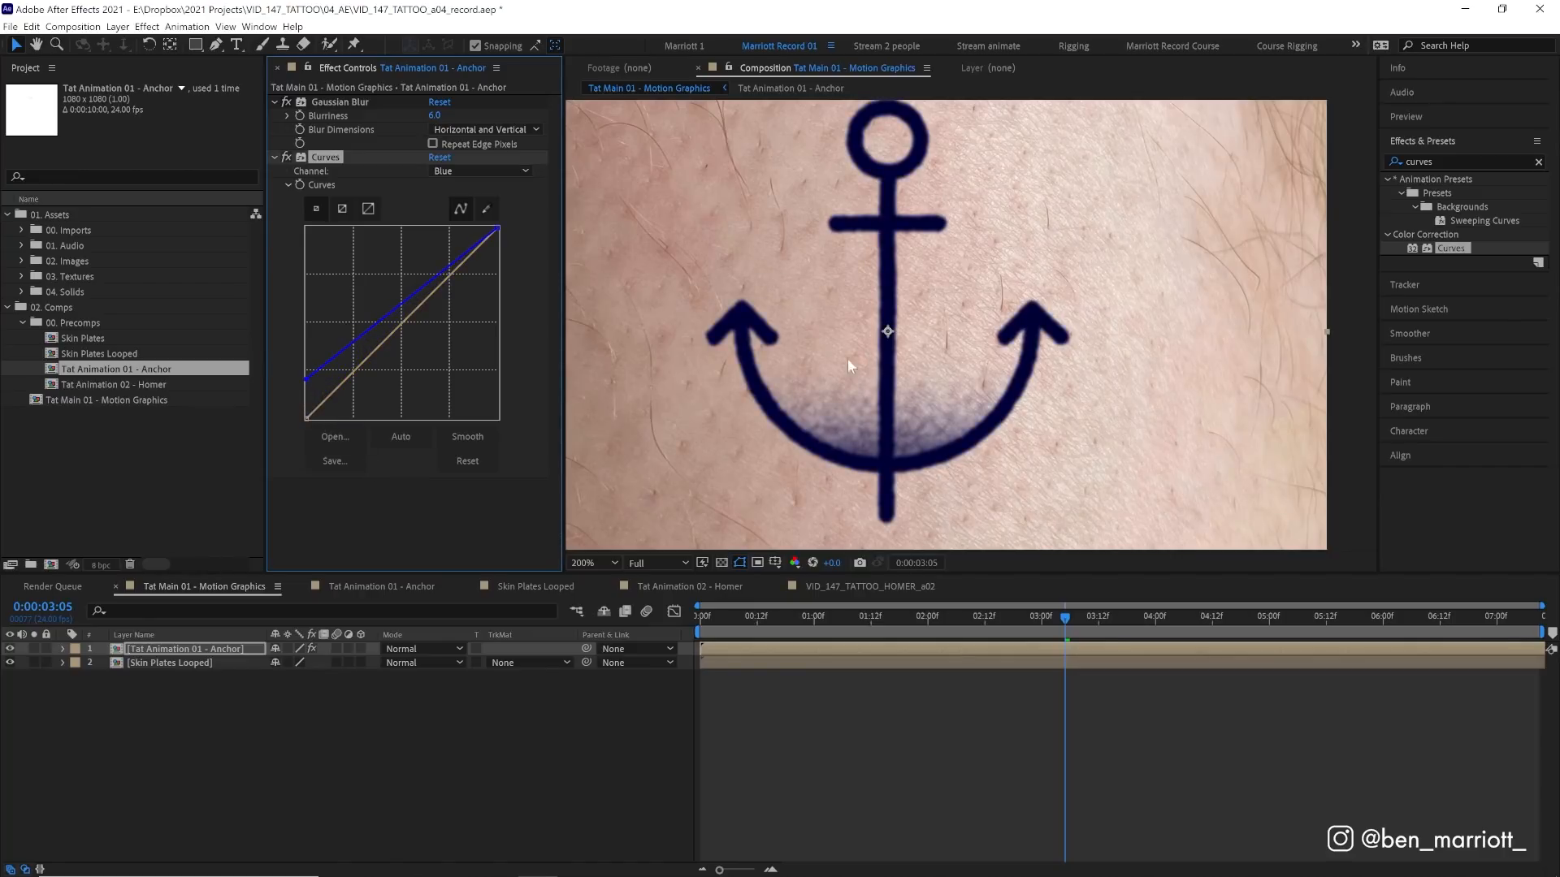
click(417, 649)
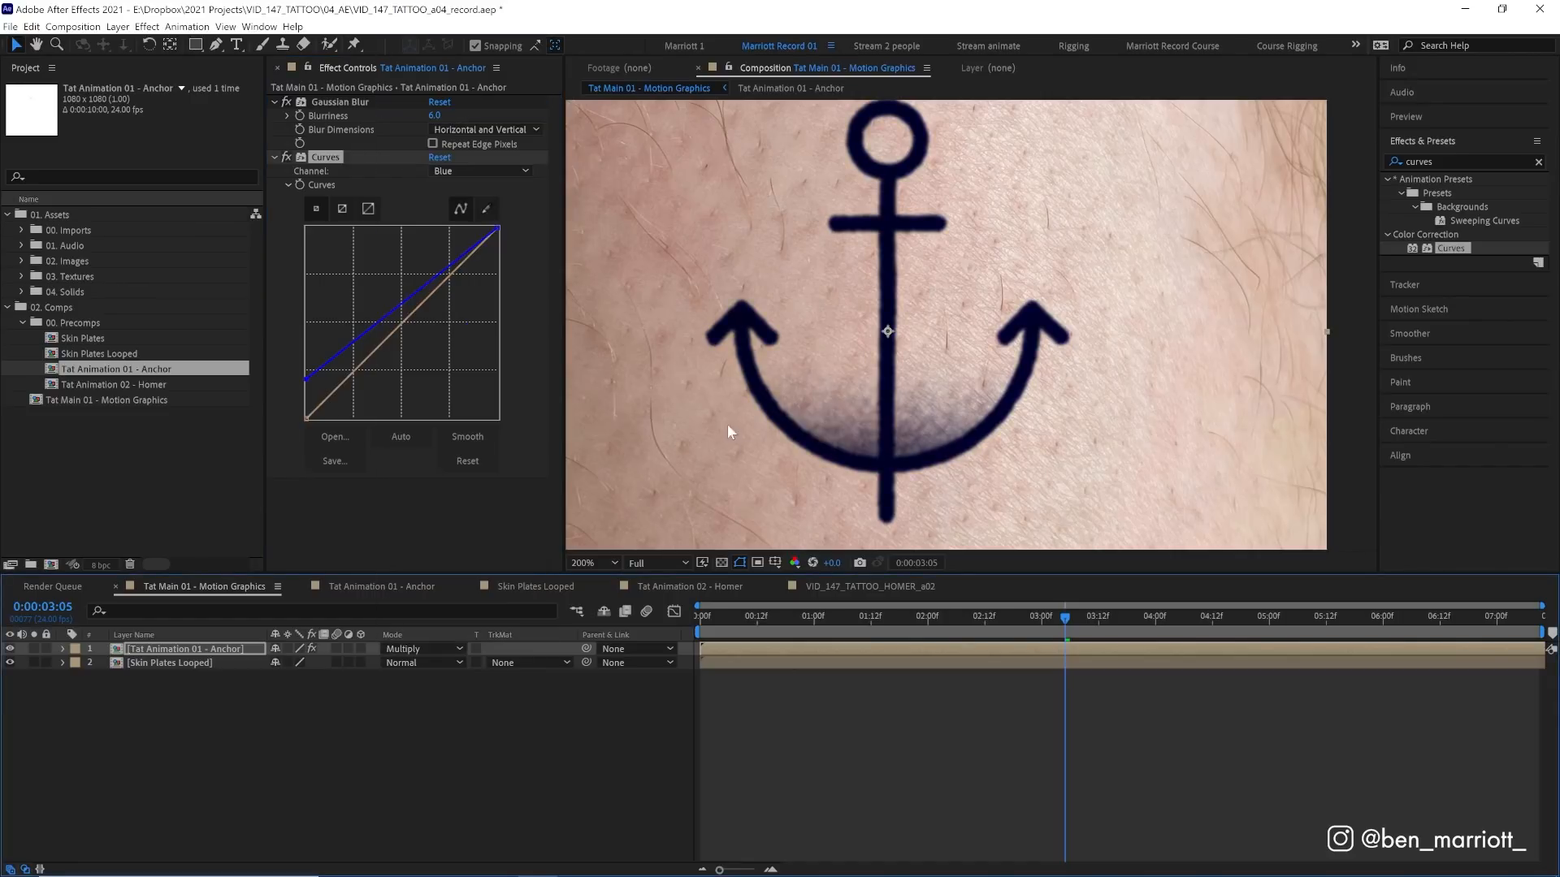
mouse_move(1002, 389)
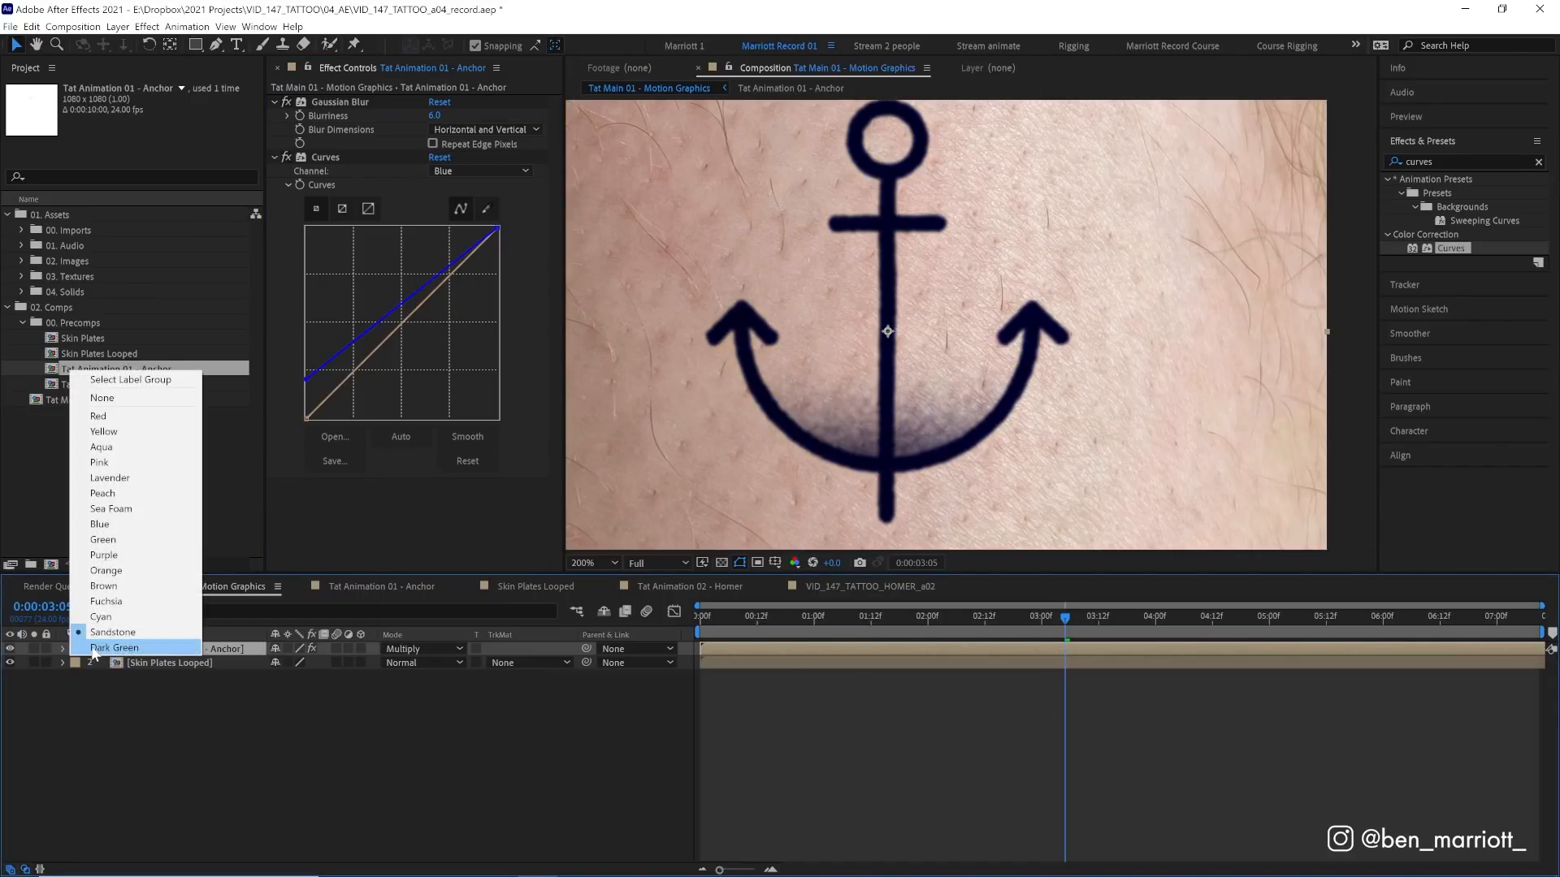
click(115, 647)
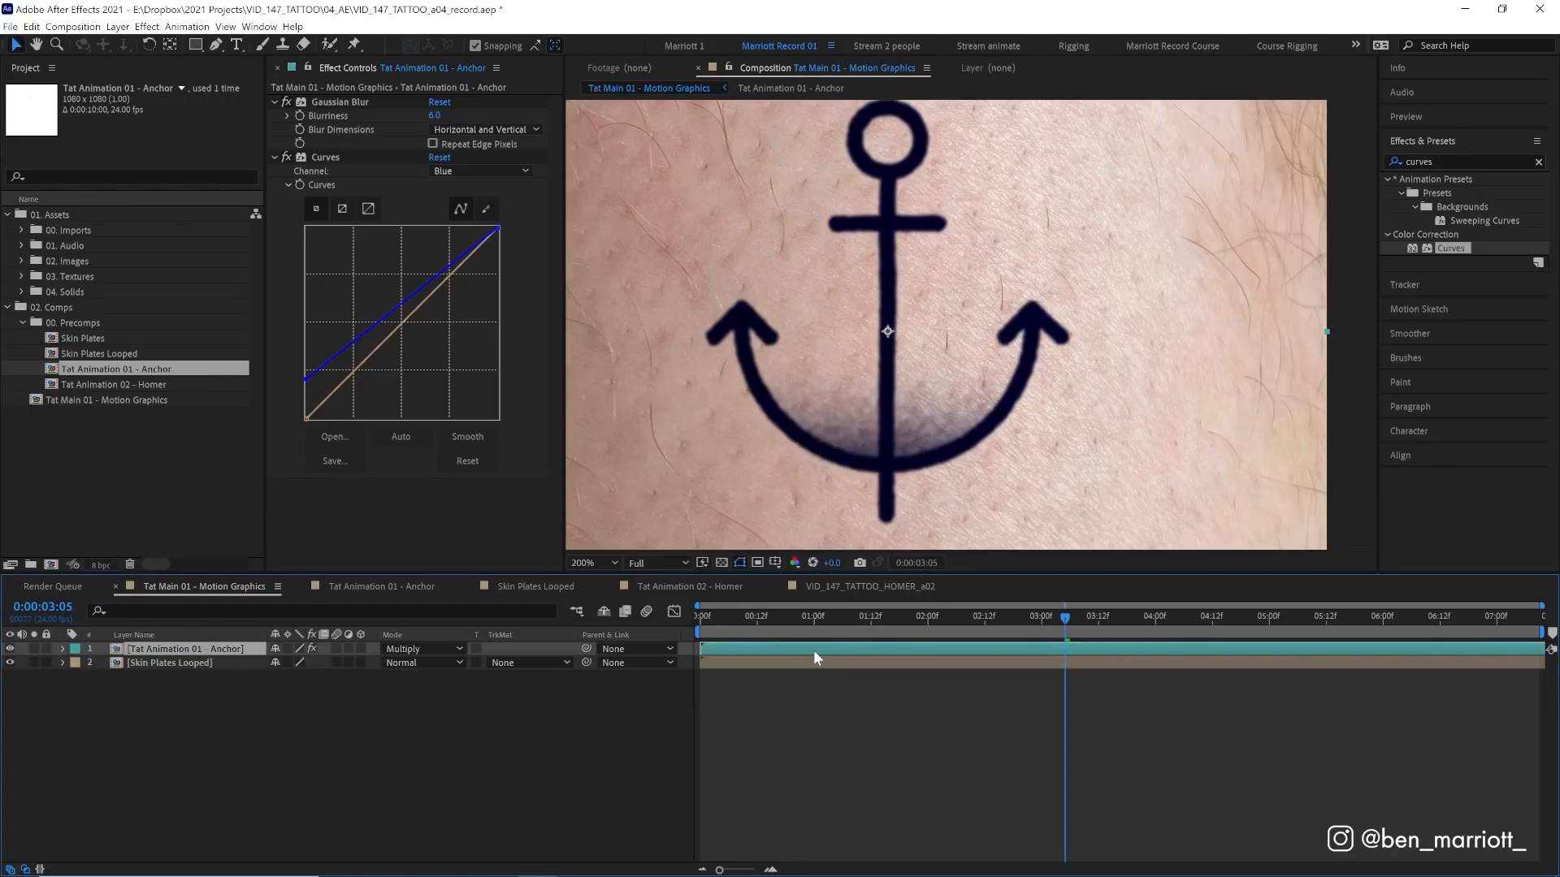
key(ctrl+d)
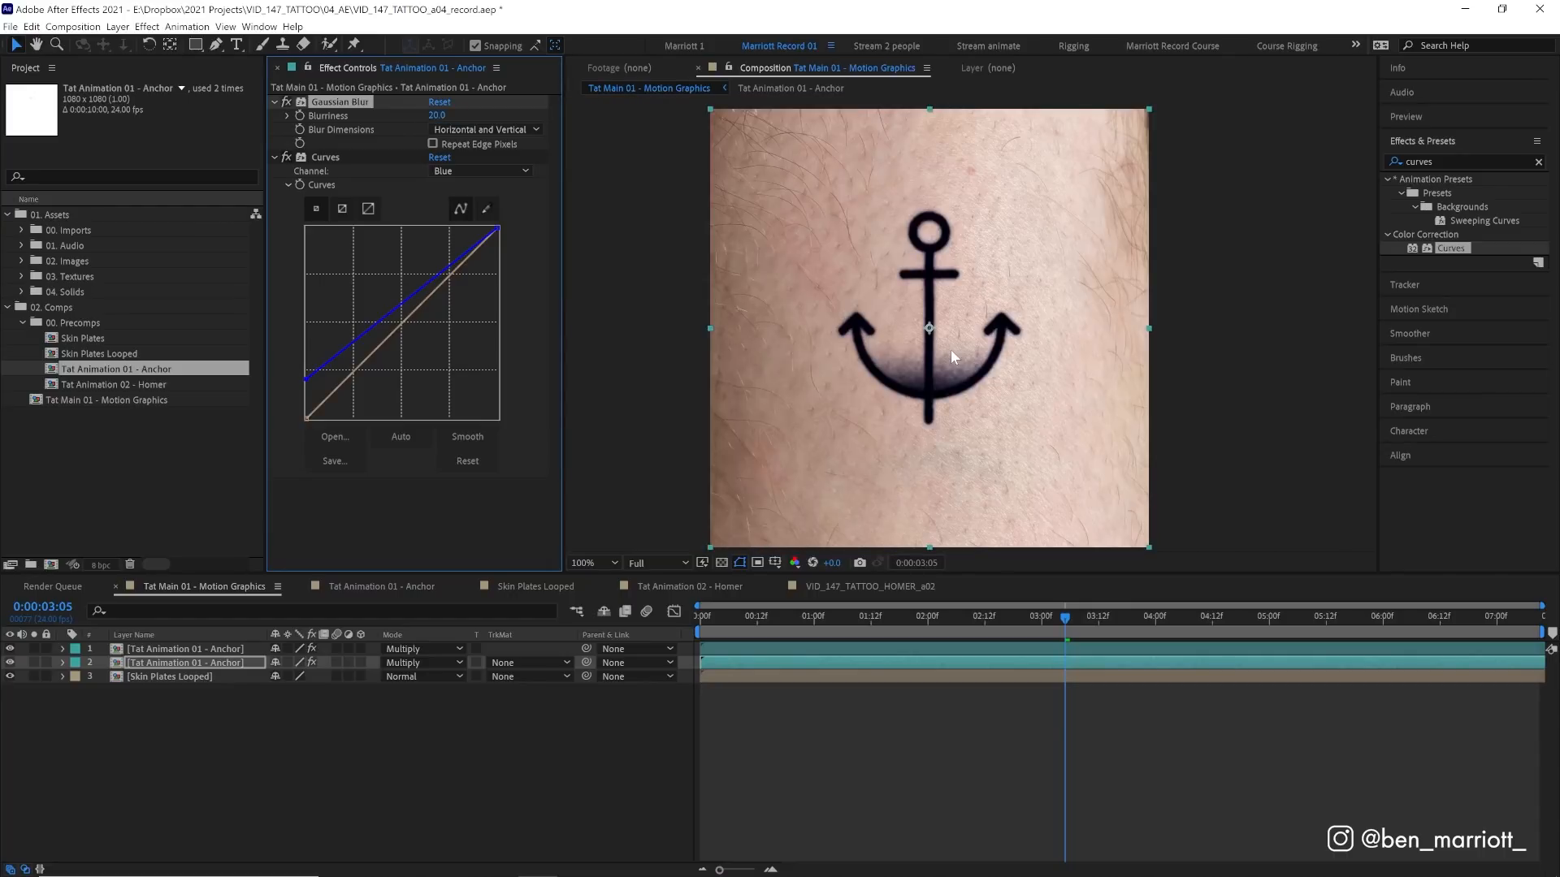
Duplicate Skin Plates Looped to the top and add an Anchor - Matte copy above it
click(611, 562)
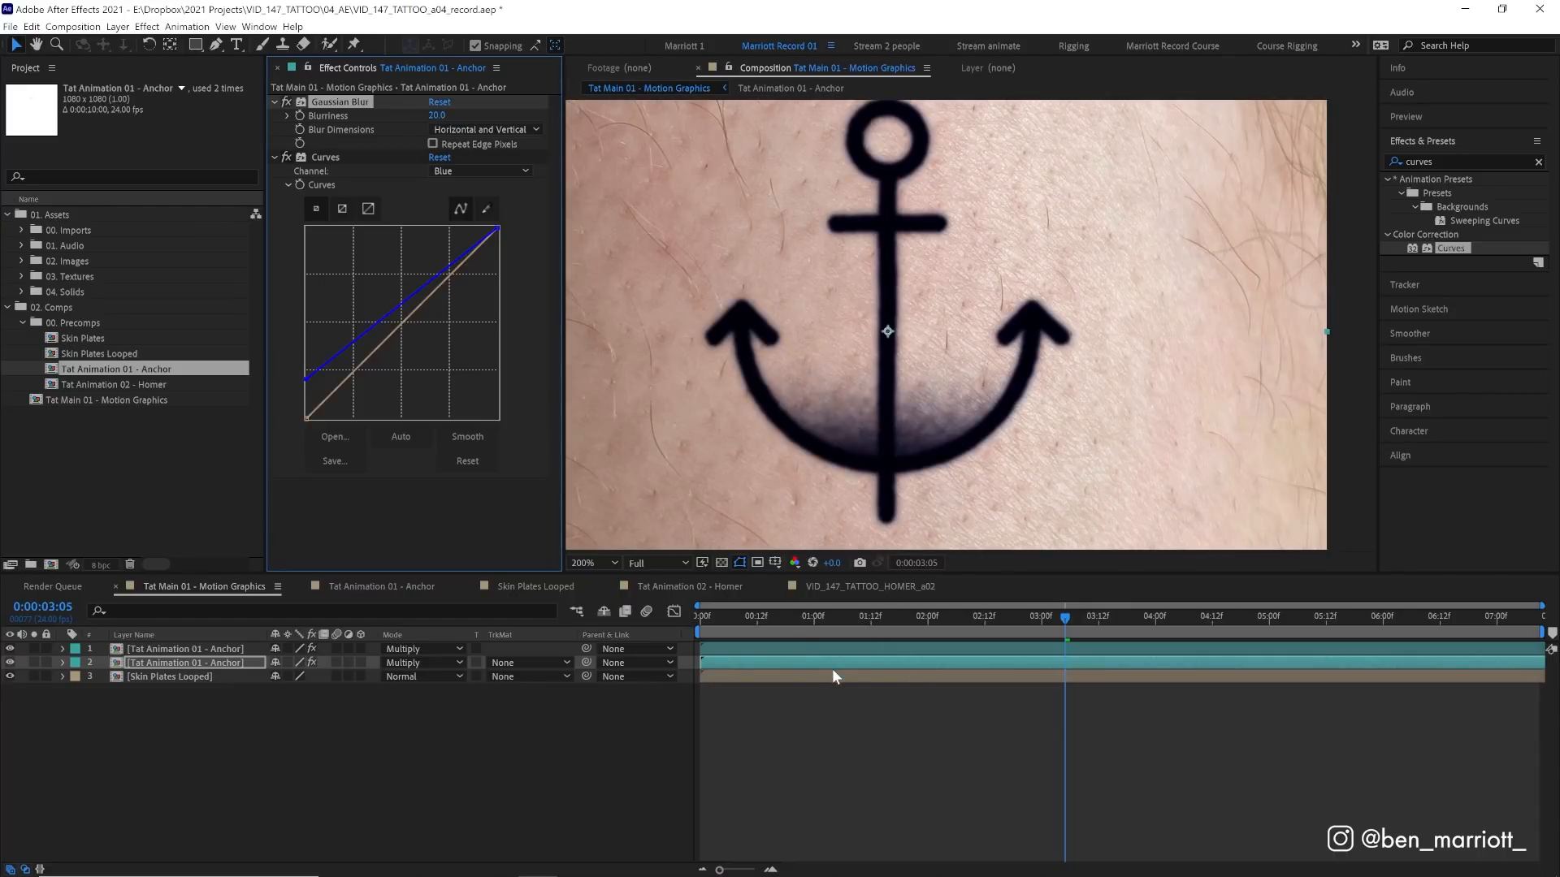
mouse_move(851, 681)
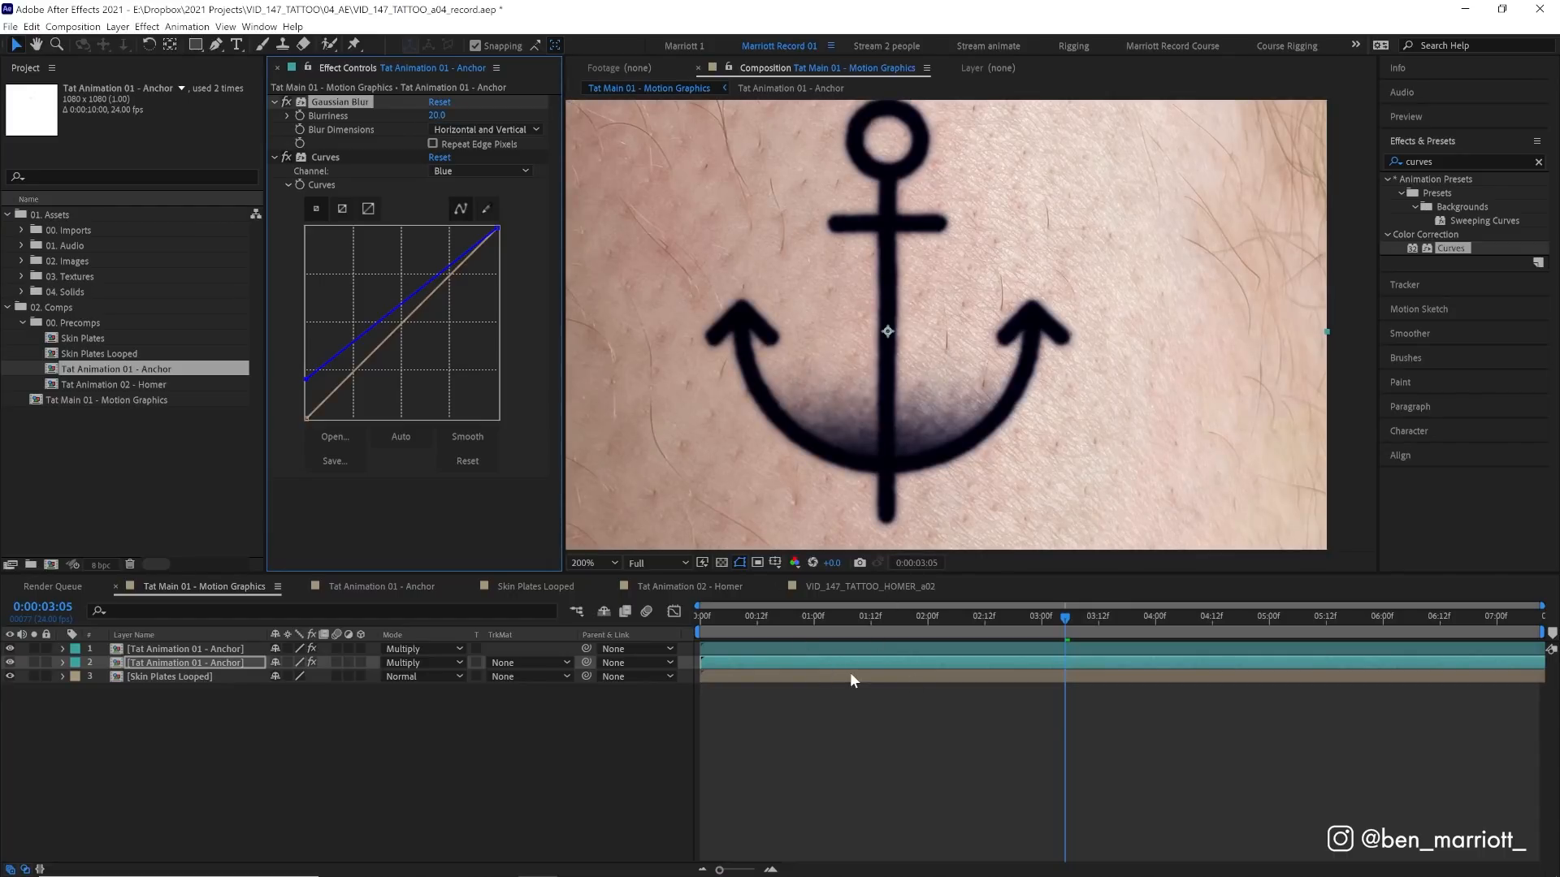
click(169, 676)
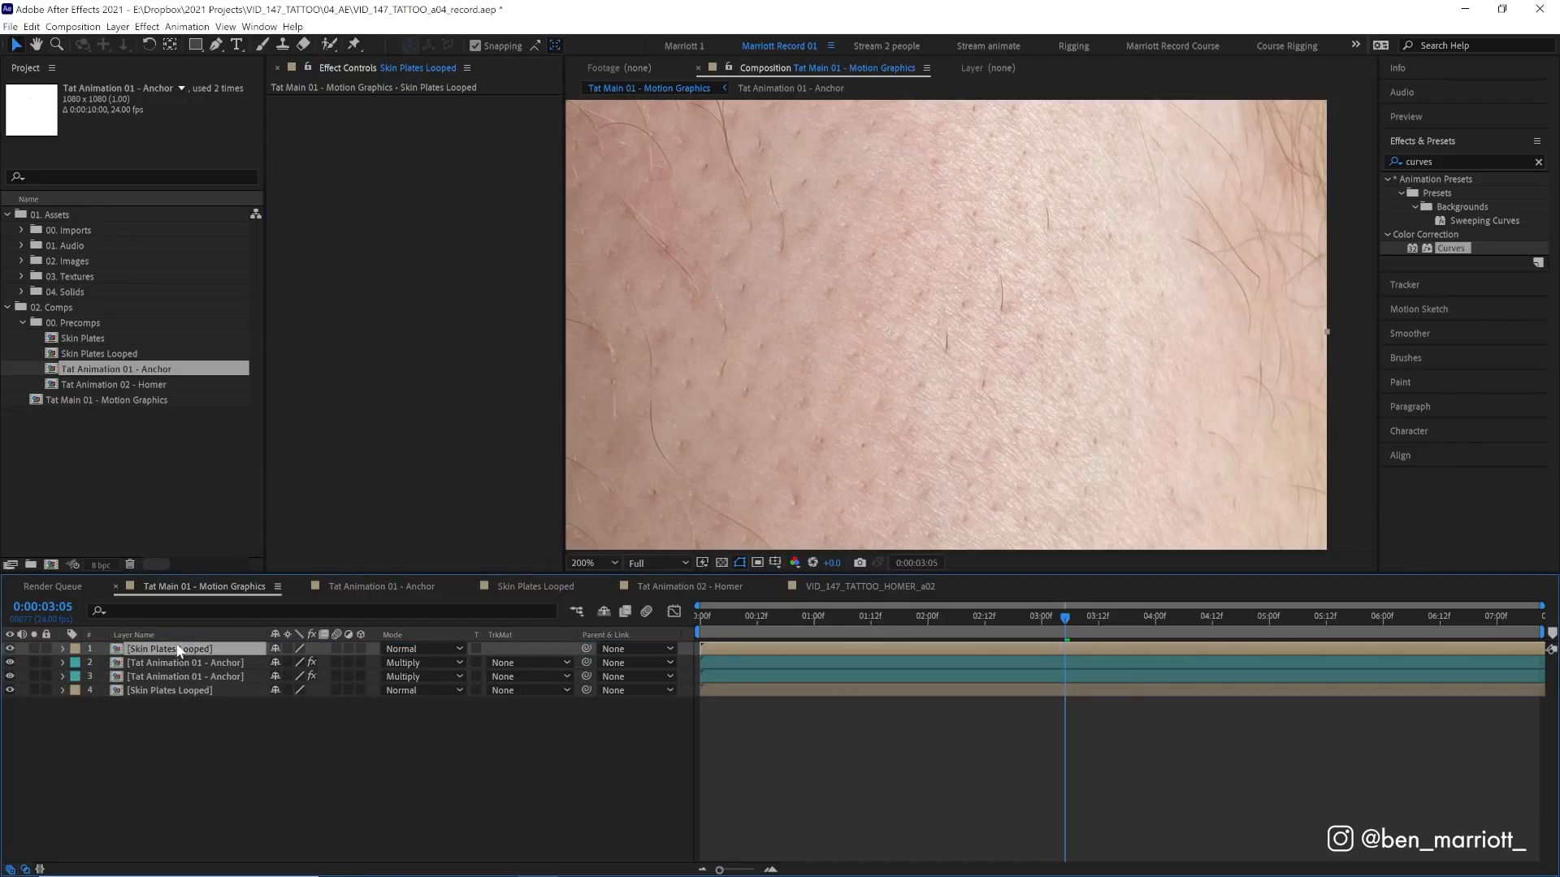
key(ctrl+d)
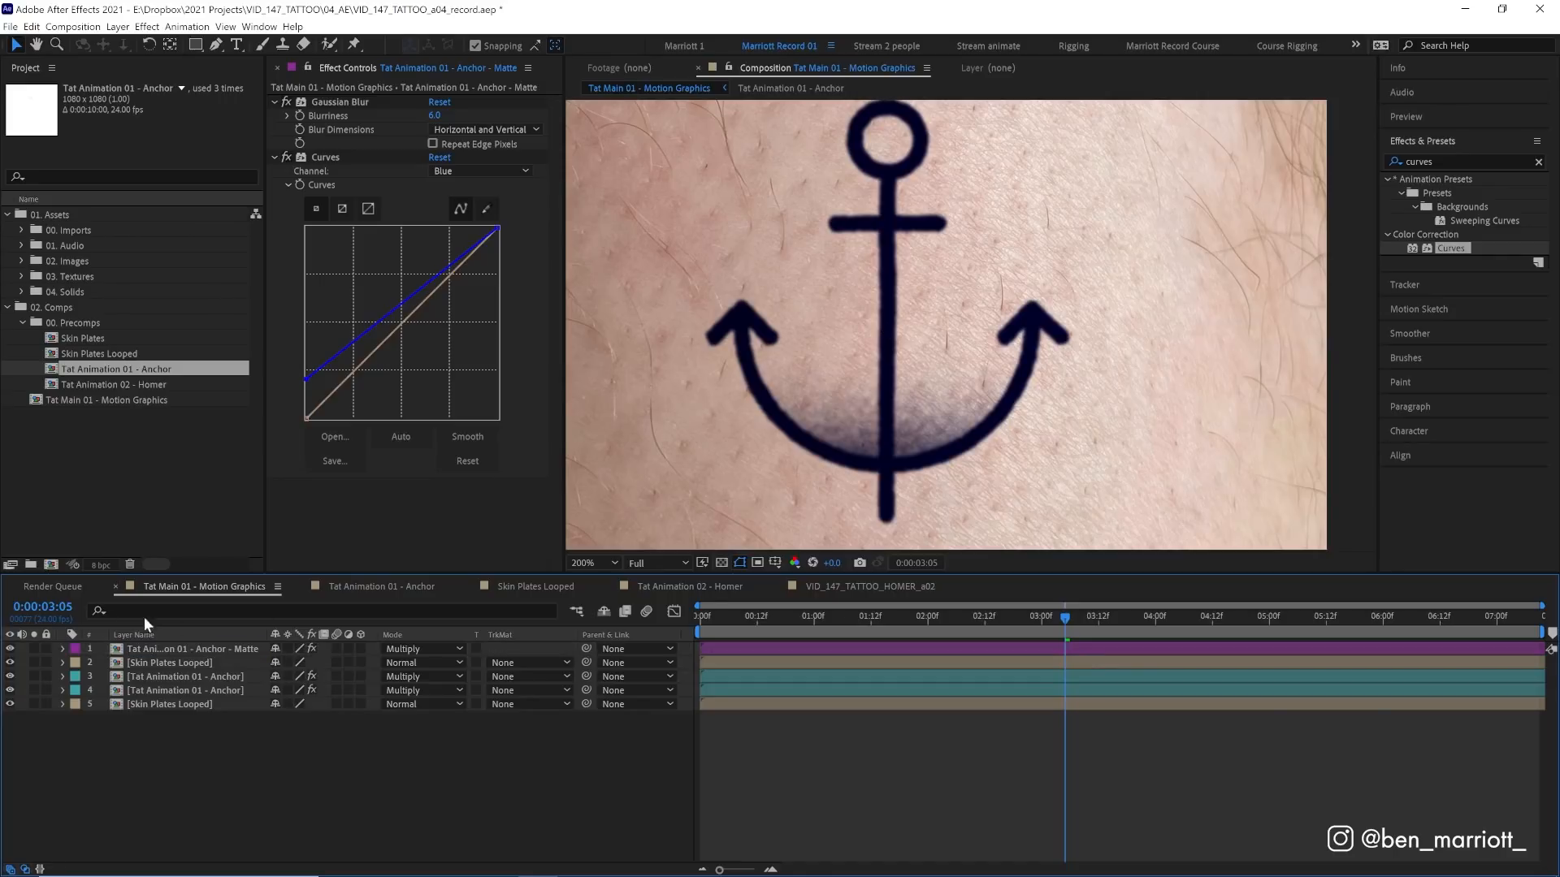
Matte the upper skin plates copy with the anchor matte's alpha and blend it as Screen
click(169, 663)
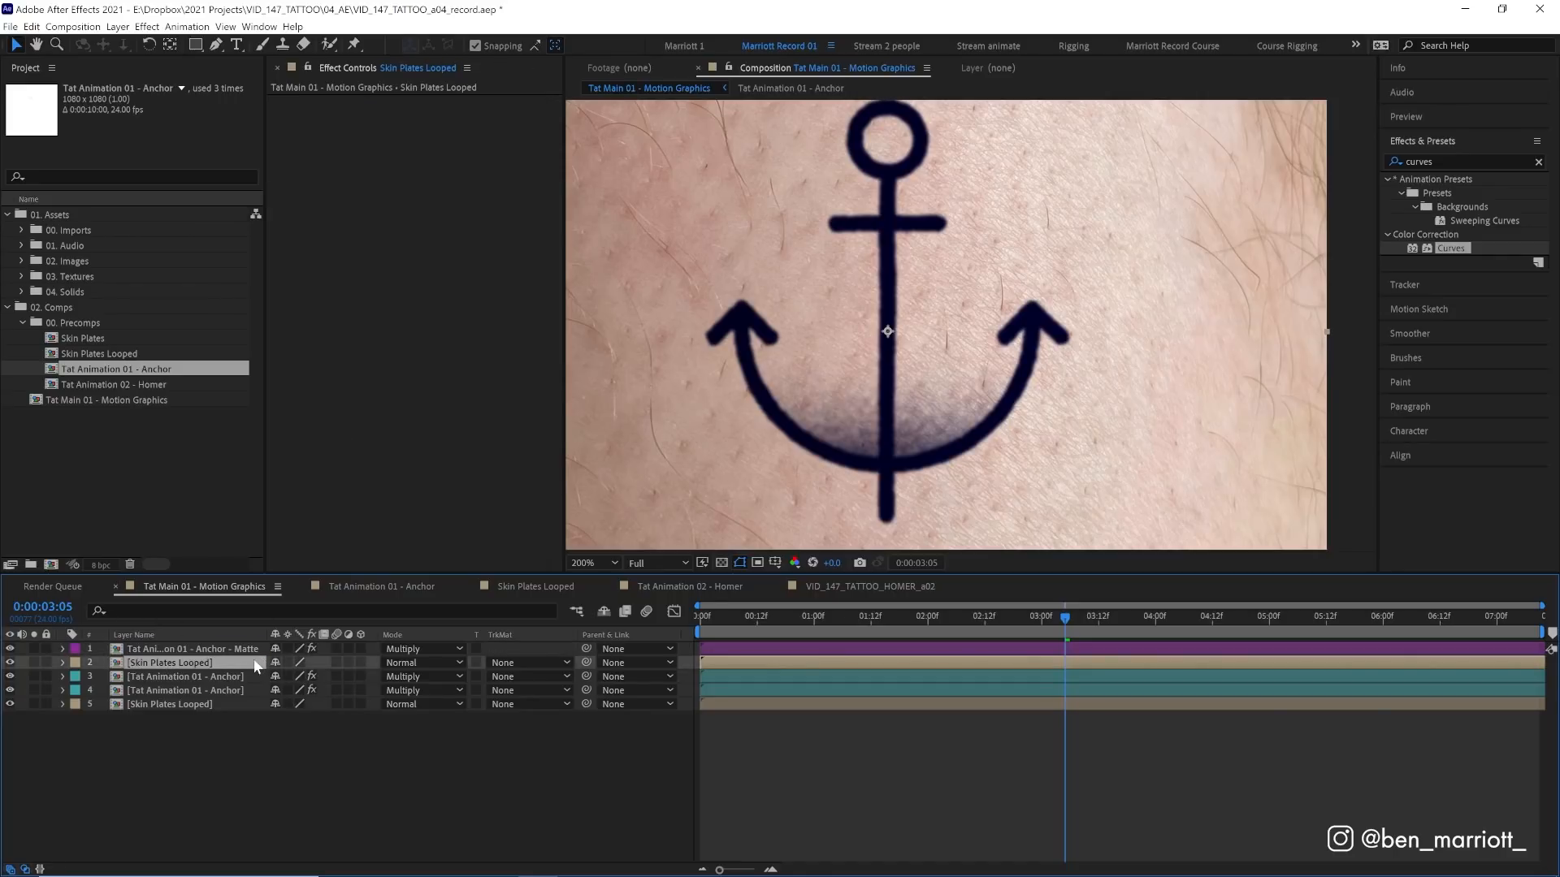
mouse_move(504, 641)
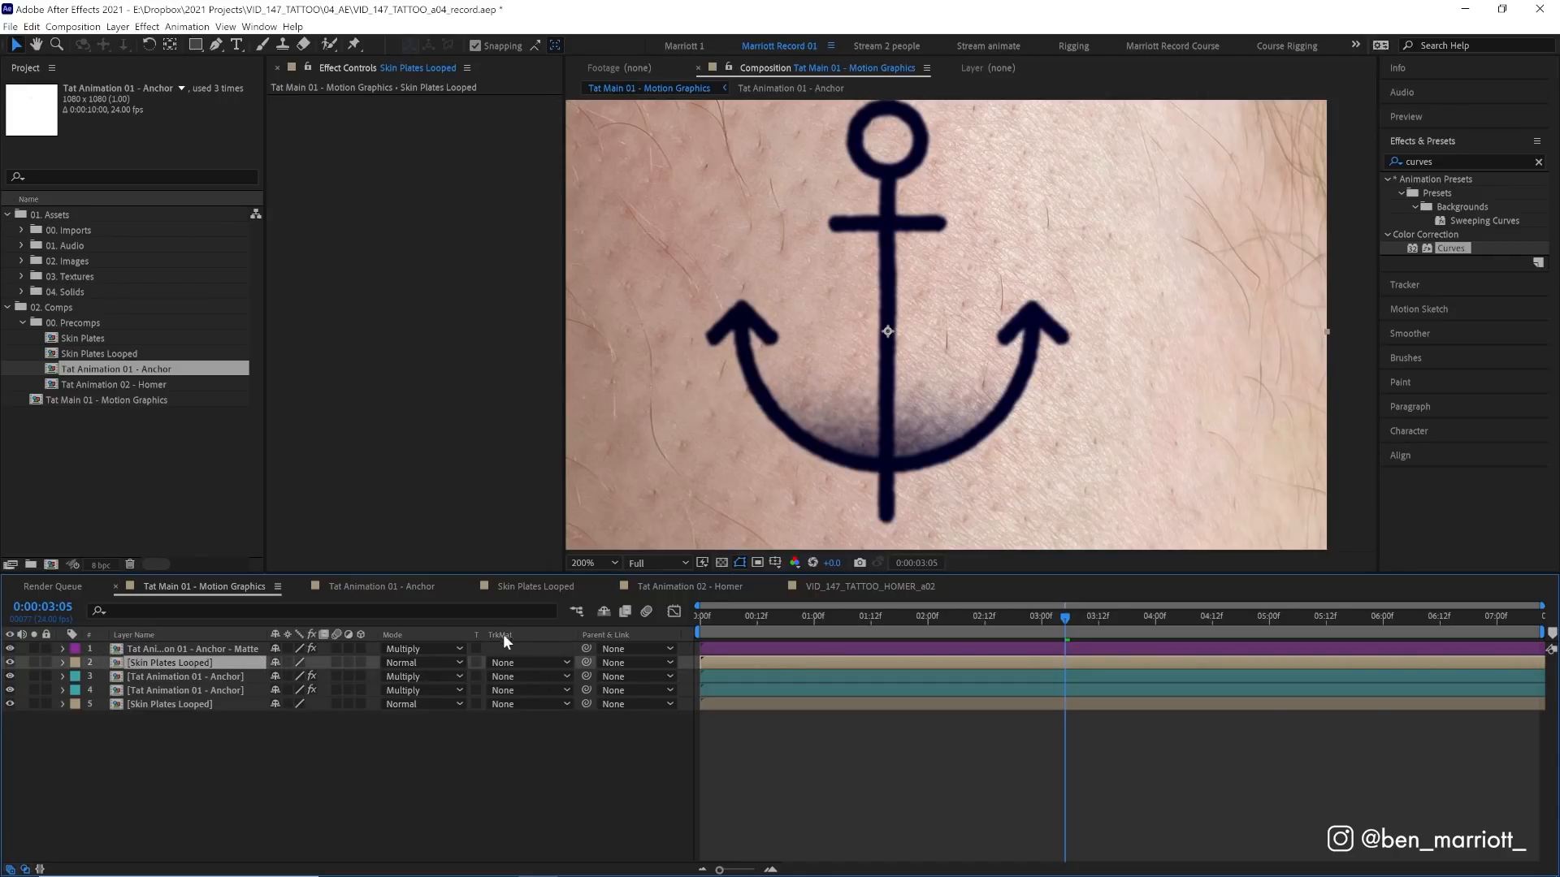
click(526, 663)
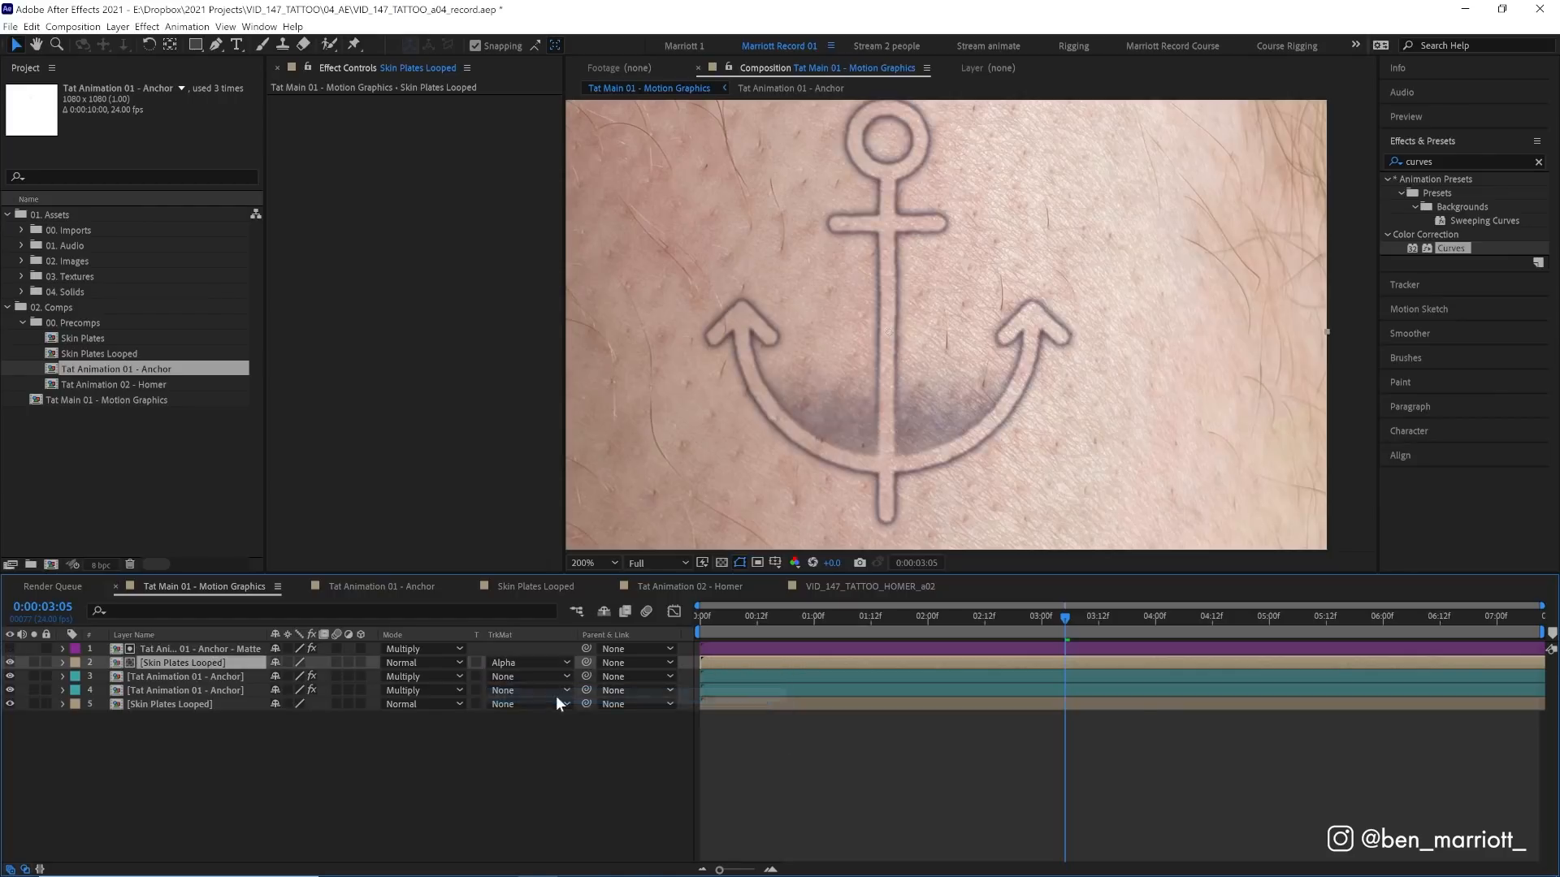
click(10, 665)
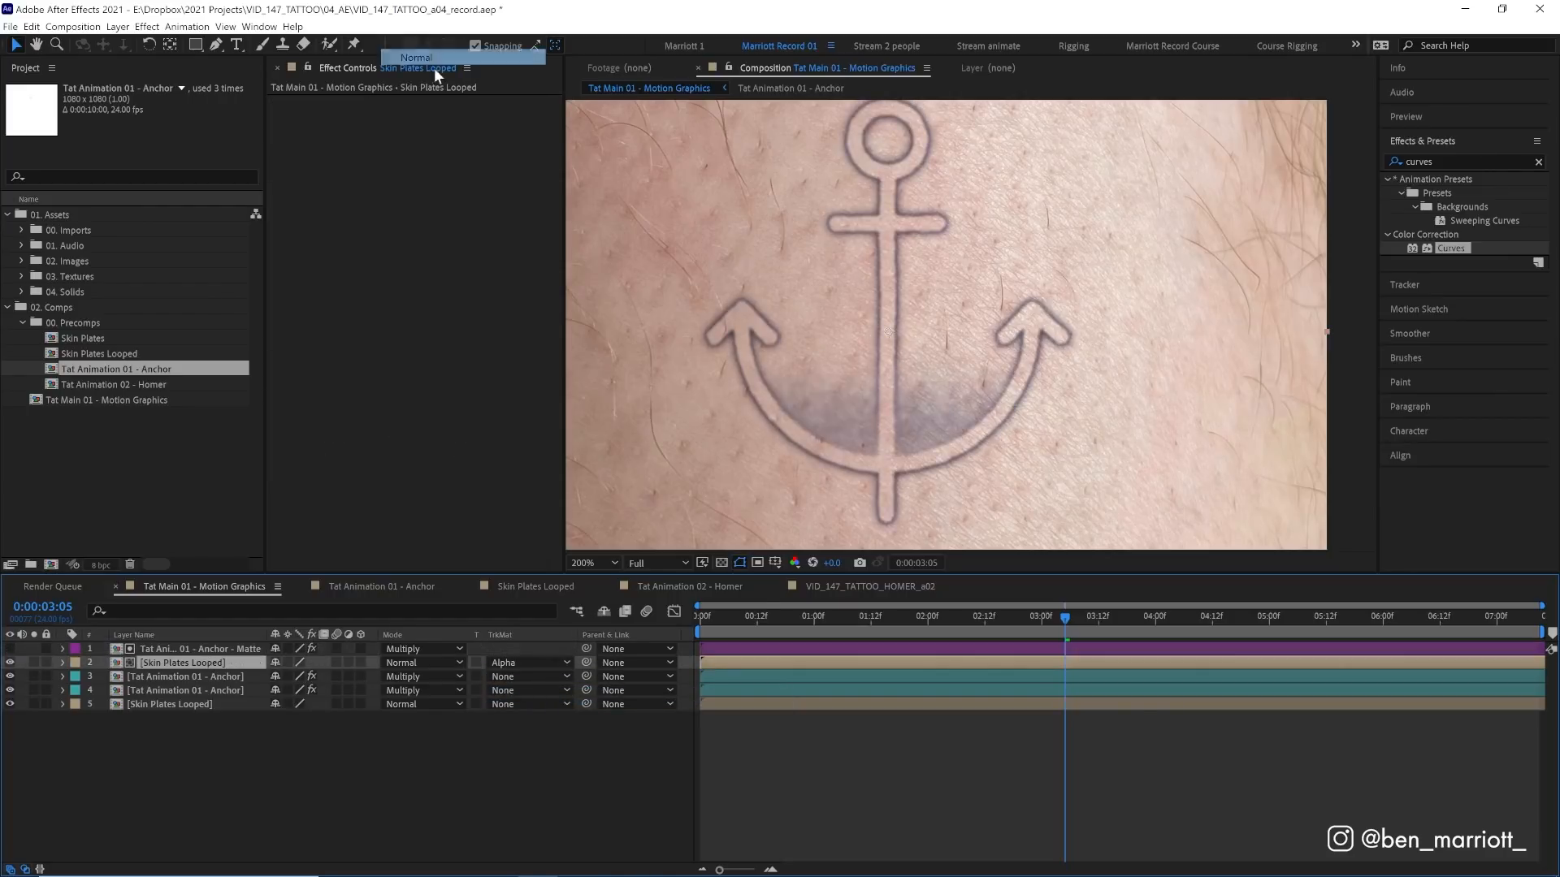
click(422, 663)
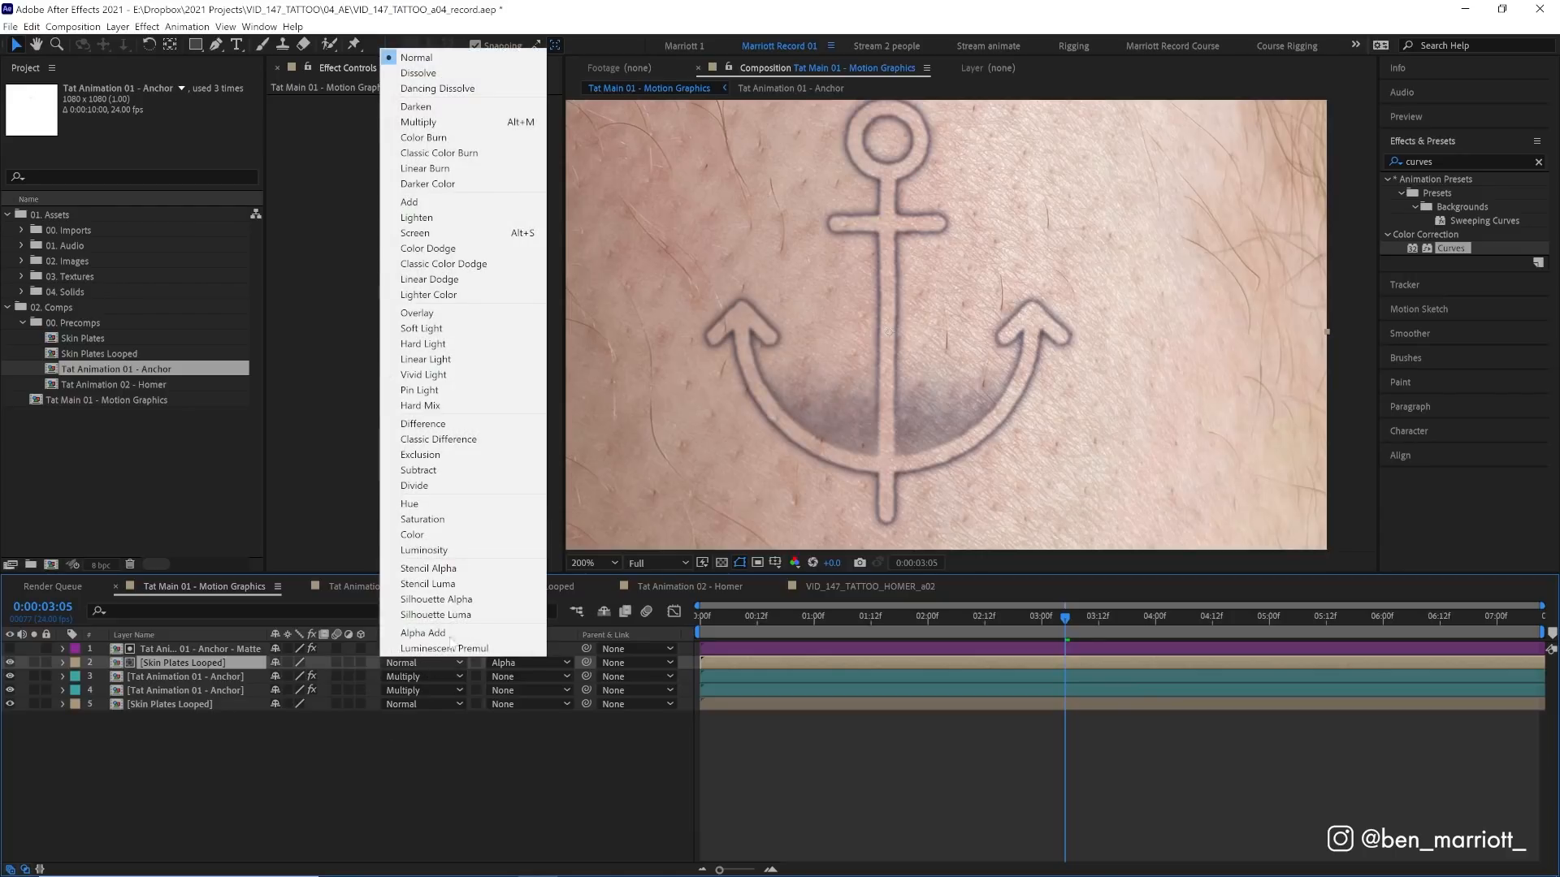
click(414, 234)
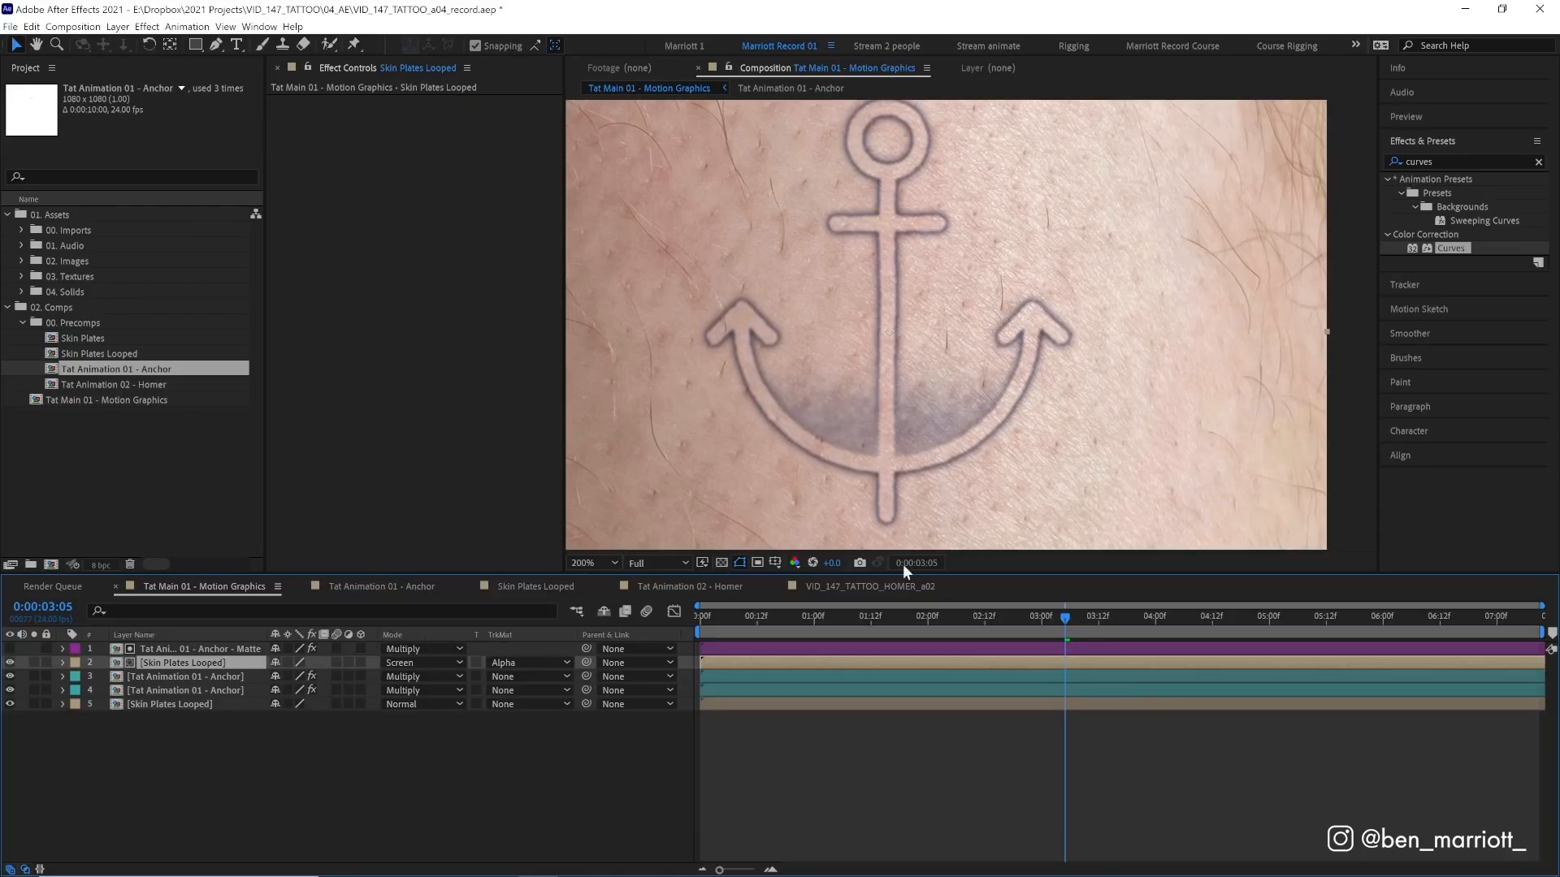
mouse_move(900, 626)
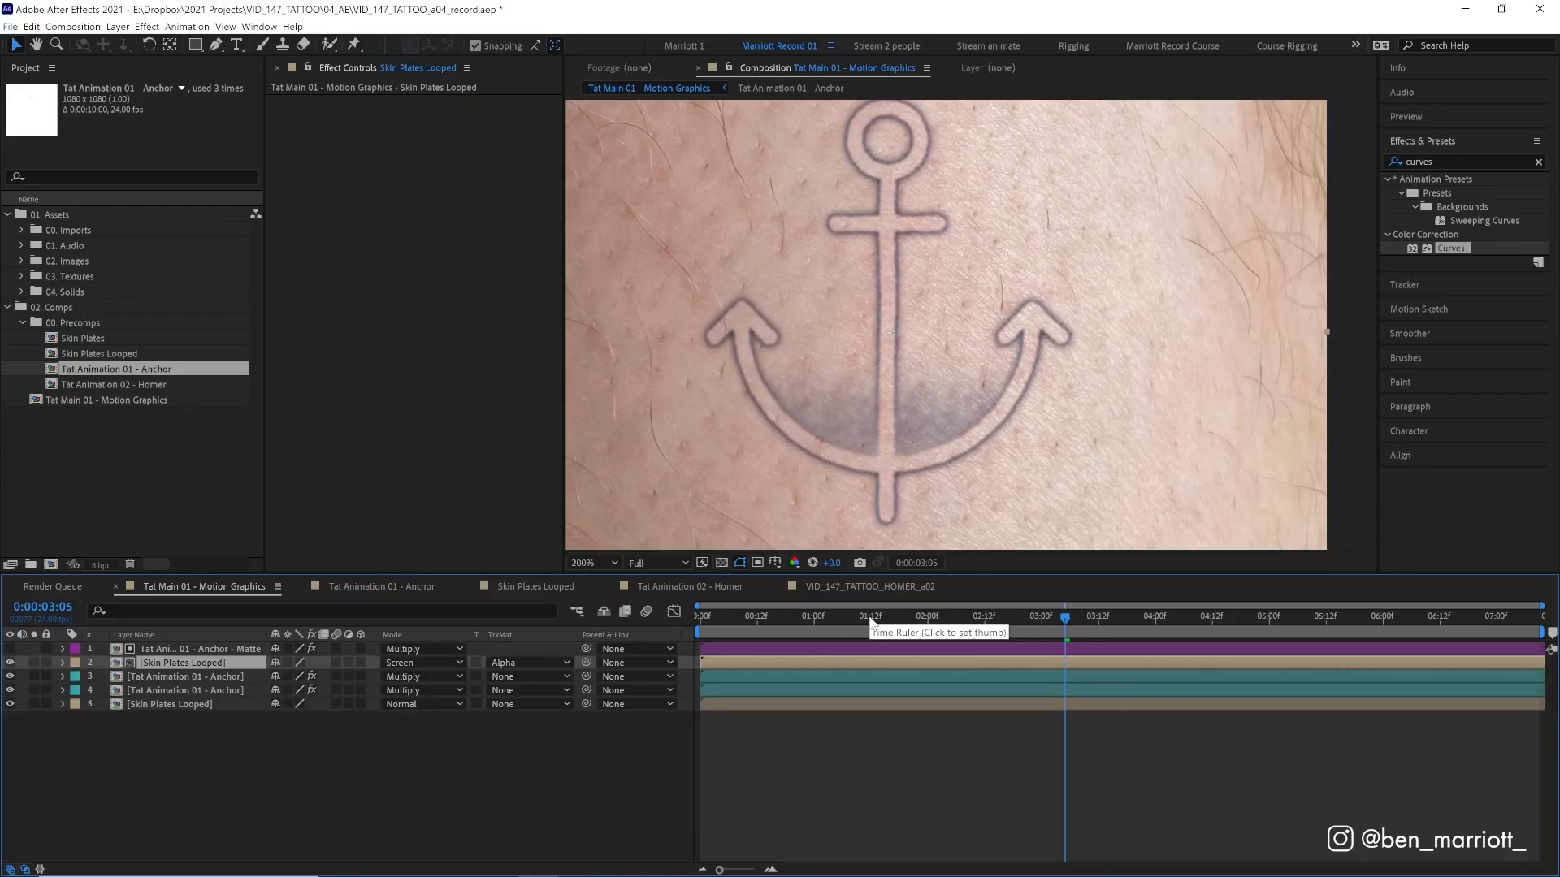
mouse_move(1282, 398)
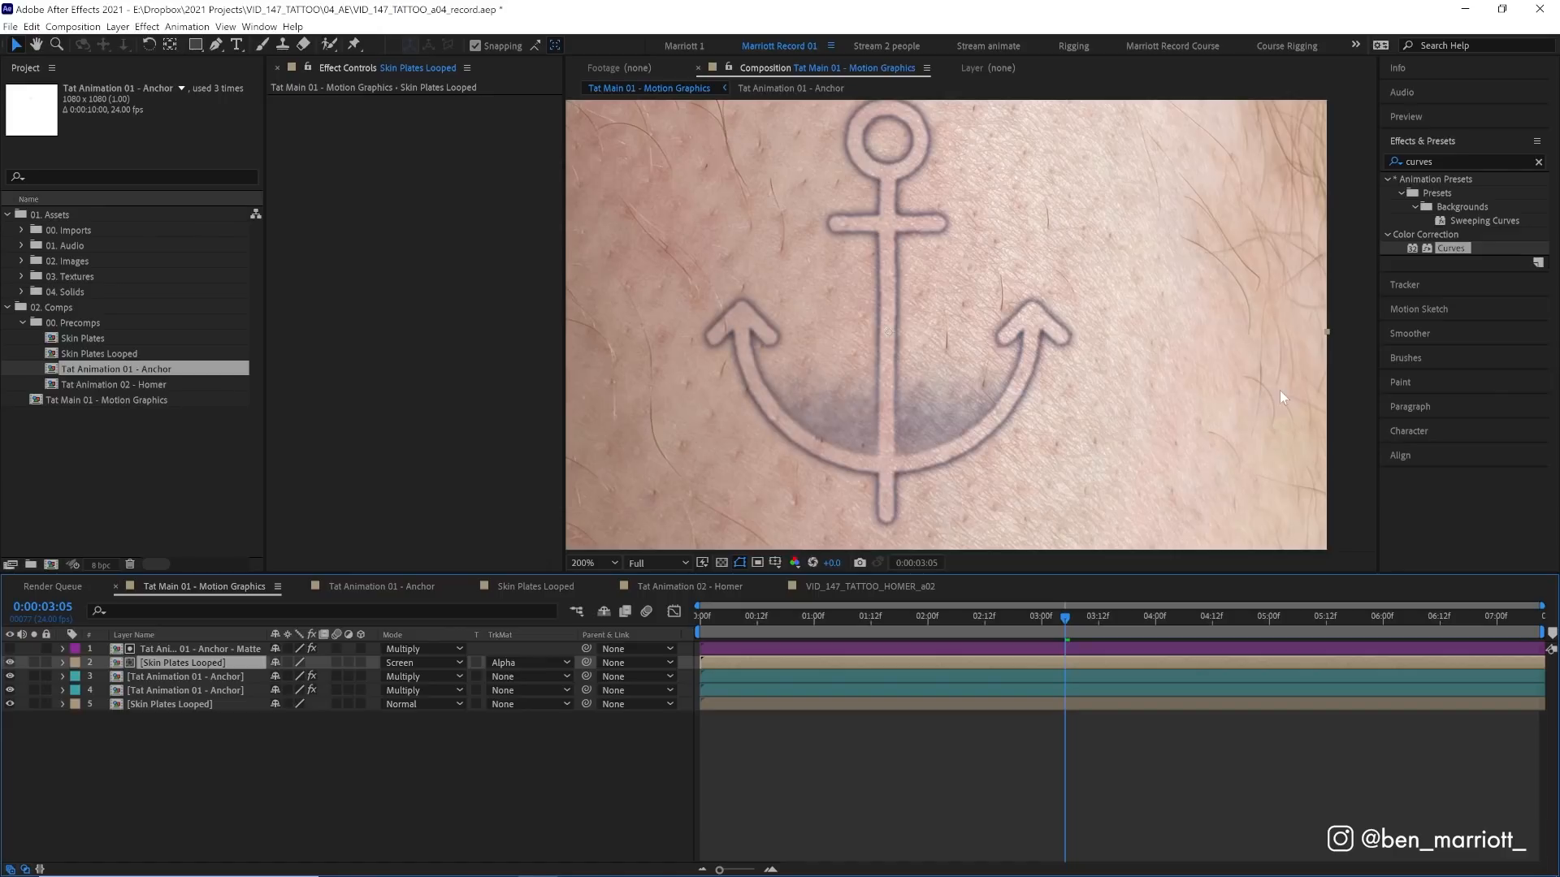
mouse_move(1303, 356)
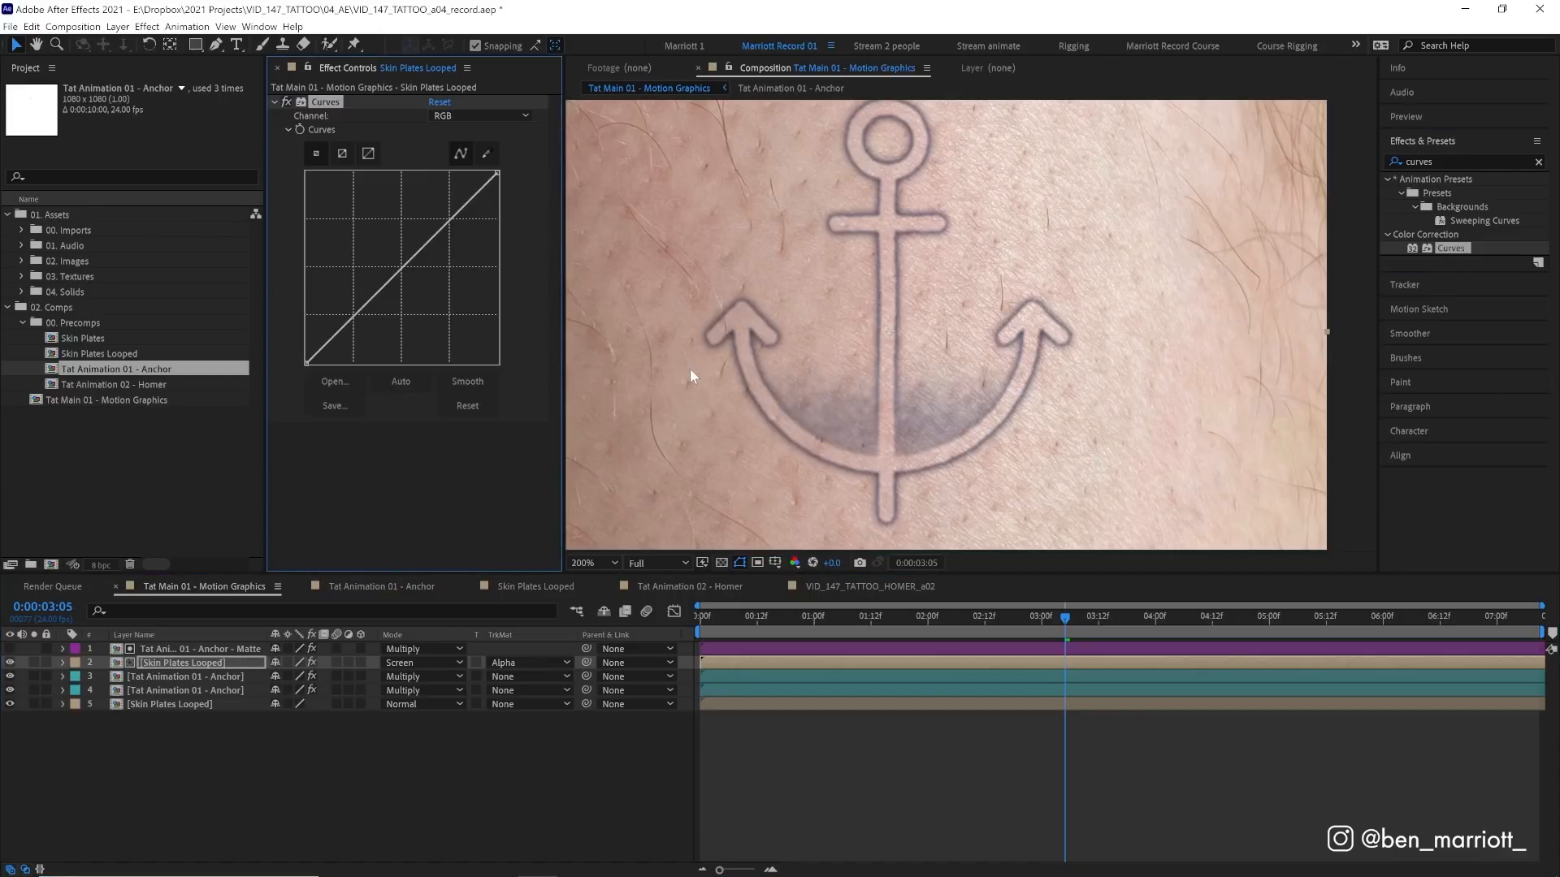
Bend the skin copy's Curves into a steep darkening S and set Hue/Saturation Master Saturation to -100
drag(403, 269, 423, 303)
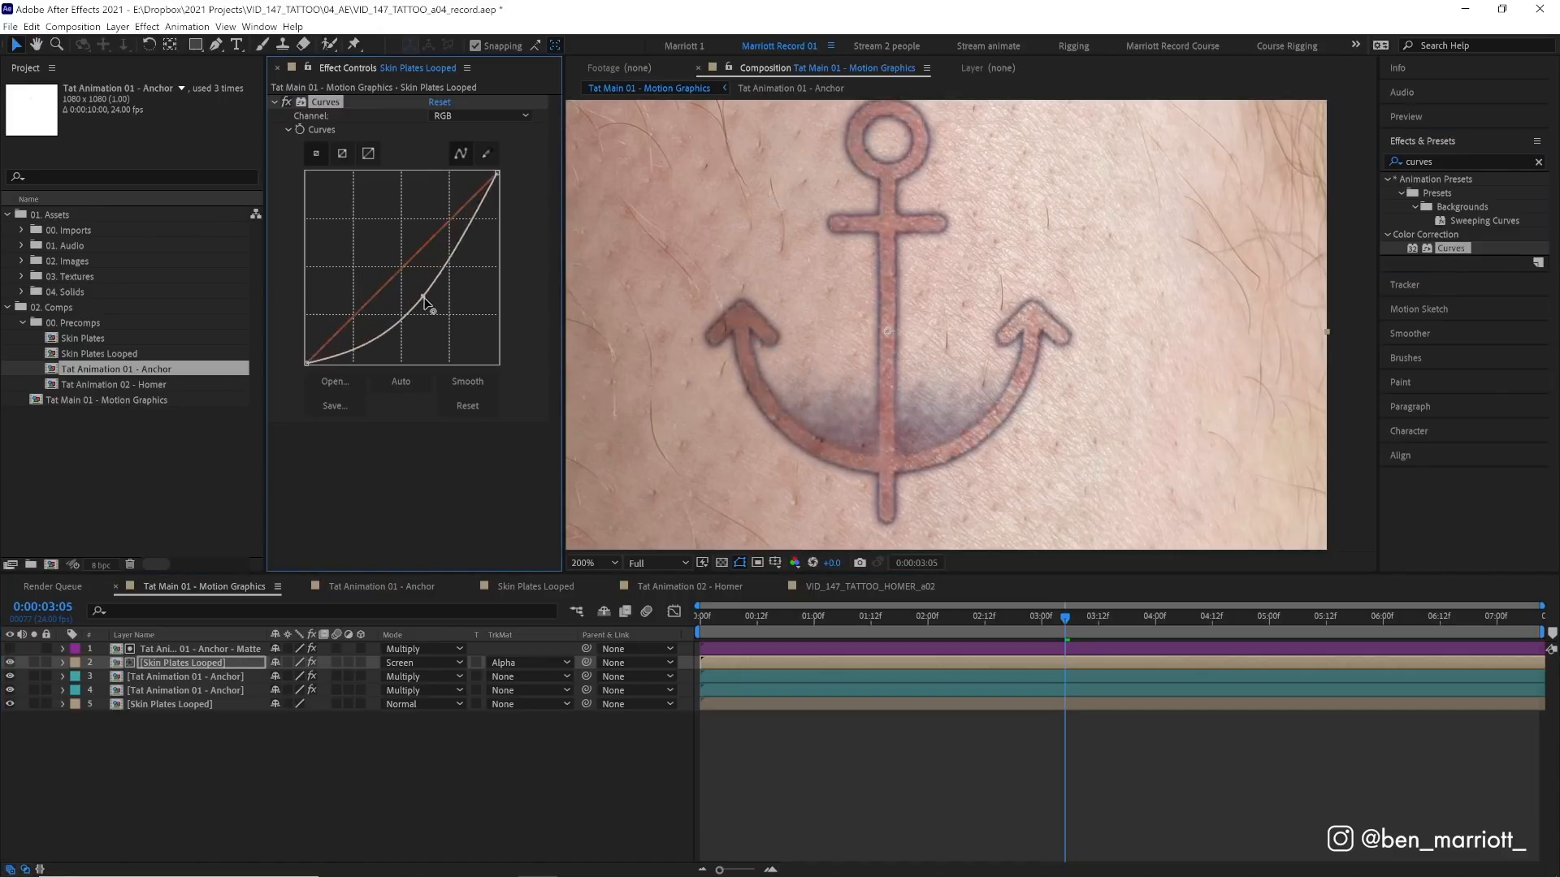
drag(428, 308, 407, 288)
text(hue)
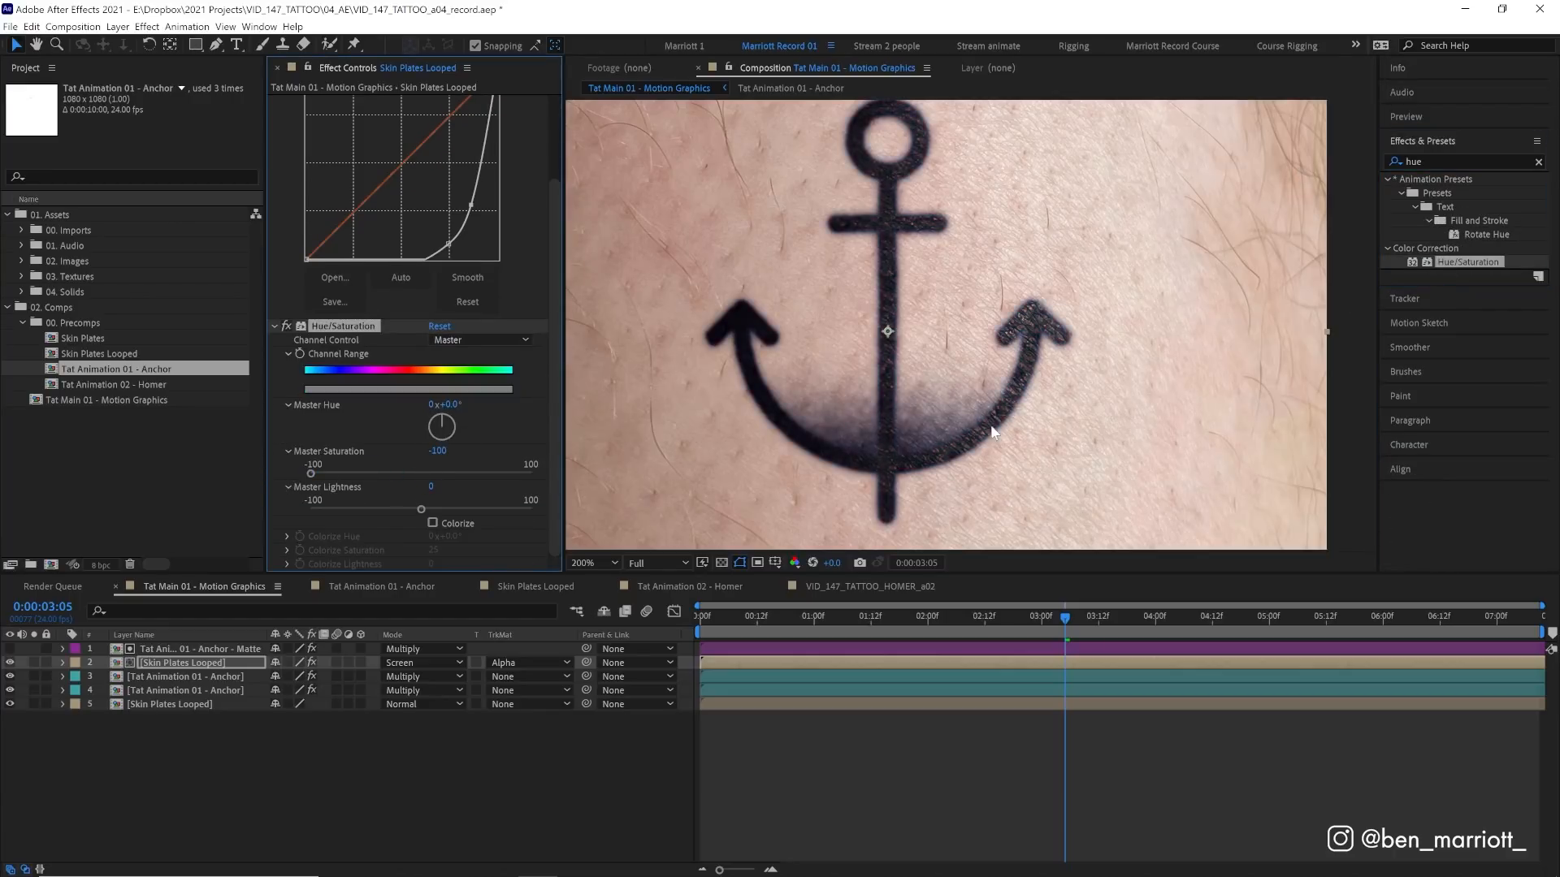
click(592, 562)
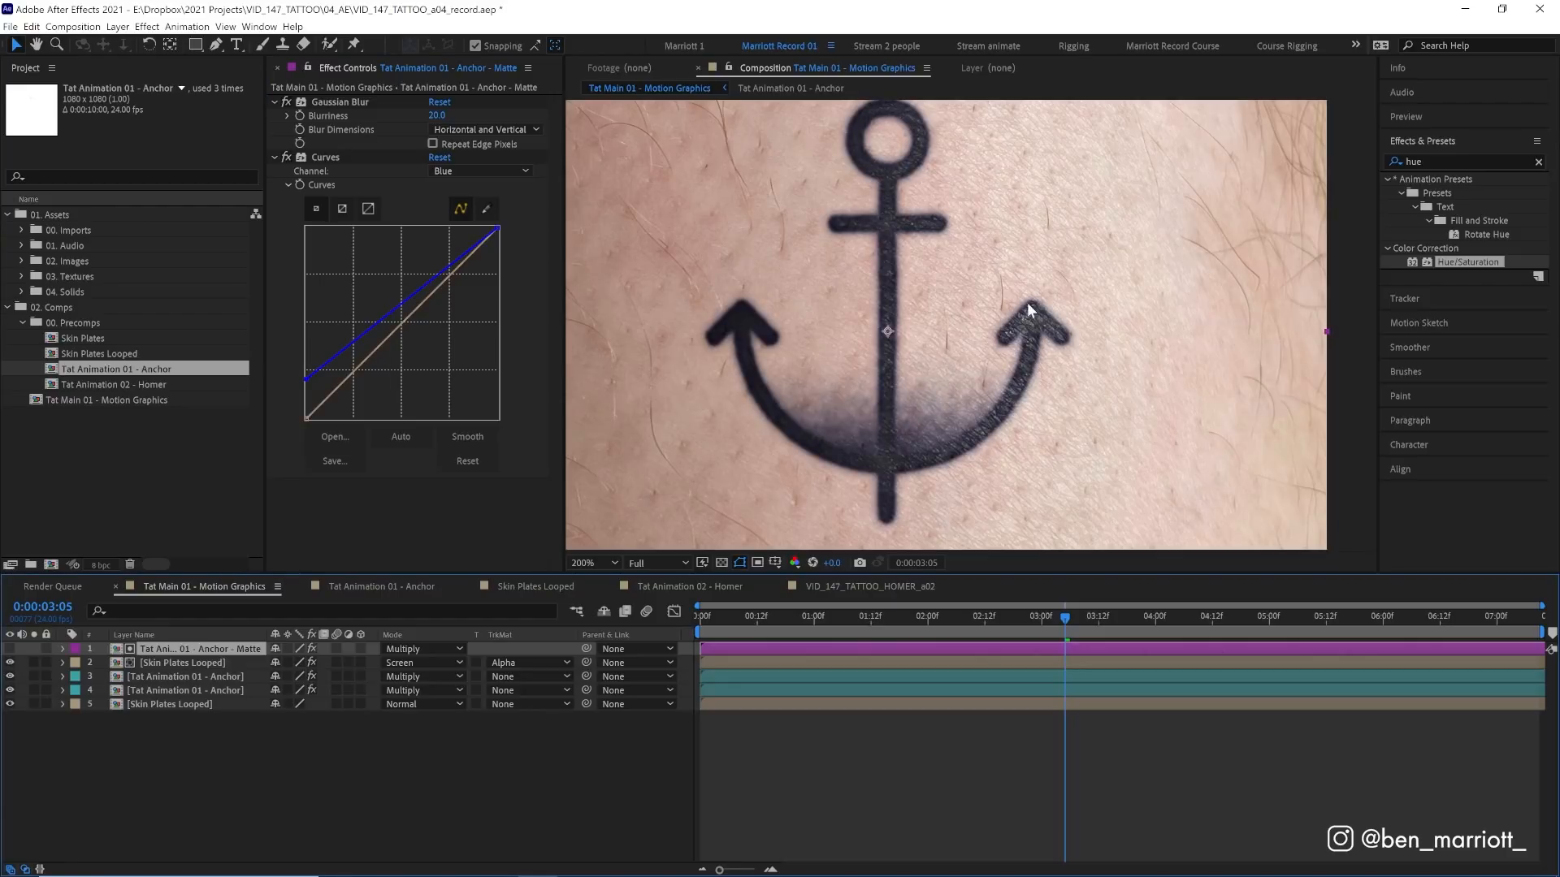
mouse_move(1041, 344)
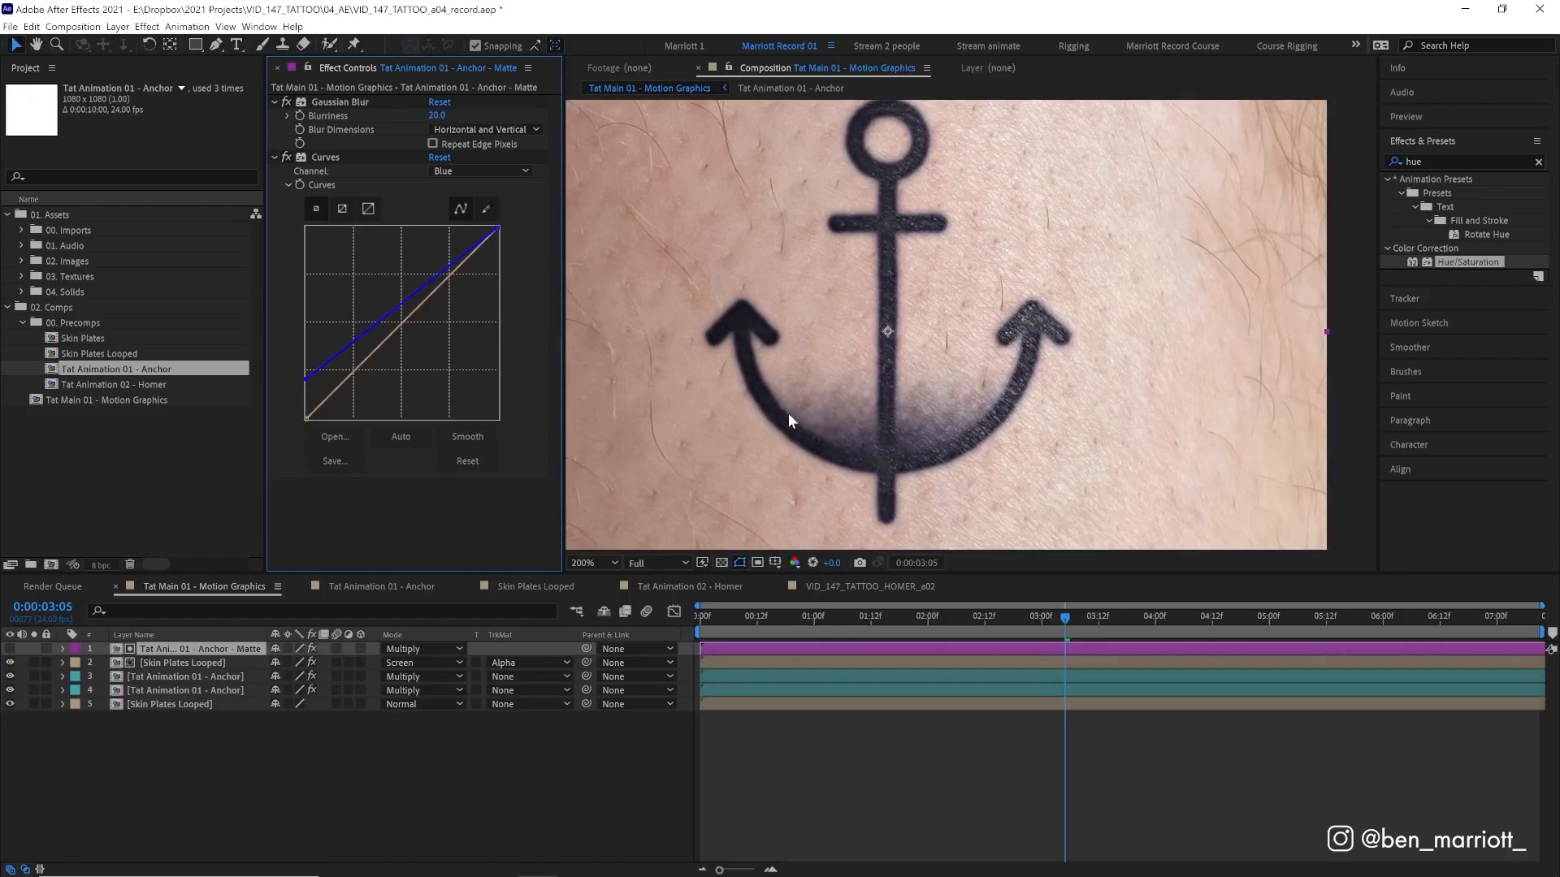
mouse_move(876, 456)
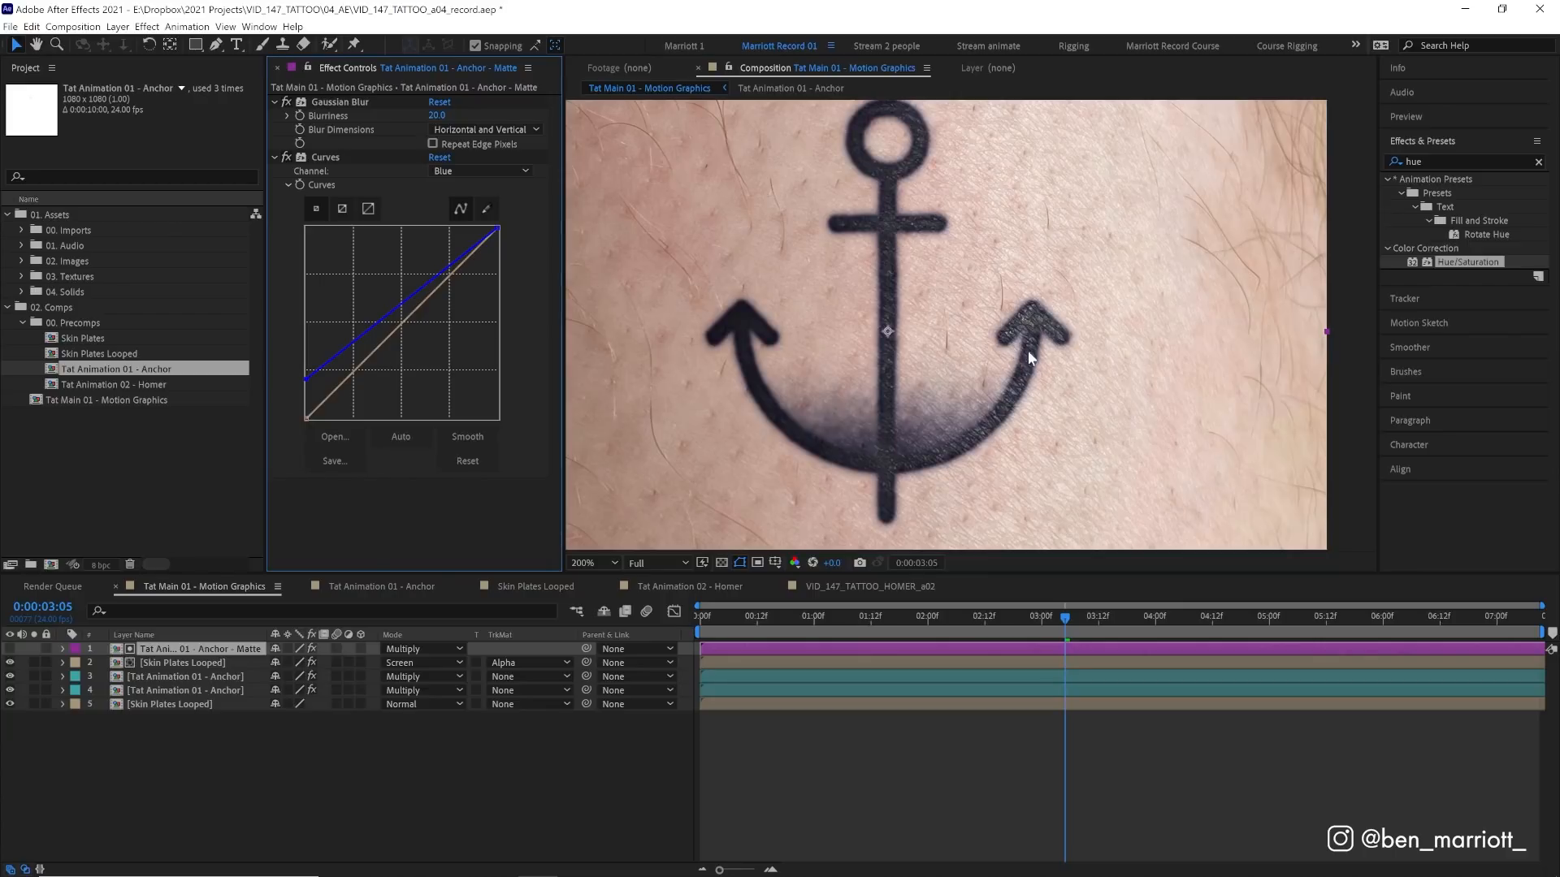
mouse_move(786, 435)
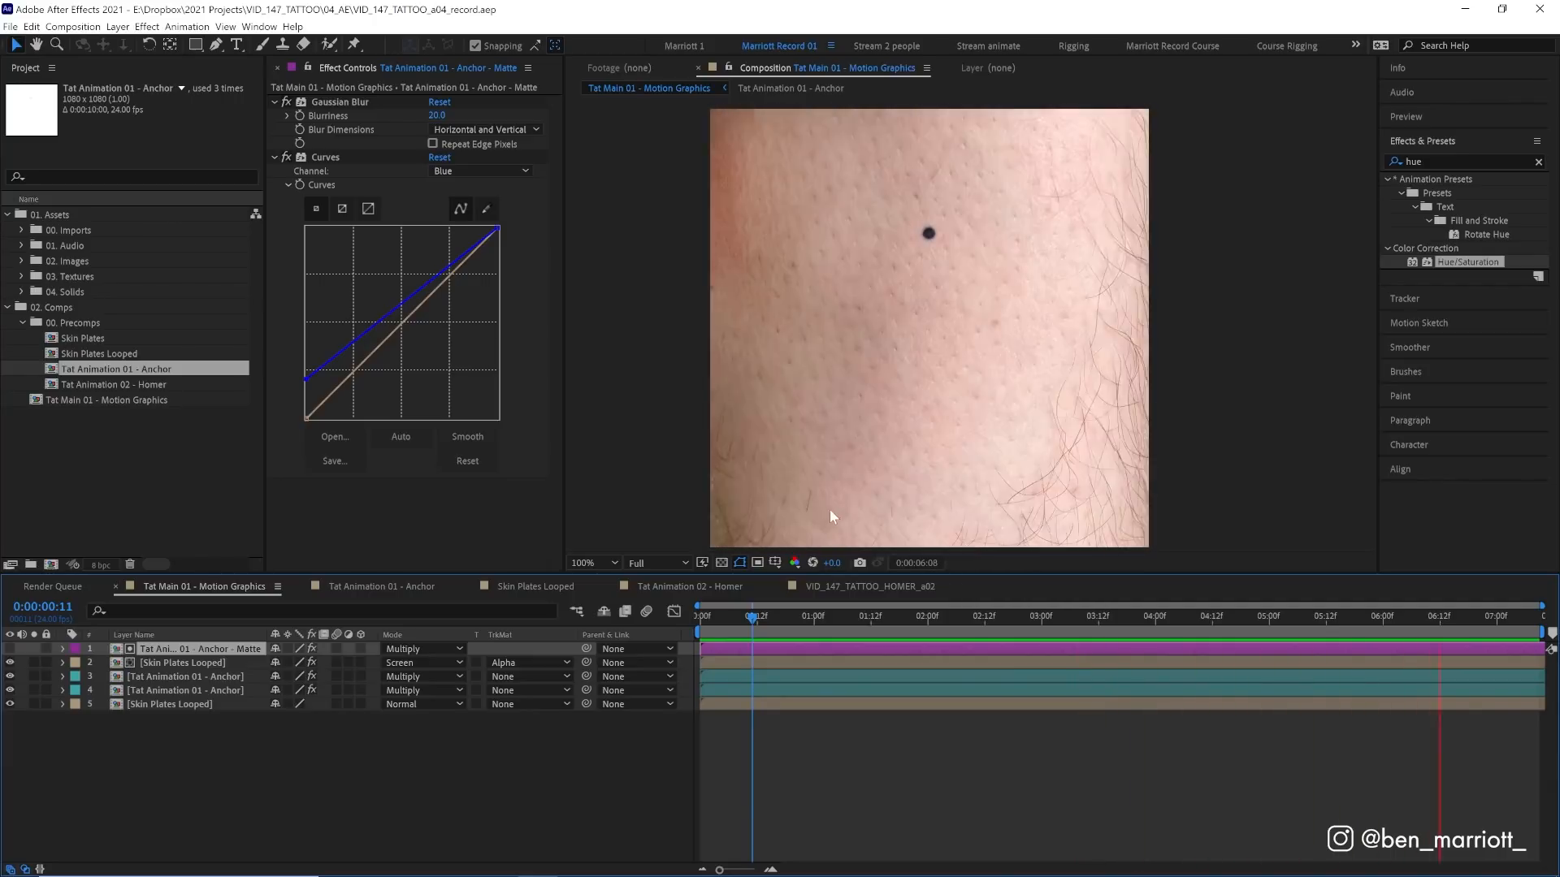
Replace the anchor layers with Tat Animation 02 - Homer in Tat Main 02 and scrub through it
click(825, 616)
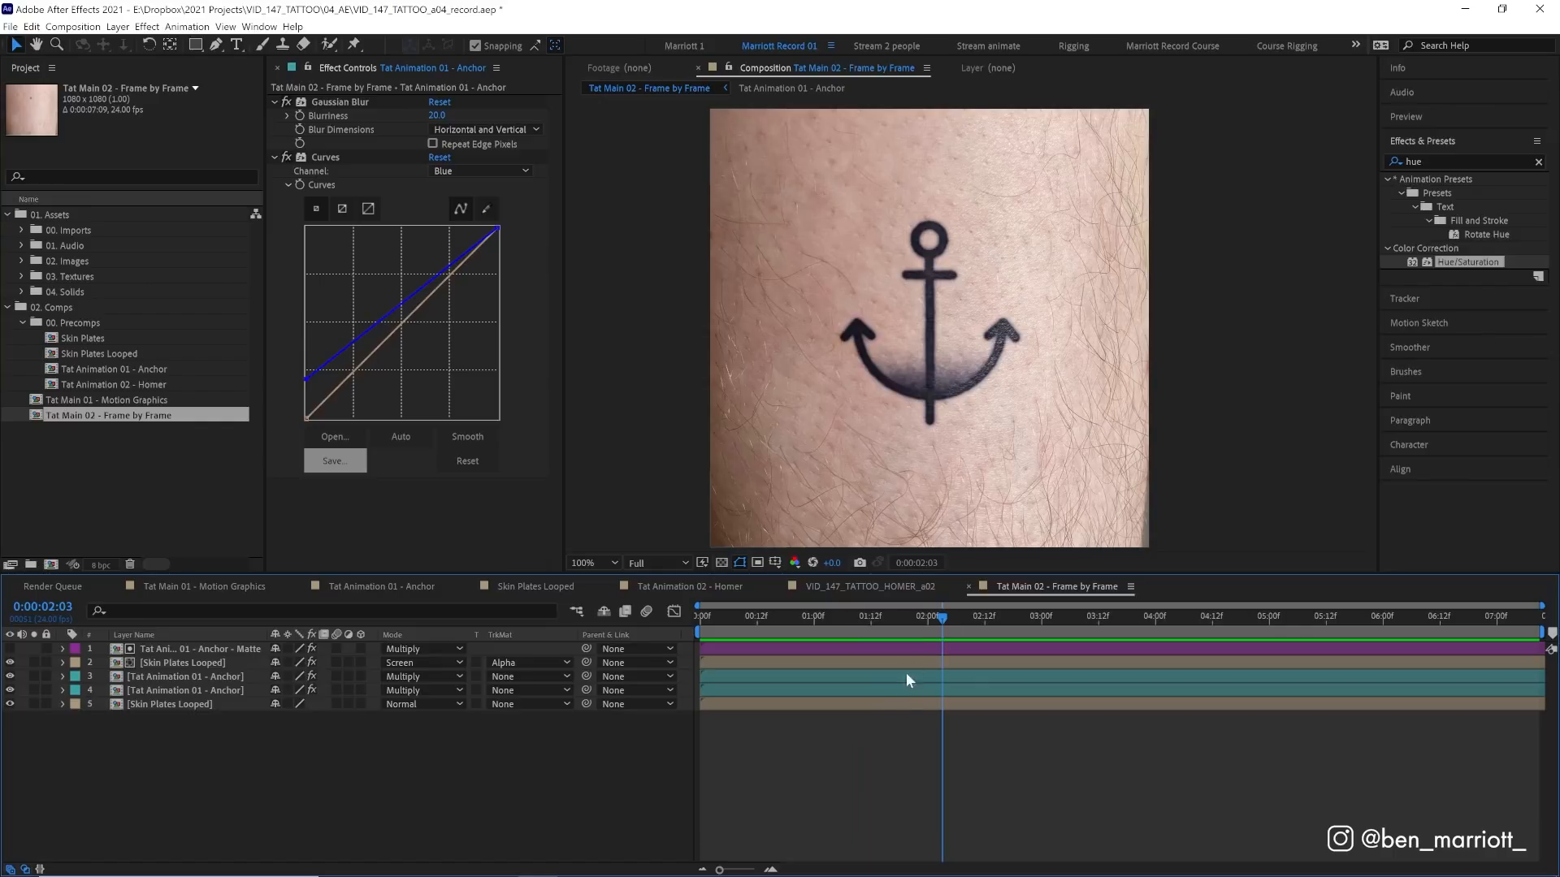
click(184, 677)
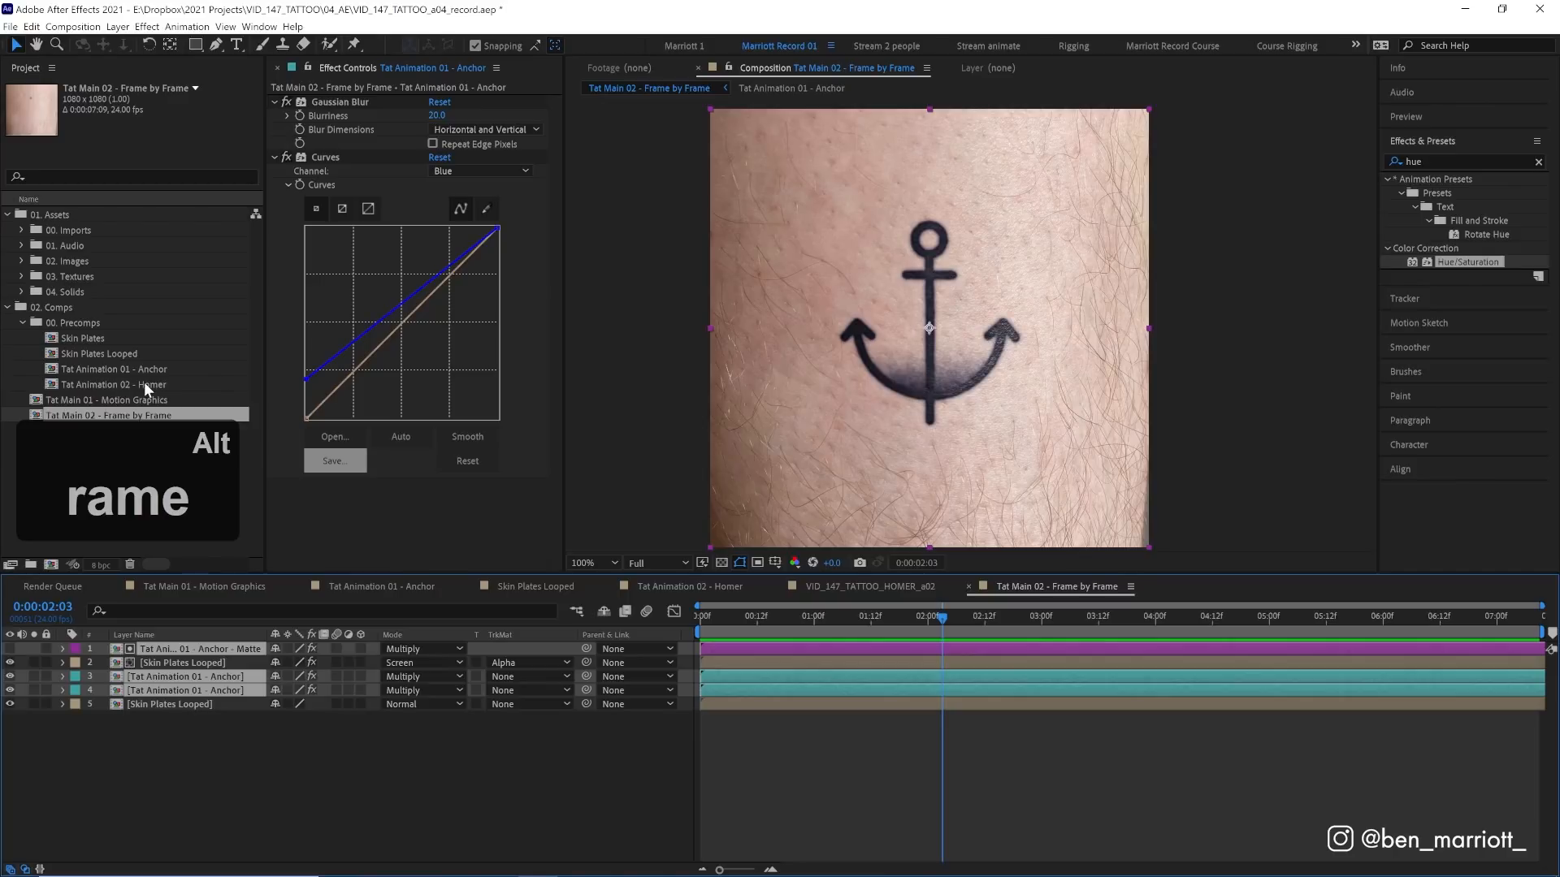
click(115, 384)
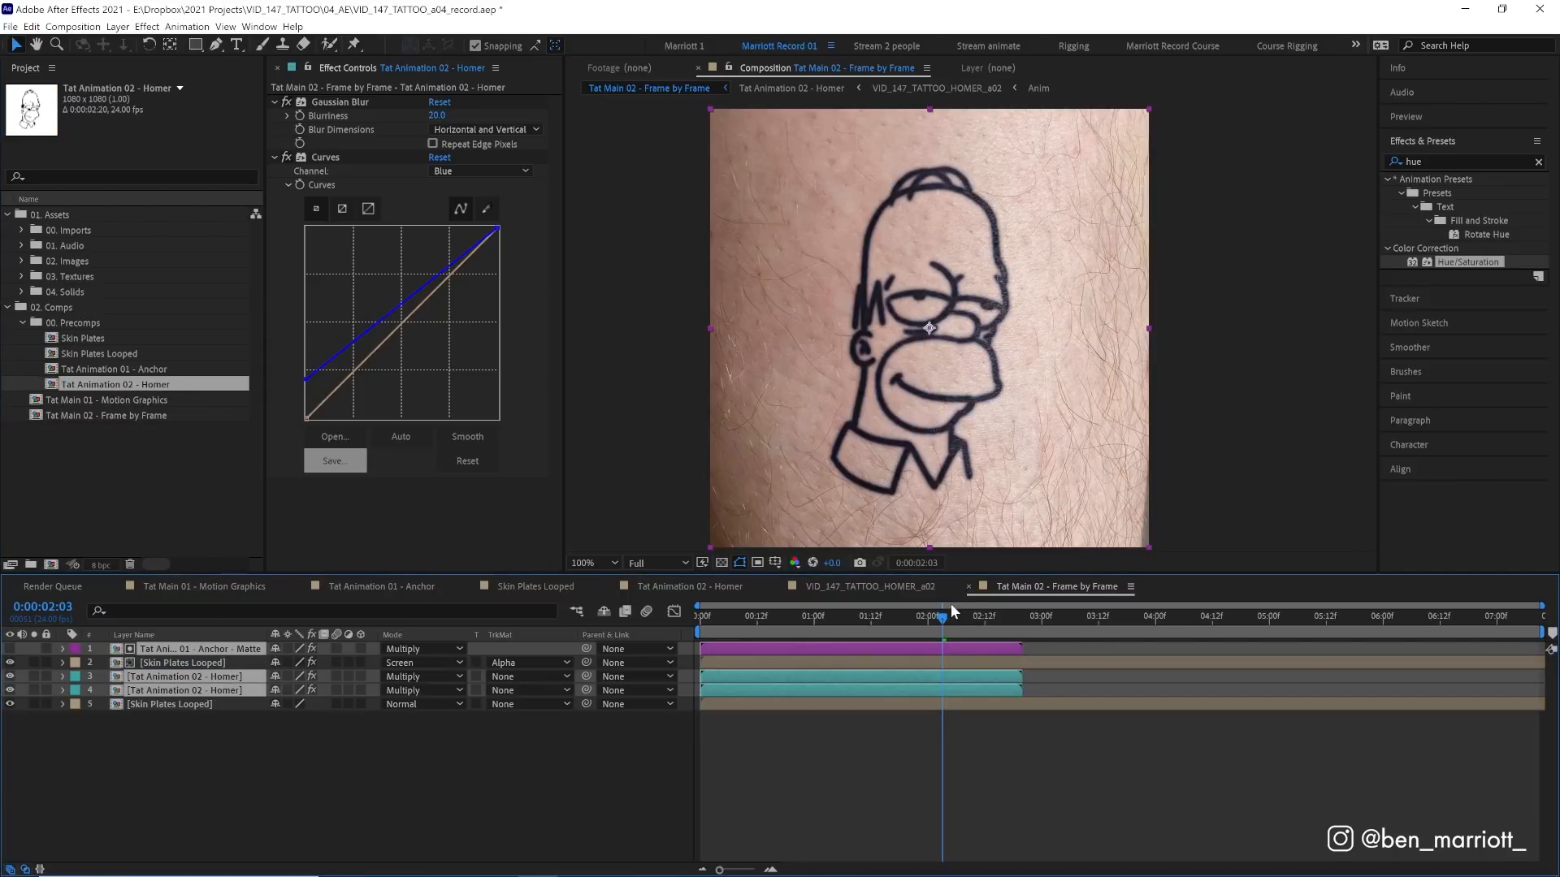
click(983, 616)
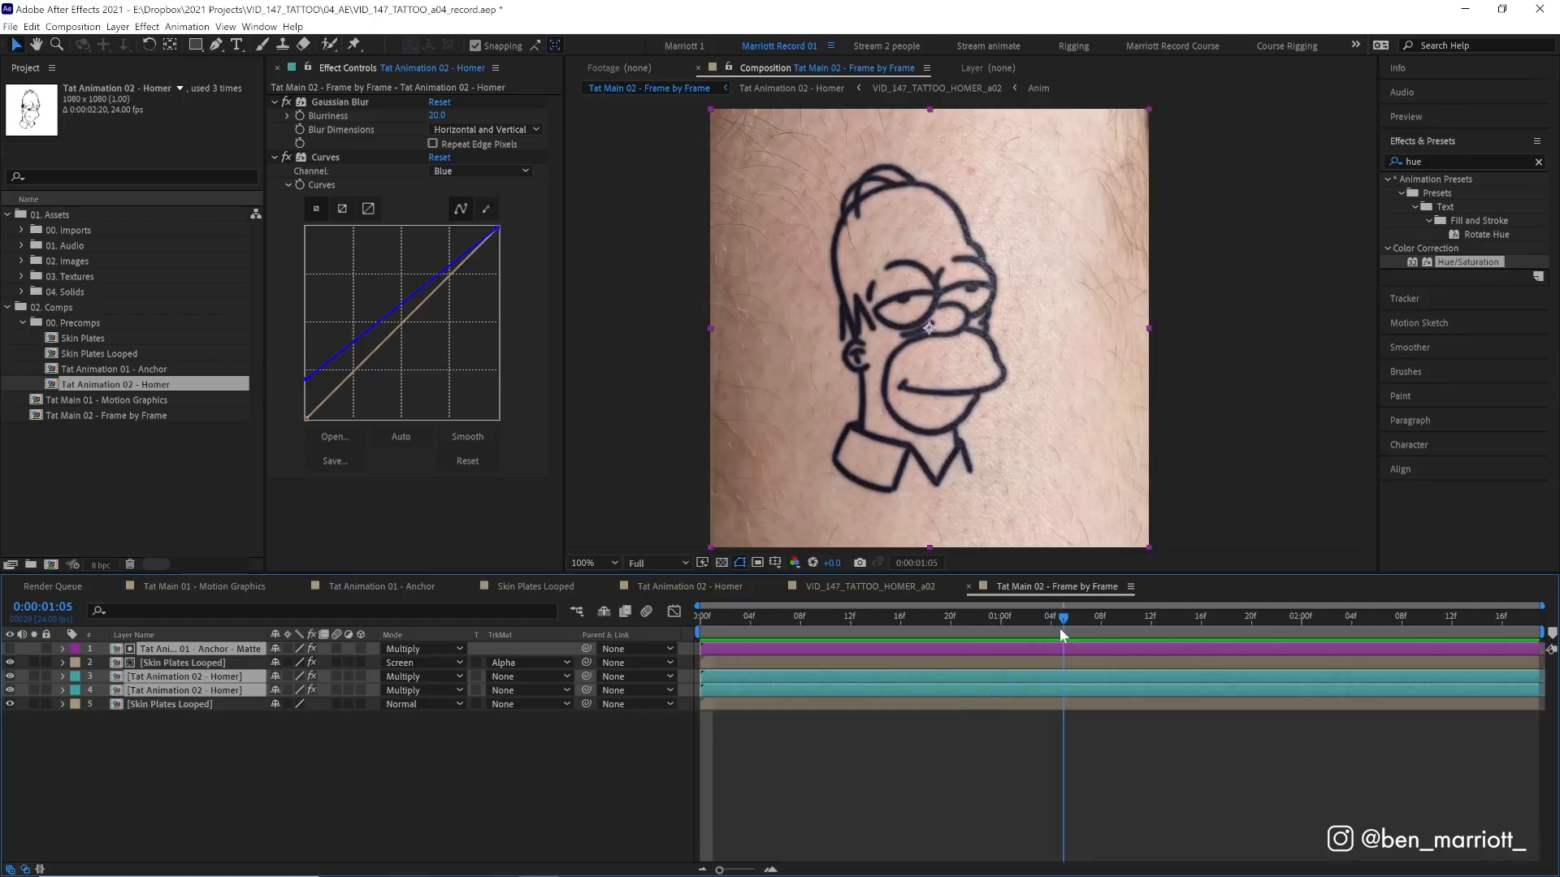
Reshape the skin highlight Curves into a wave, preview, and set the Homer layer's Blurriness to 15
click(185, 663)
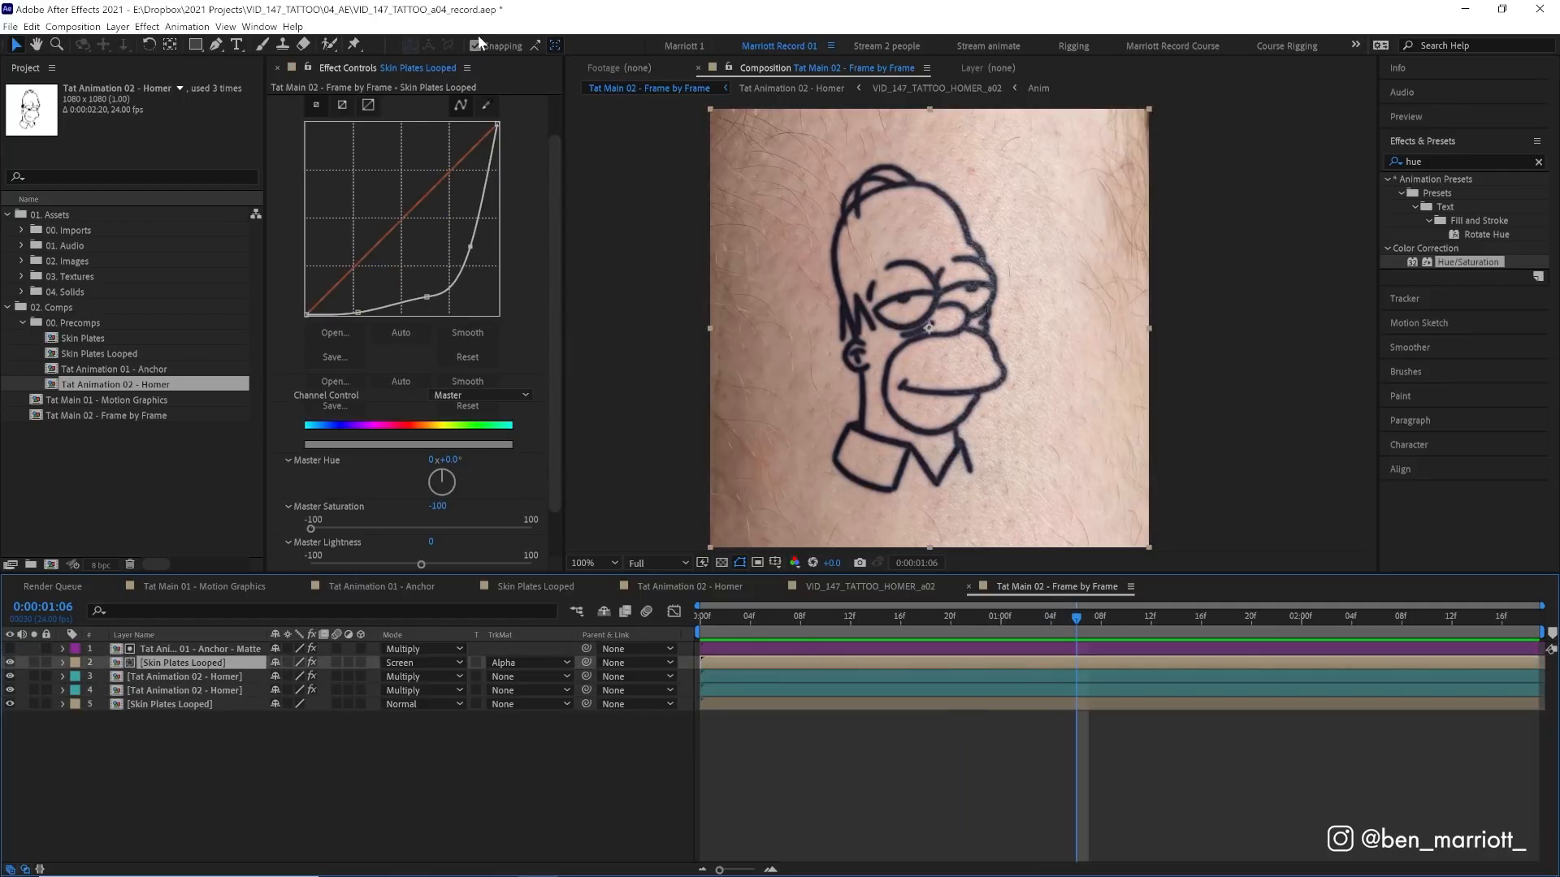
click(288, 409)
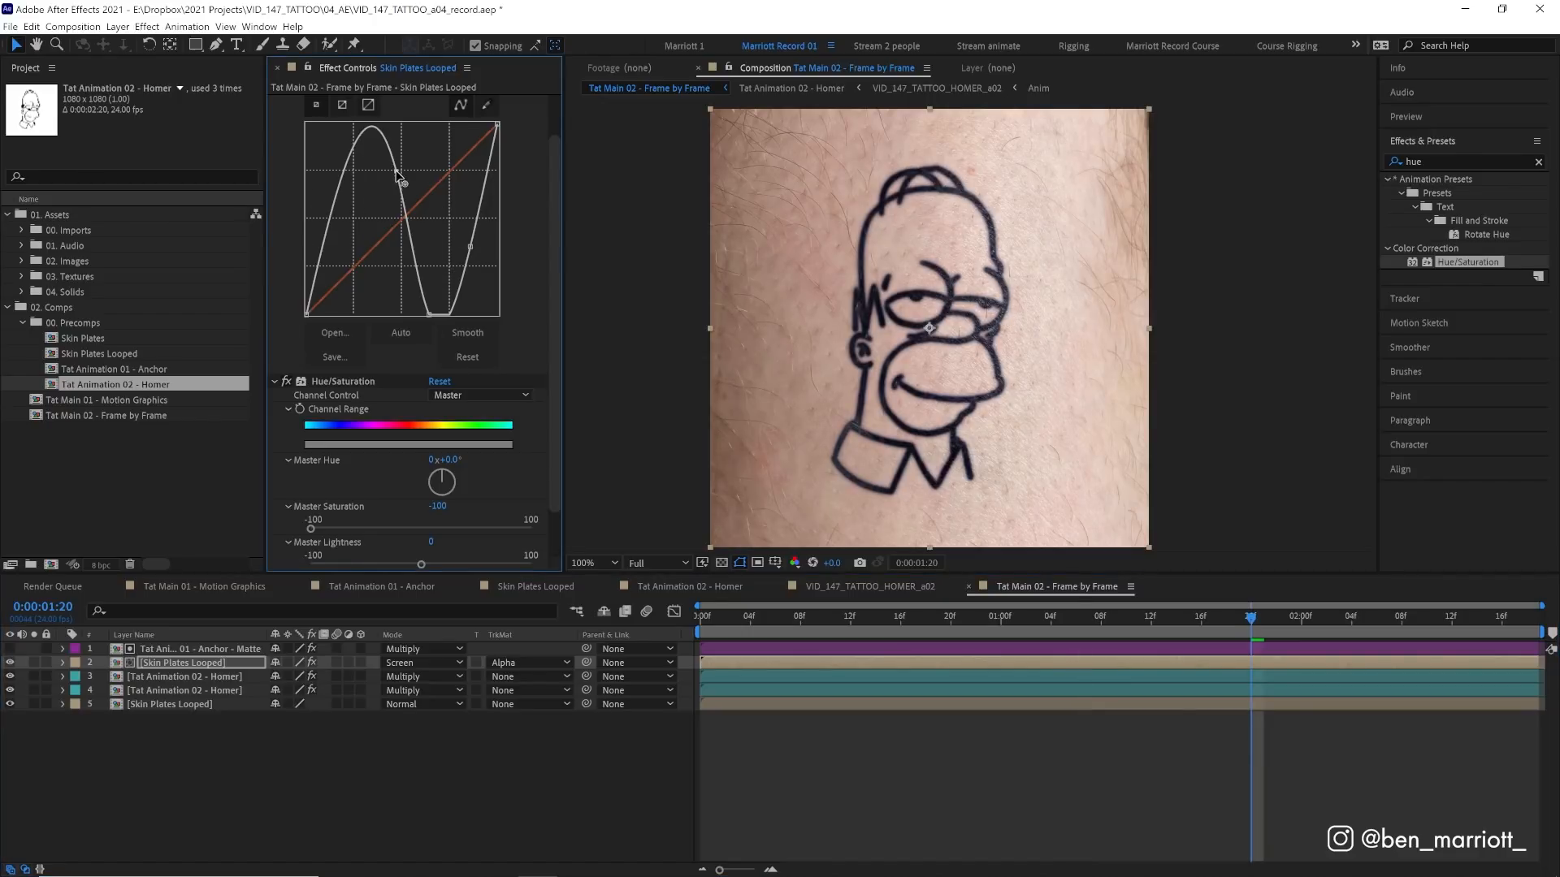
click(1199, 617)
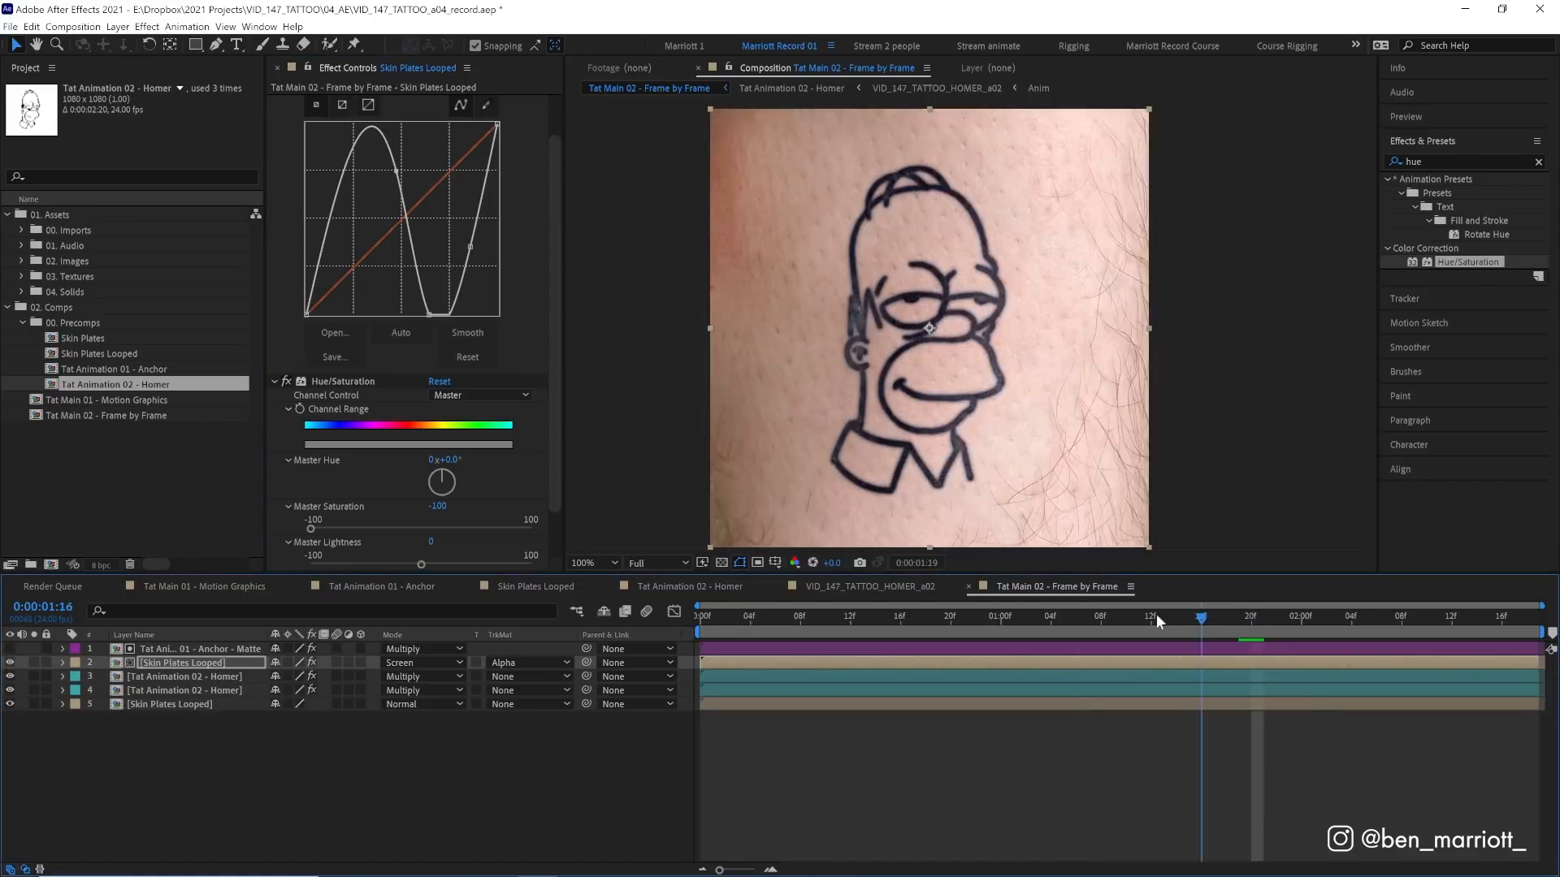
key(space)
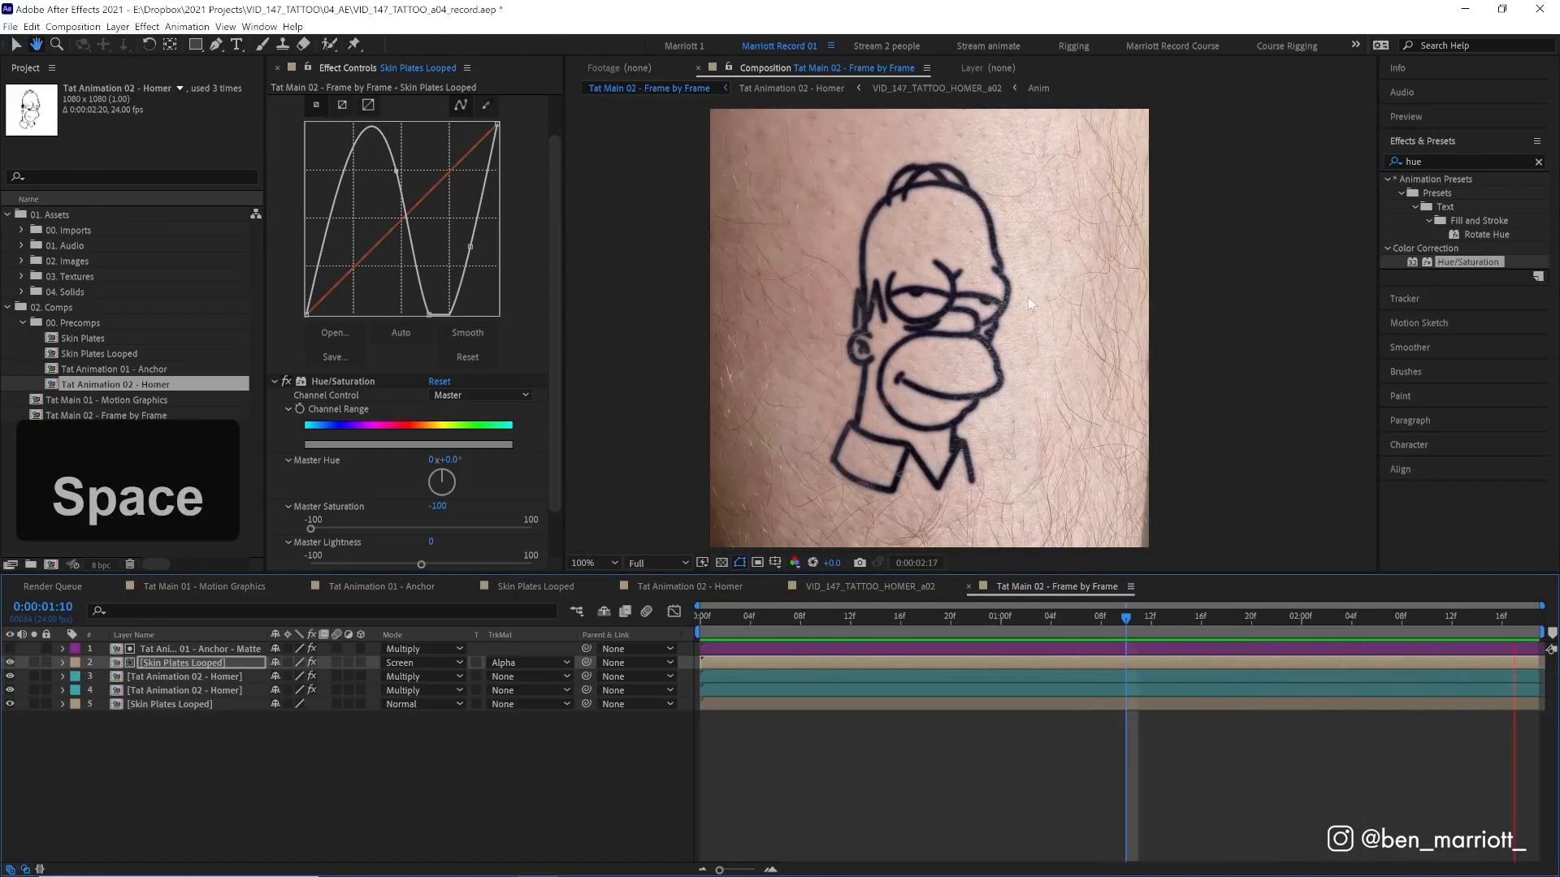
click(183, 690)
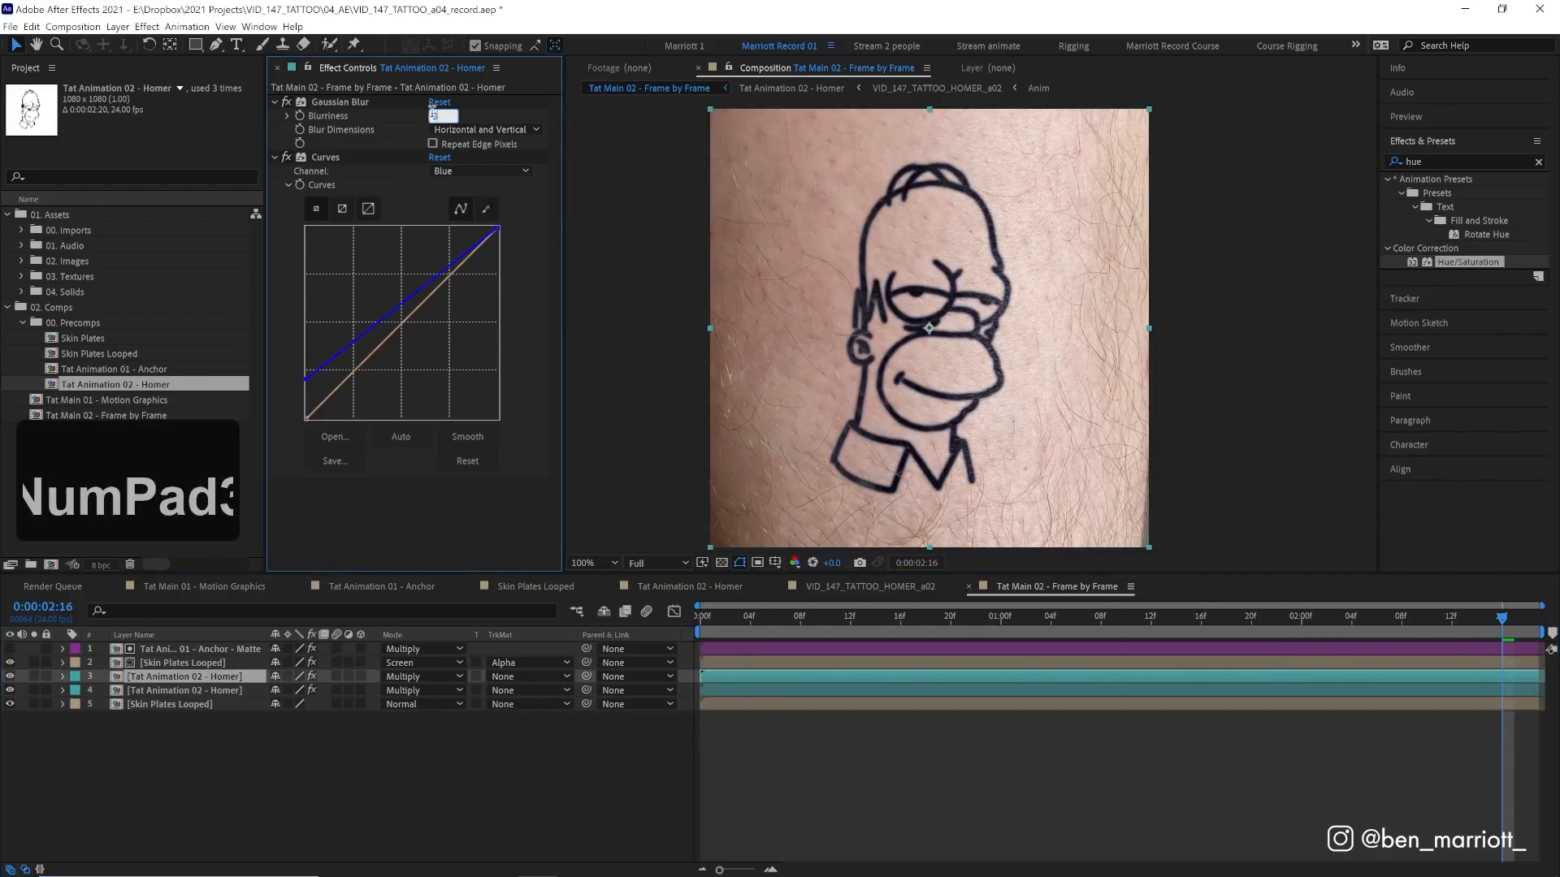
text(15.0)
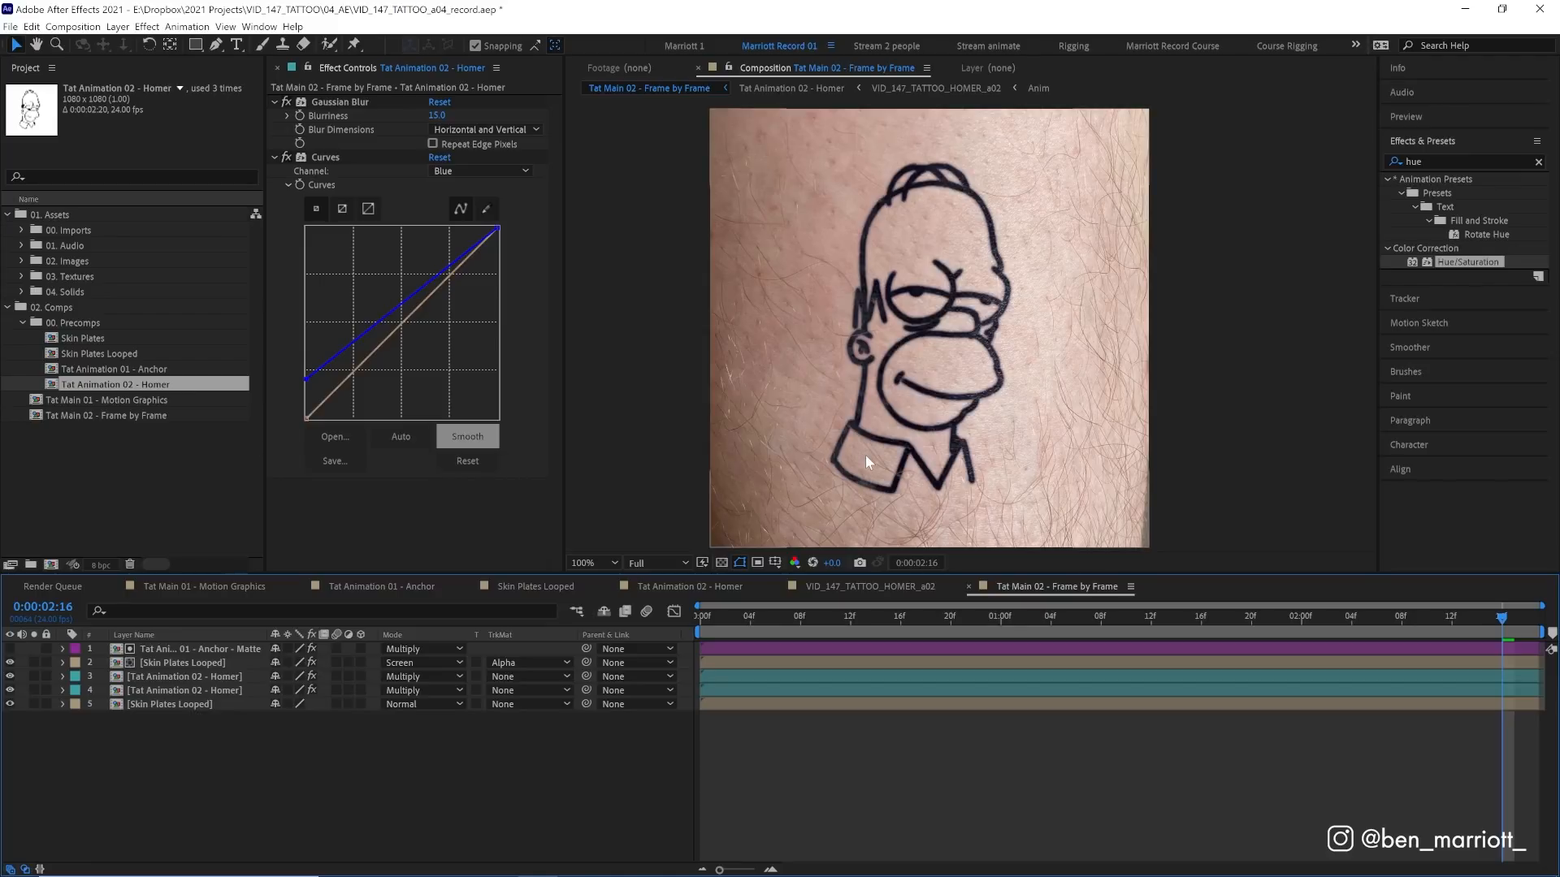
Add red-filled, blurred Homer copies, one at 30% opacity, and preview the red glow
click(183, 690)
text(fill)
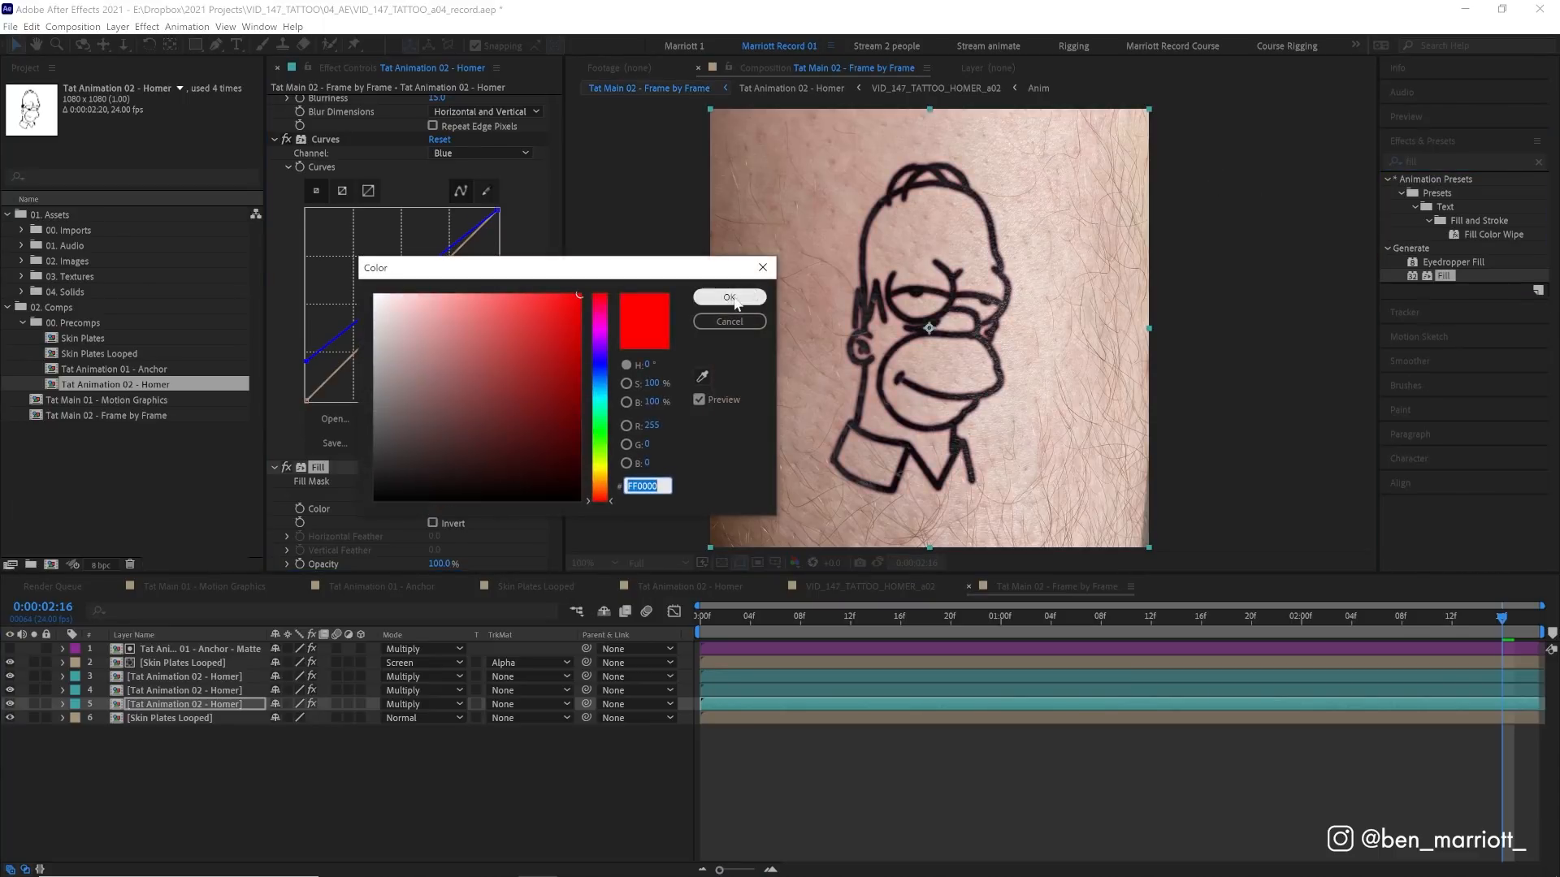
click(728, 296)
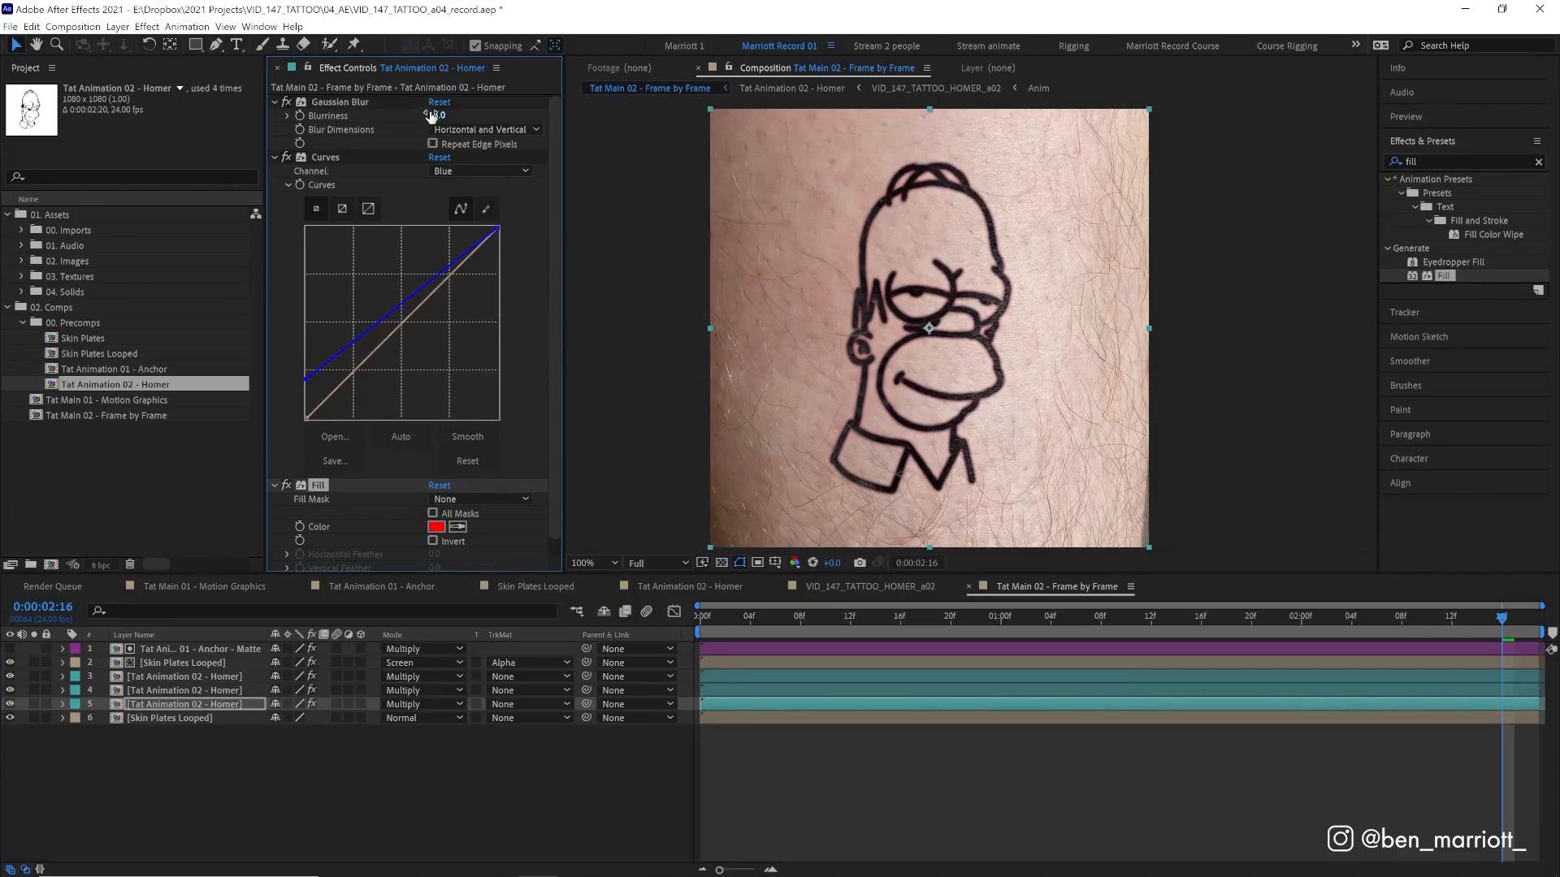
key(enter)
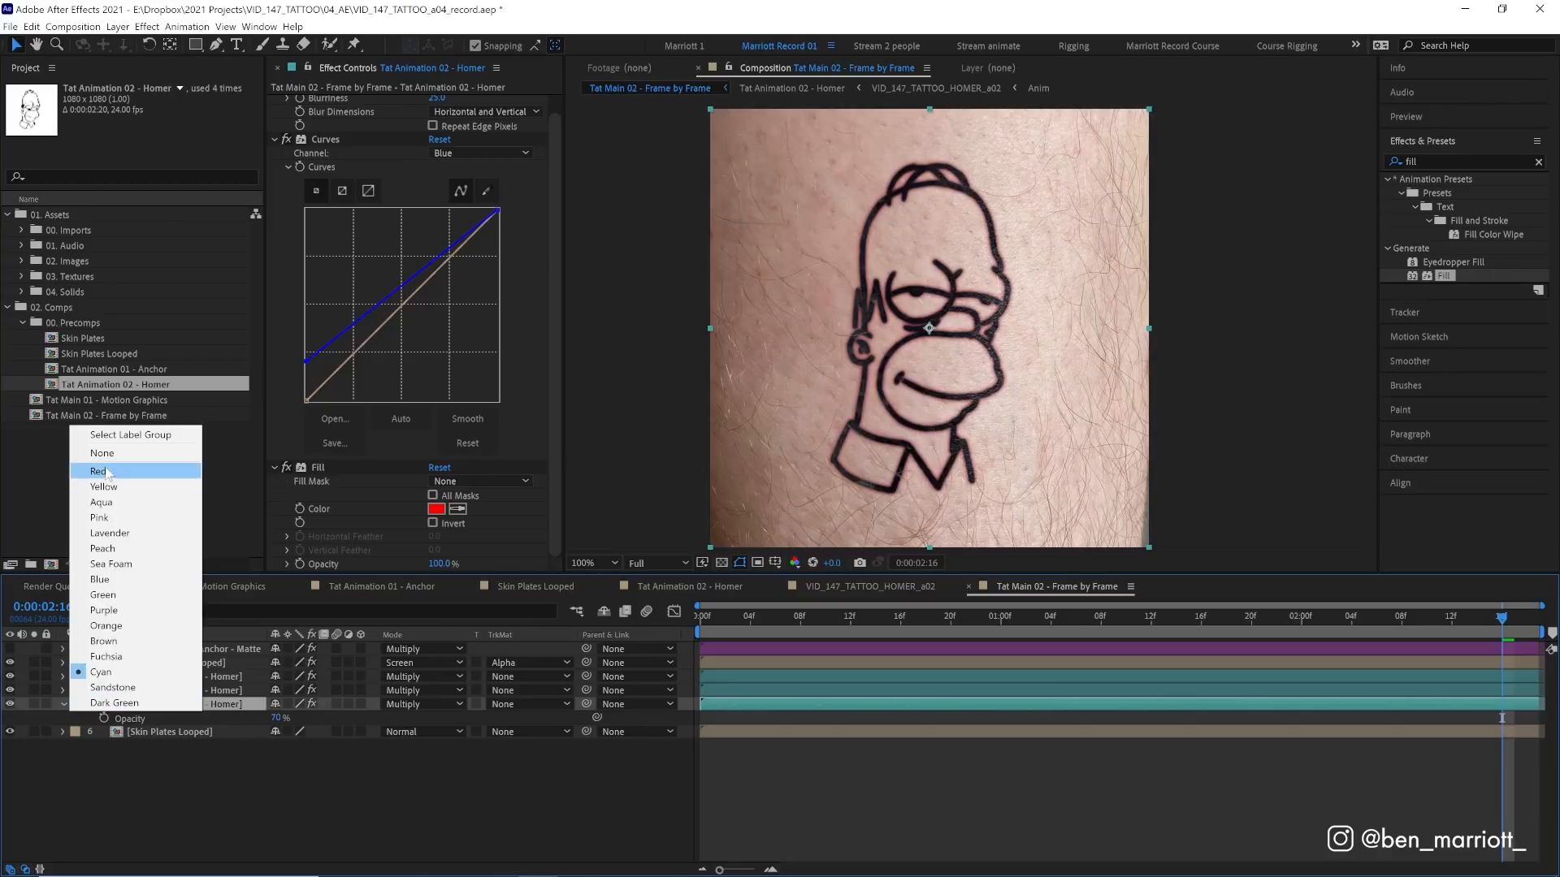
key(ctrl+enter)
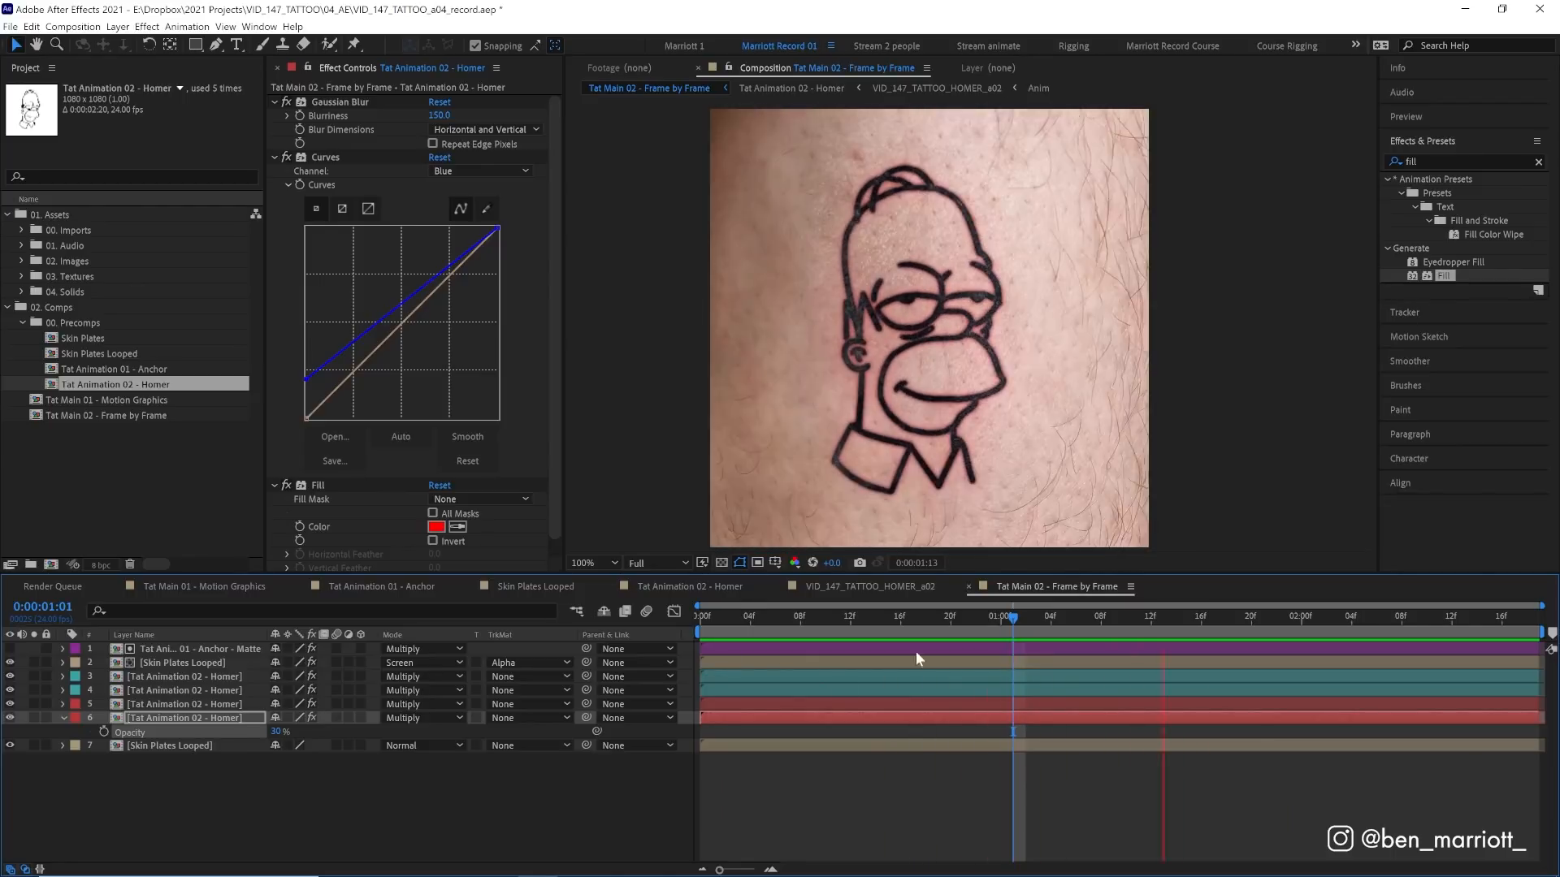
key(space)
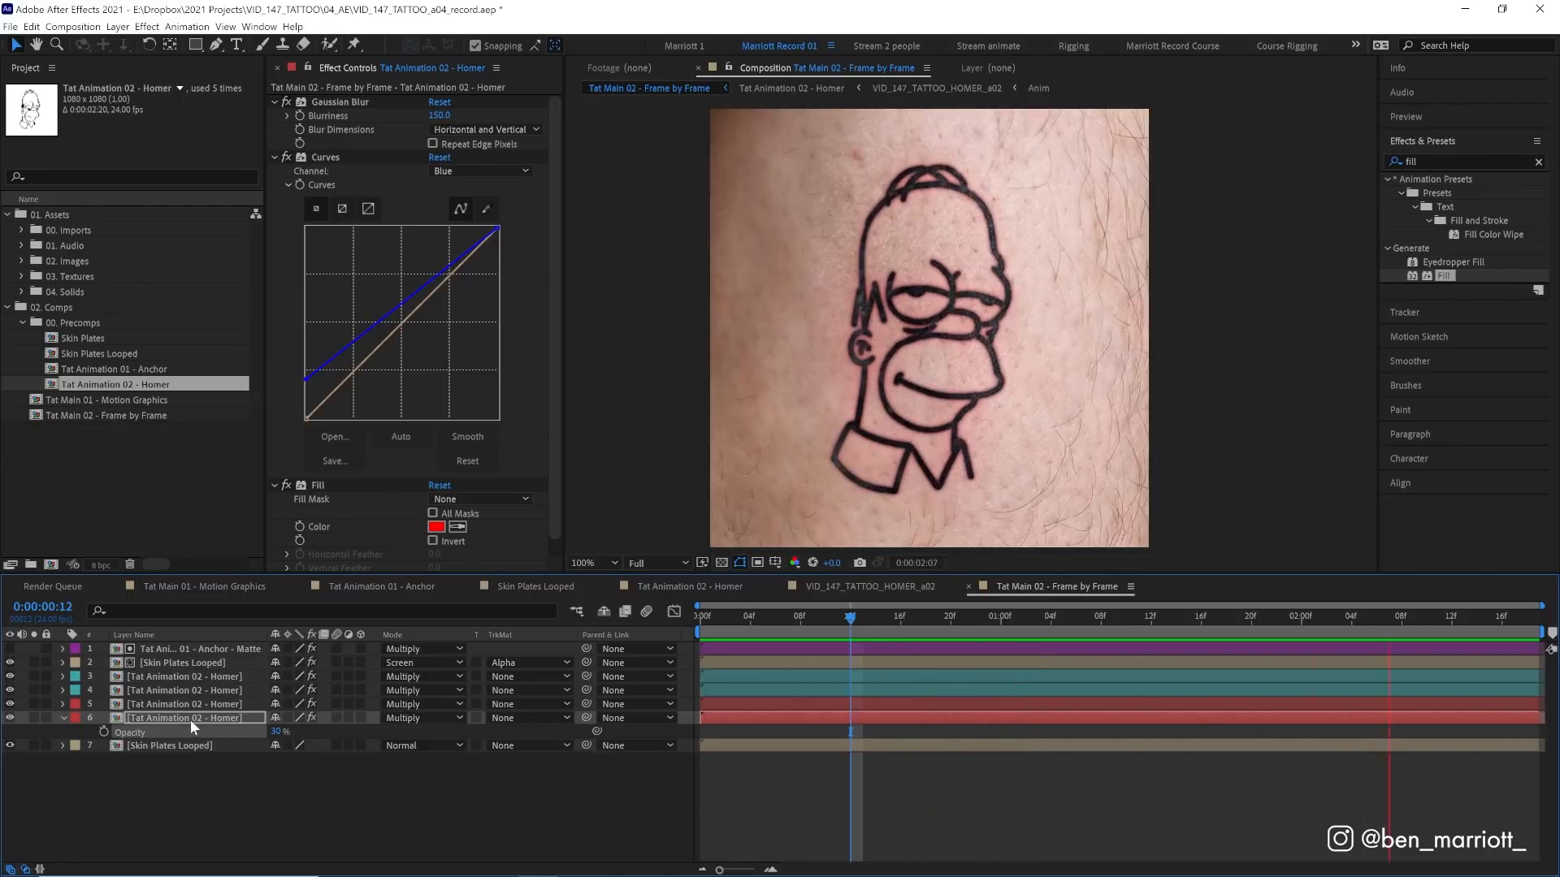
click(790, 87)
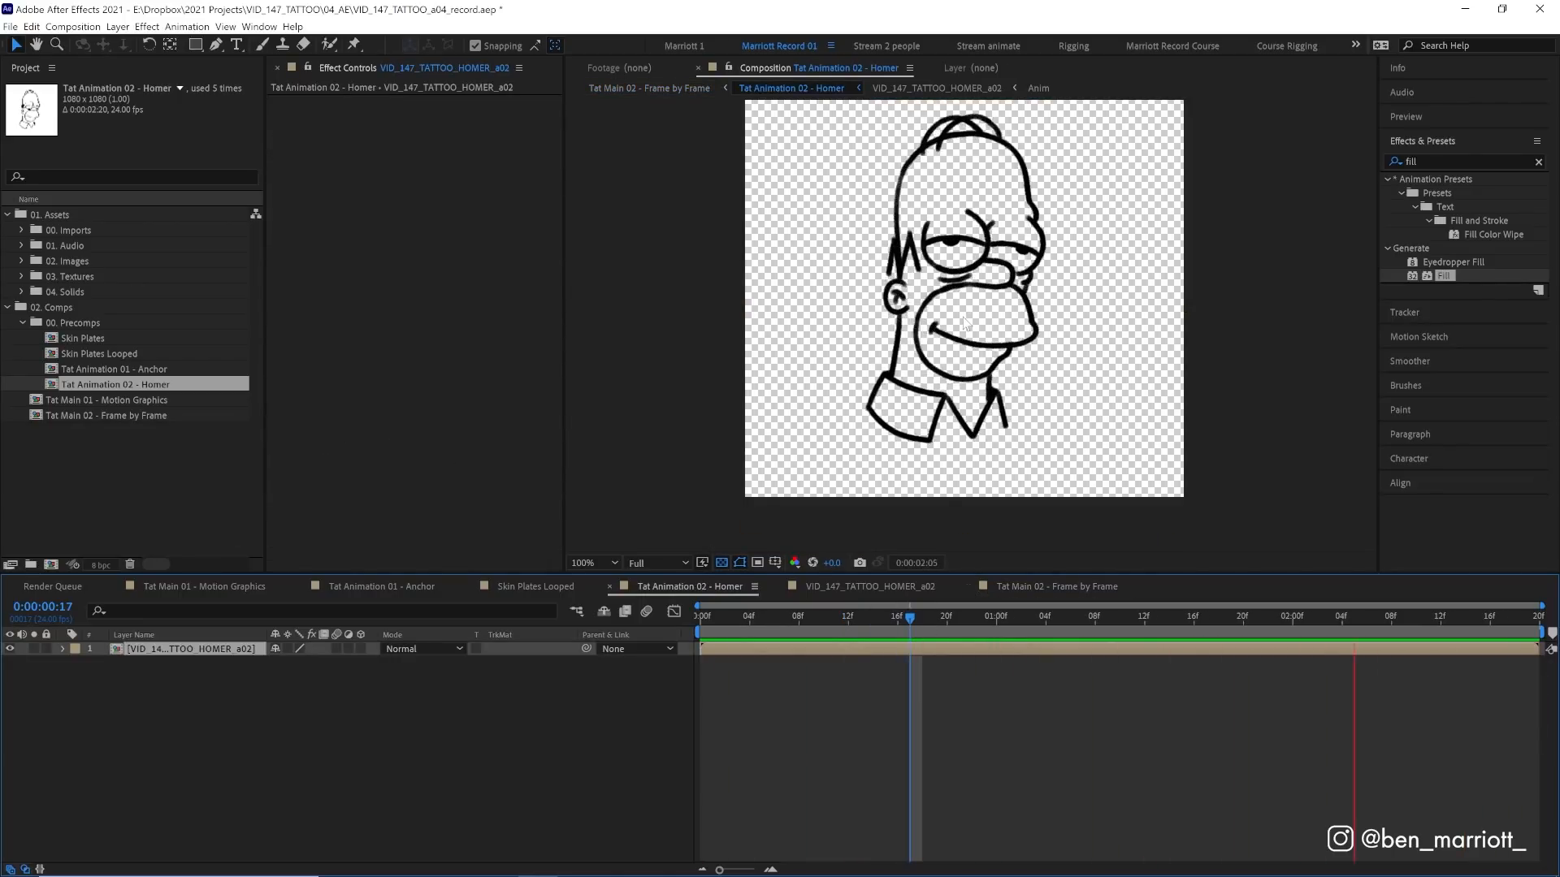
click(1053, 586)
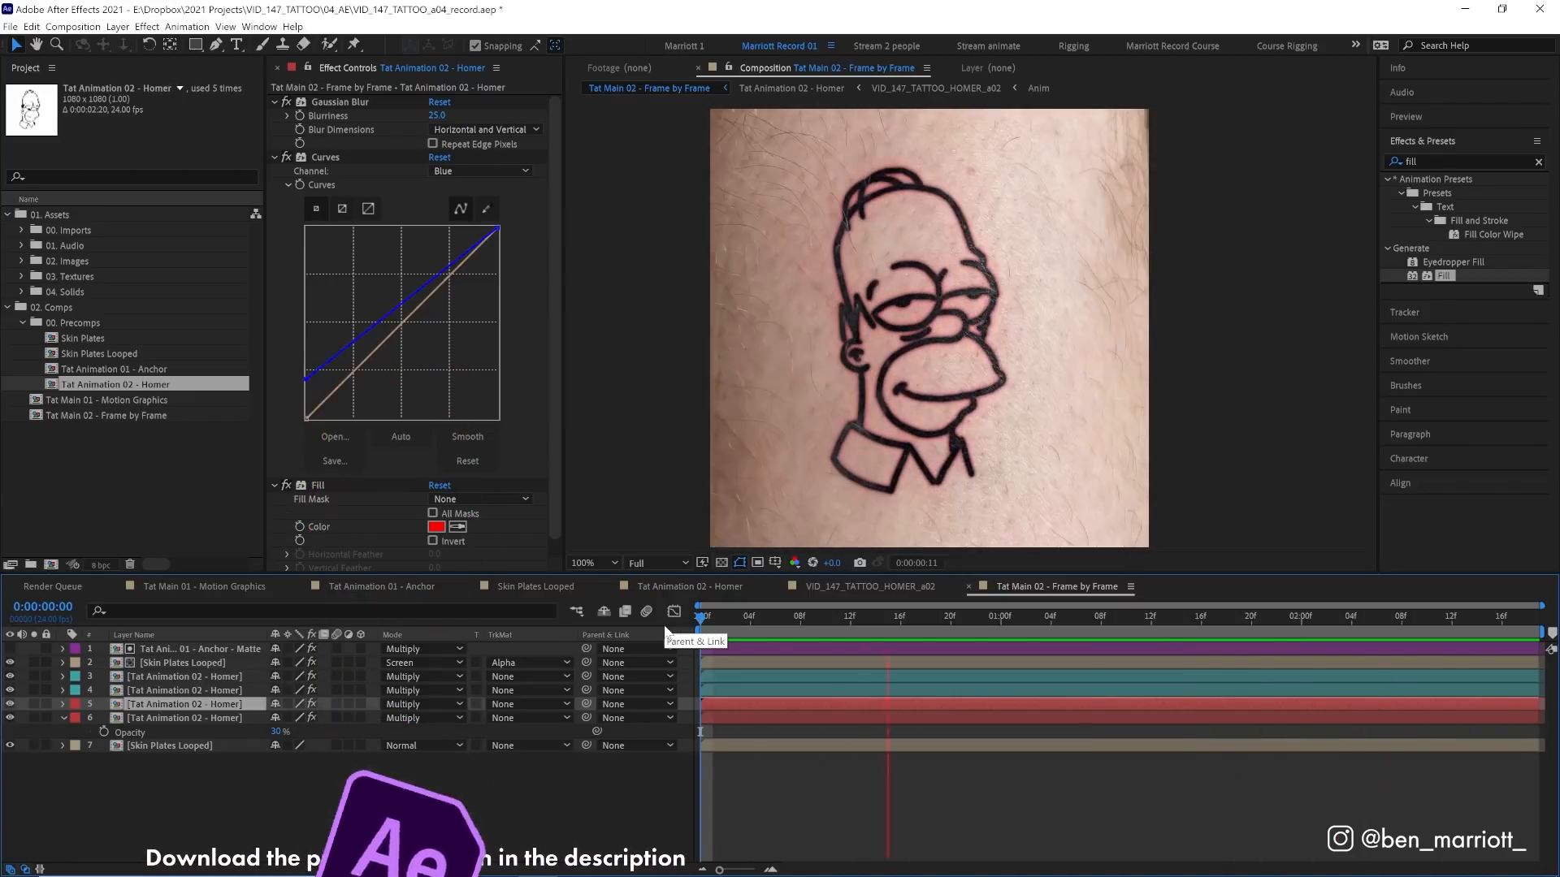